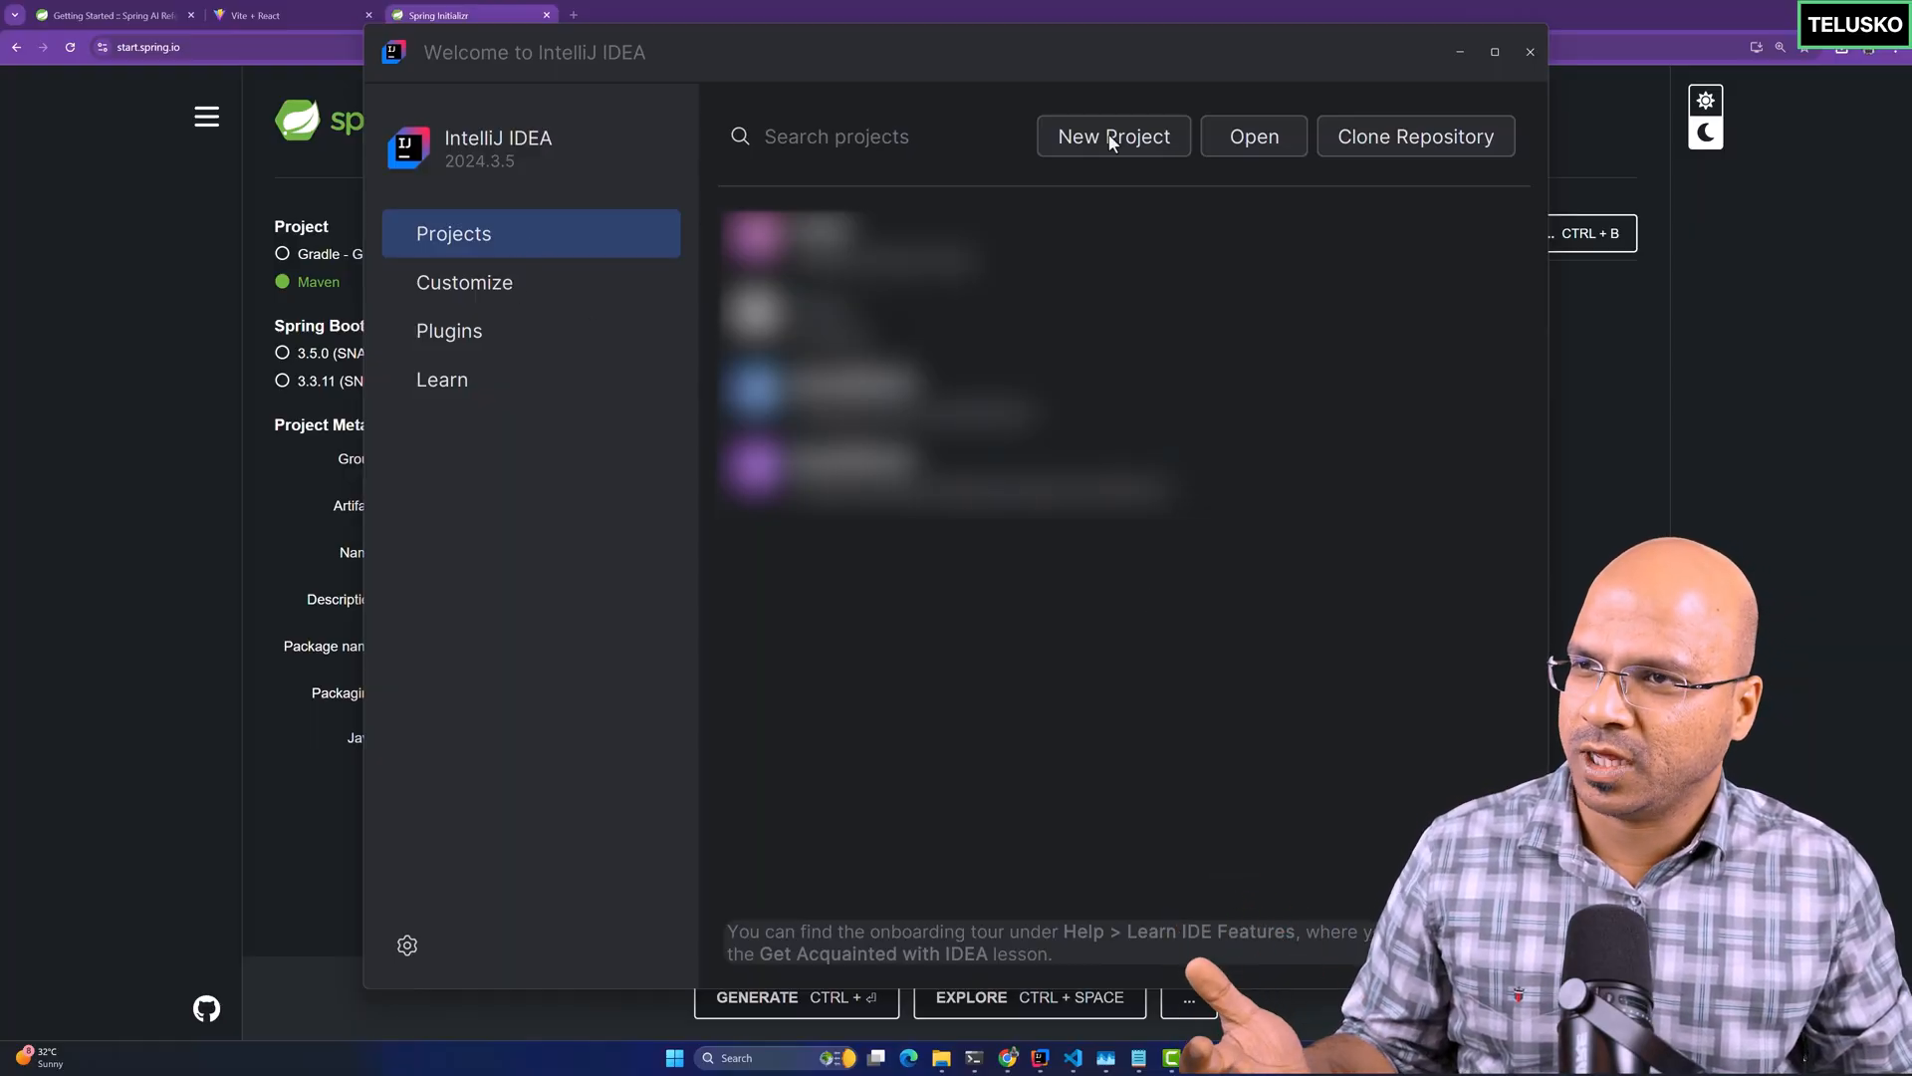
Step: Start a new project and choose the Spring Initializr generator
click(1112, 136)
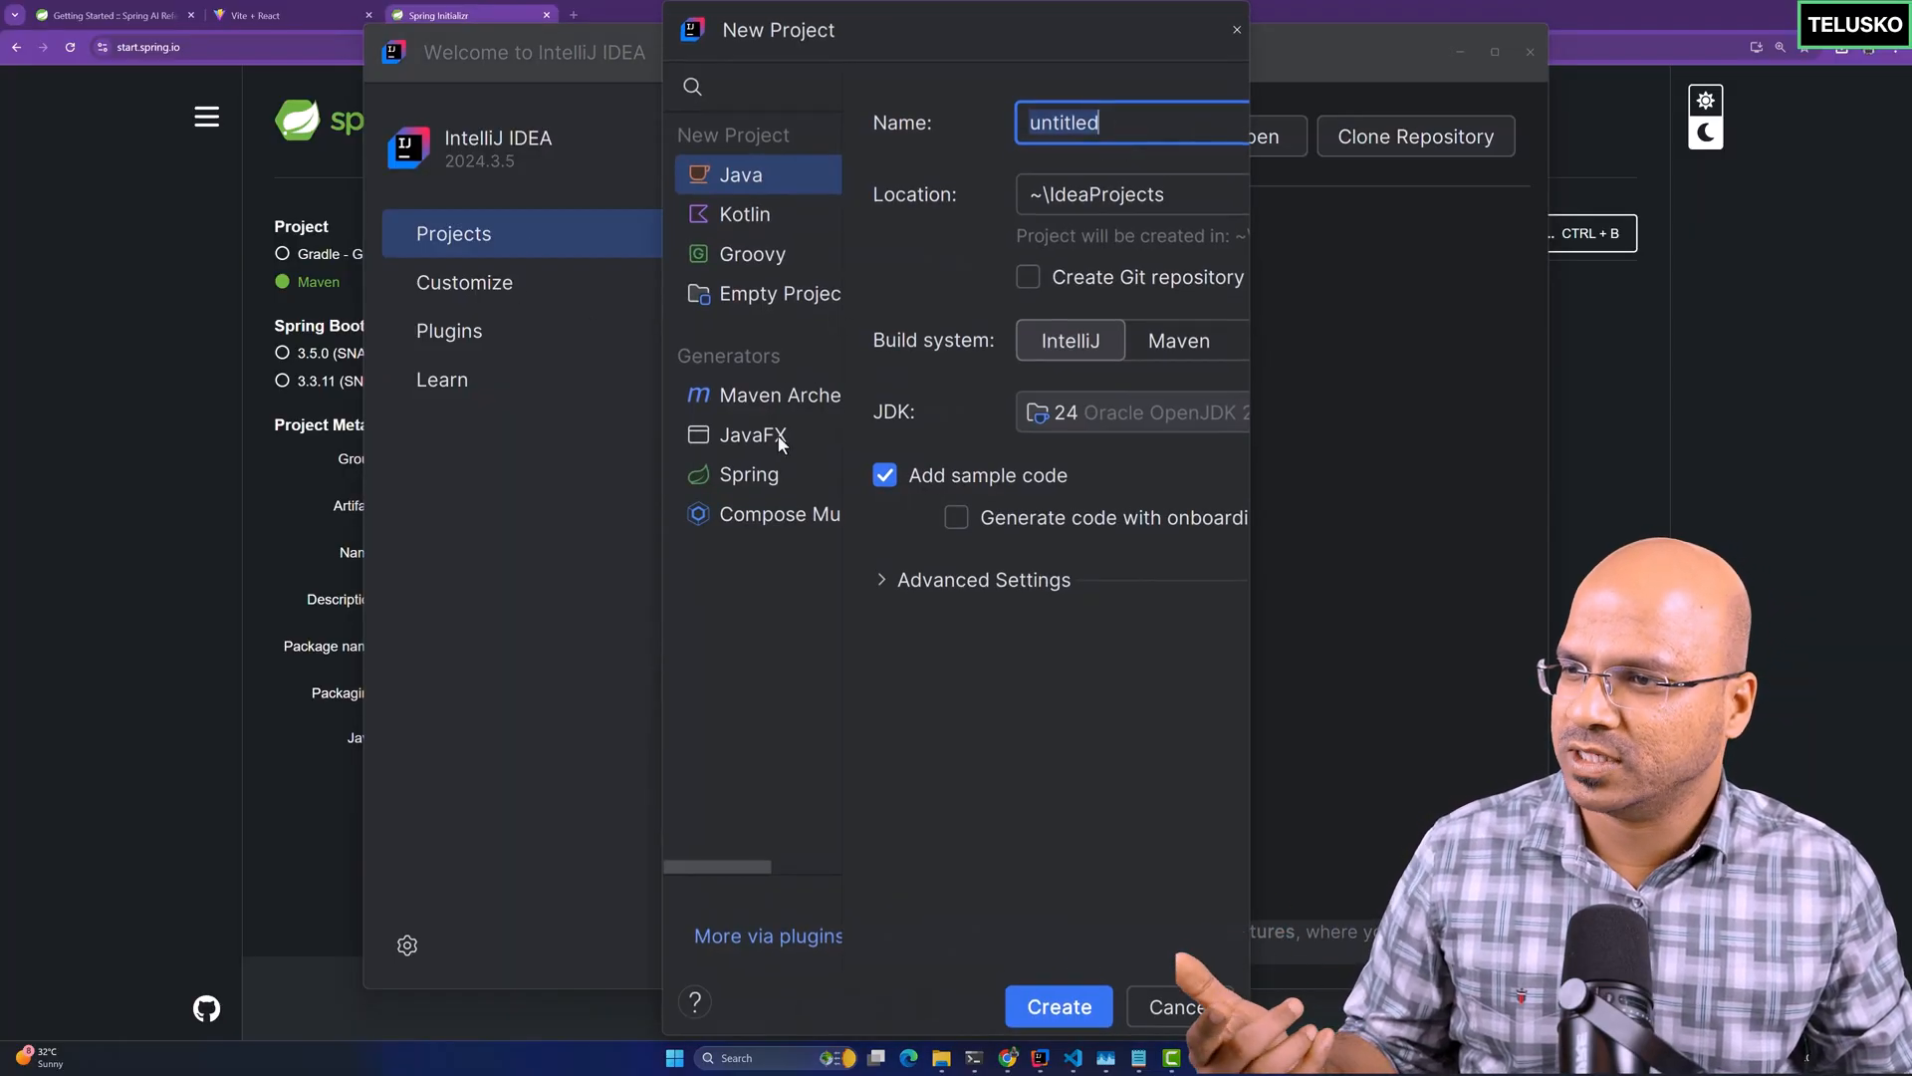
click(747, 474)
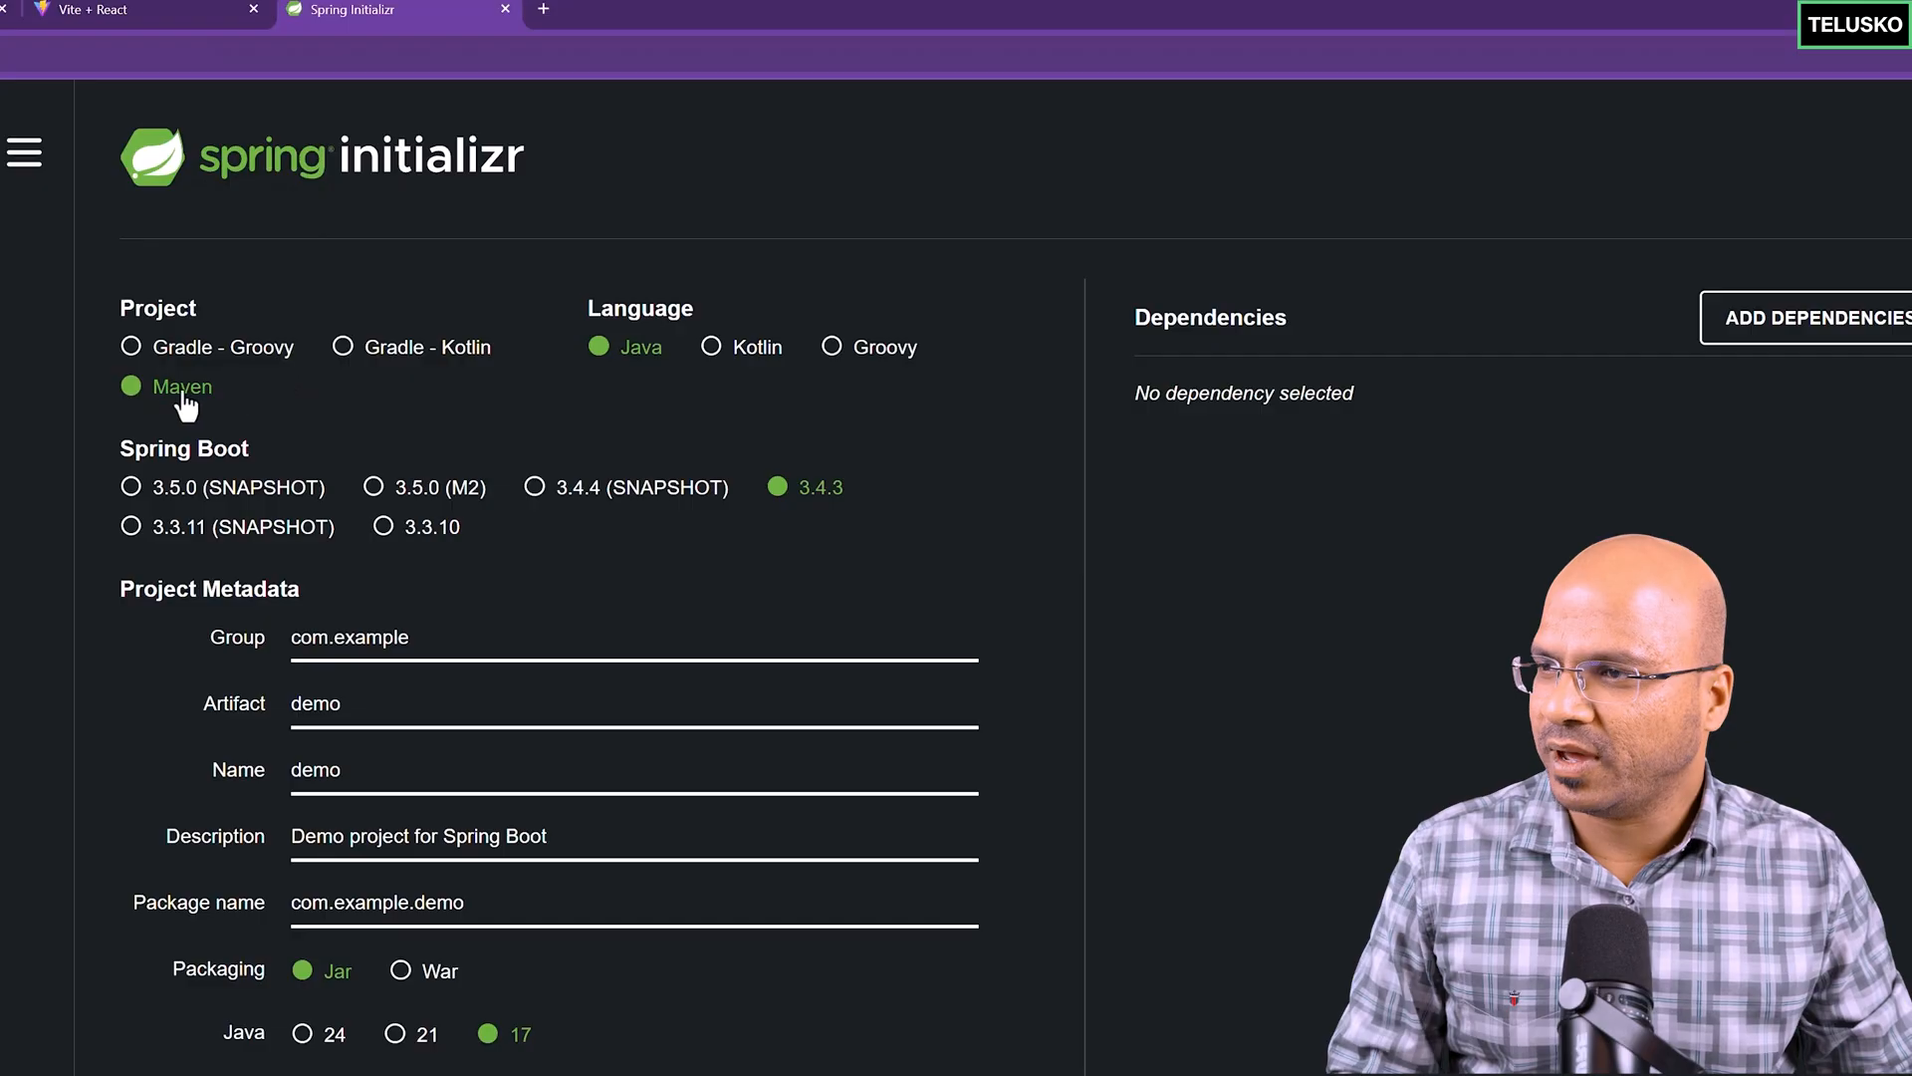
mouse_move(781, 496)
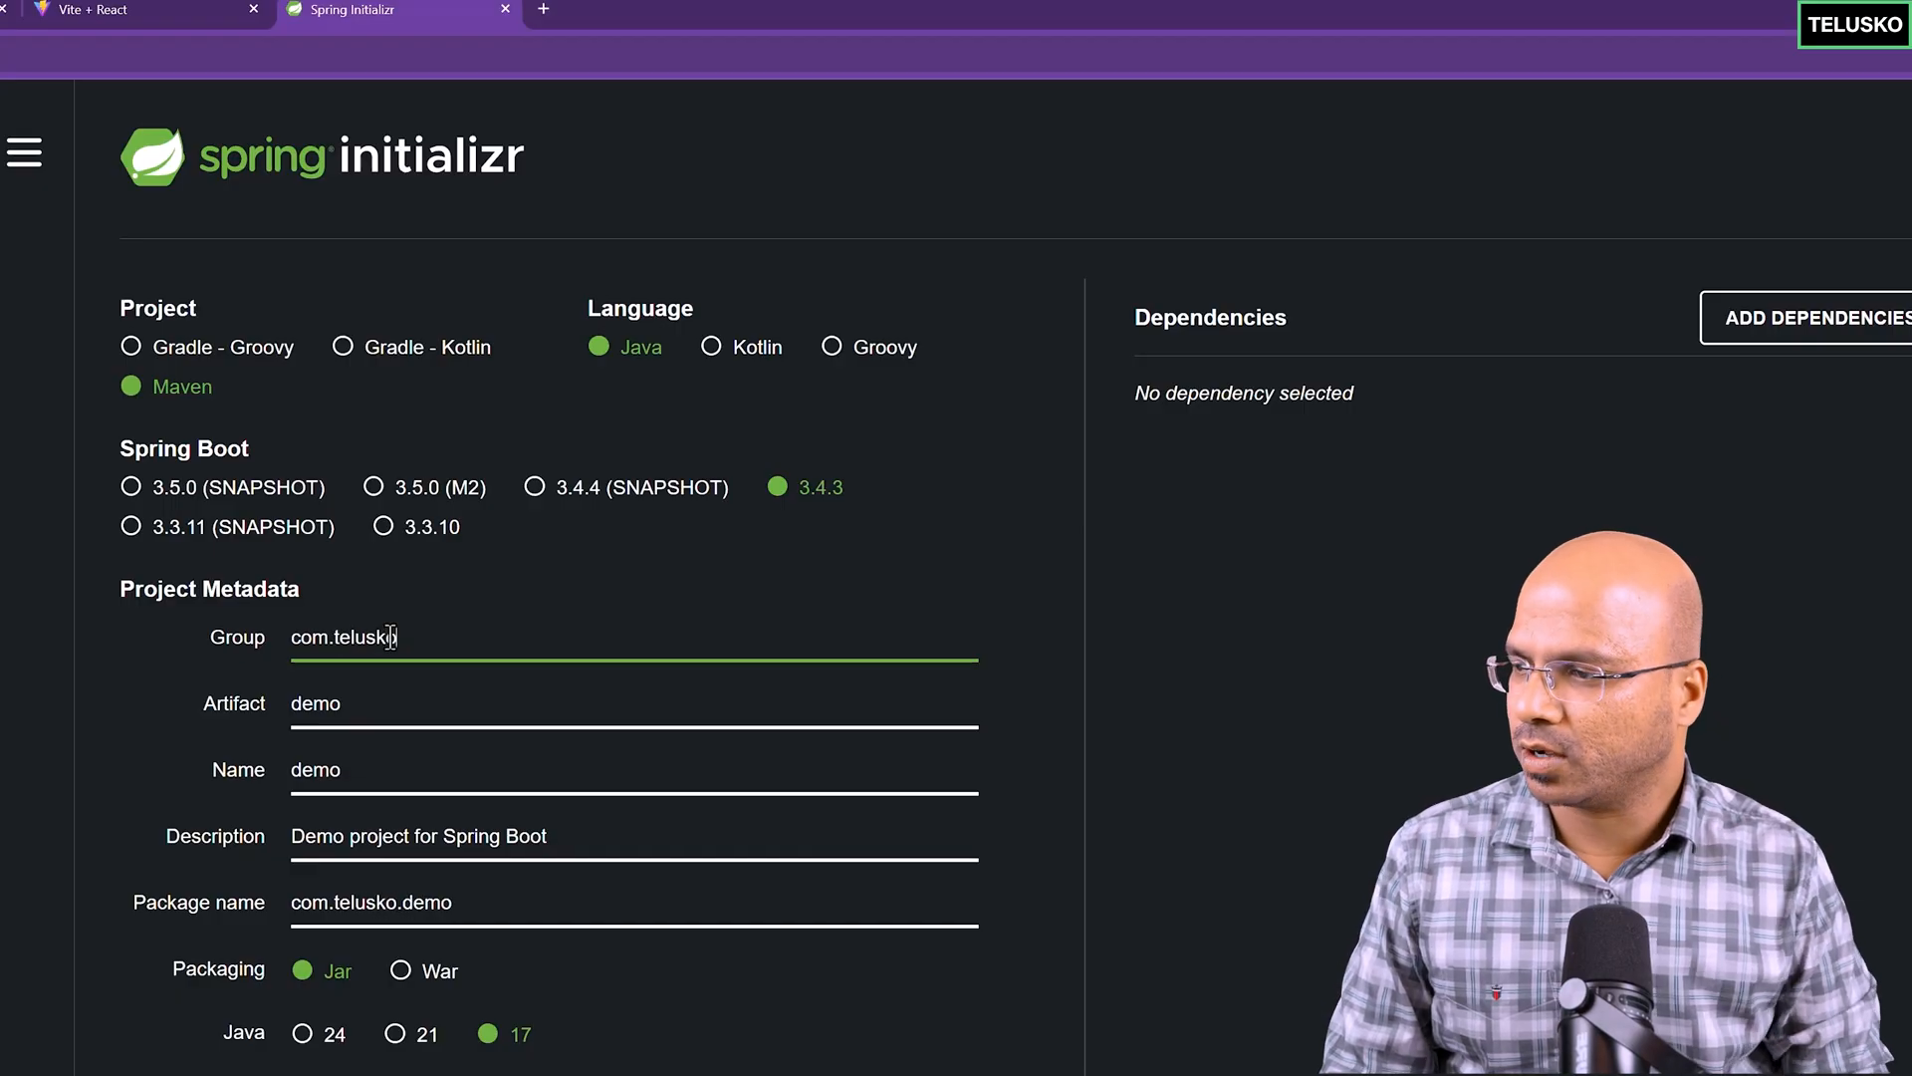
Step: Set the artifact to SpringAIDemo and target Java 21
double_click(314, 703)
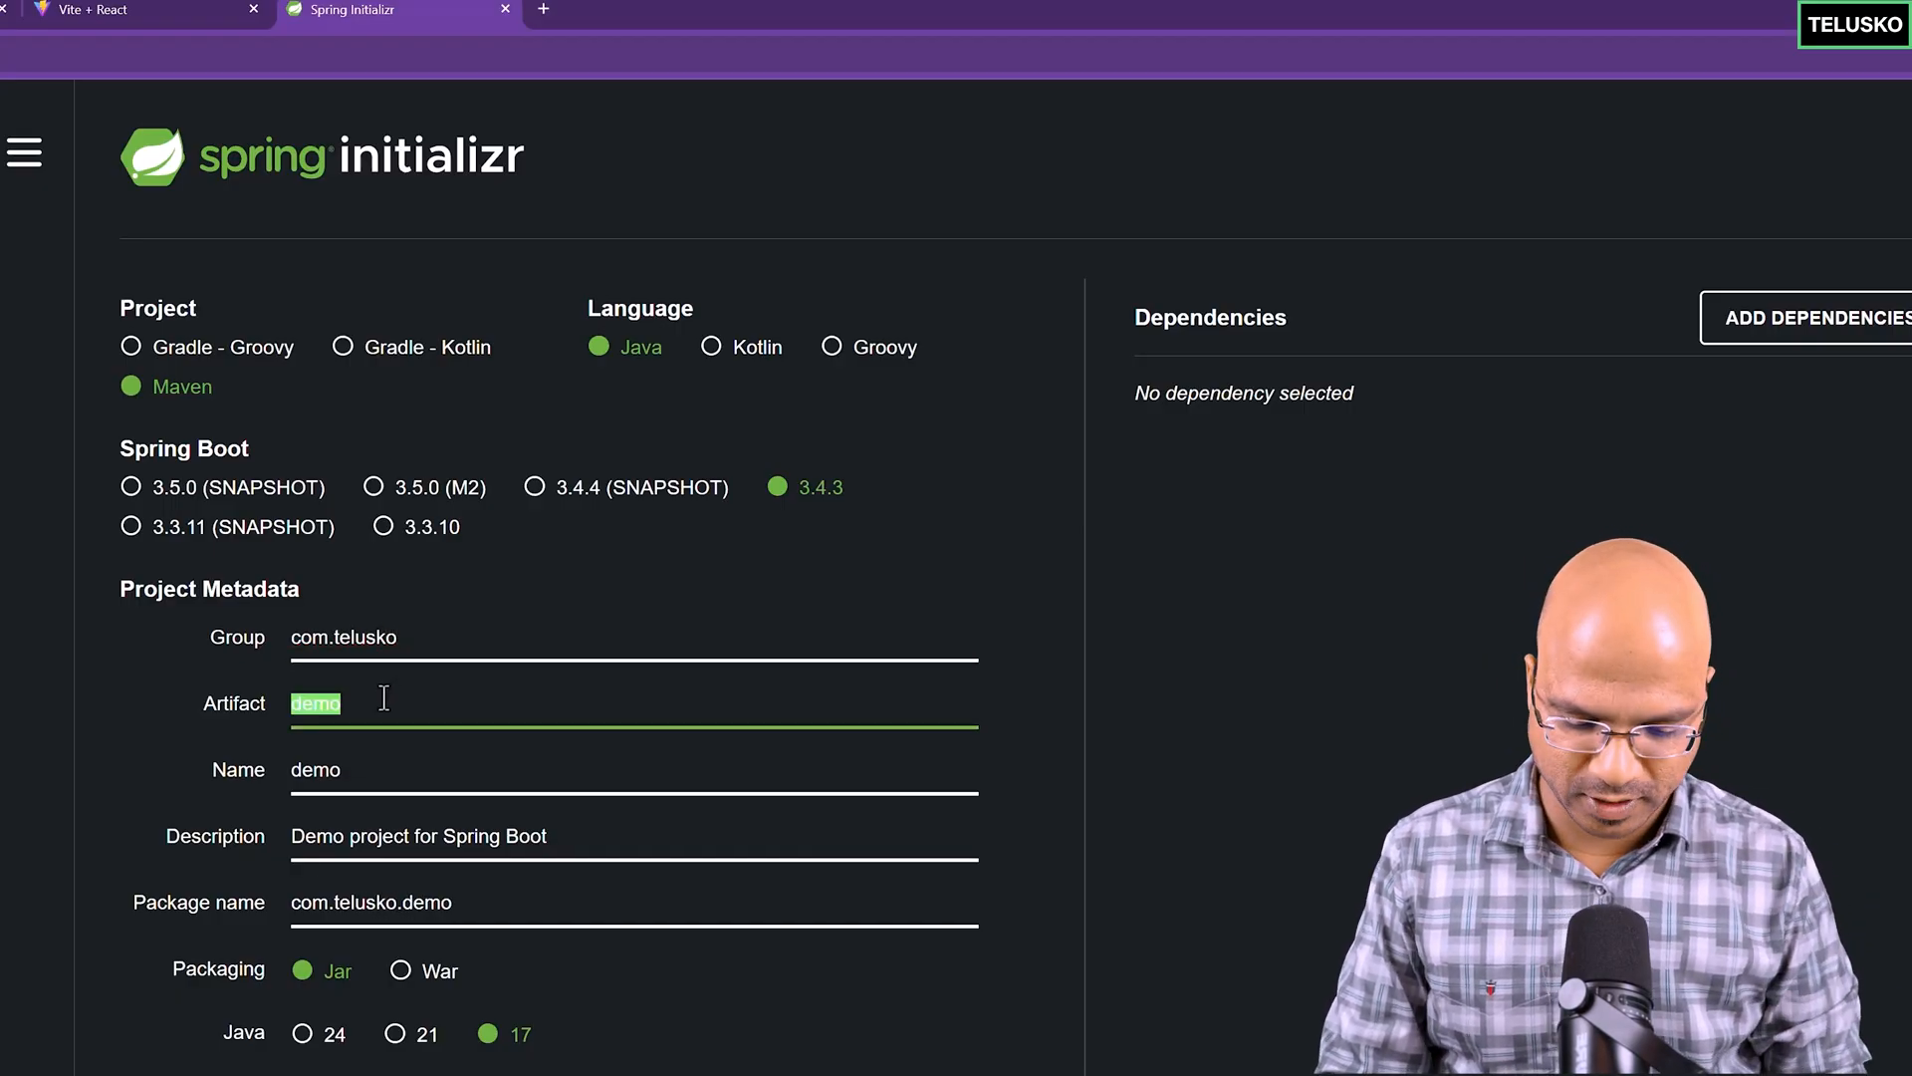
text(SpringAID)
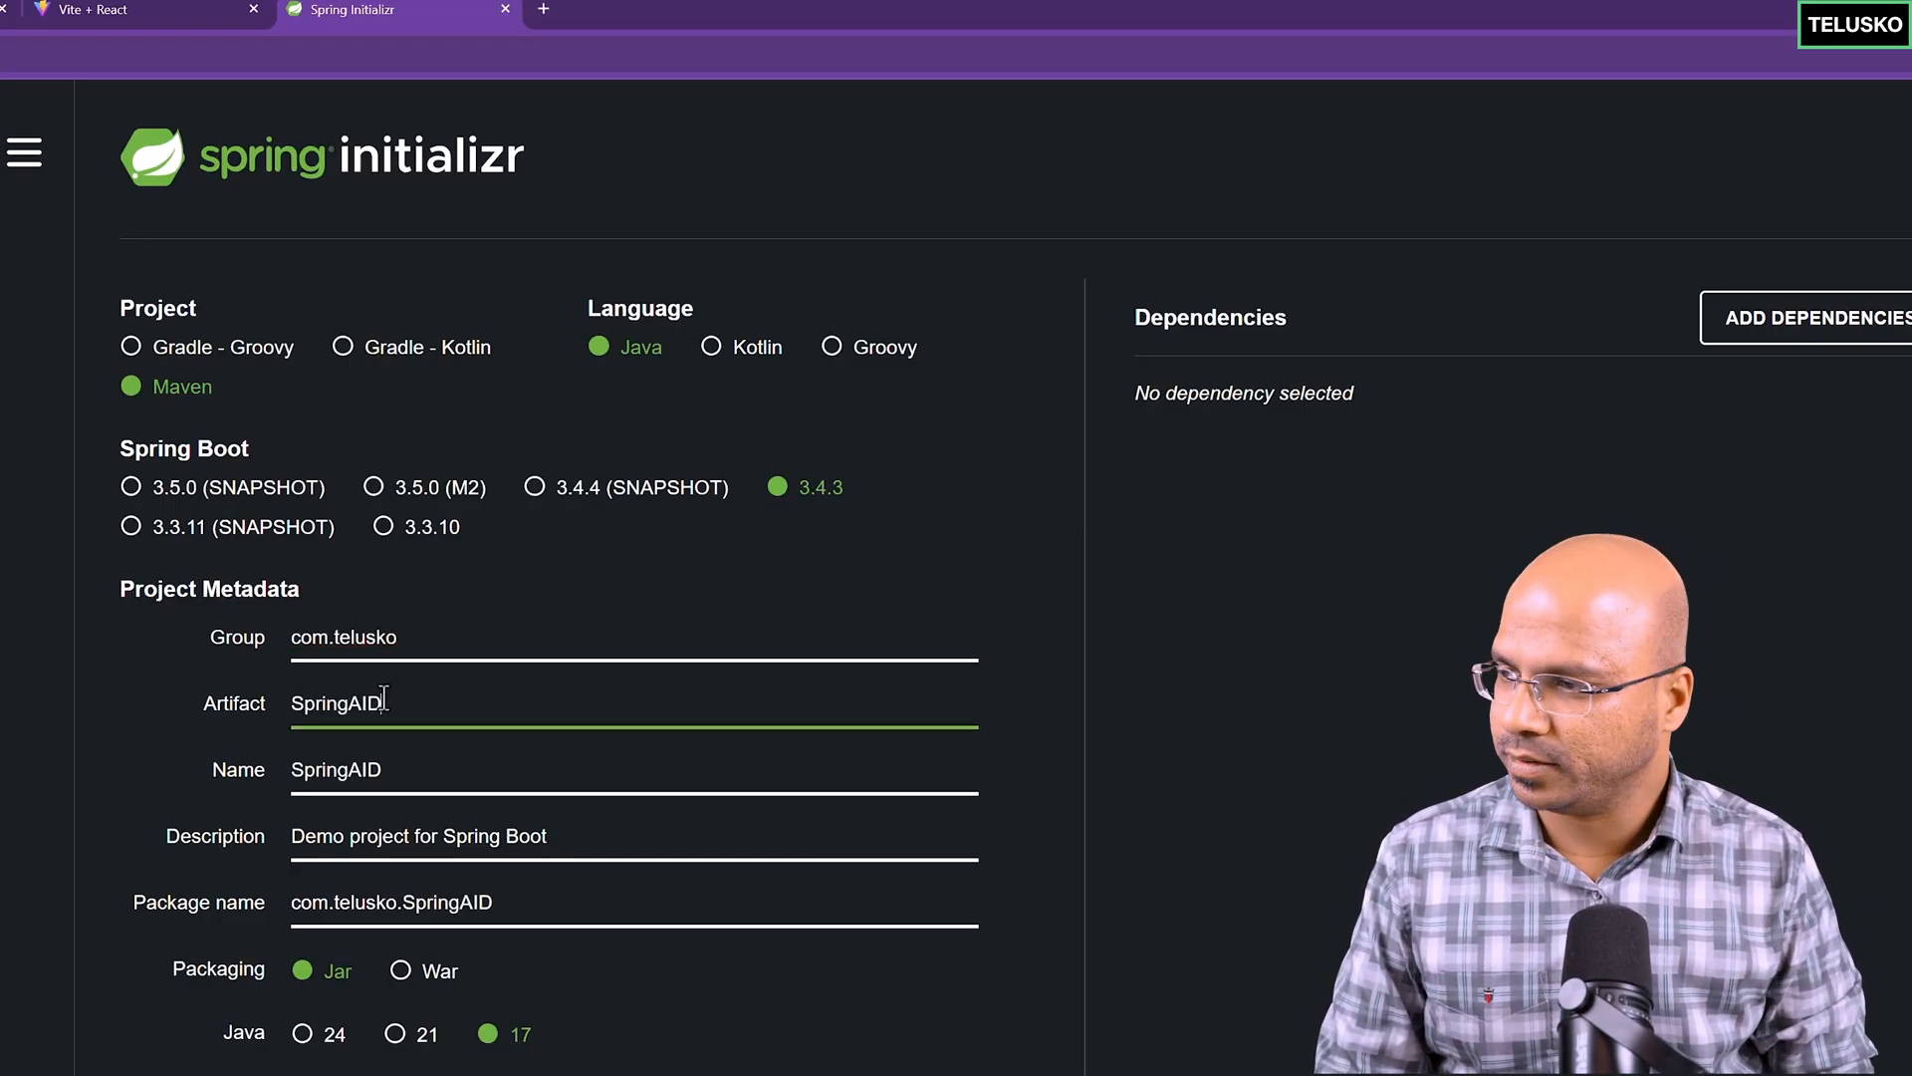
text(Demo)
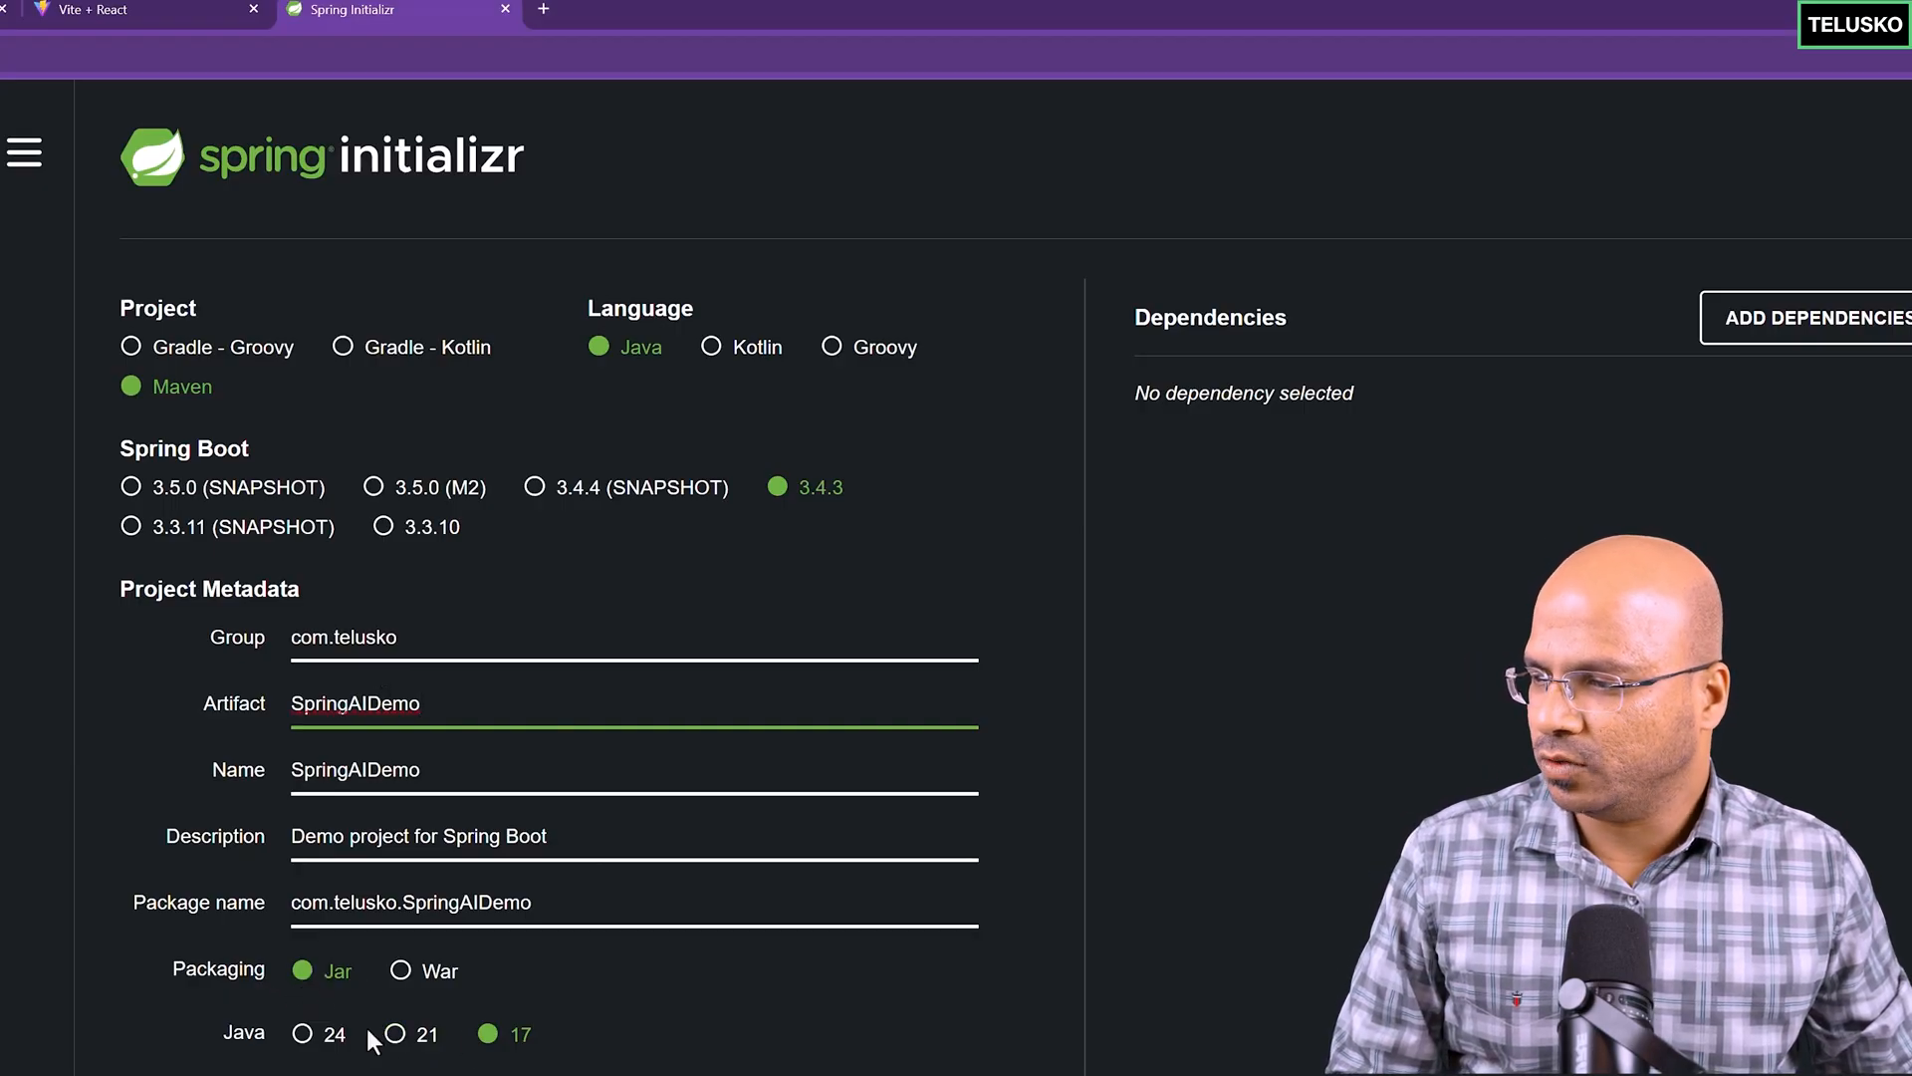
click(394, 1033)
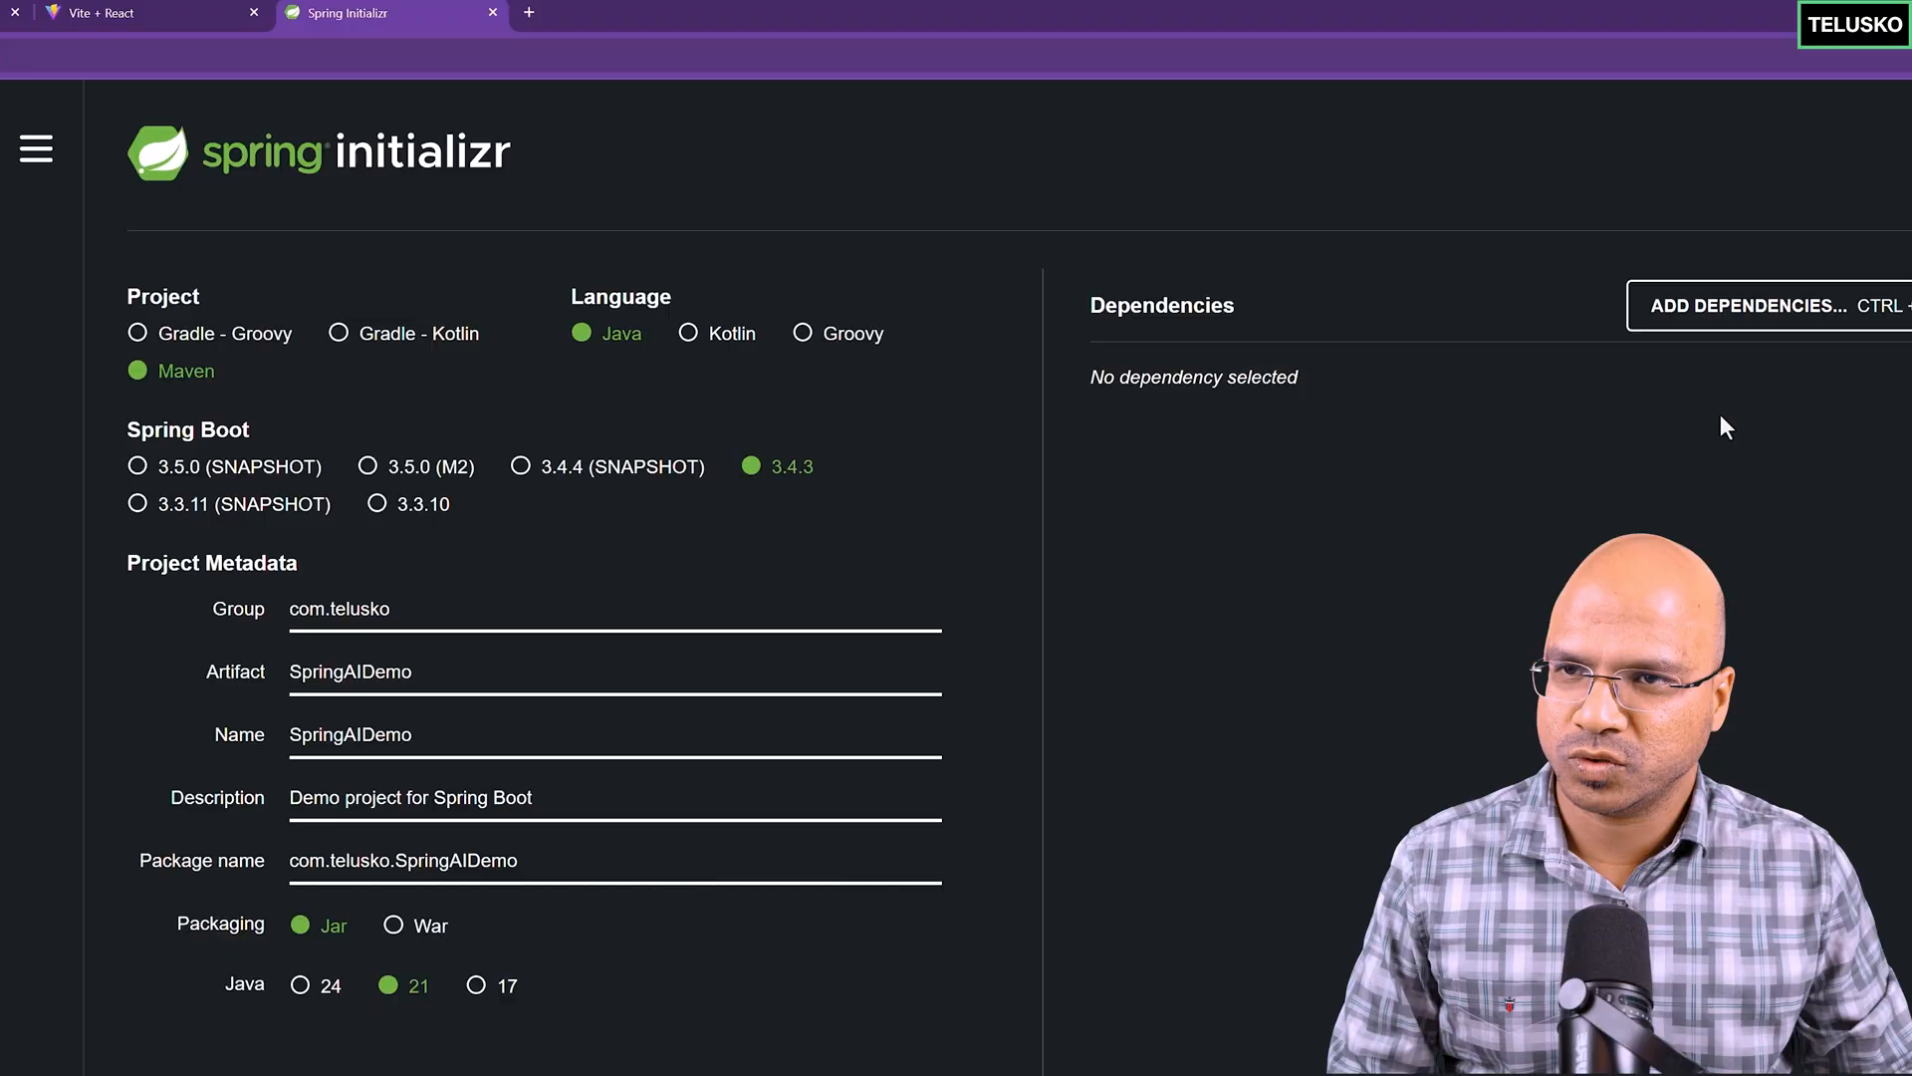
Step: Add the OpenAI and Ollama dependencies via the dependency search
click(1747, 305)
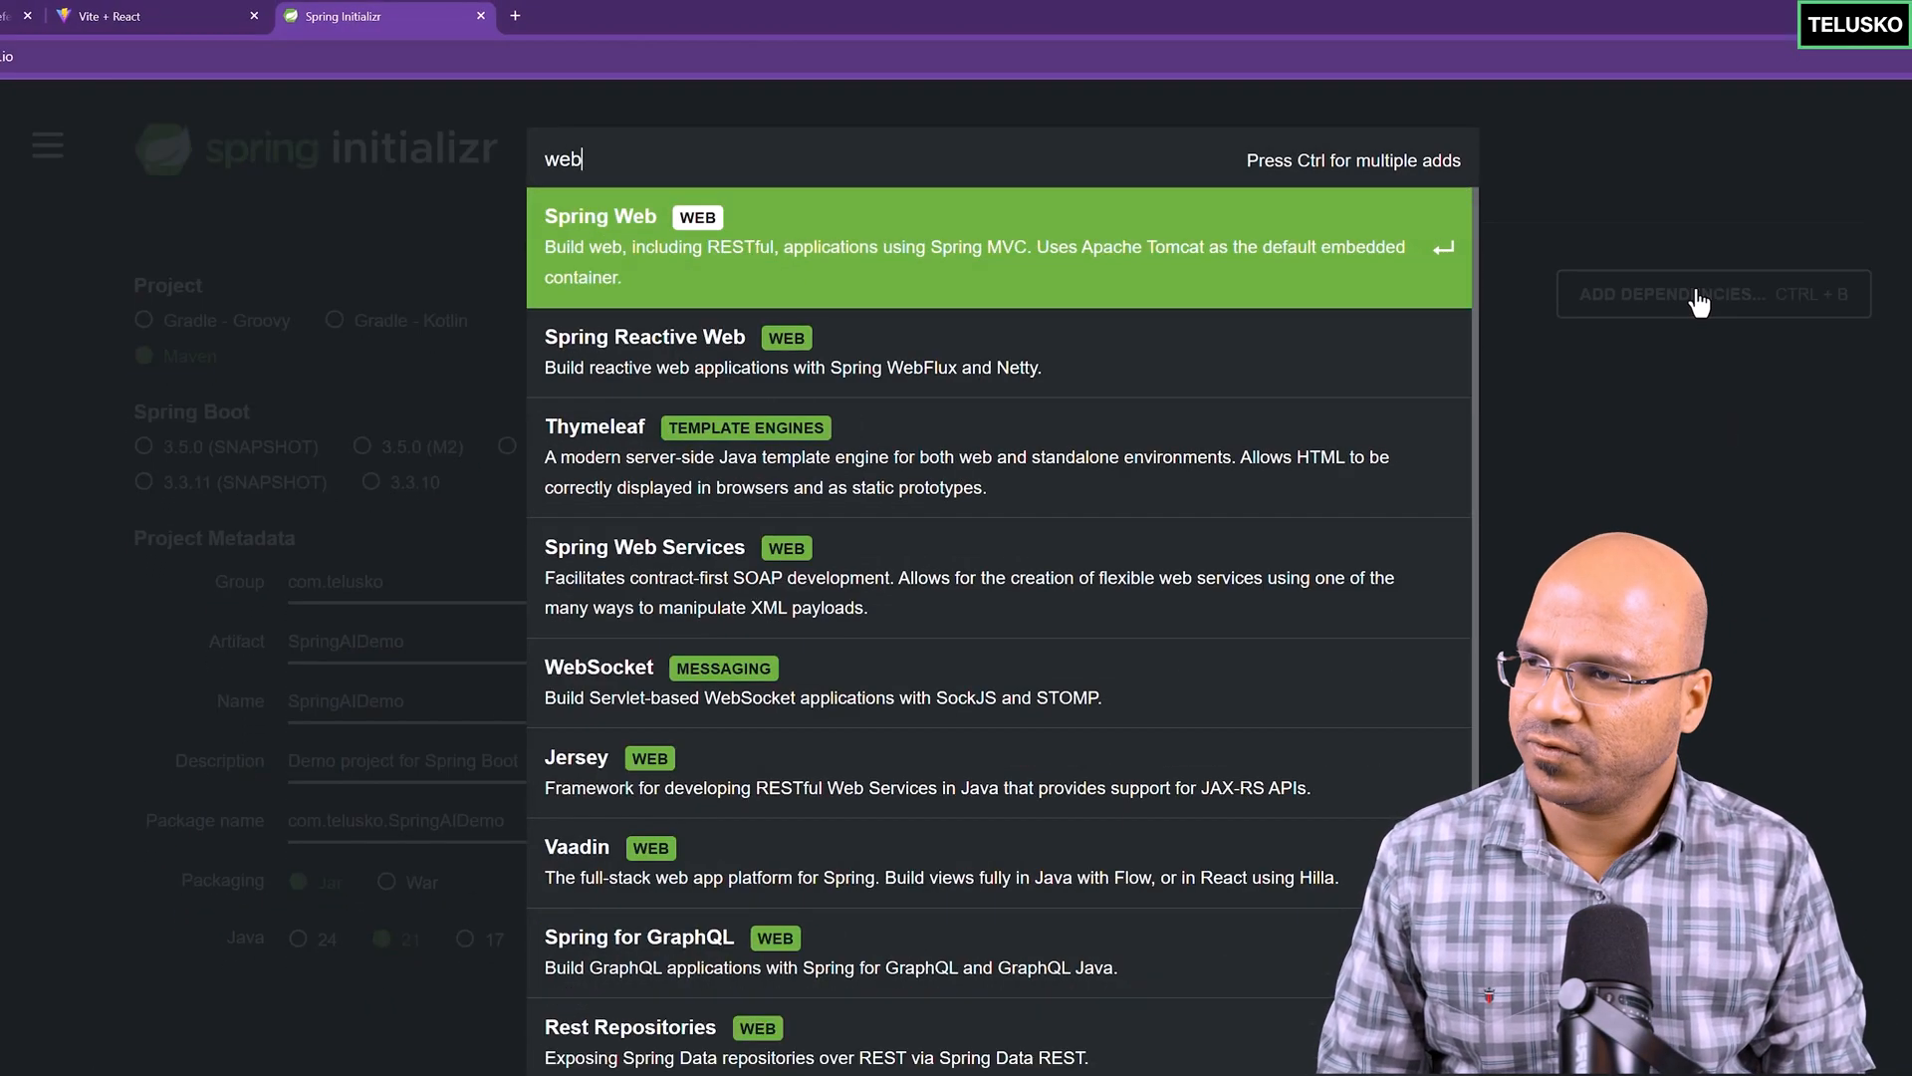
mouse_move(787, 269)
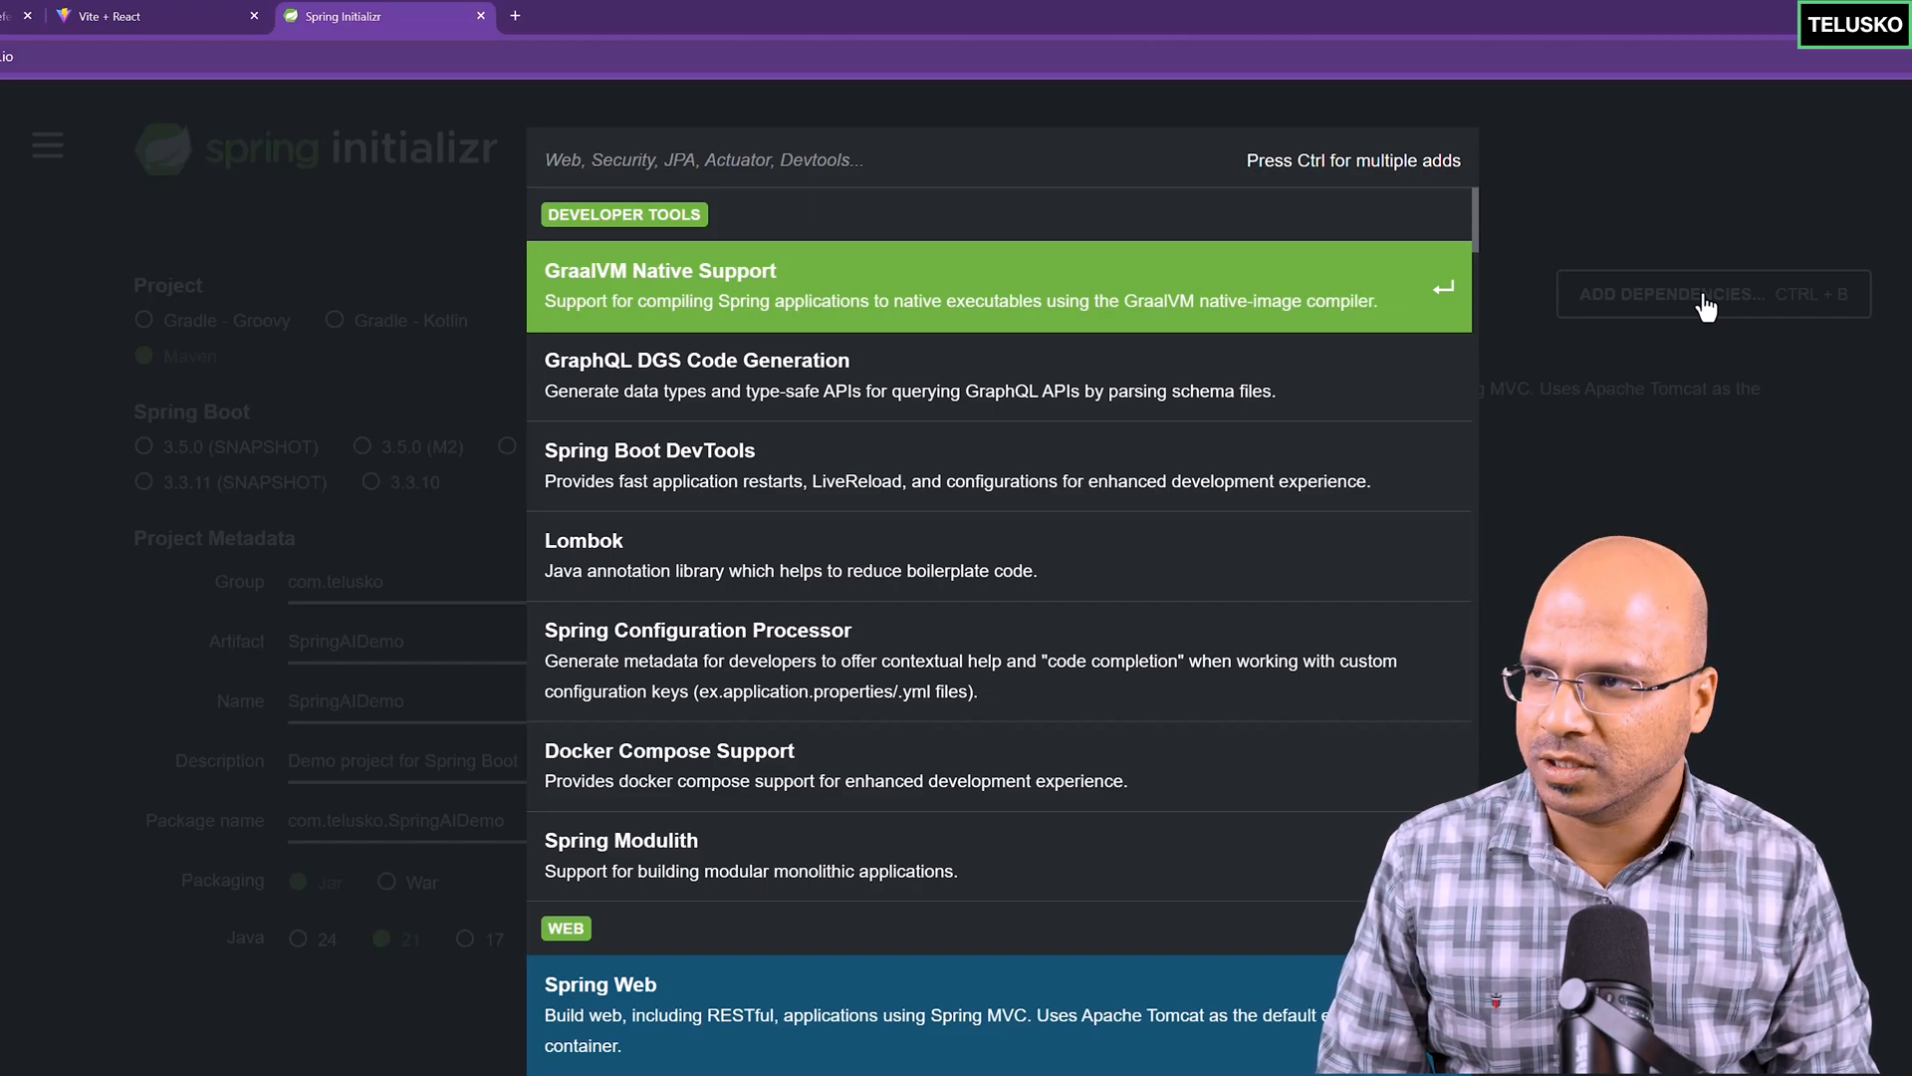
text(open)
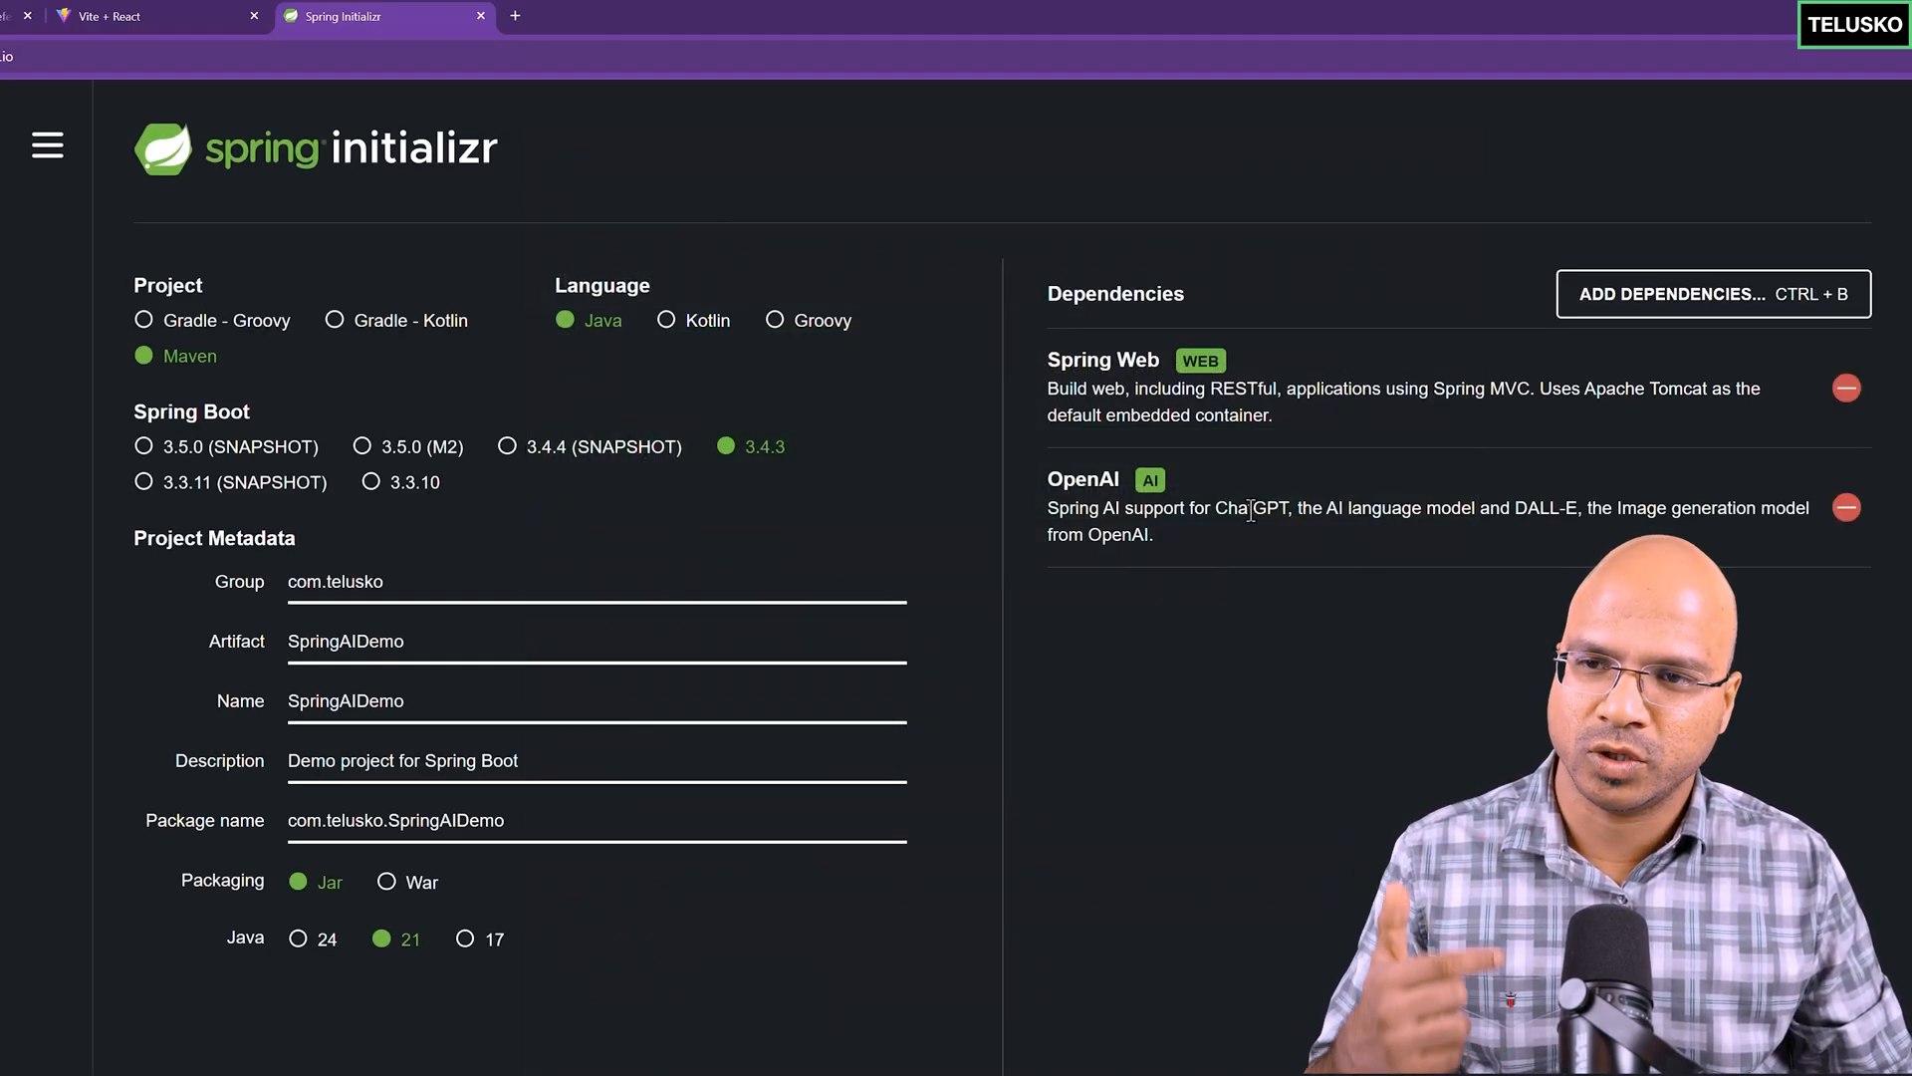
click(1711, 293)
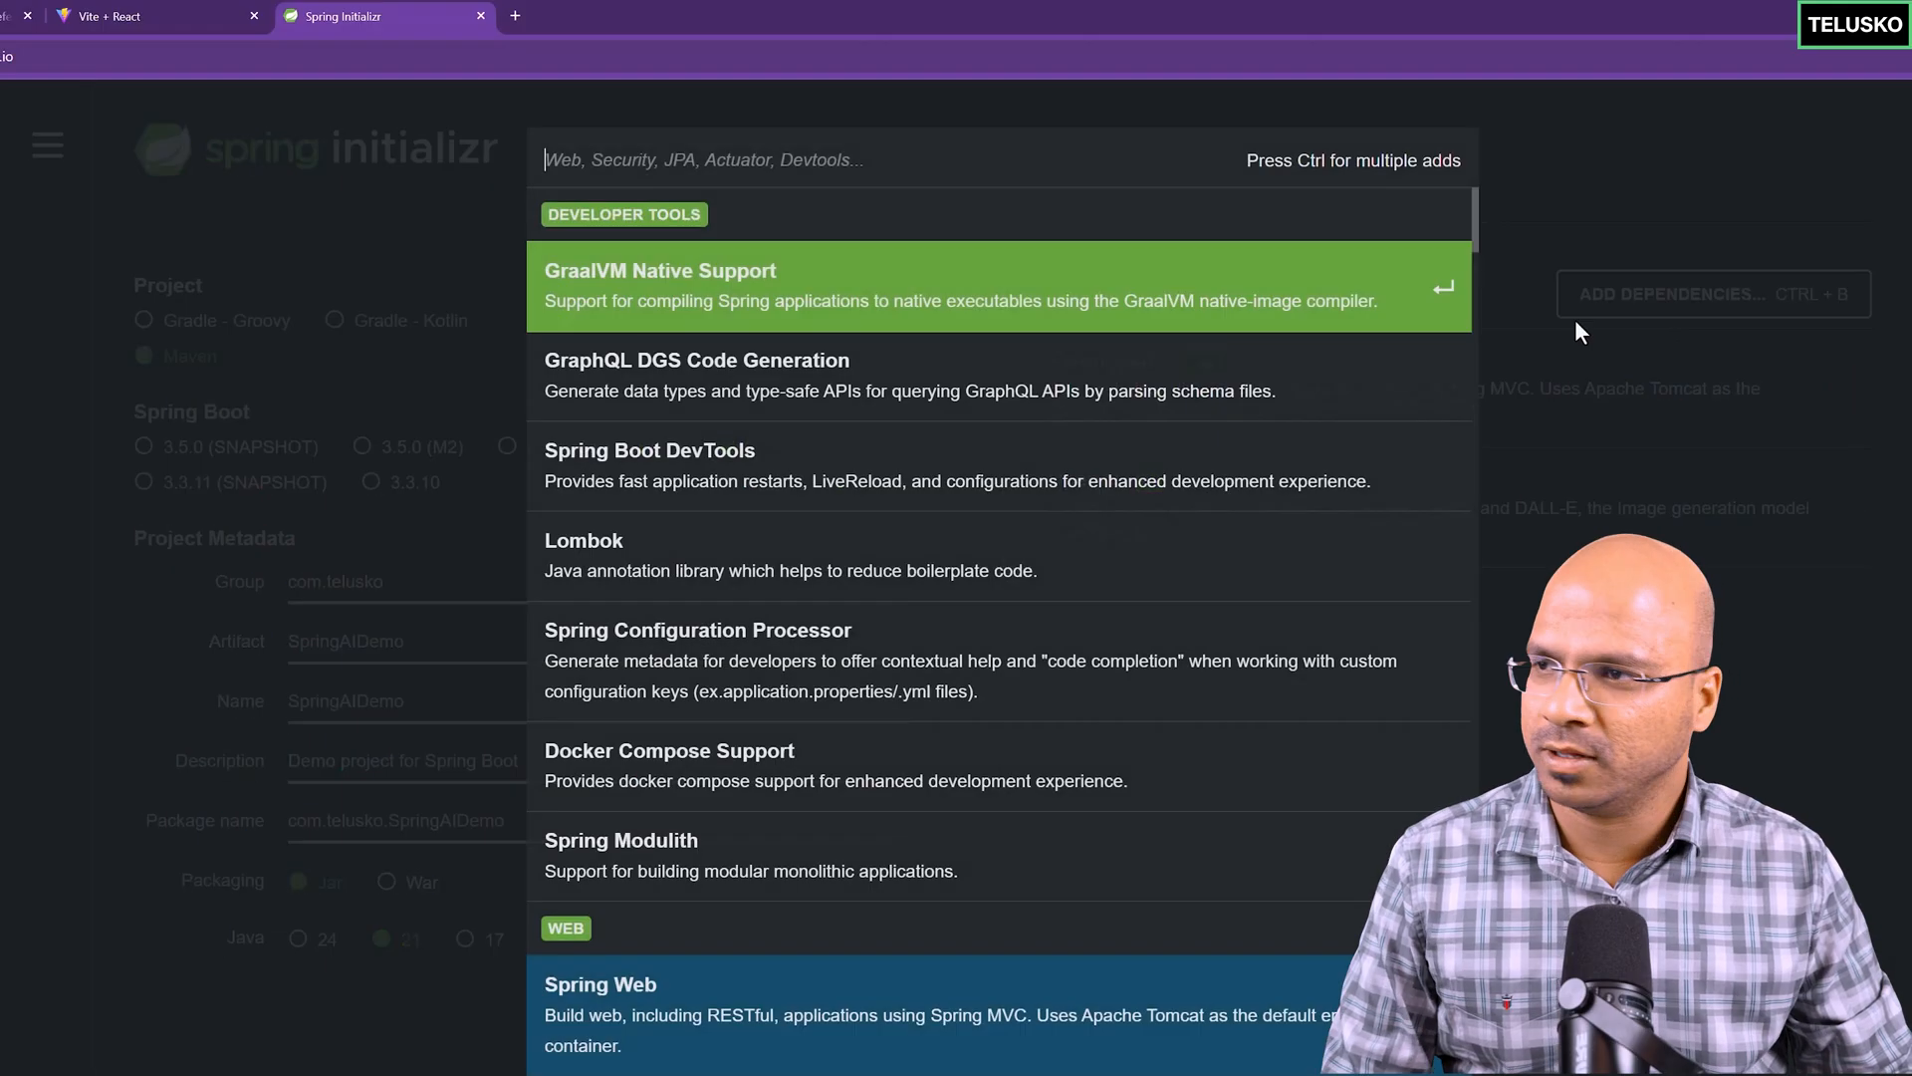
text(olla)
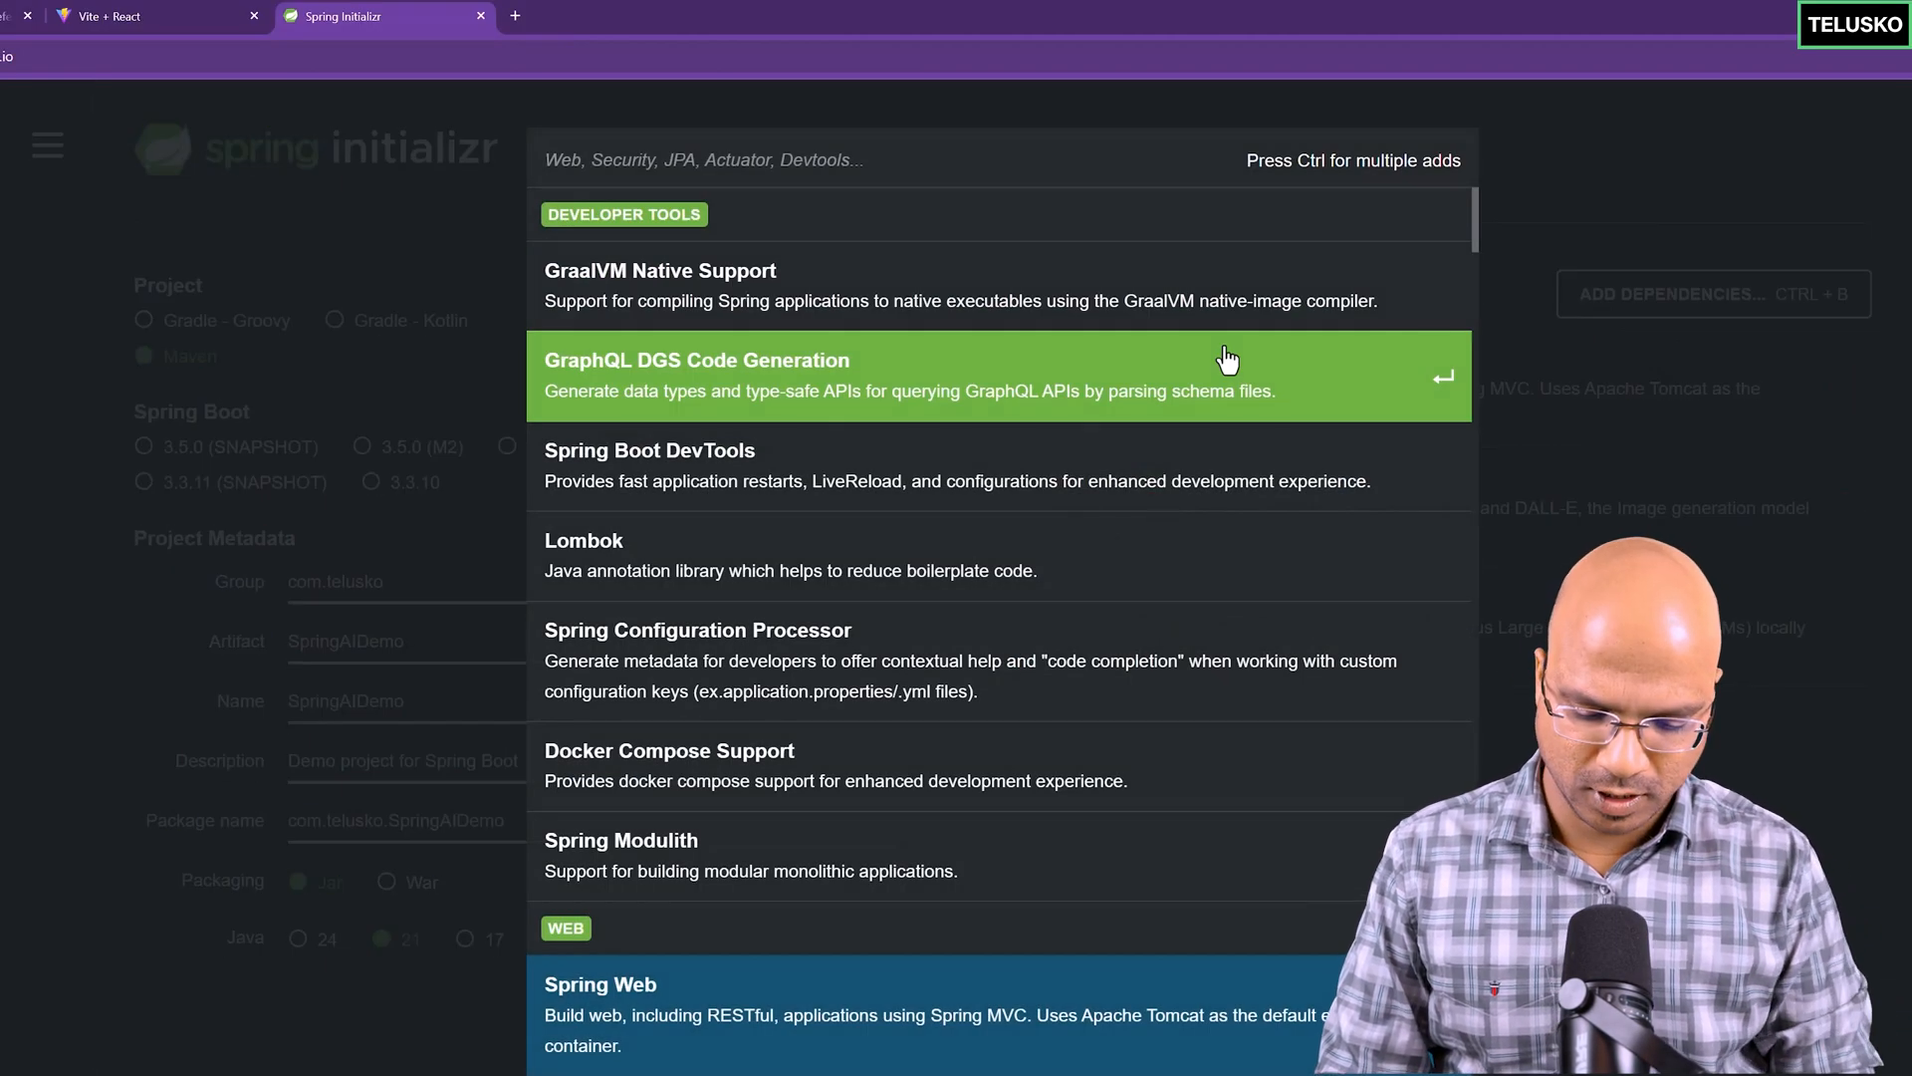
key(Escape)
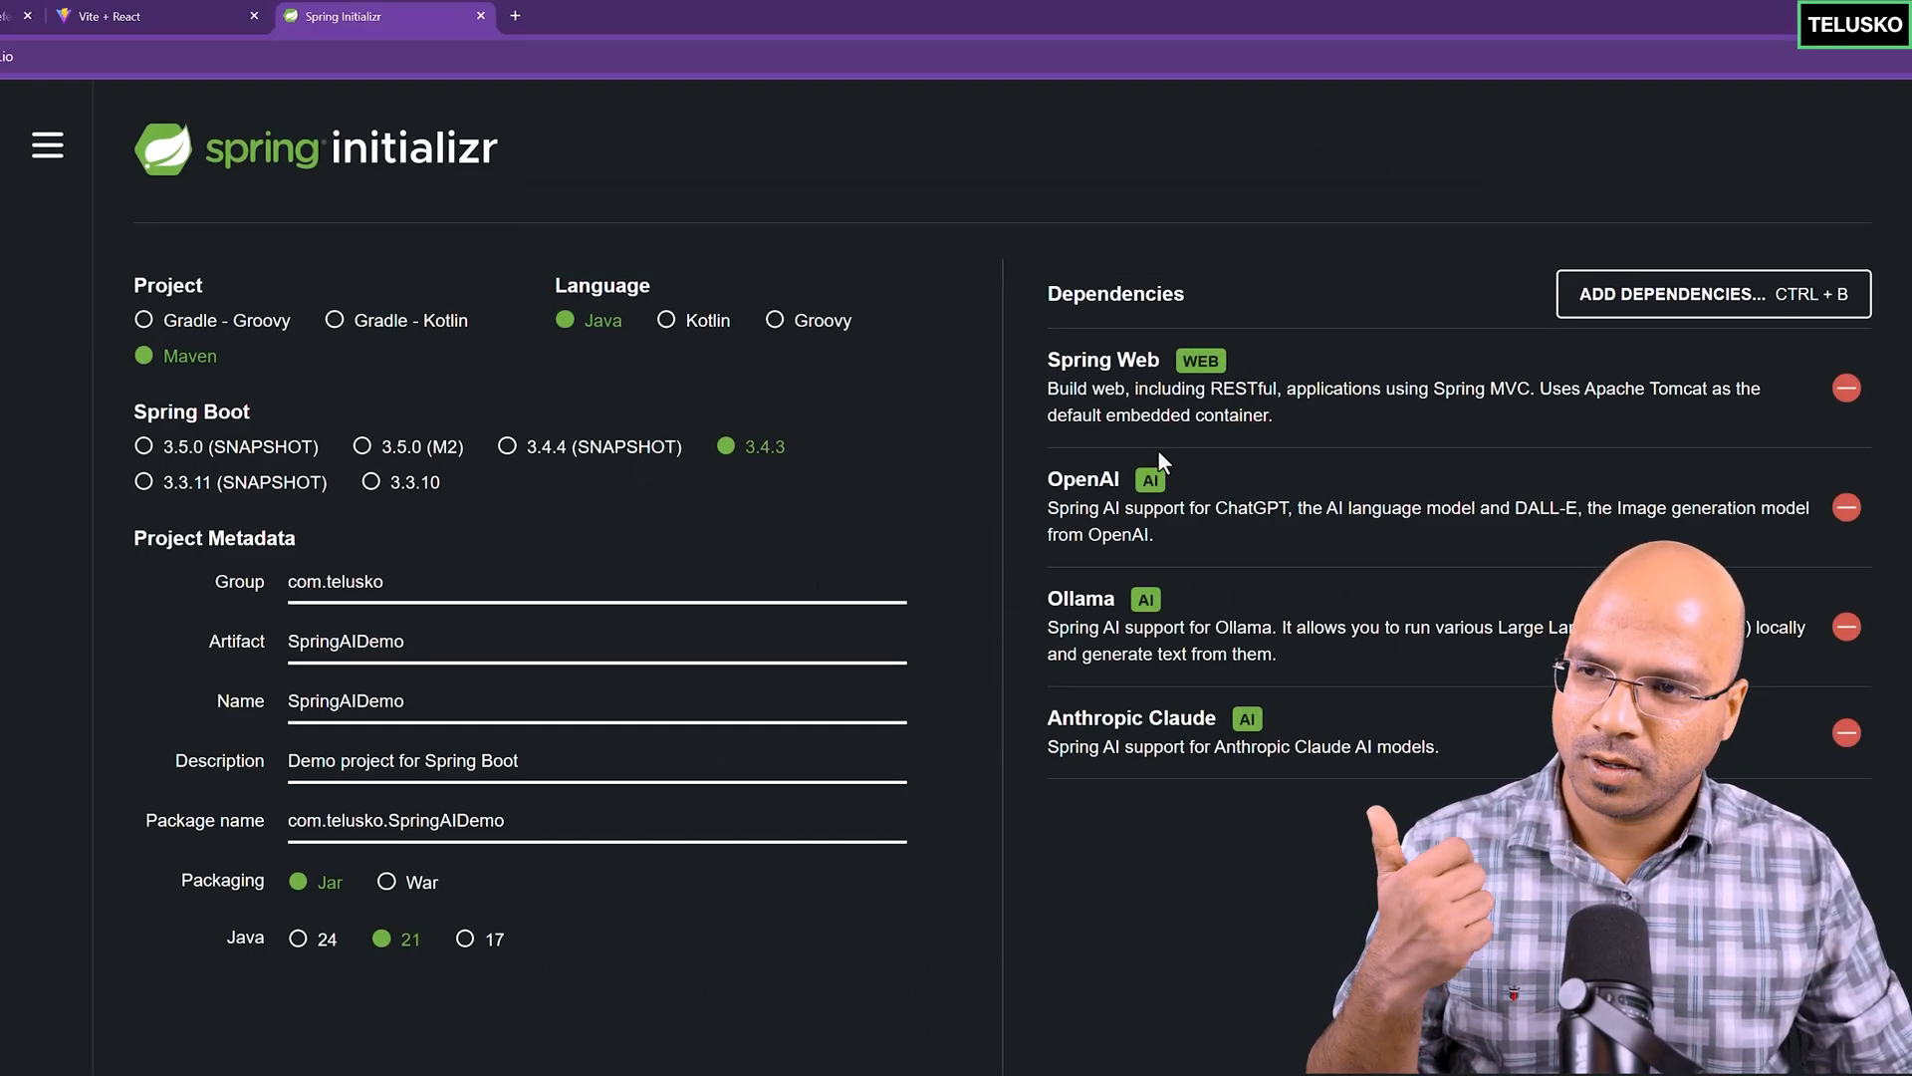
mouse_move(1205, 735)
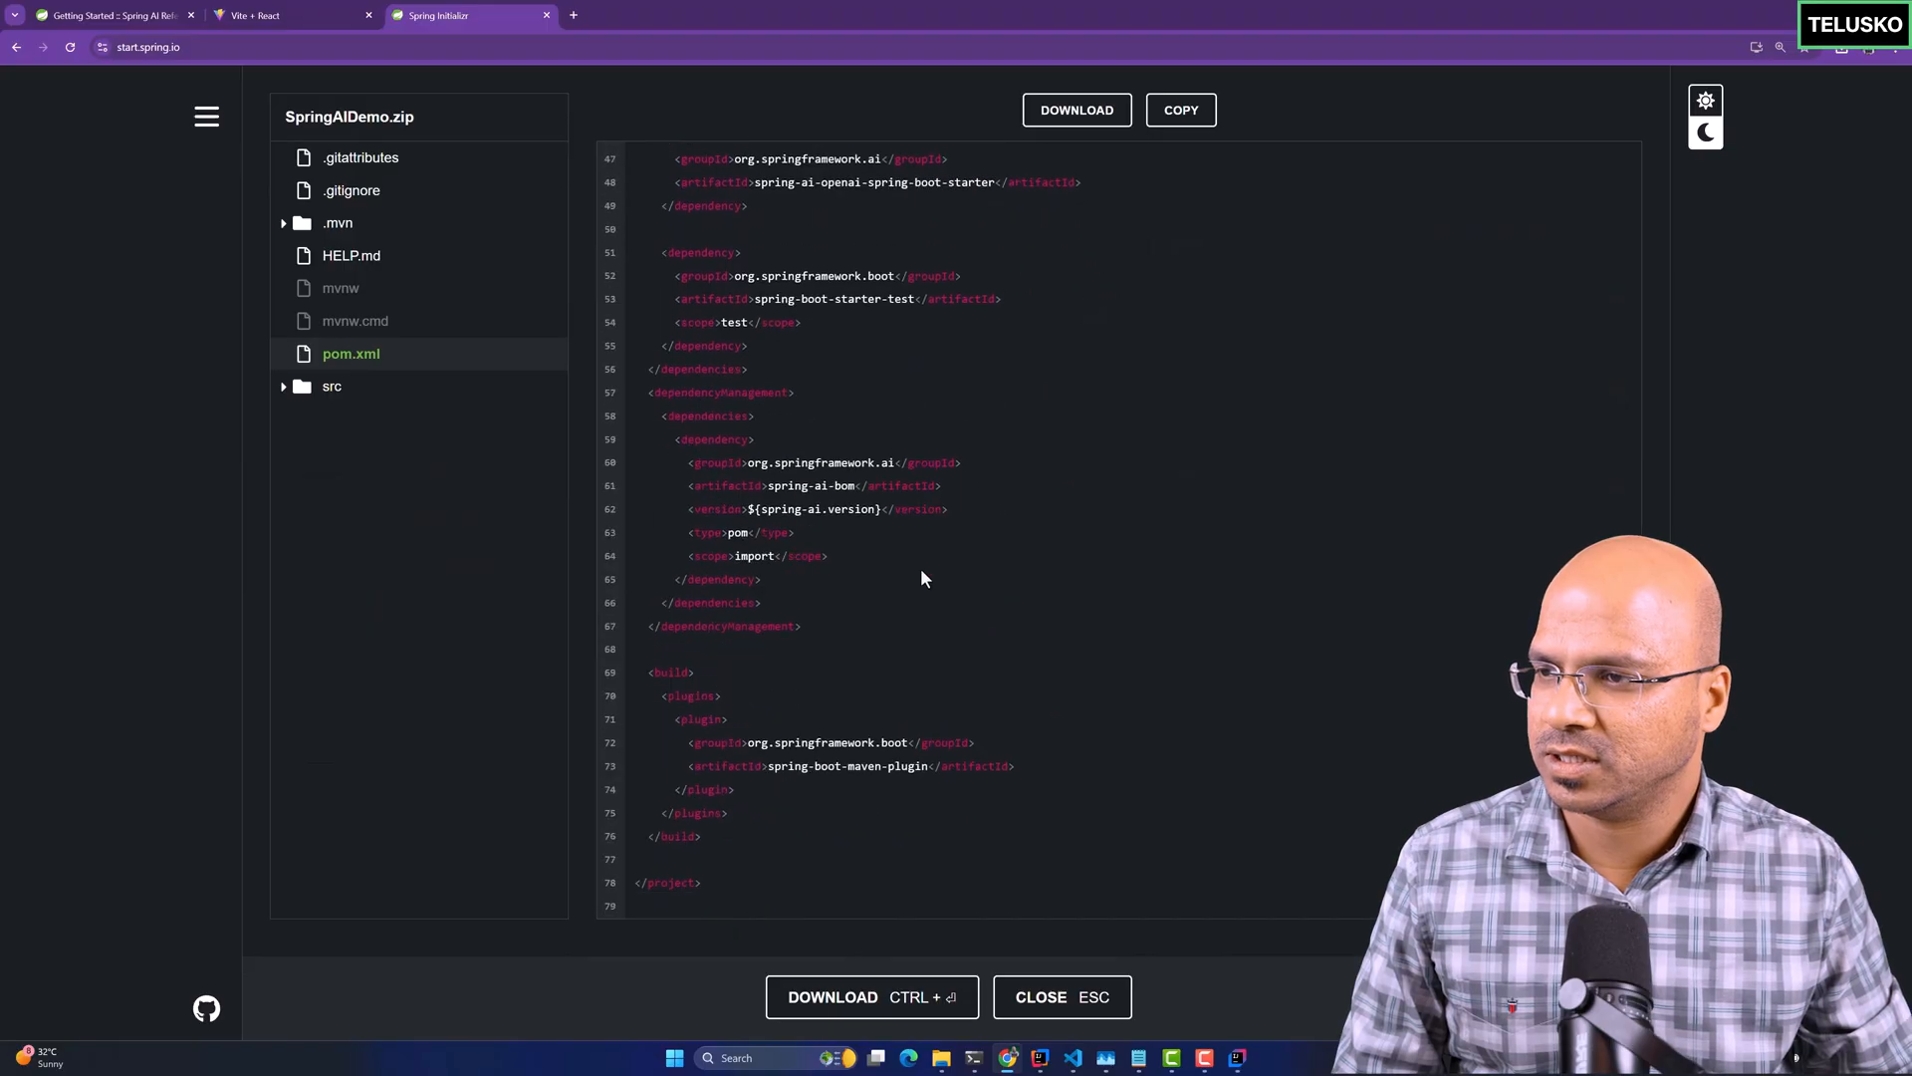
mouse_move(861, 996)
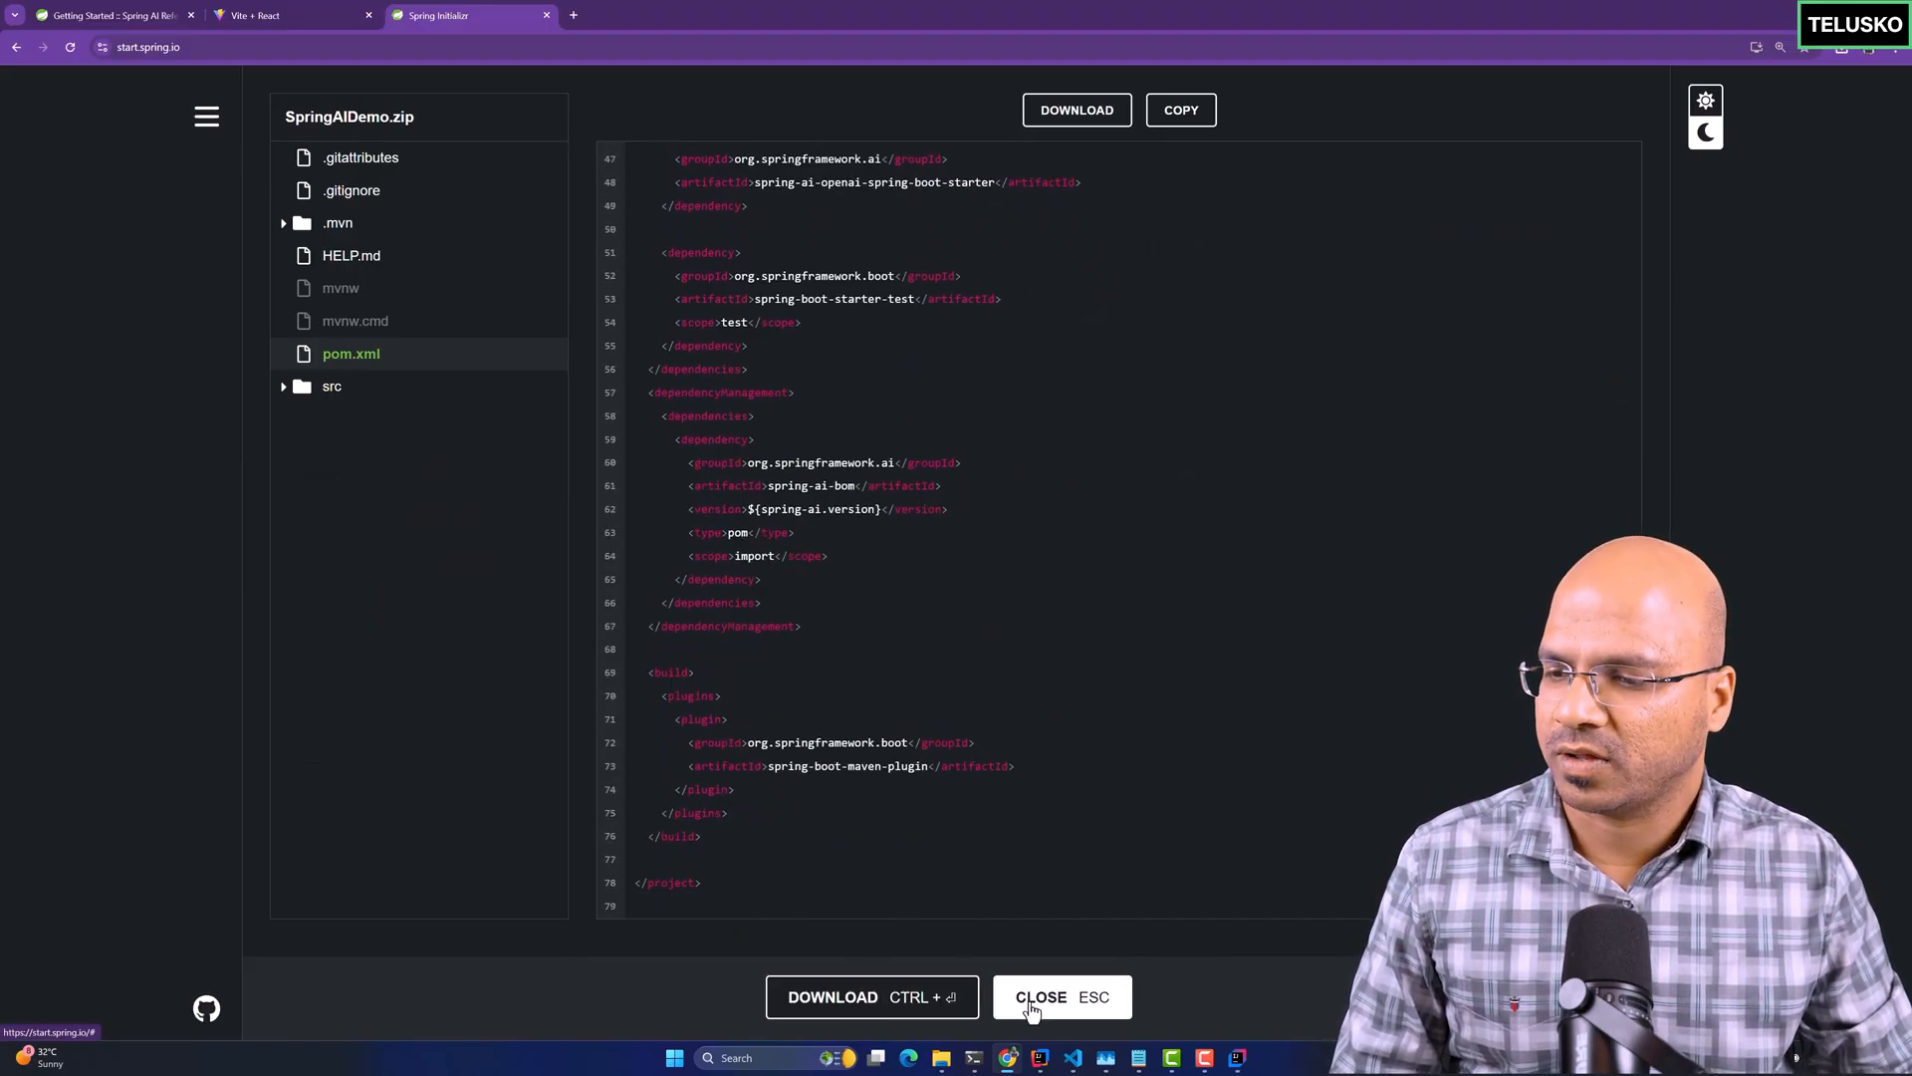
Step: Generate the SpringAIDemo archive, extract it into Downloads and return to IntelliJ IDEA
click(1042, 1004)
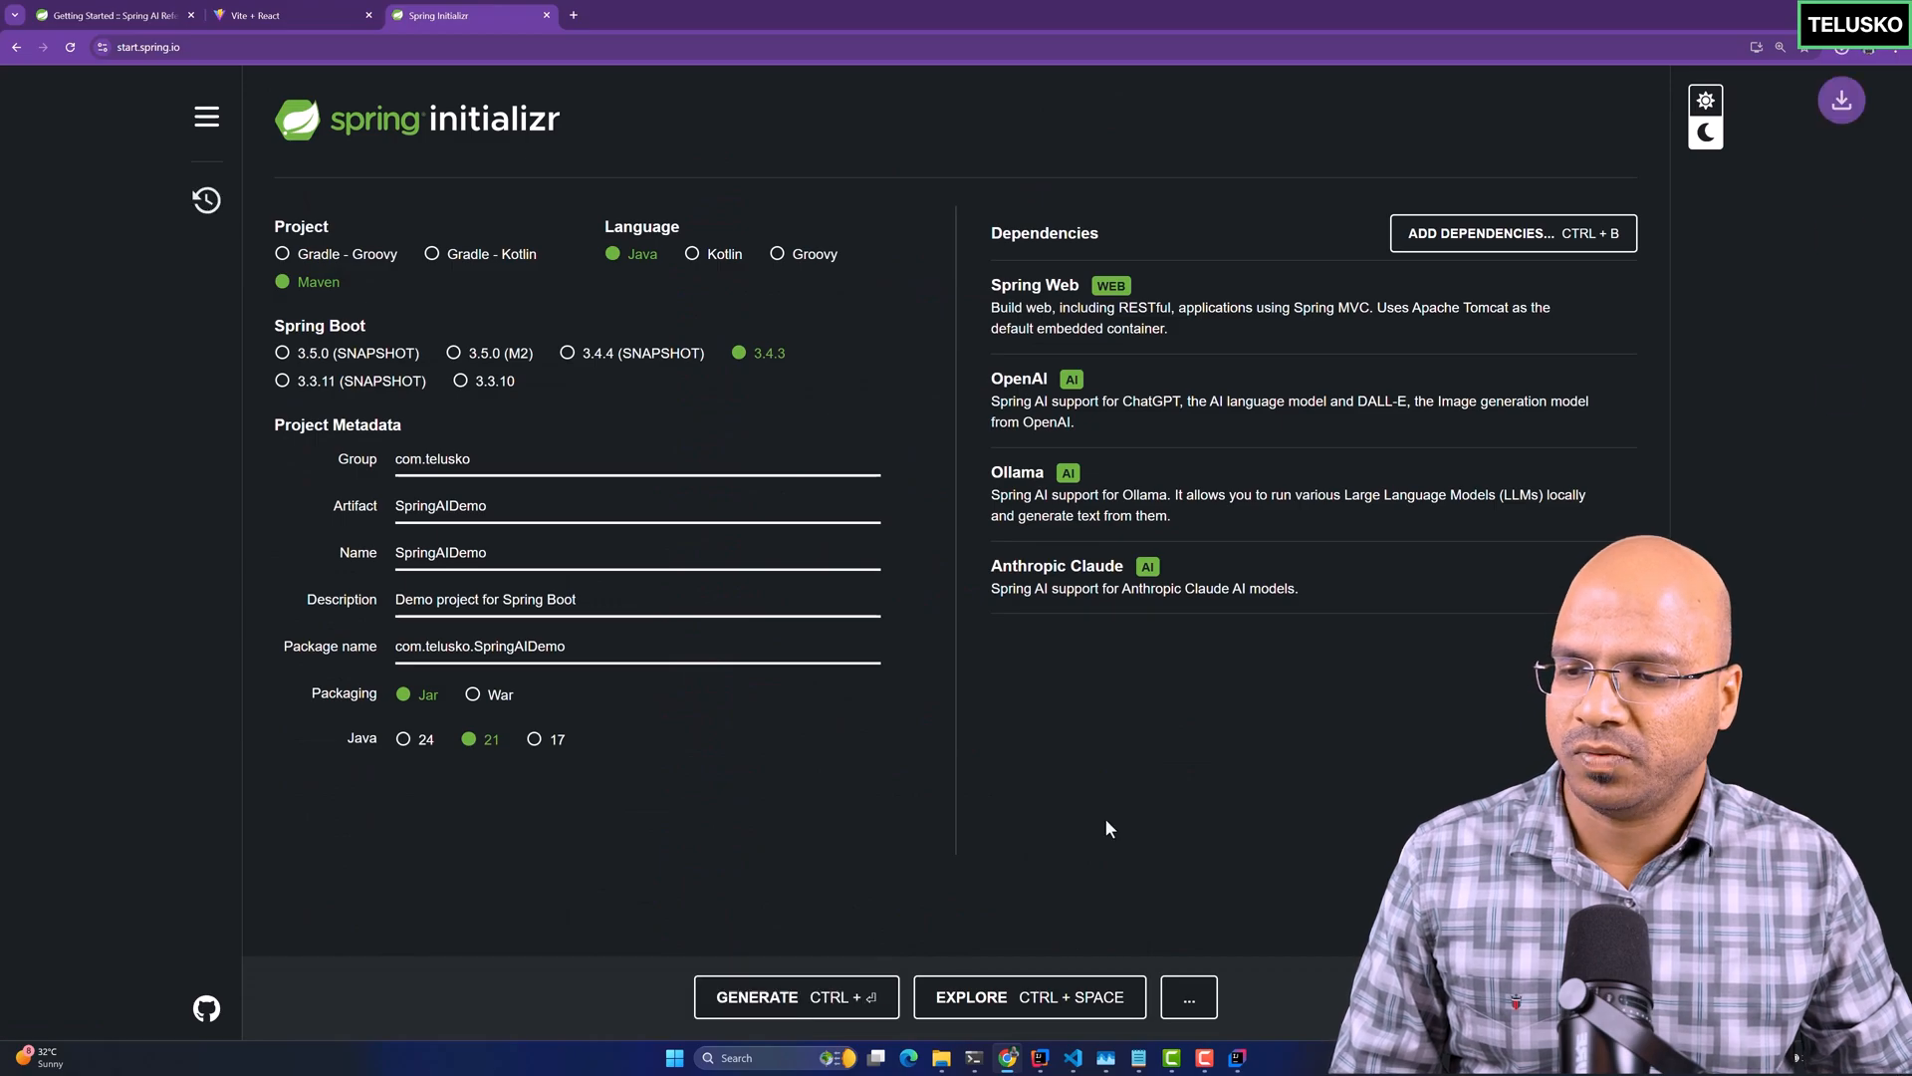
click(757, 996)
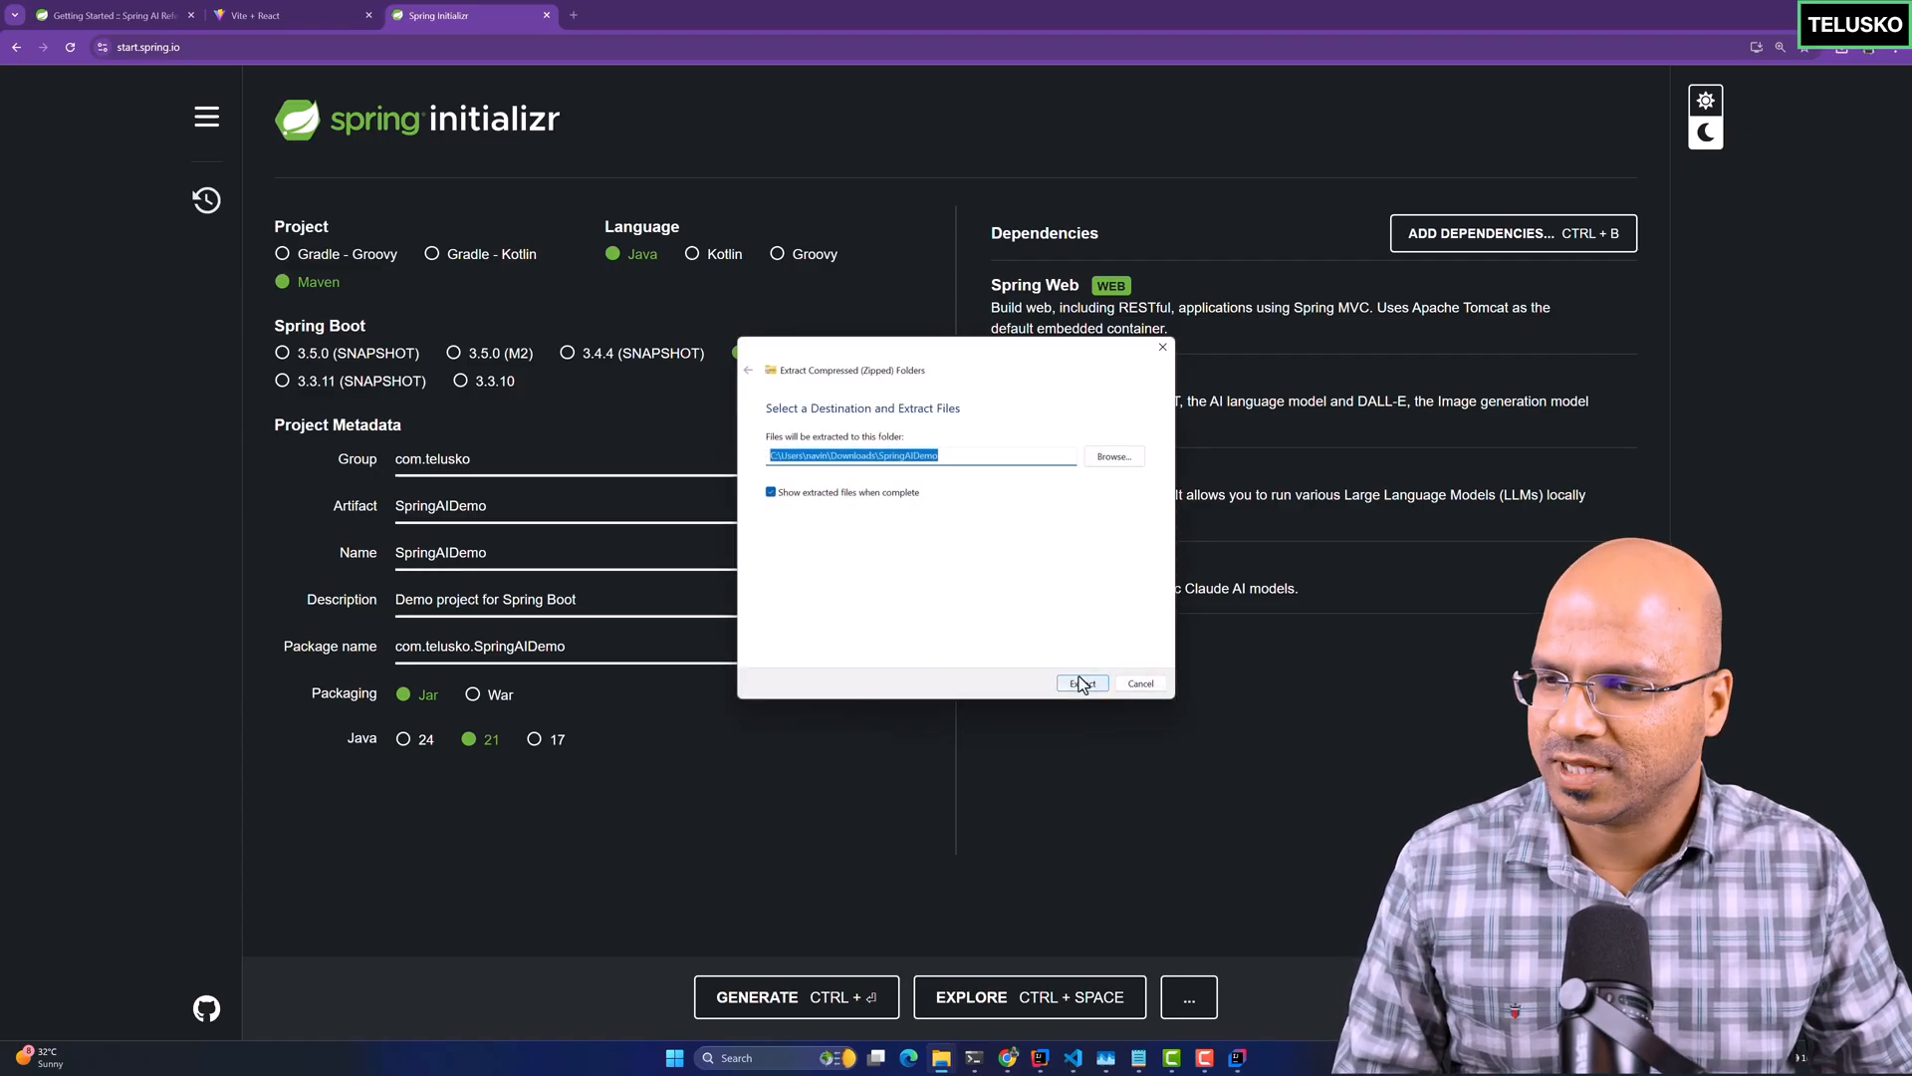
click(1079, 683)
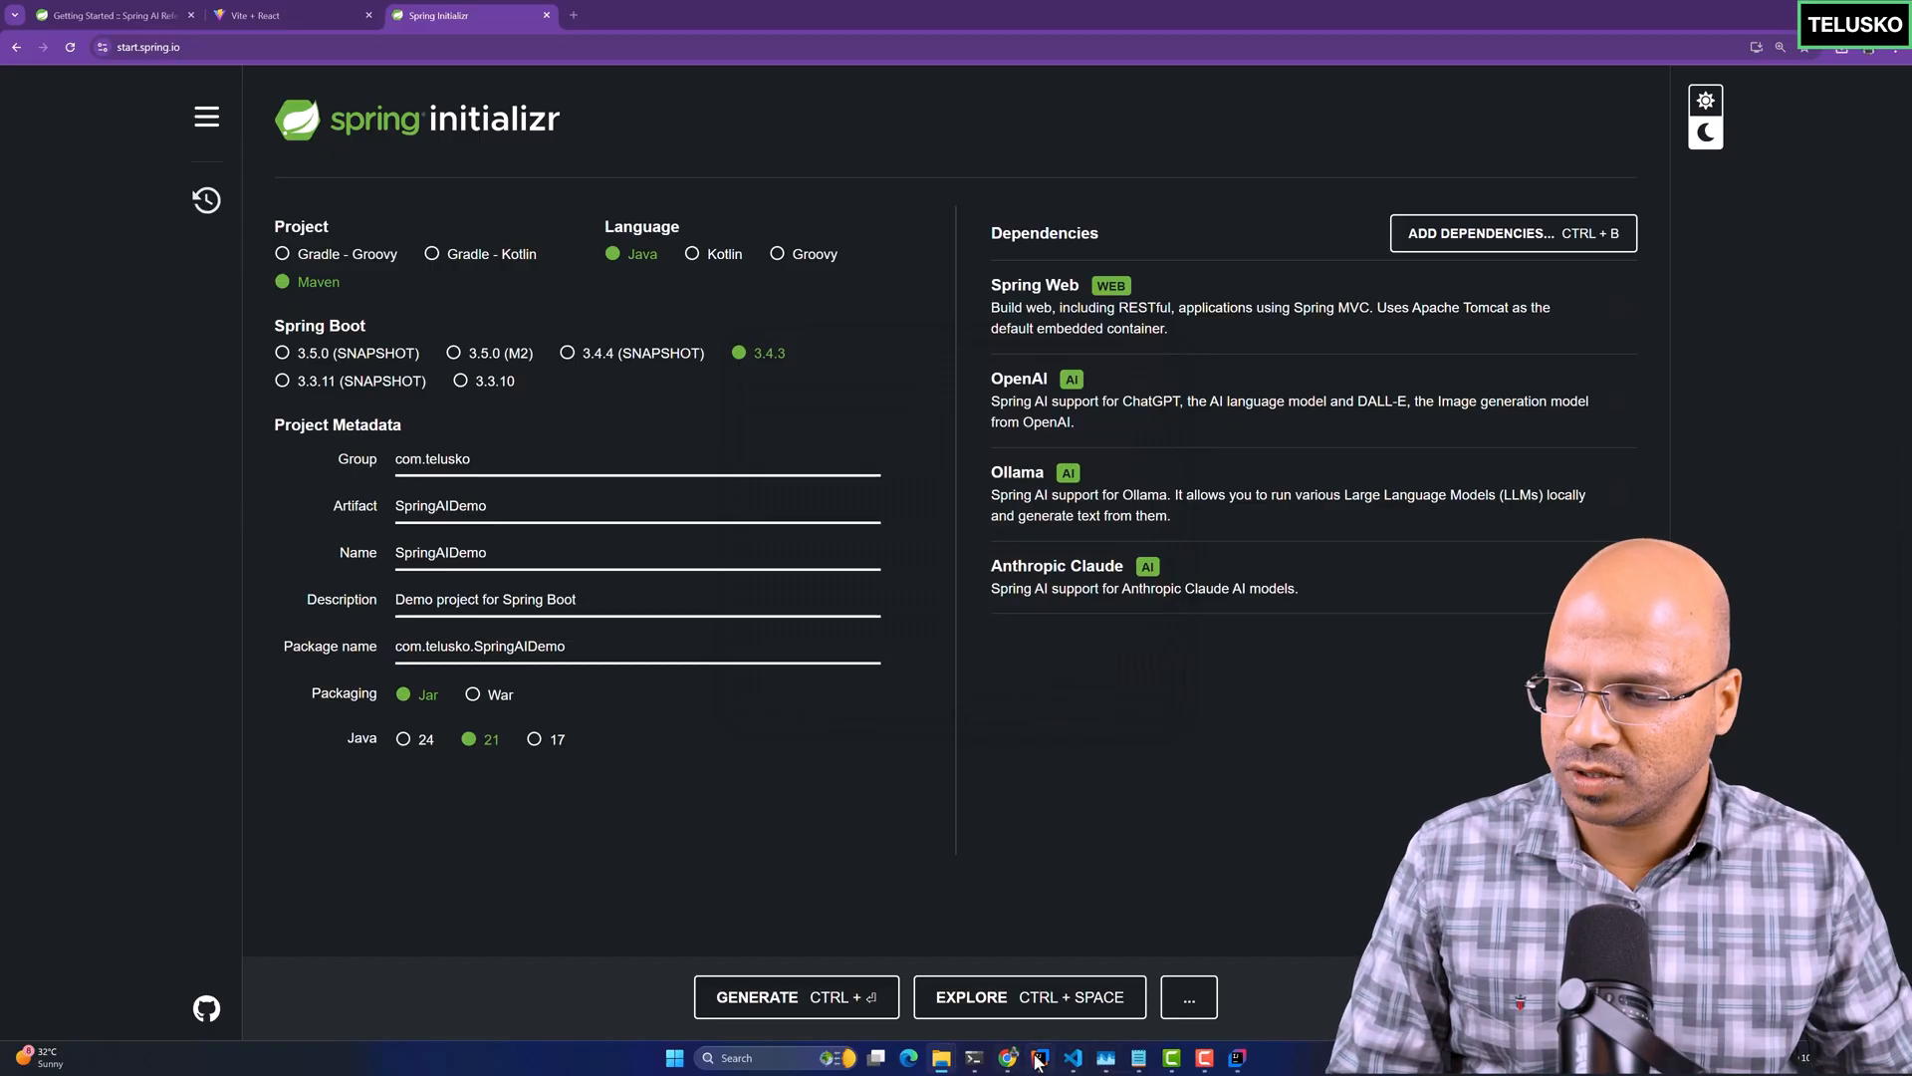
click(1235, 1058)
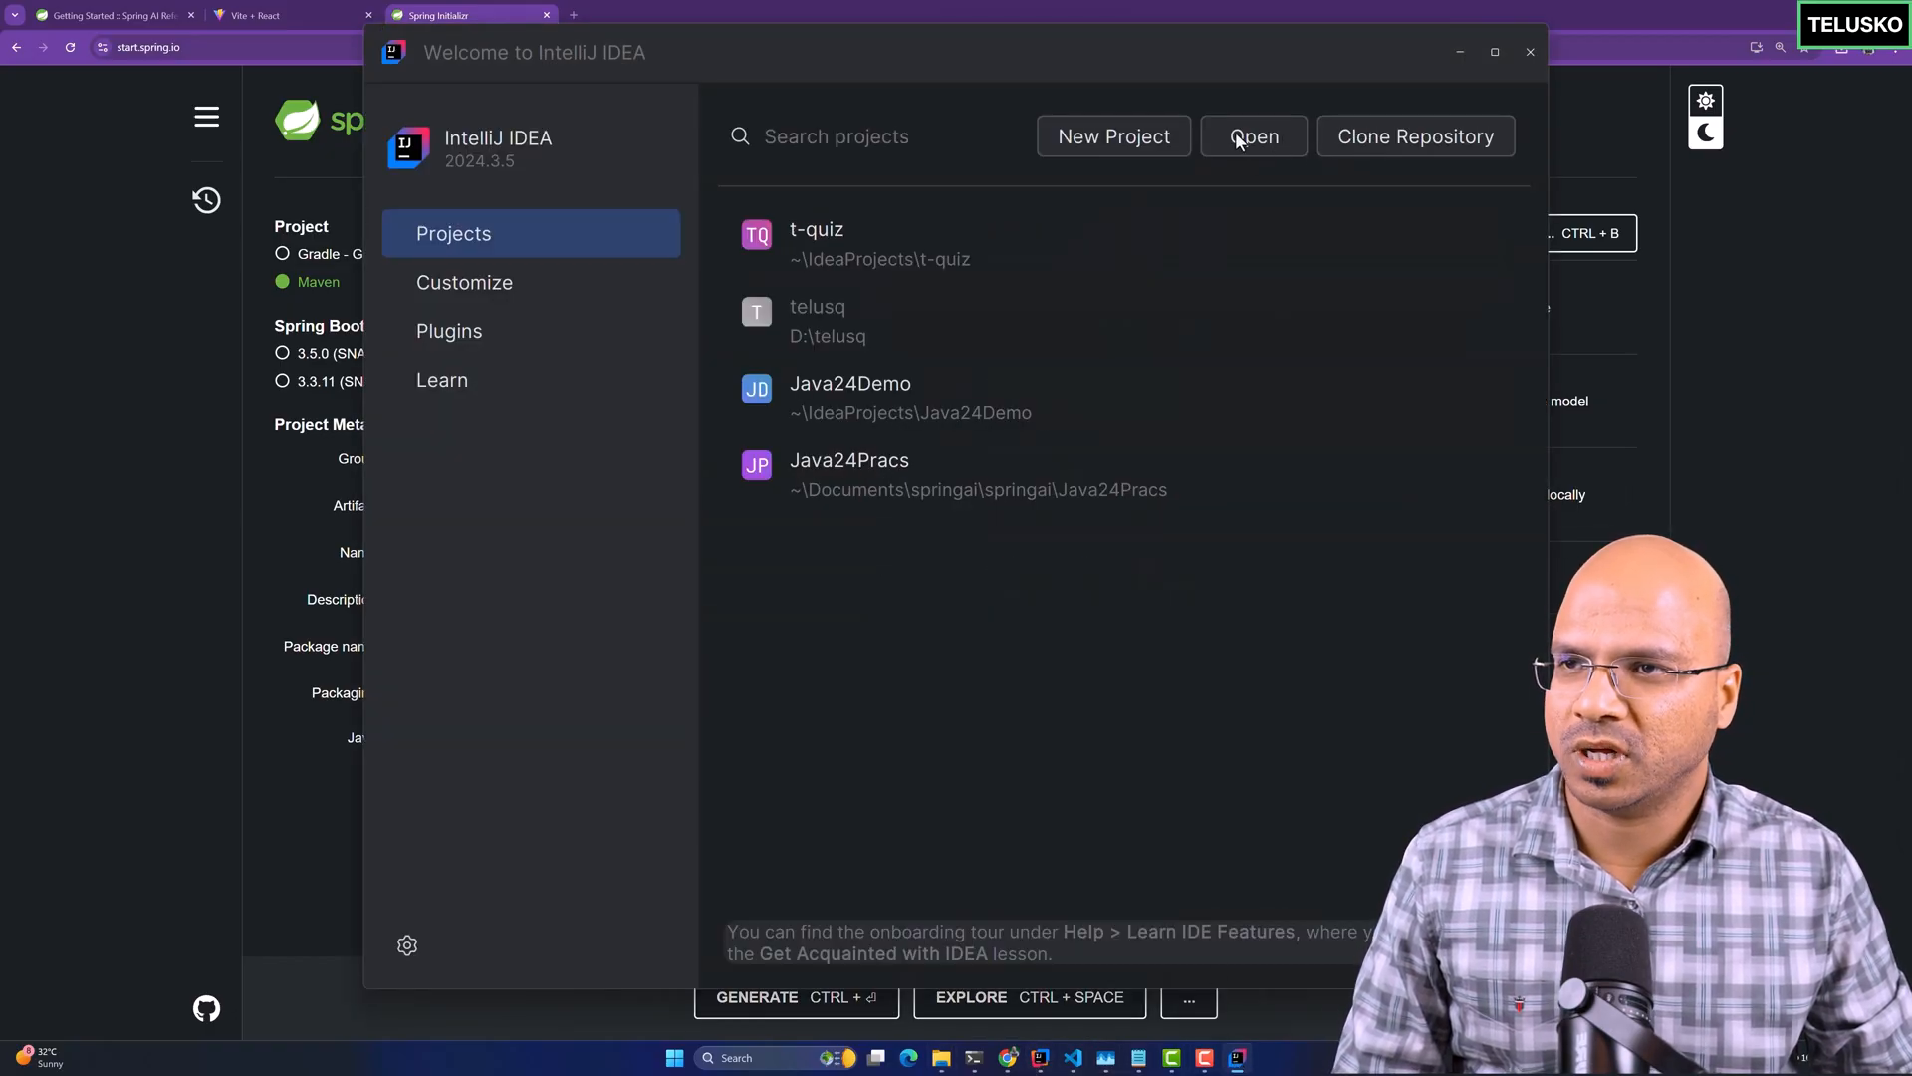
Step: Open the inner SpringAIDemo folder from Downloads and trust the project
click(1253, 135)
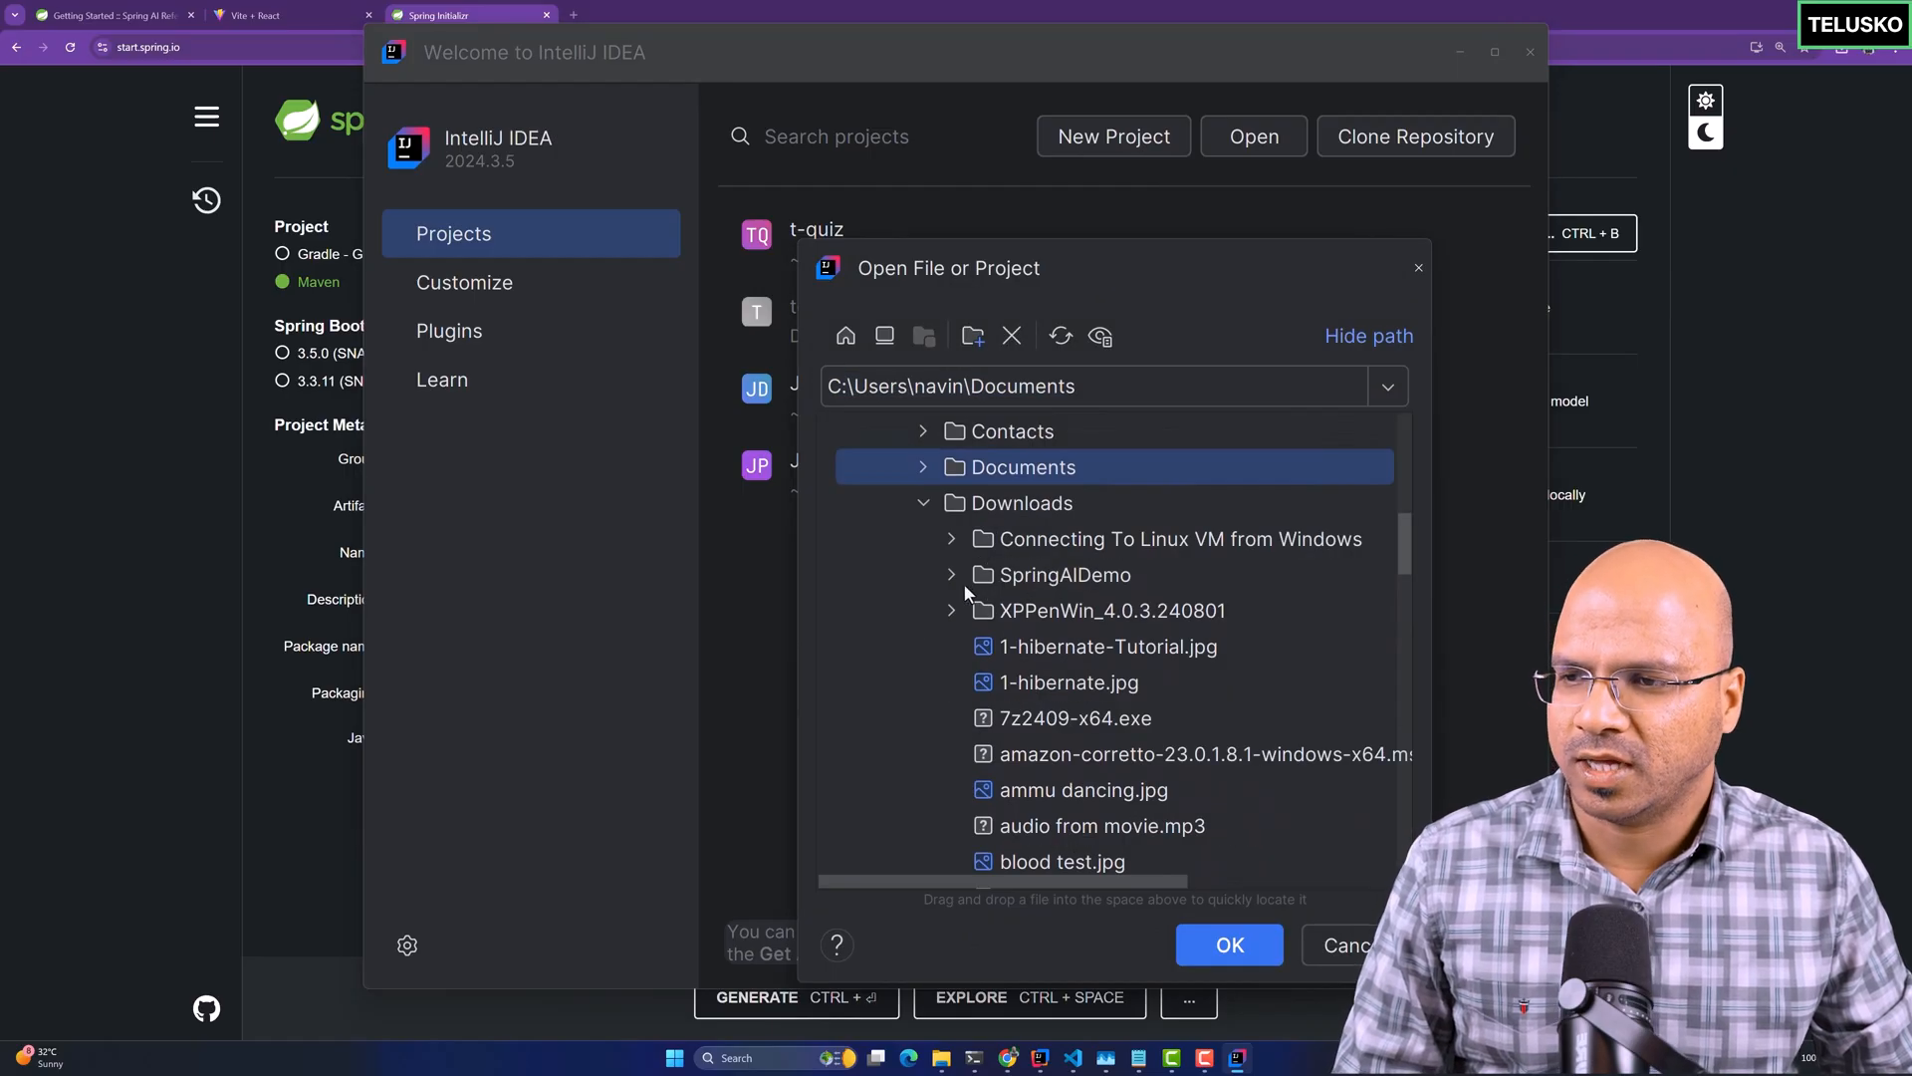
click(950, 574)
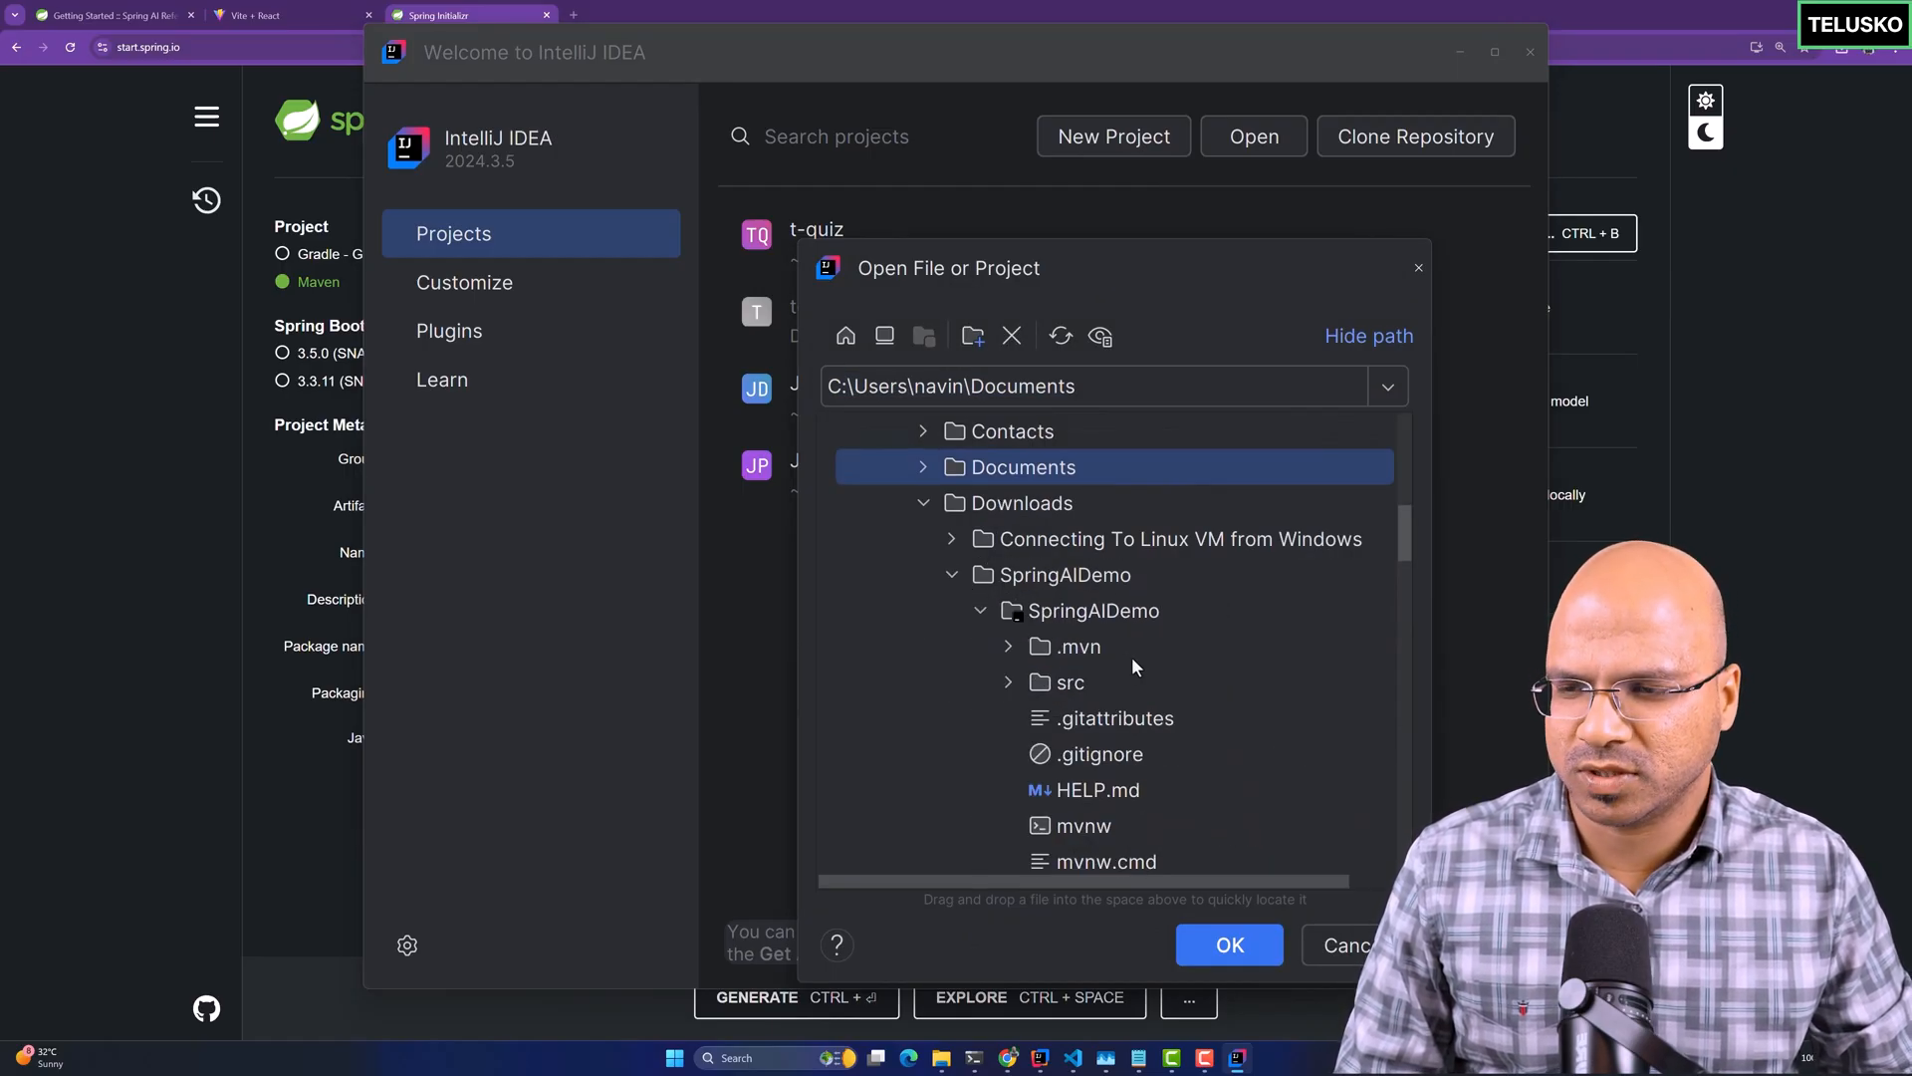
click(1093, 609)
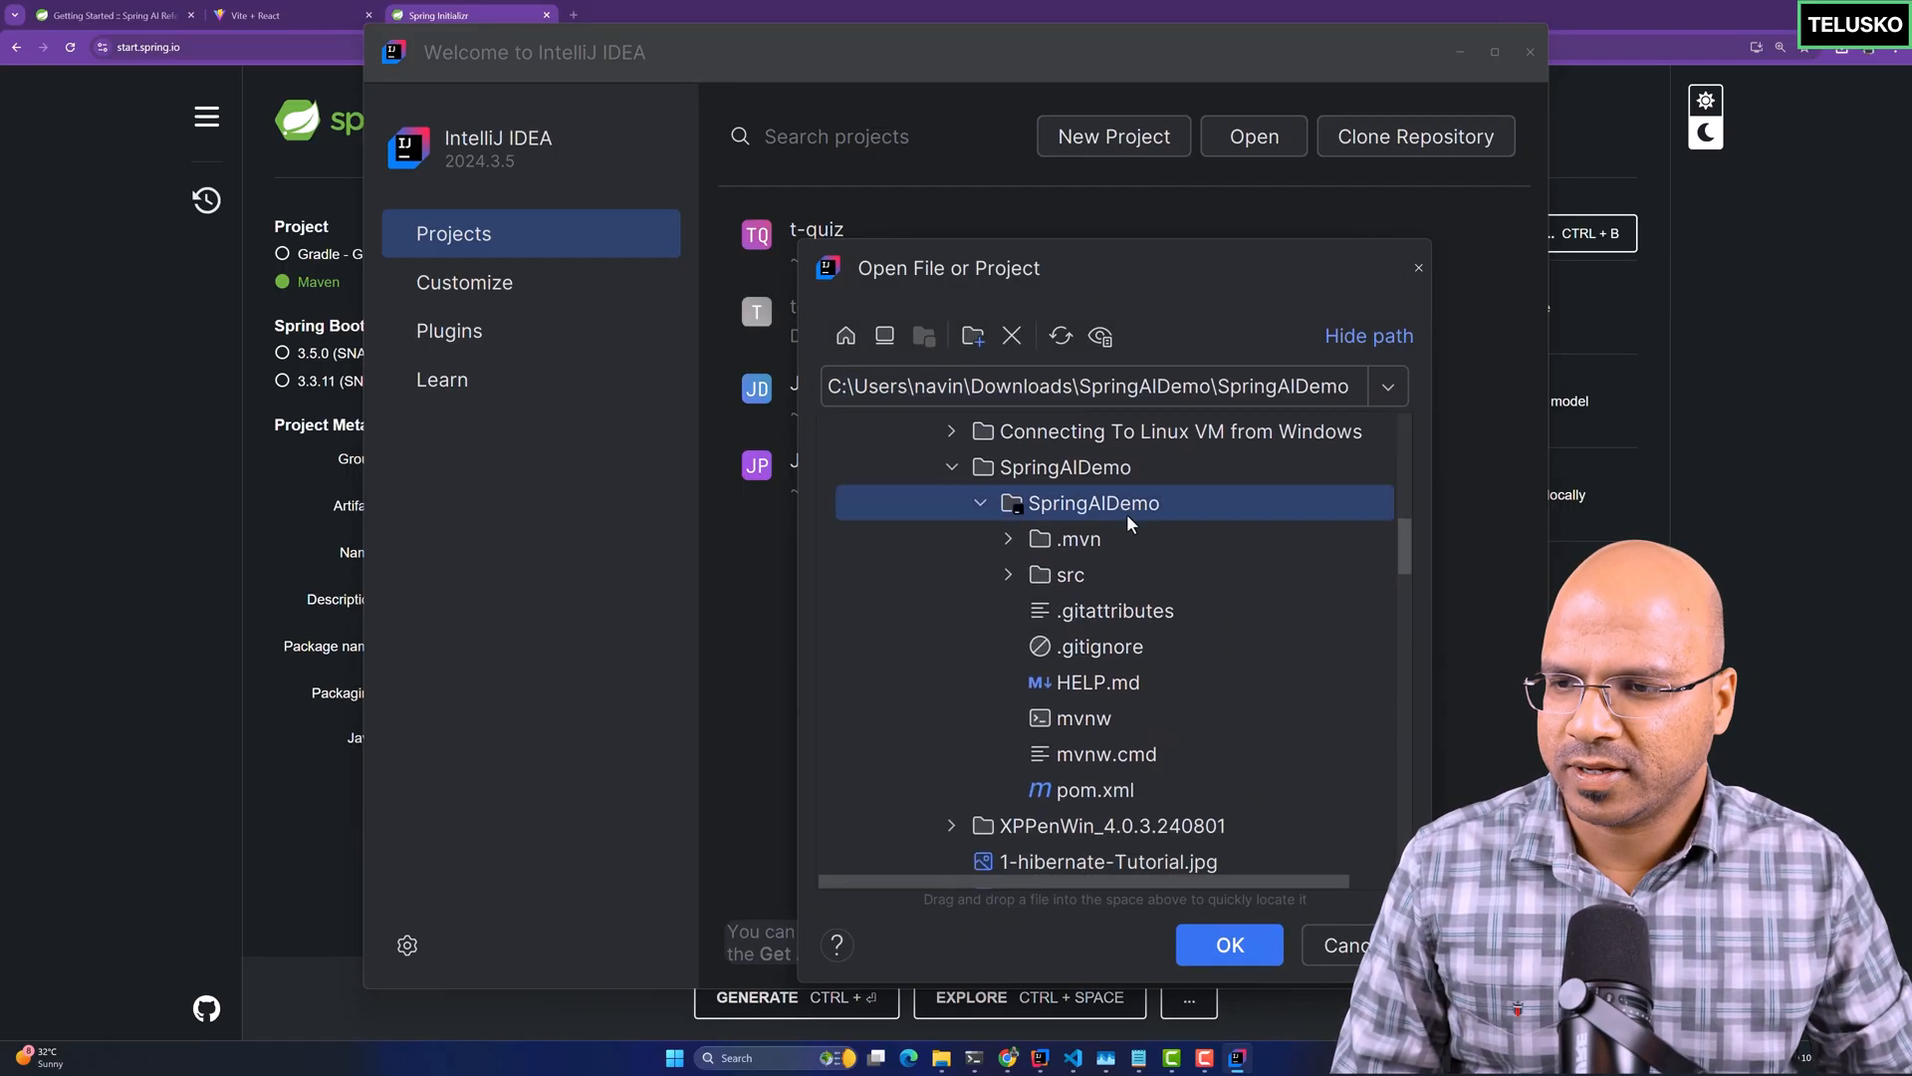
click(1227, 944)
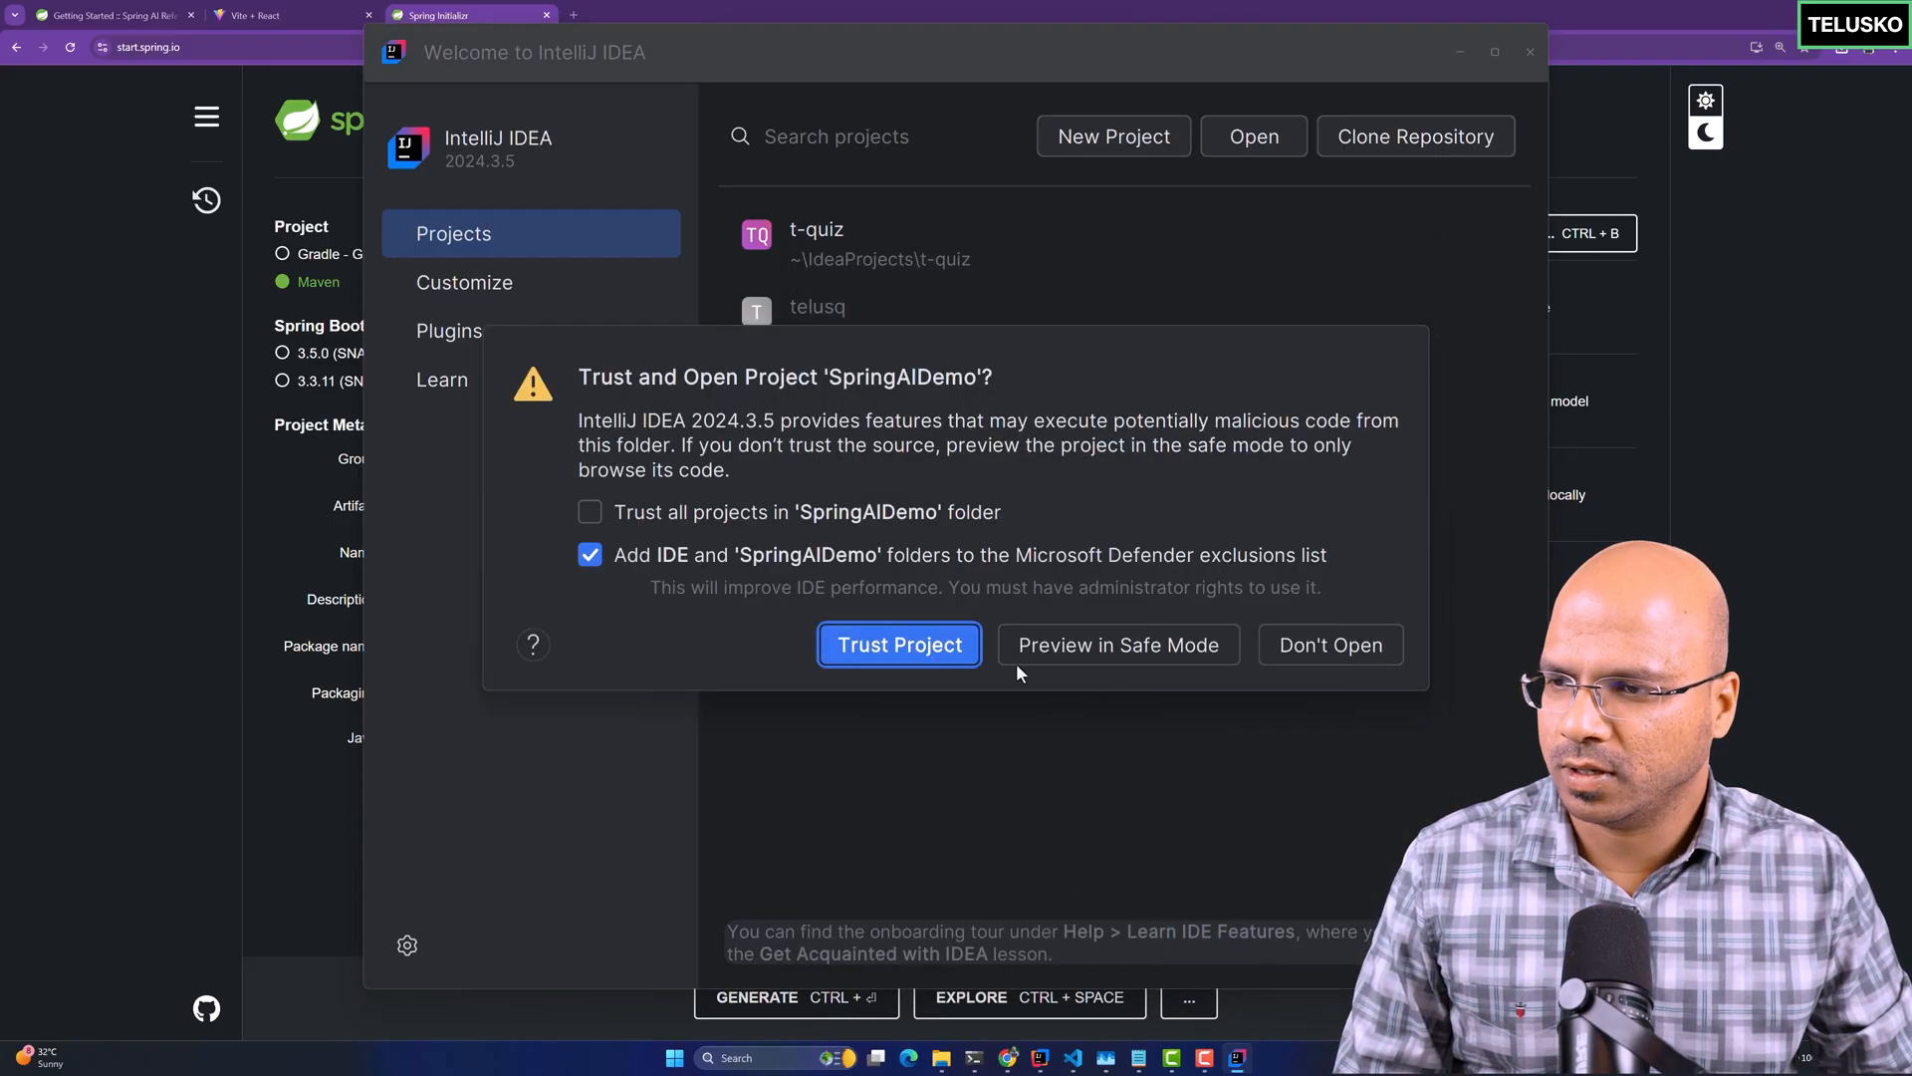
click(898, 643)
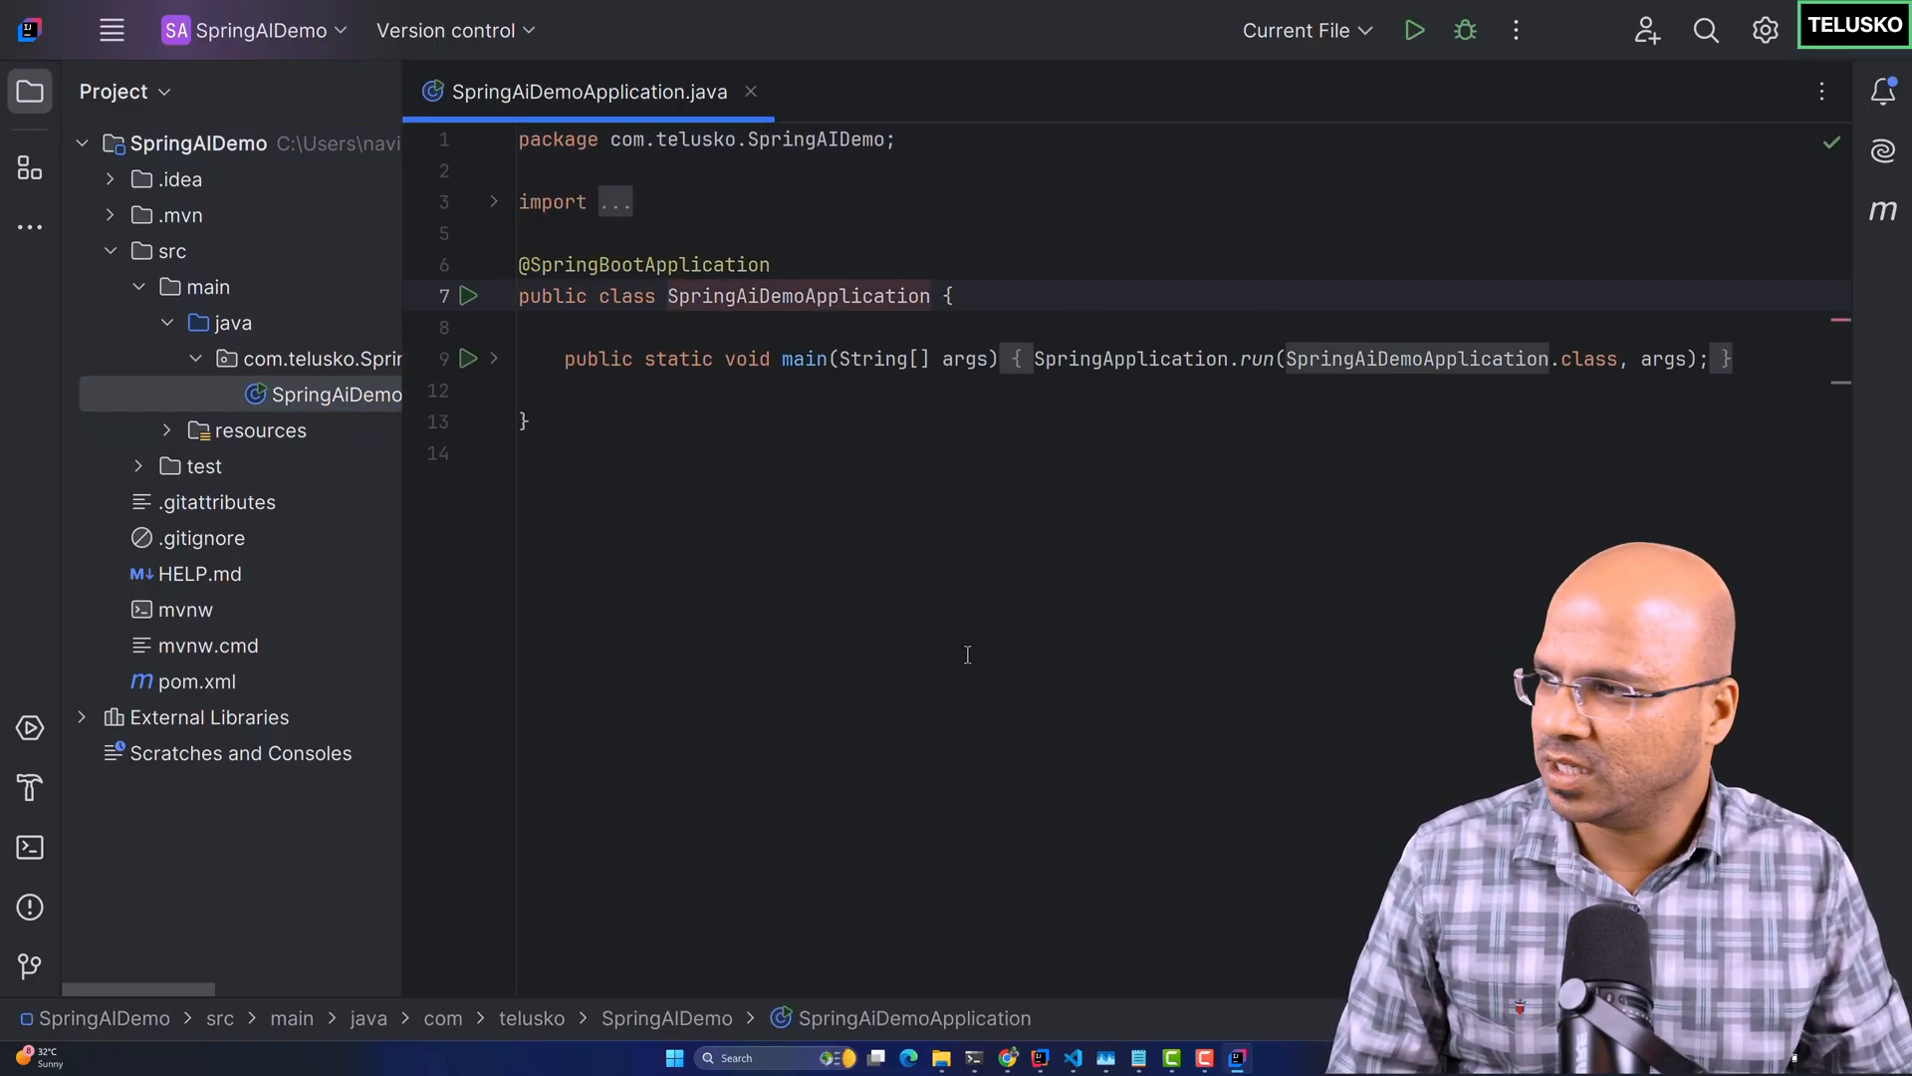
Step: Run SpringAiDemoApplication from the gutter icon beside main
click(80, 716)
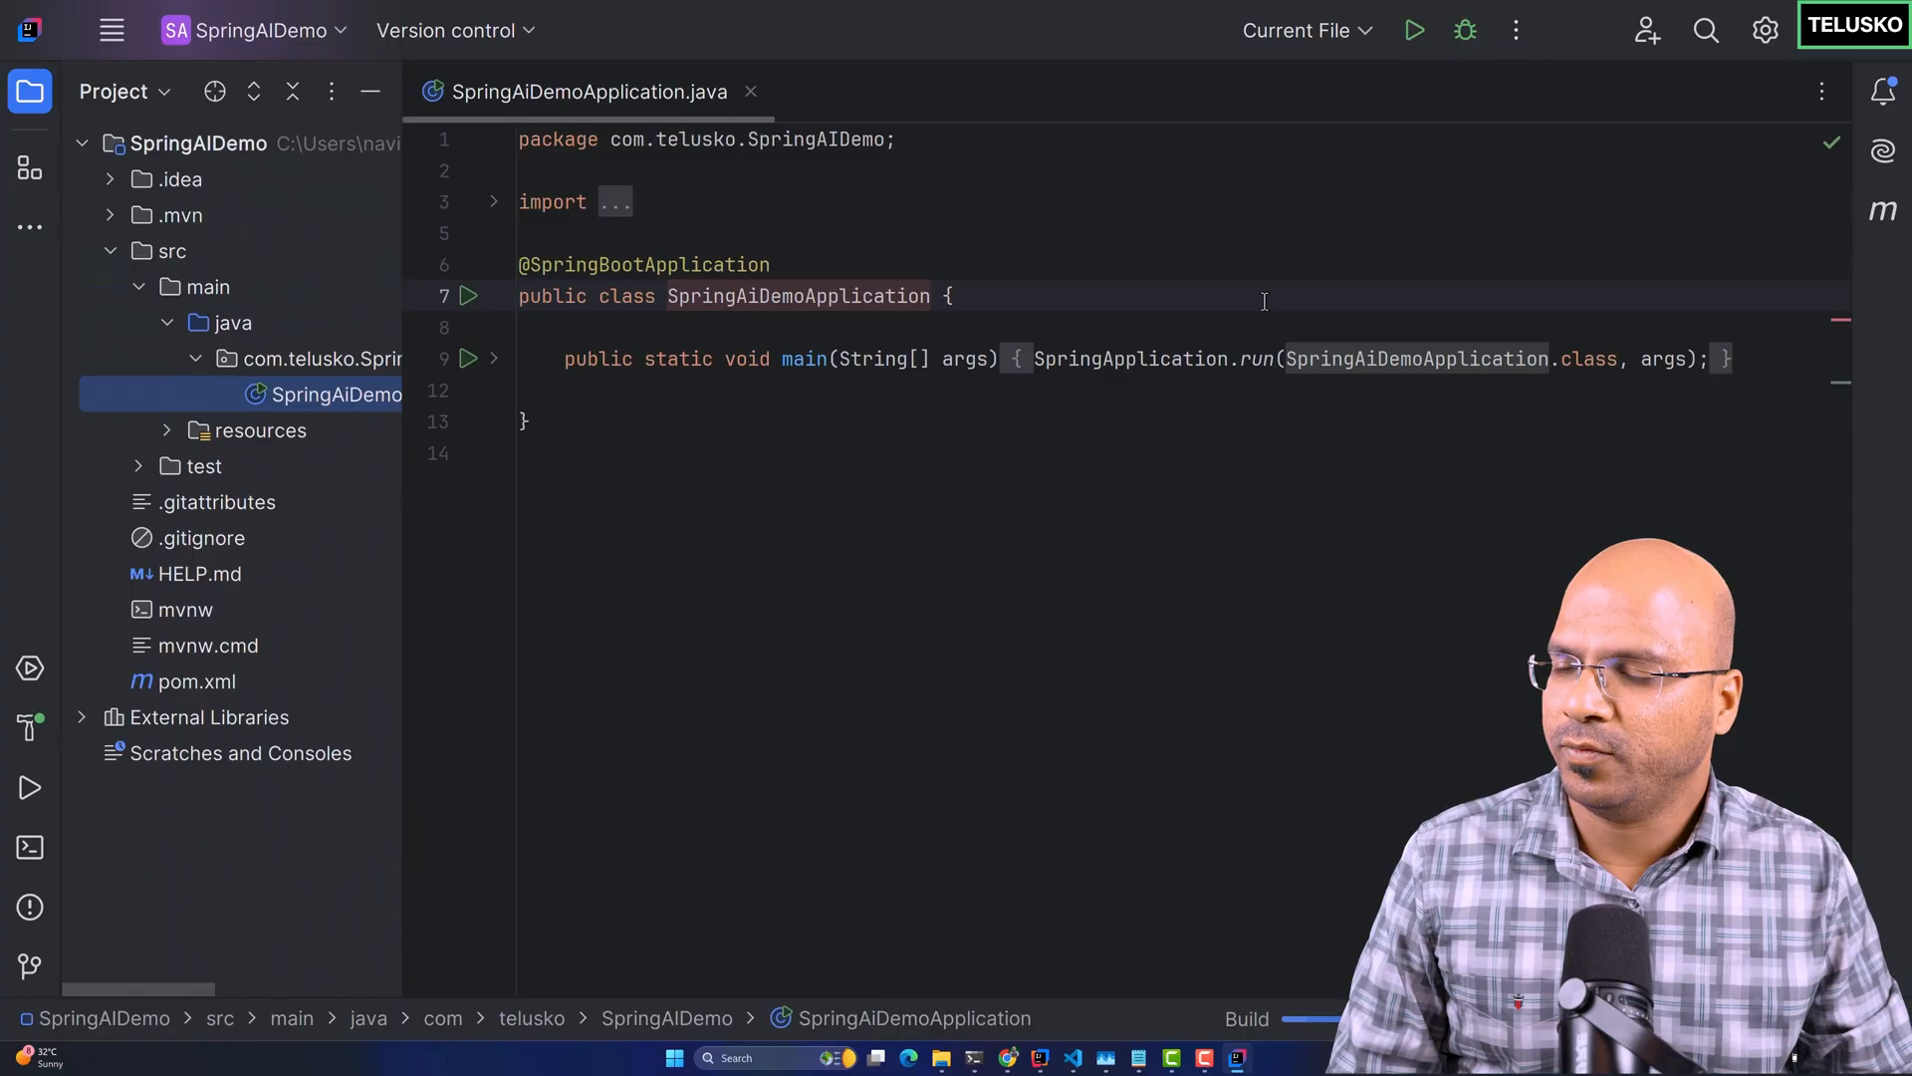
click(1414, 30)
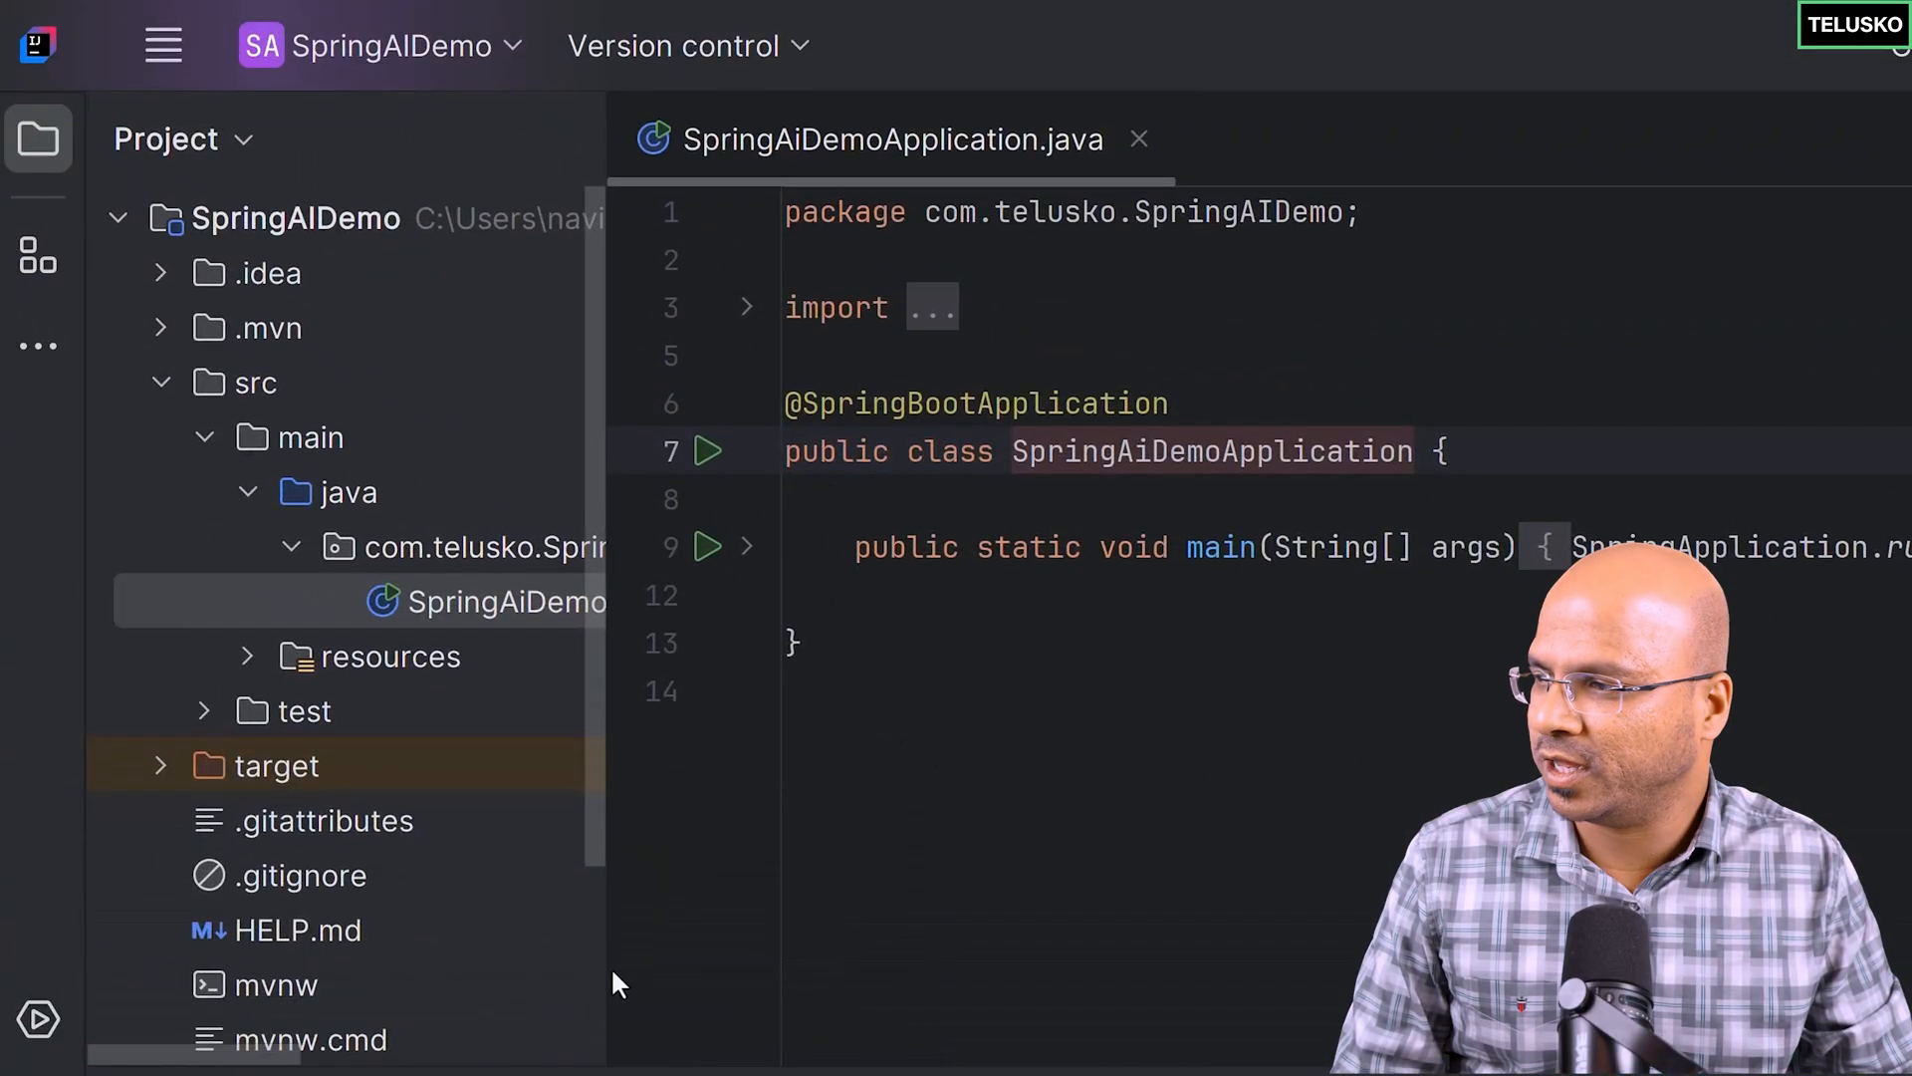
scroll(down, 3)
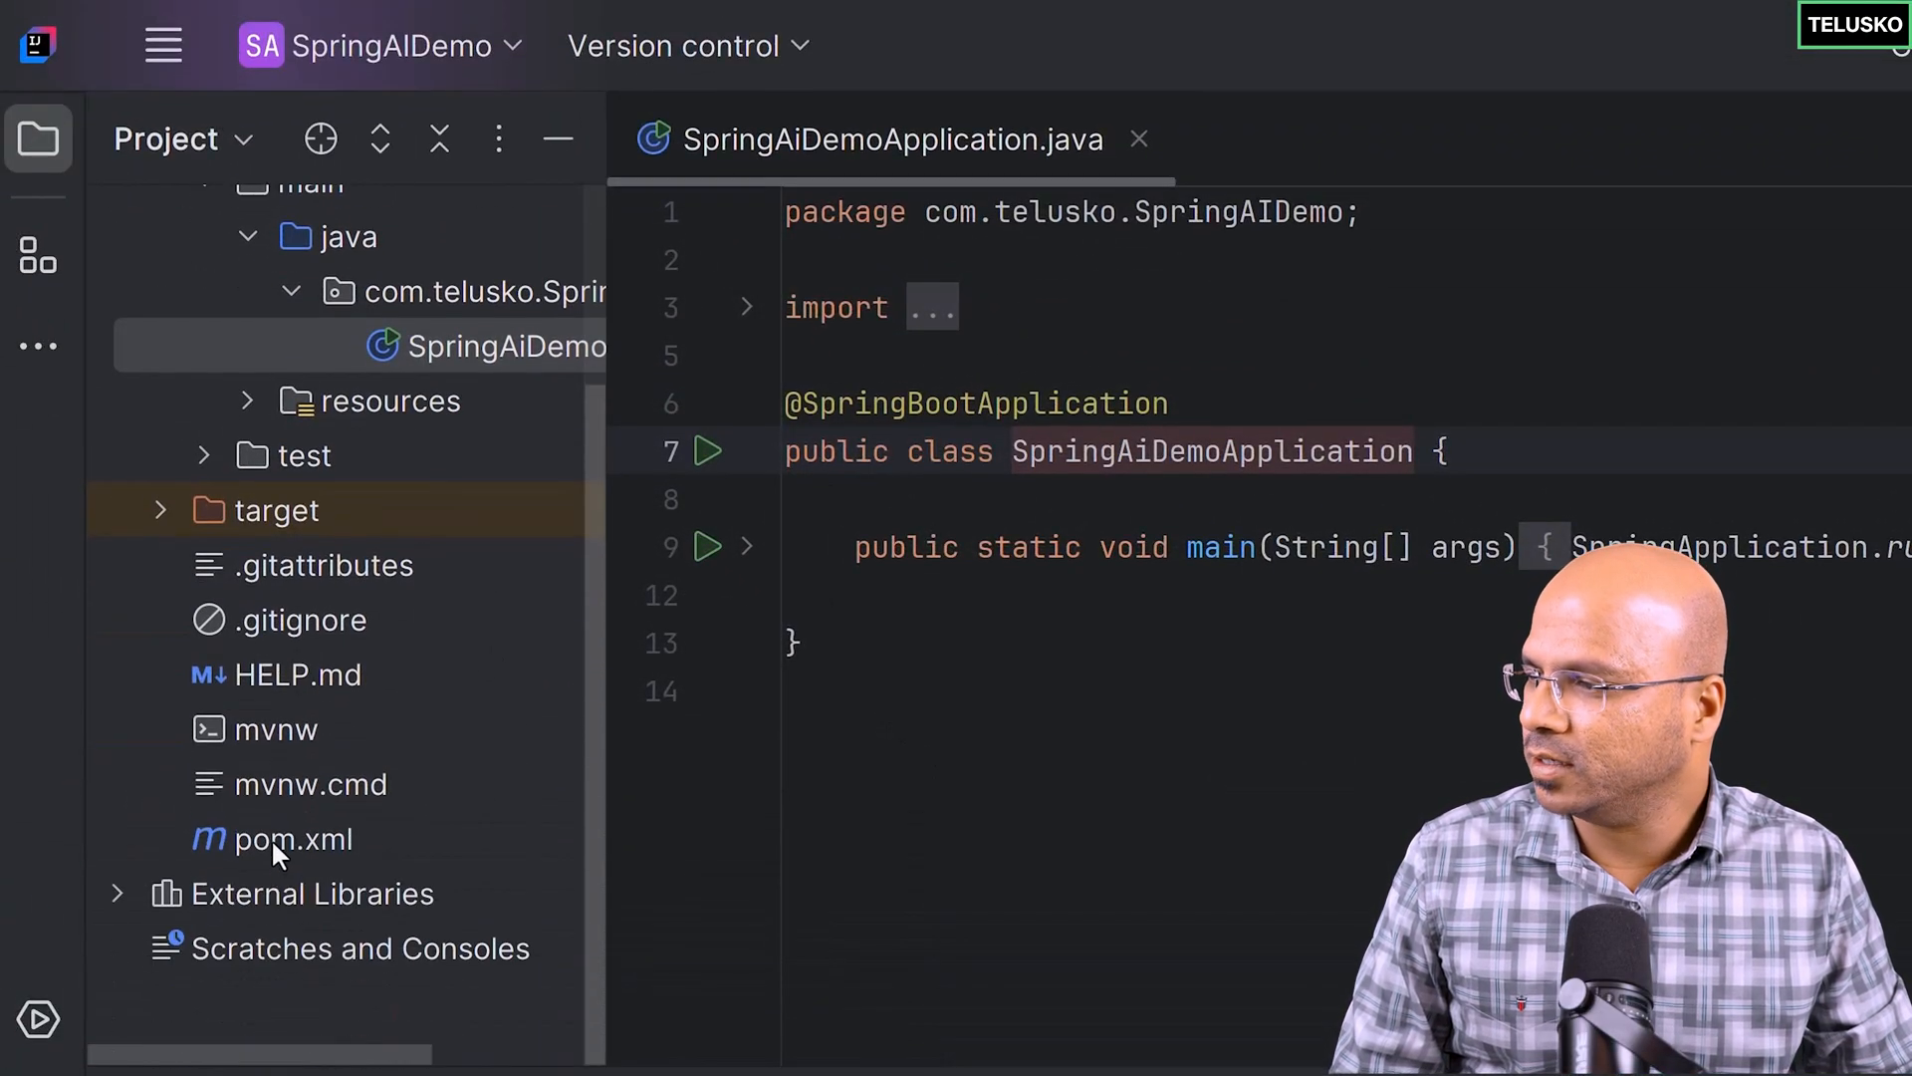
double_click(275, 839)
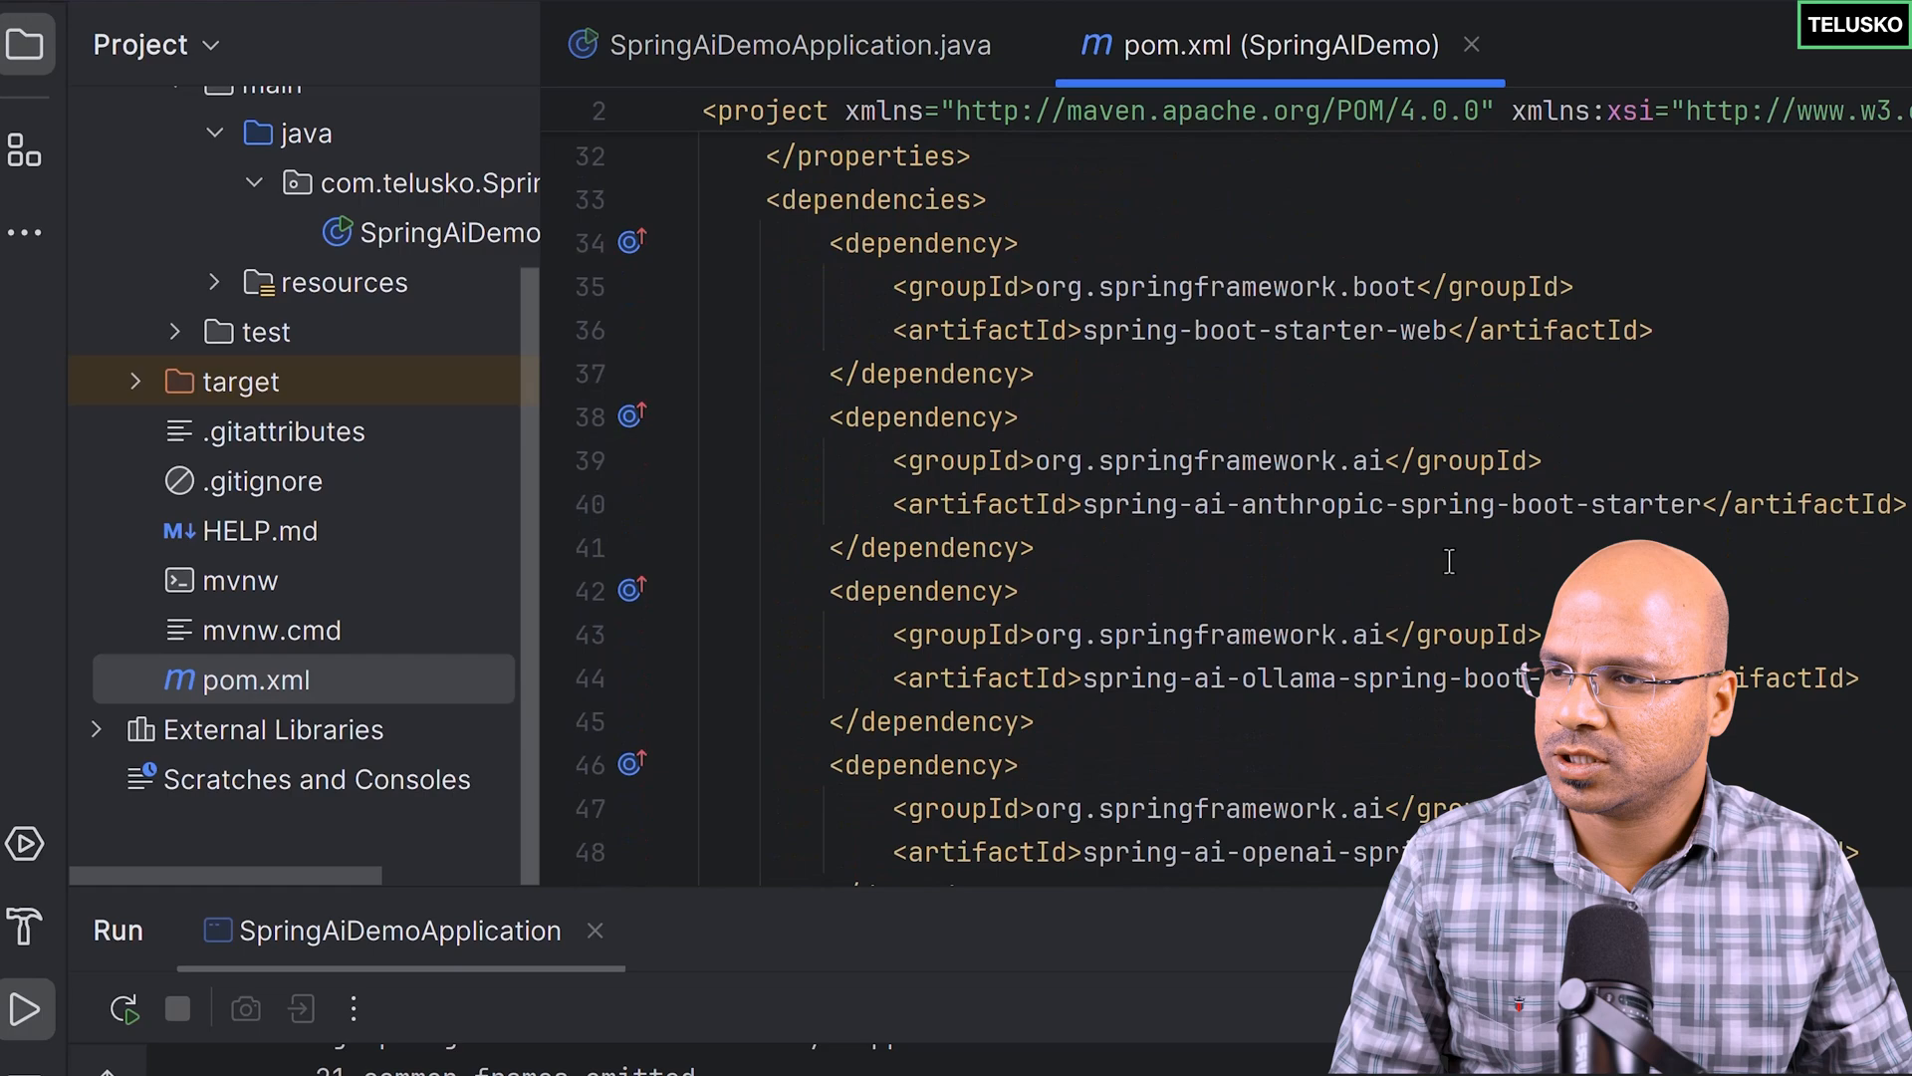
double_click(1336, 329)
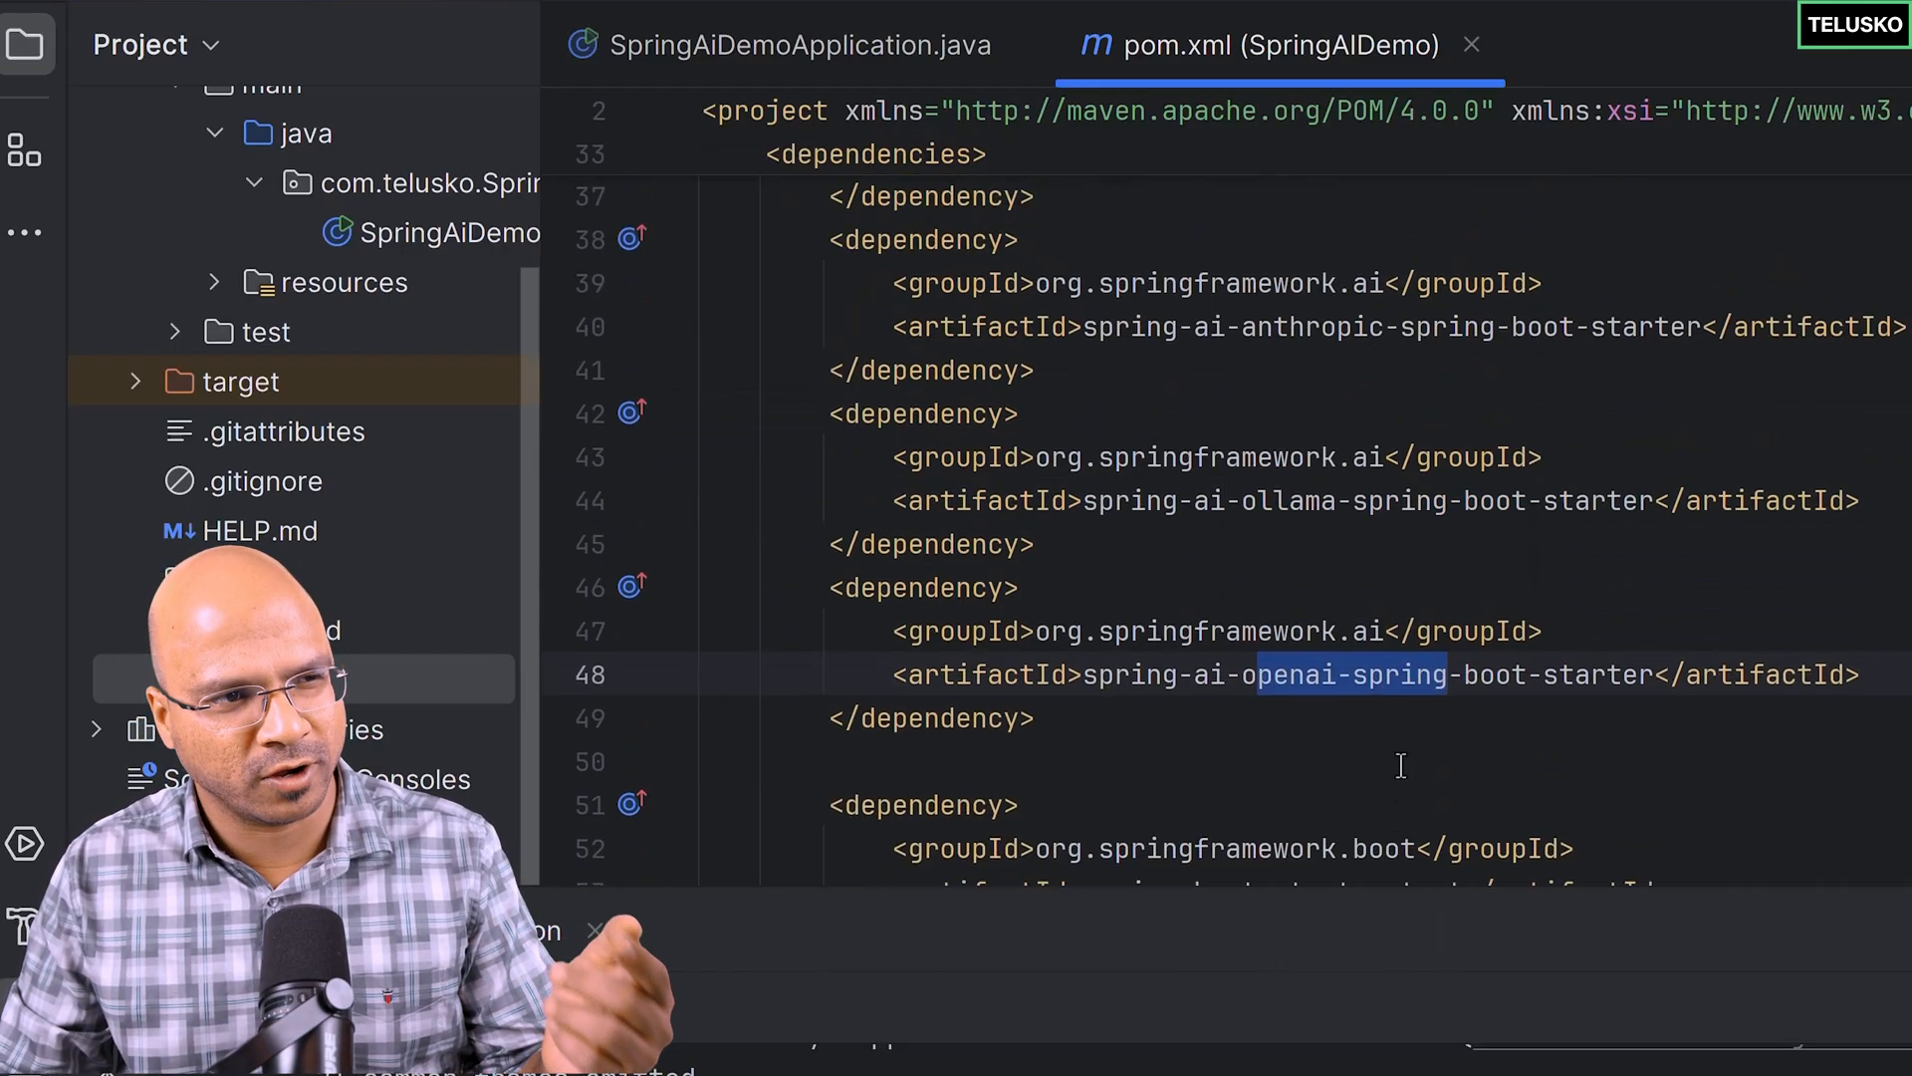
scroll(up, 3)
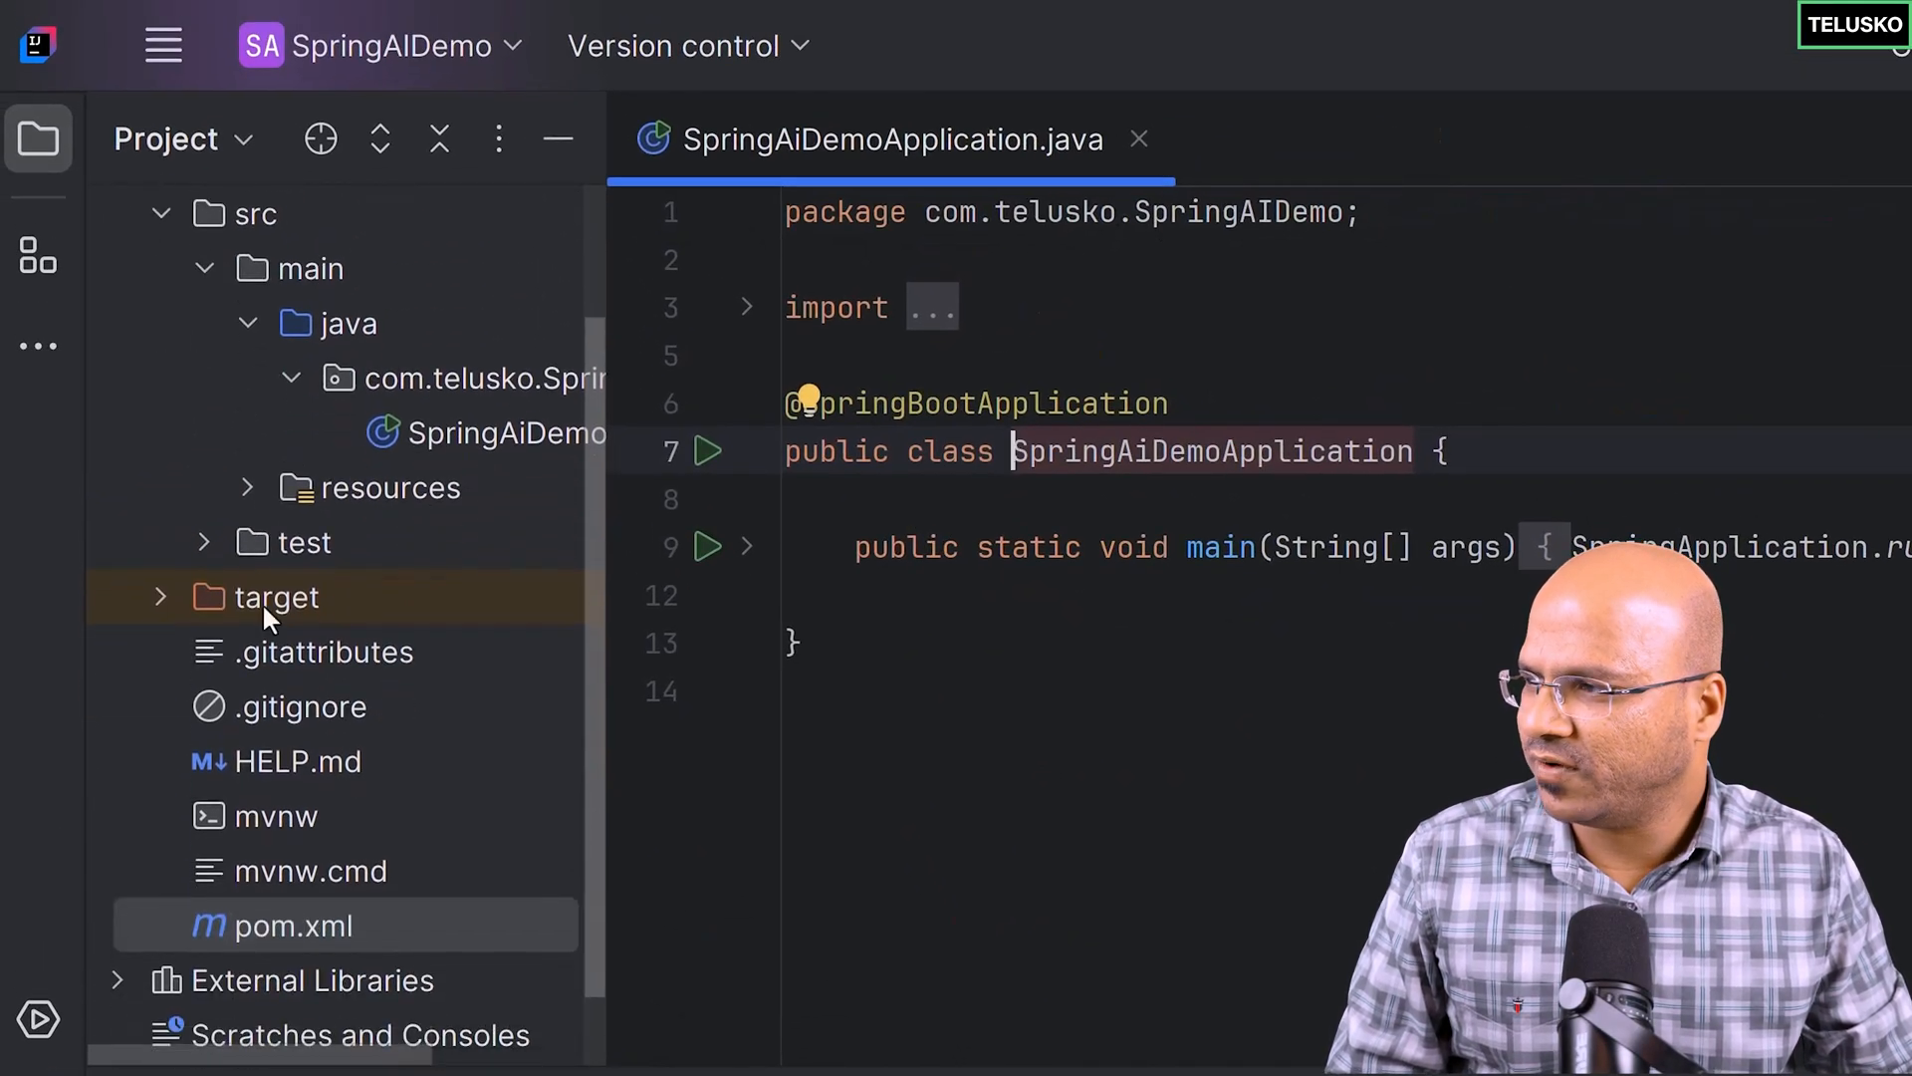
Step: Open application.properties from src/main/resources and dismiss the Ultimate banner
click(247, 486)
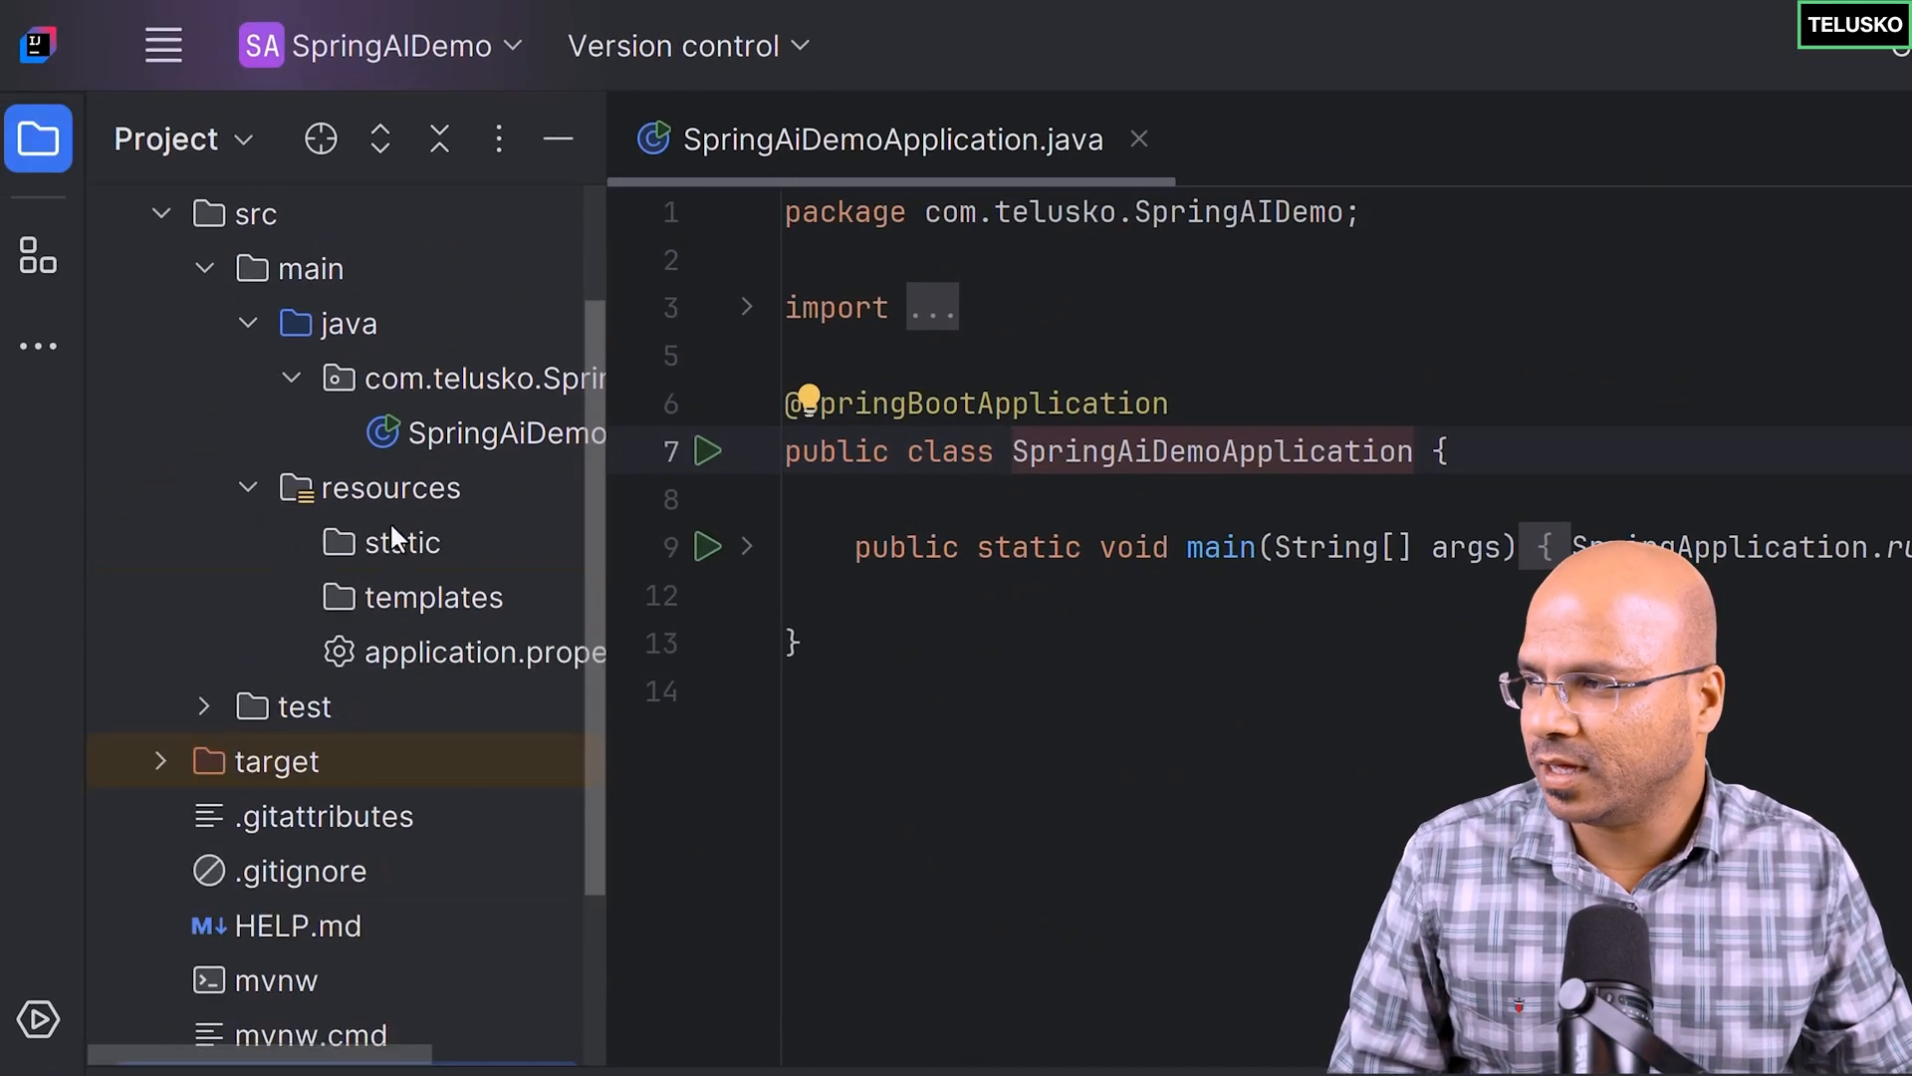
double_click(464, 652)
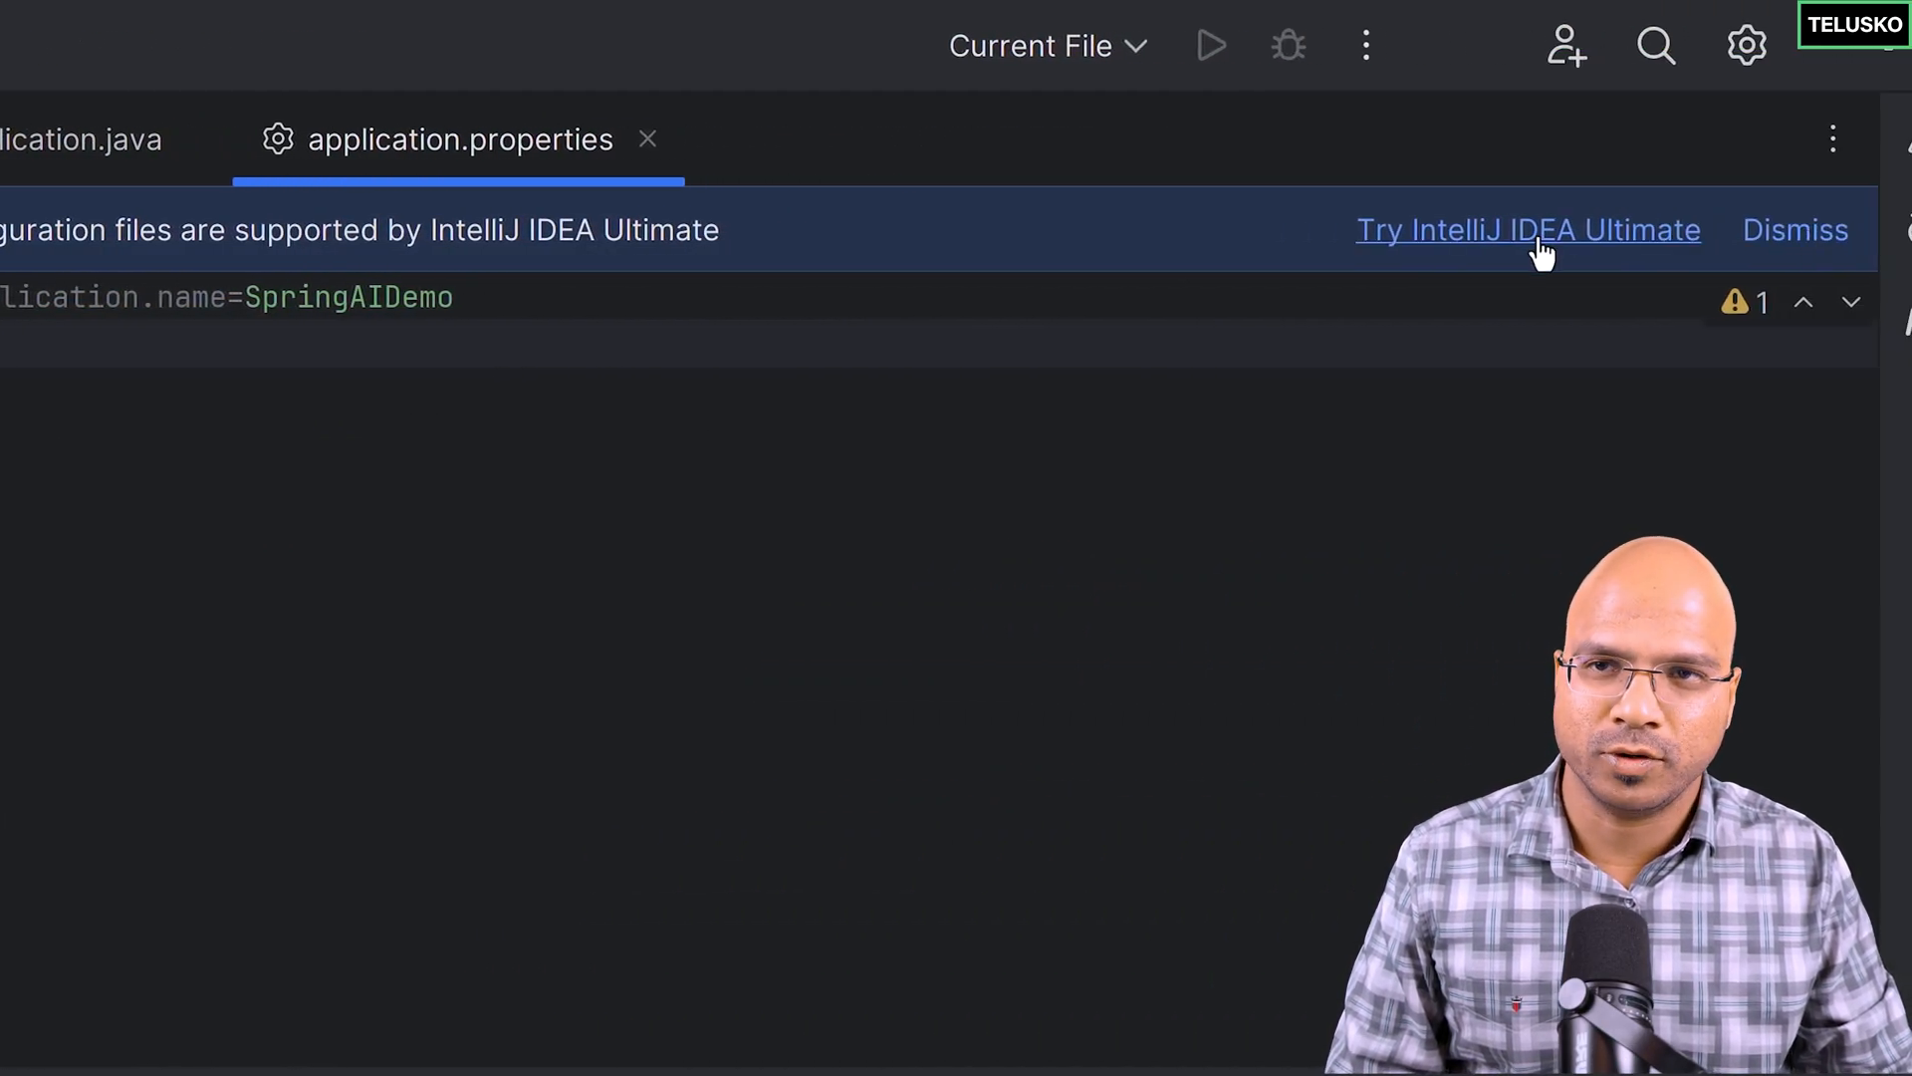
click(1795, 229)
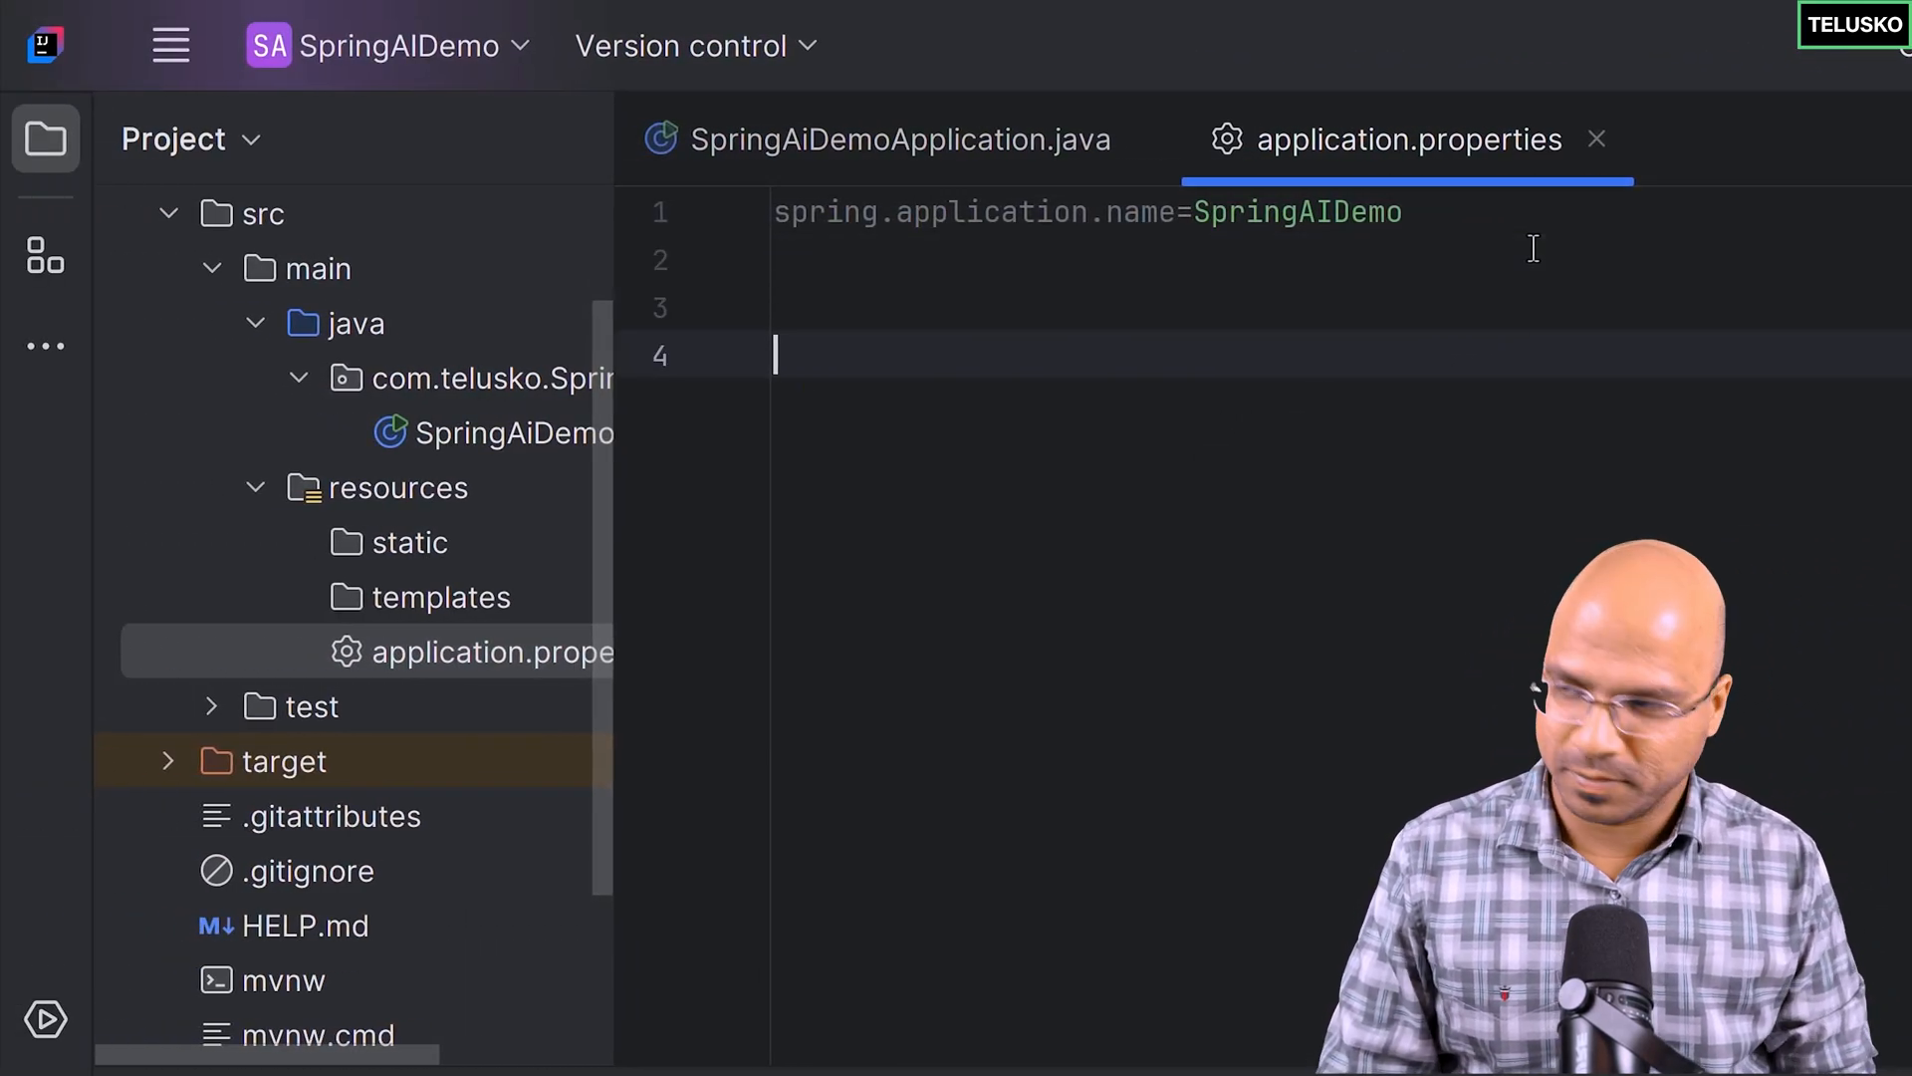
mouse_move(1265, 359)
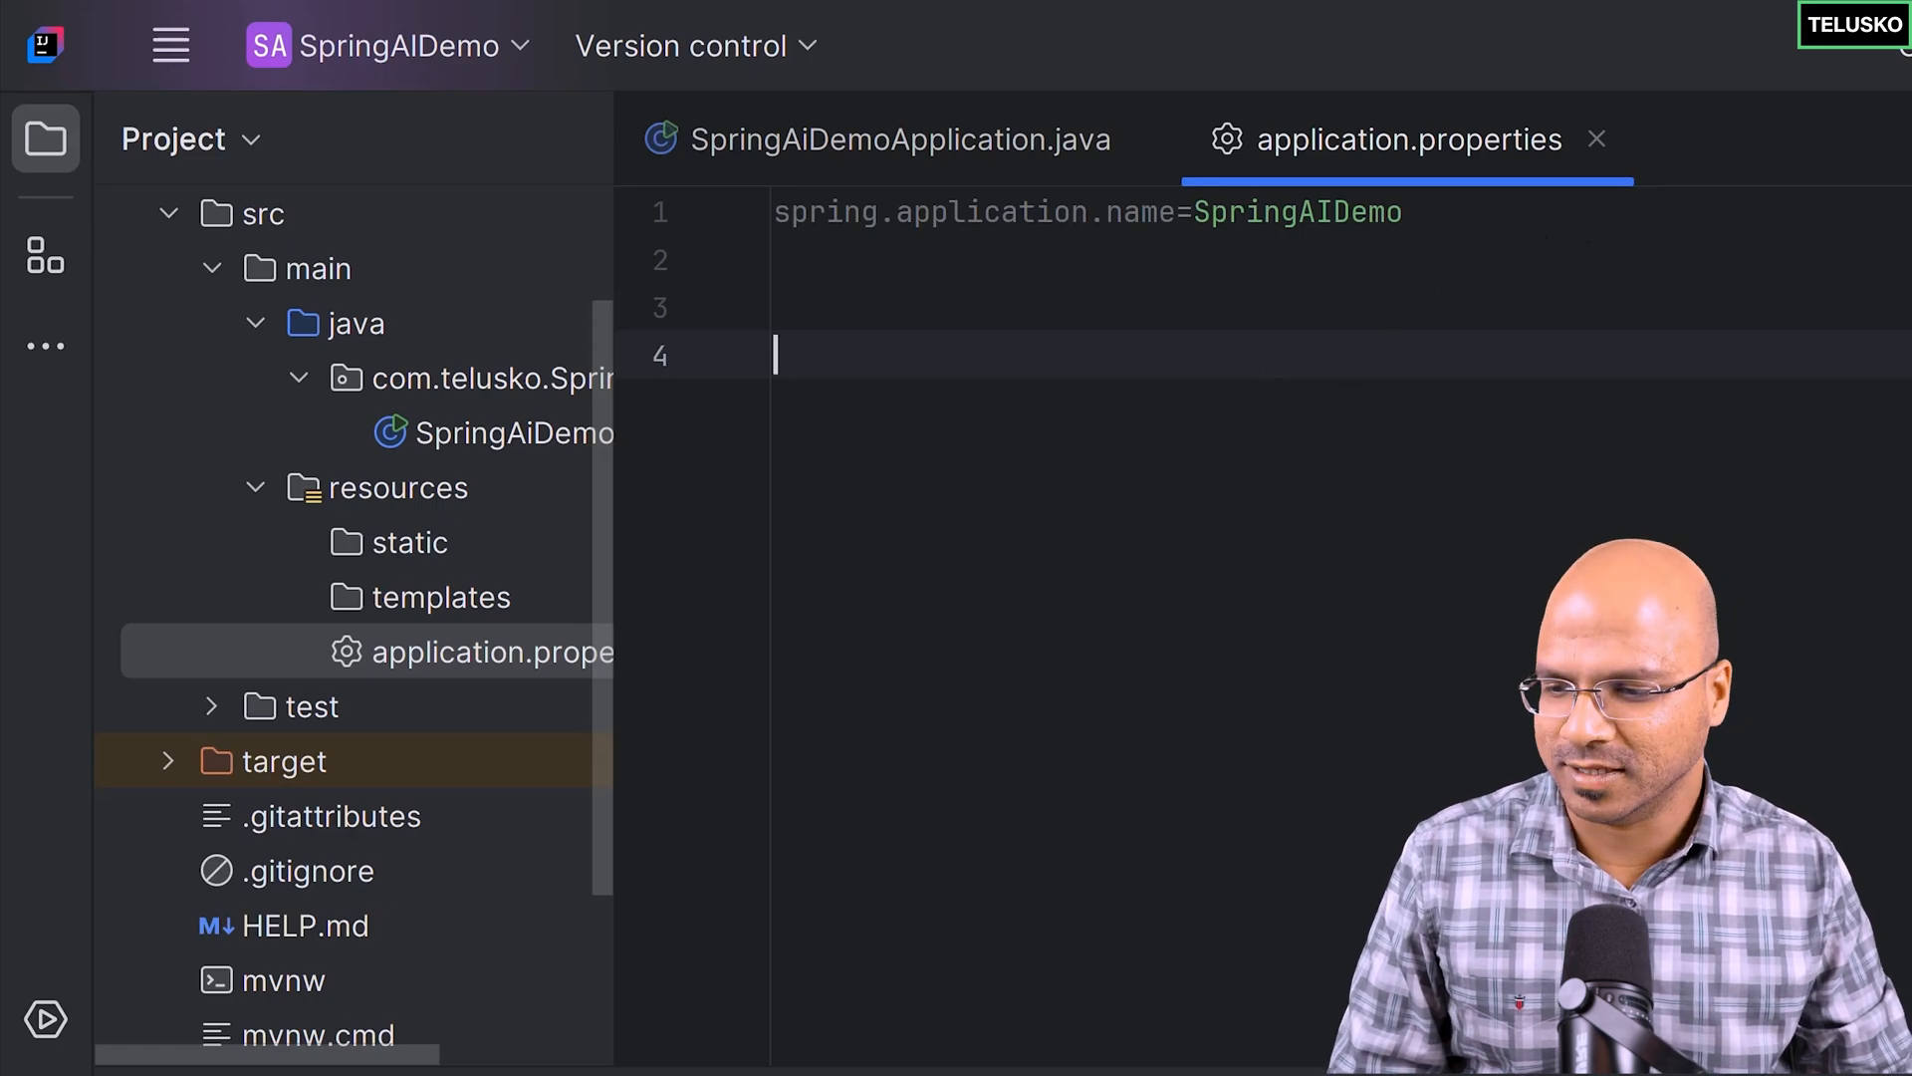
text(s)
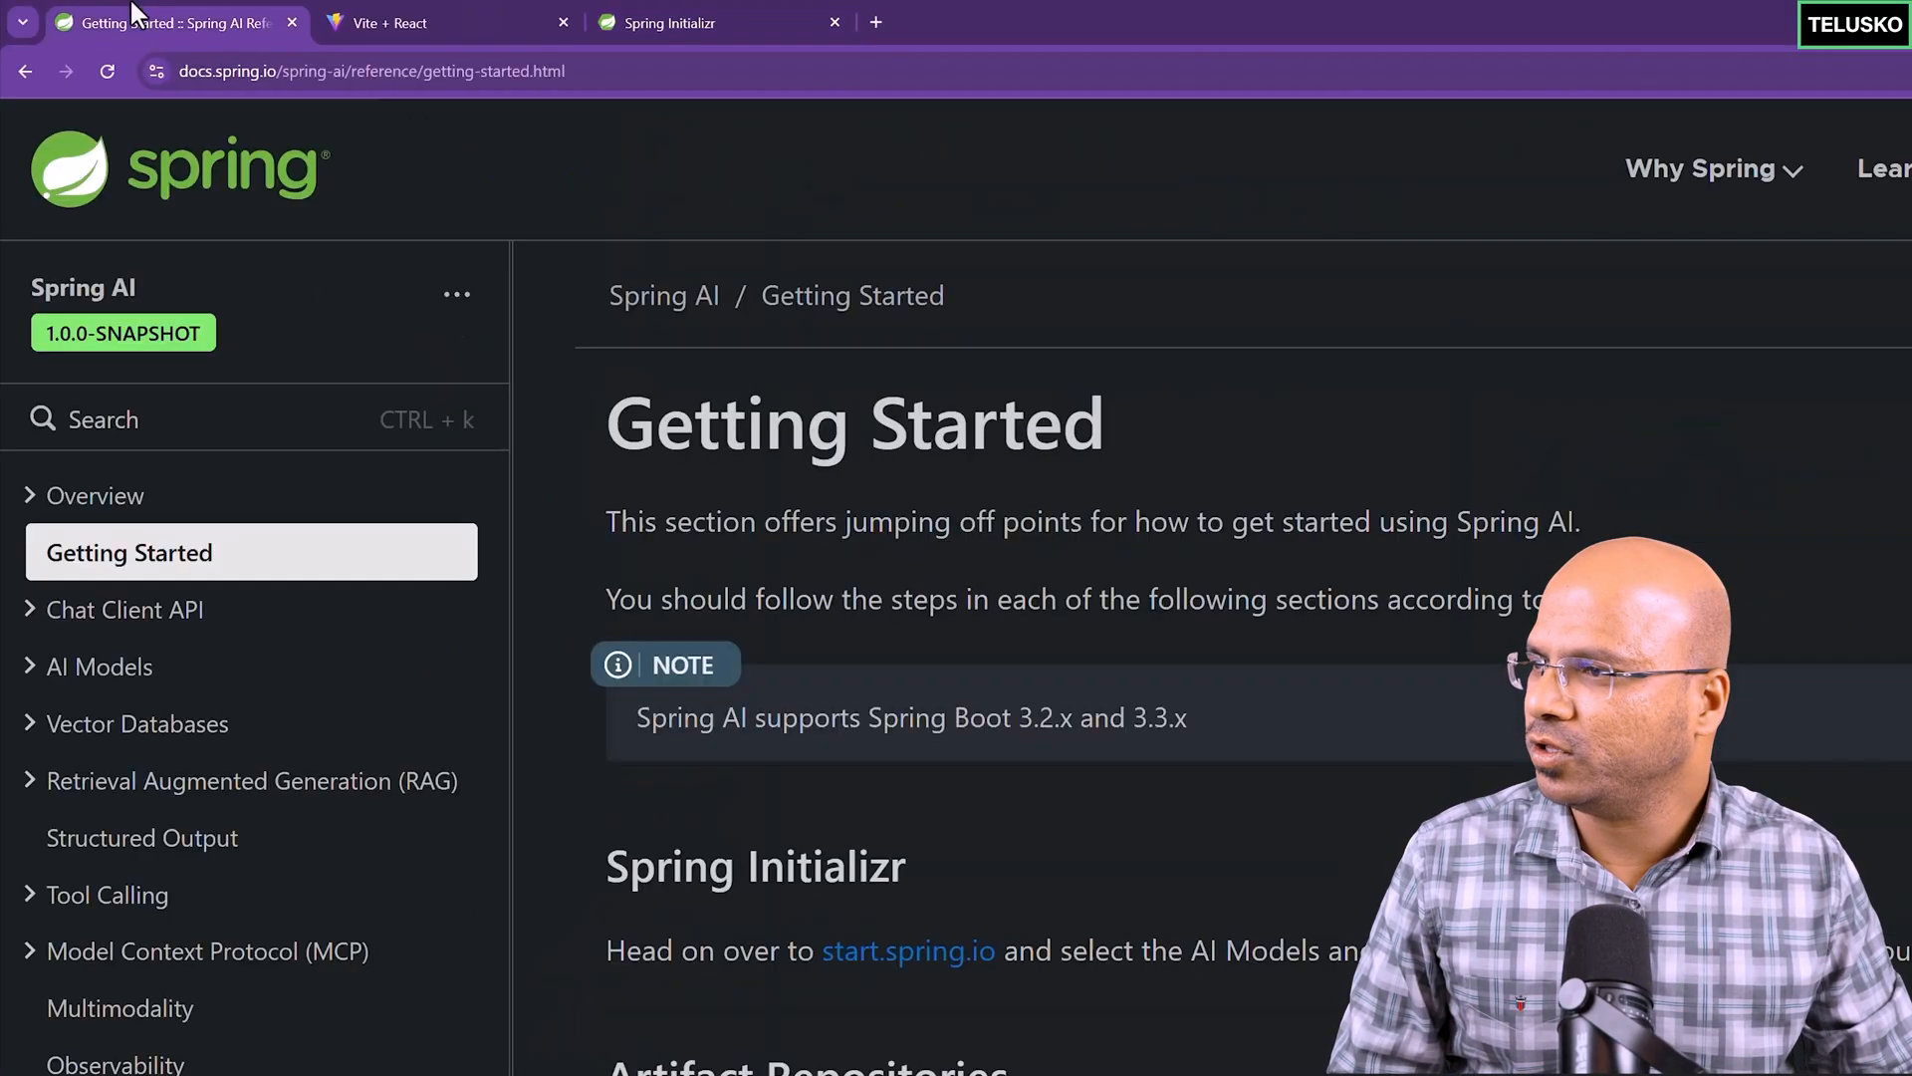
Step: Navigate to AI Models > Chat Models > OpenAI and select the spring.ai.openai.api-key property
scroll(down, 3)
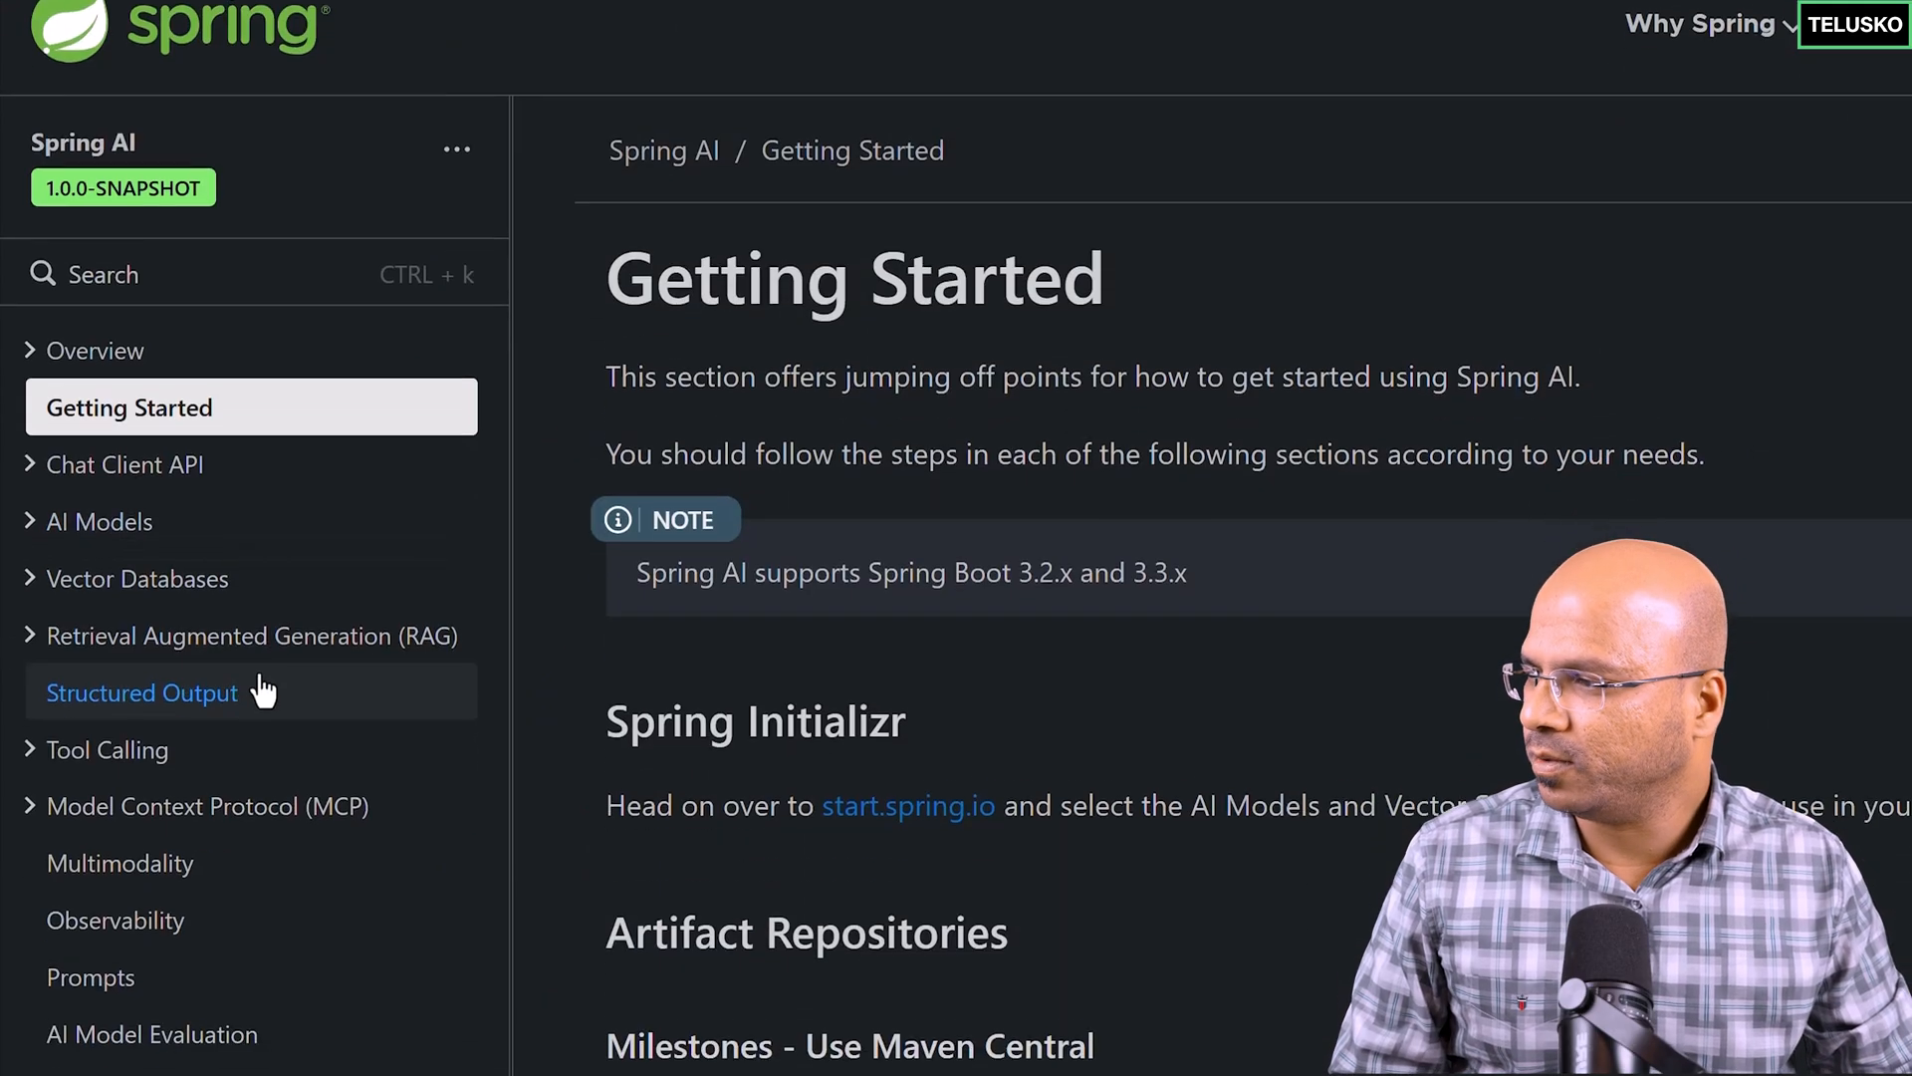
click(99, 520)
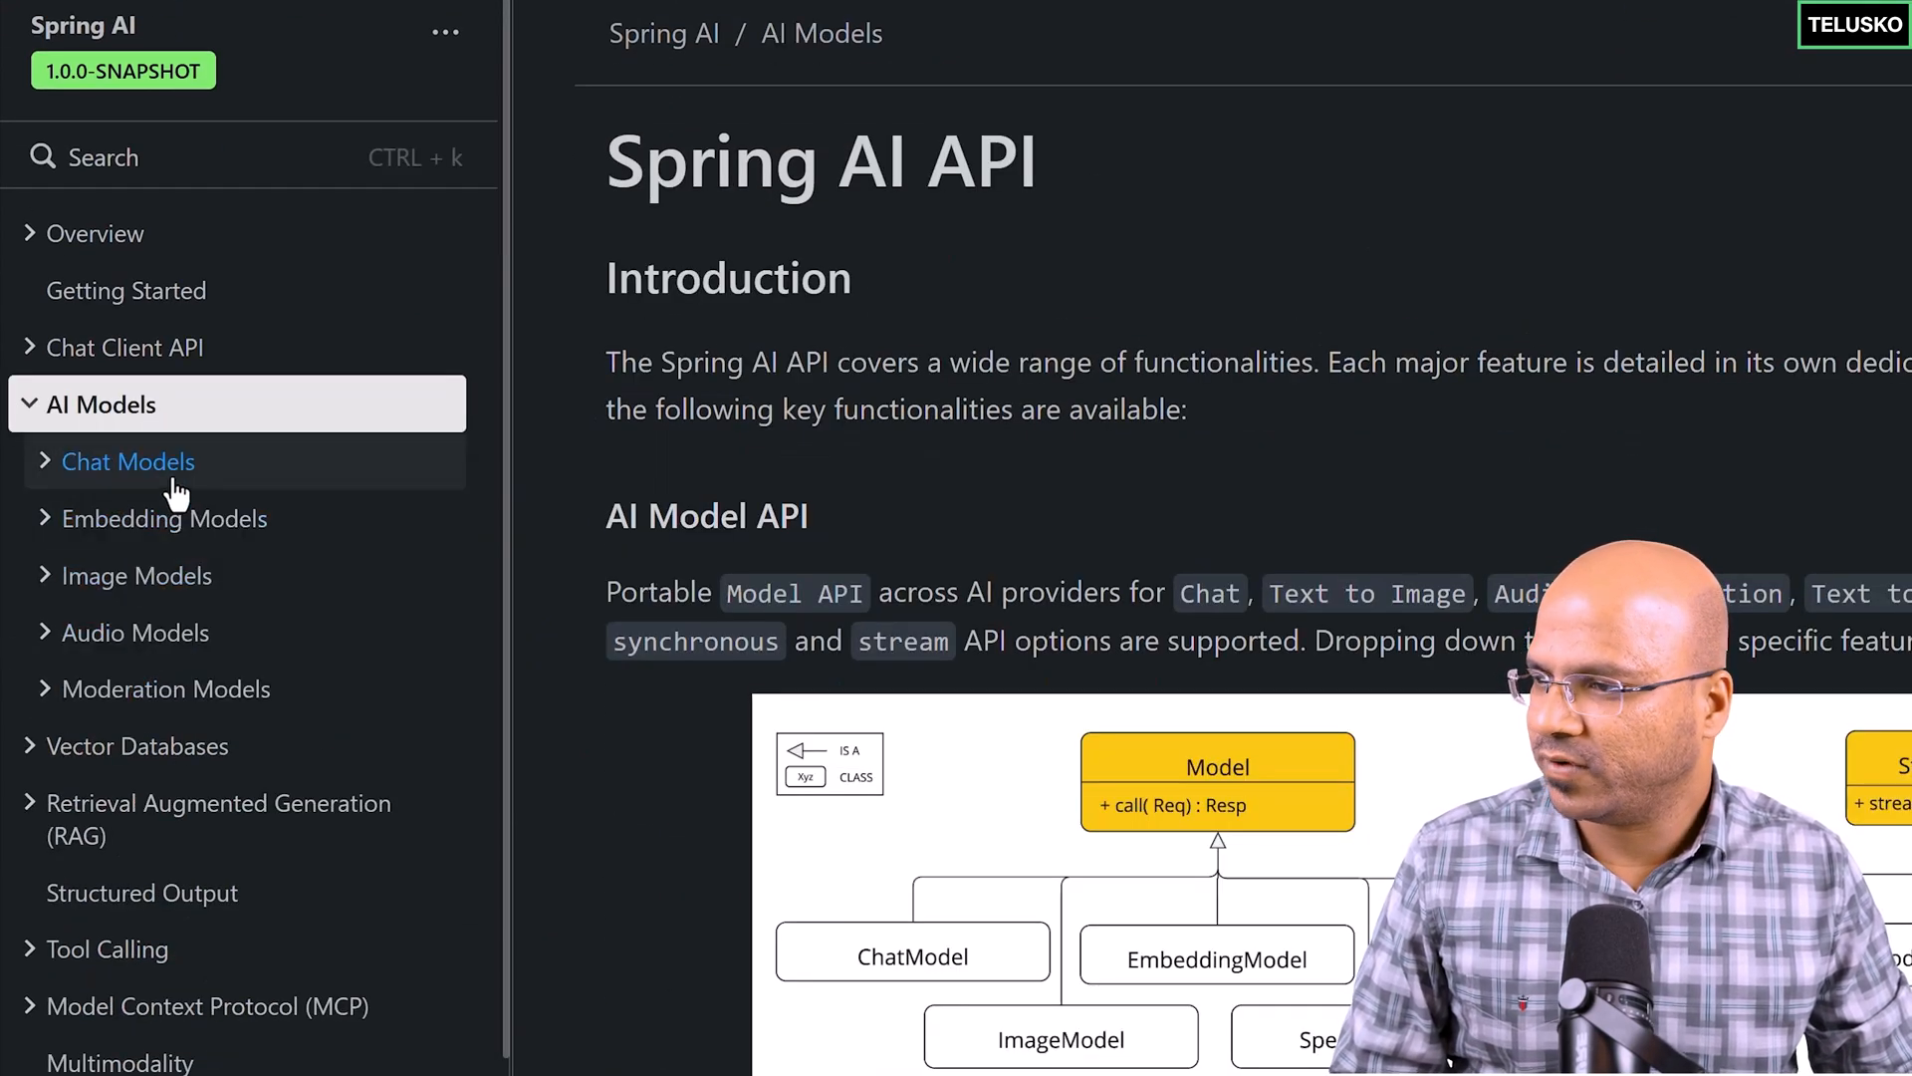
click(128, 460)
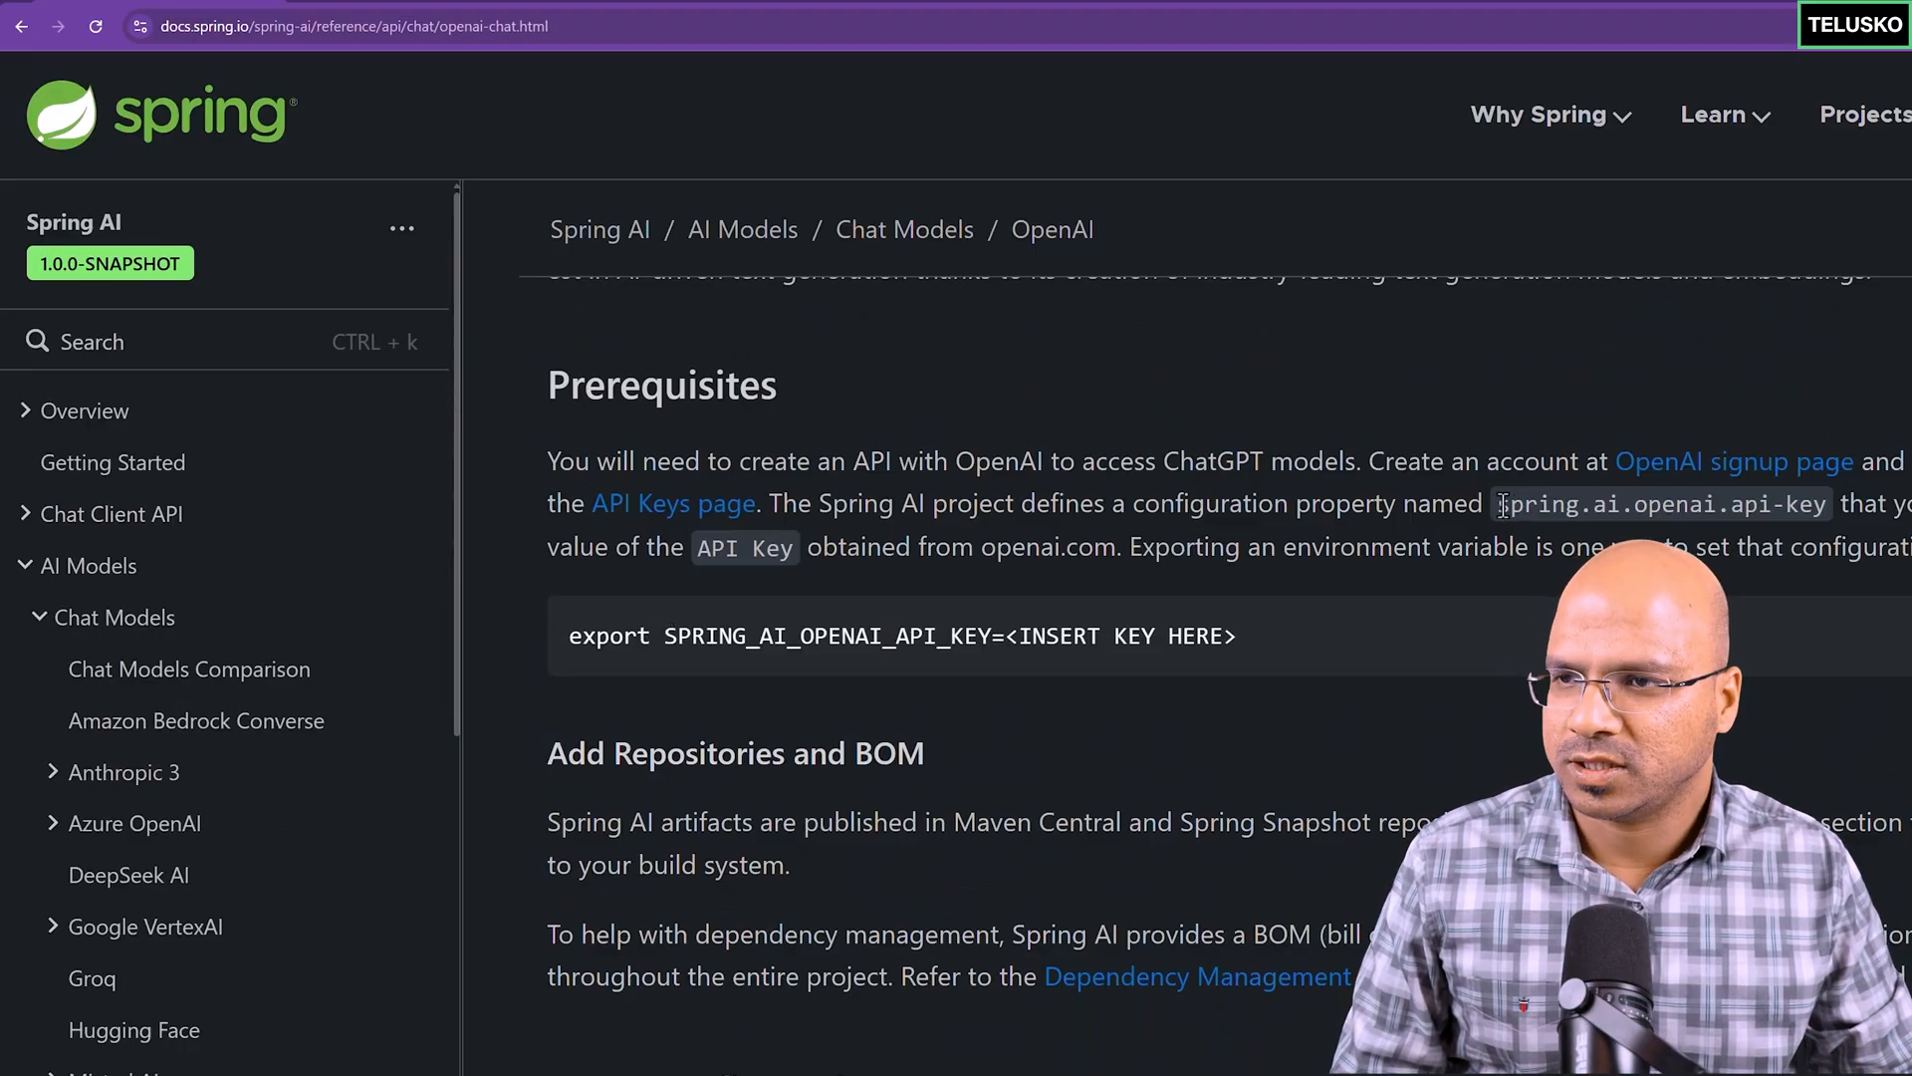
double_click(1659, 504)
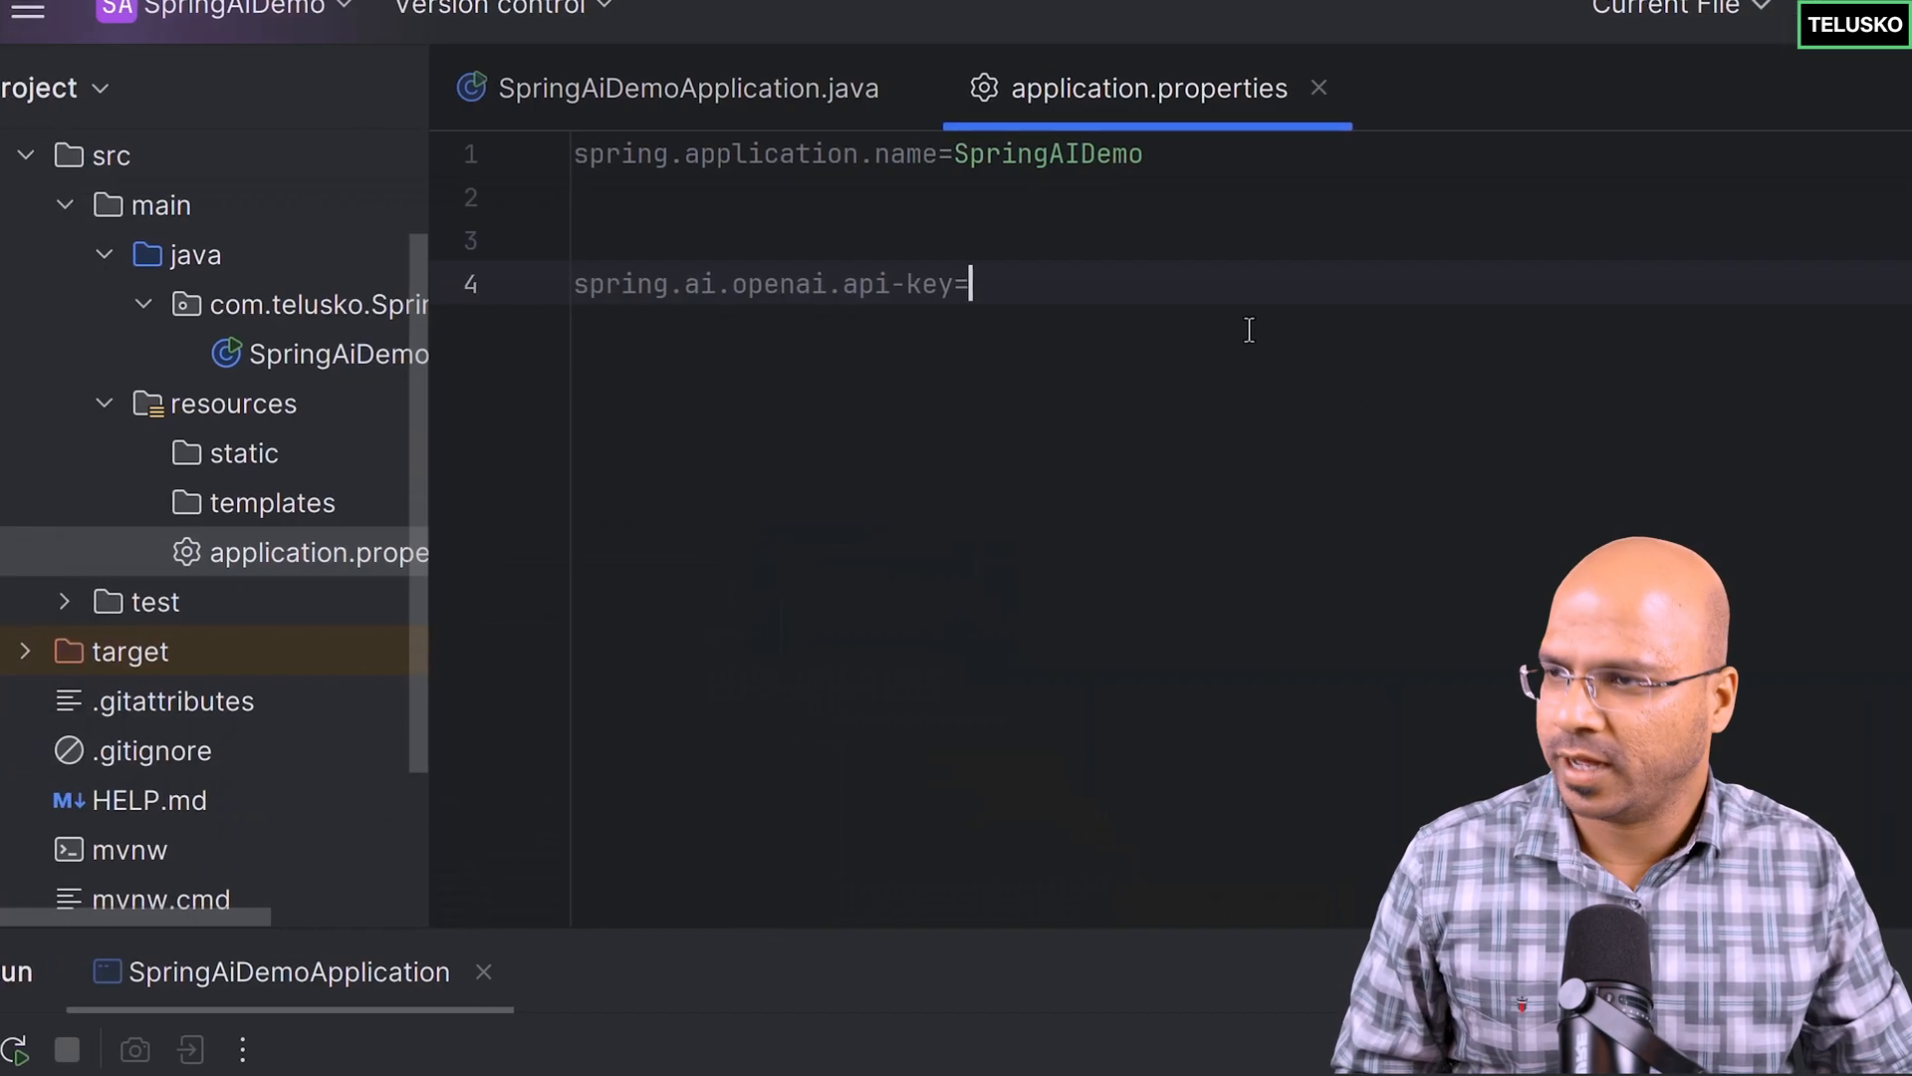
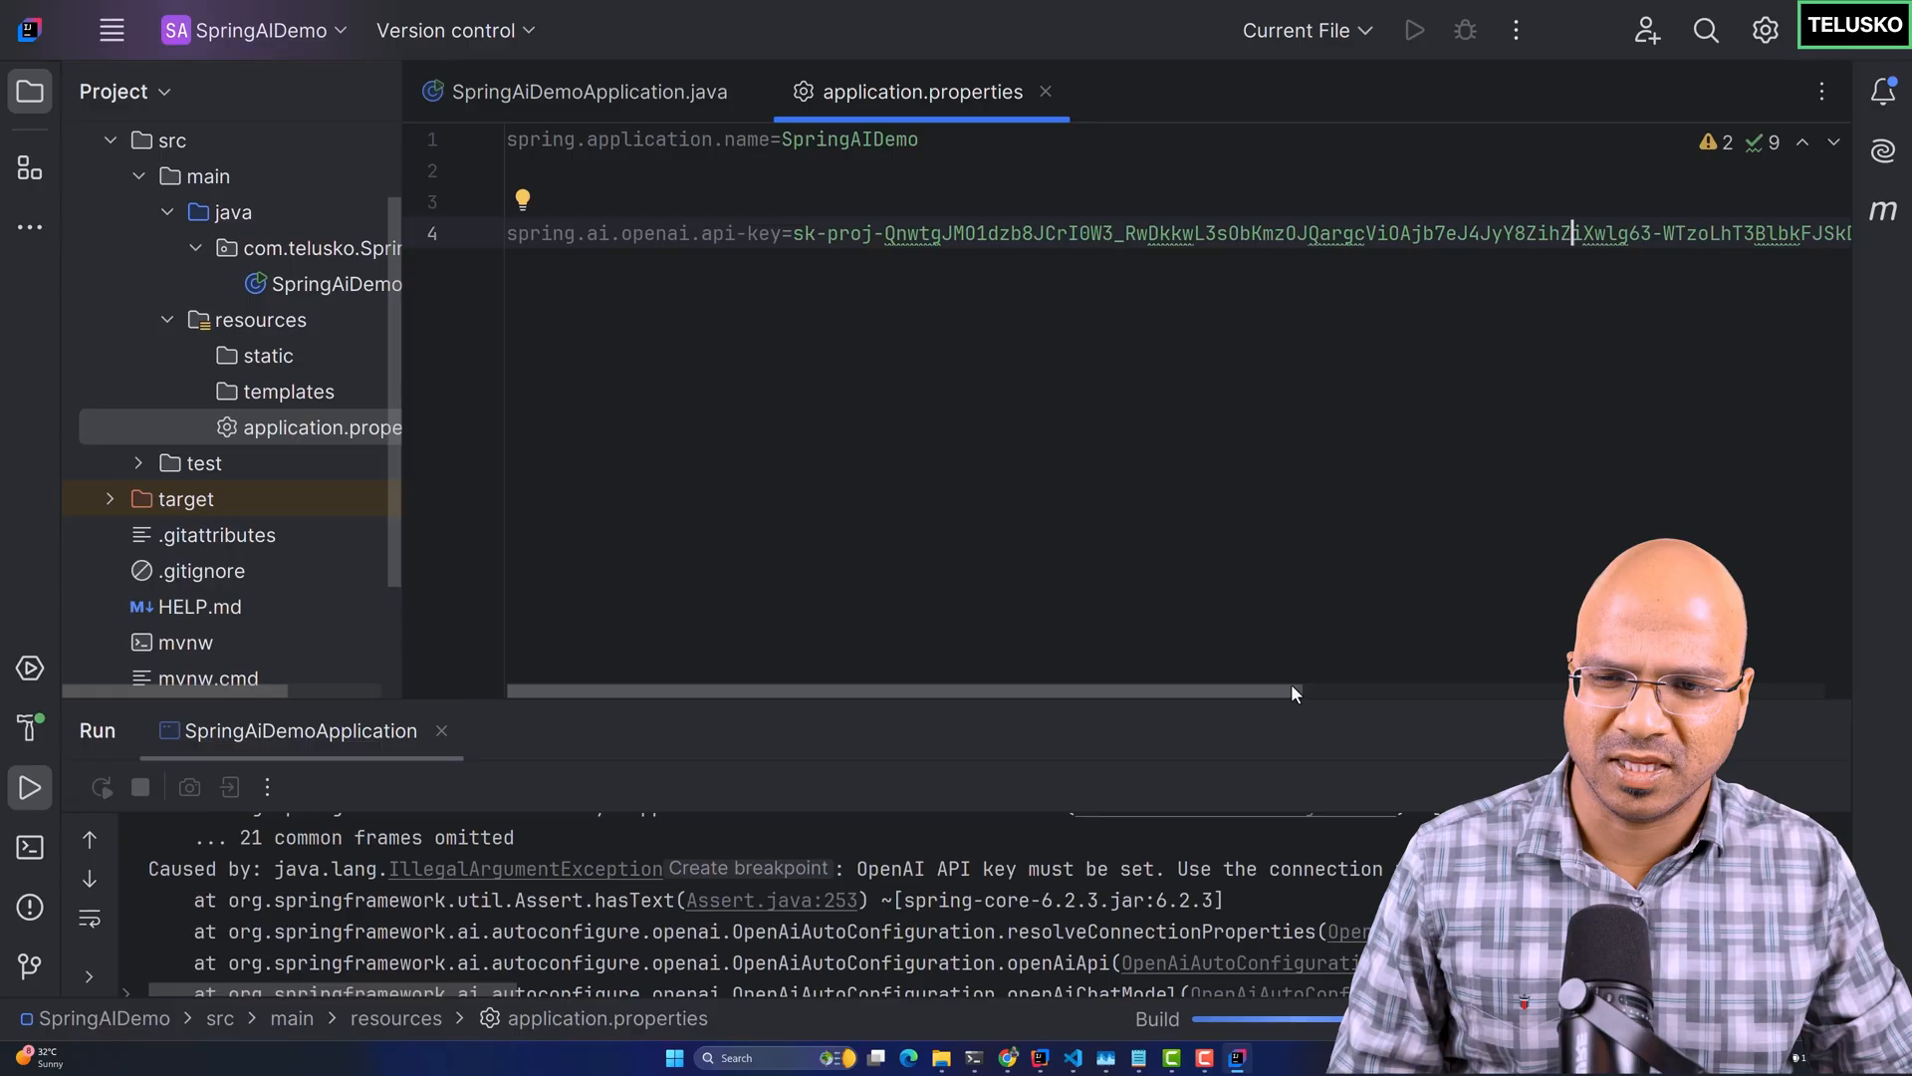
Step: Paste the OpenAI secret key as the value of spring.ai.openai.api-key
click(1414, 30)
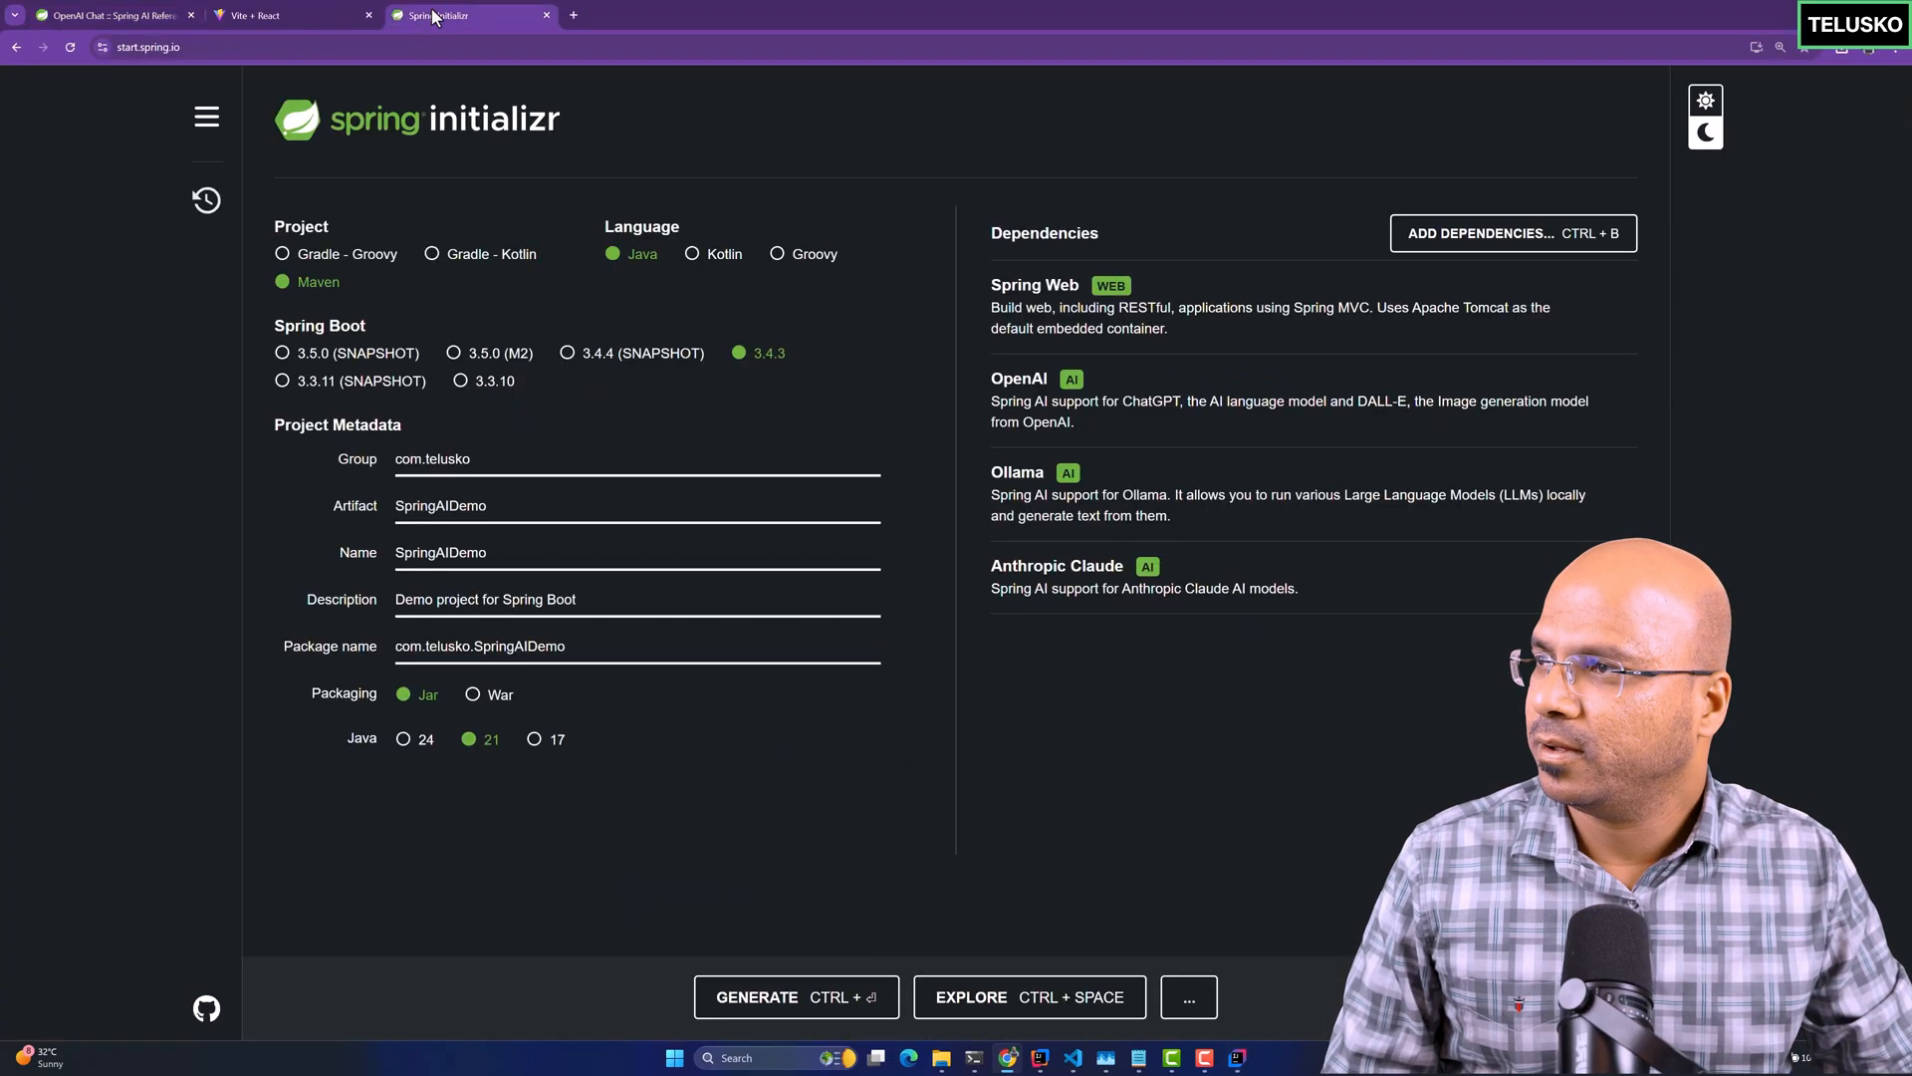
Step: Compare All Models on the 'what is java' prompt in the React app; all still fail to fetch
click(256, 14)
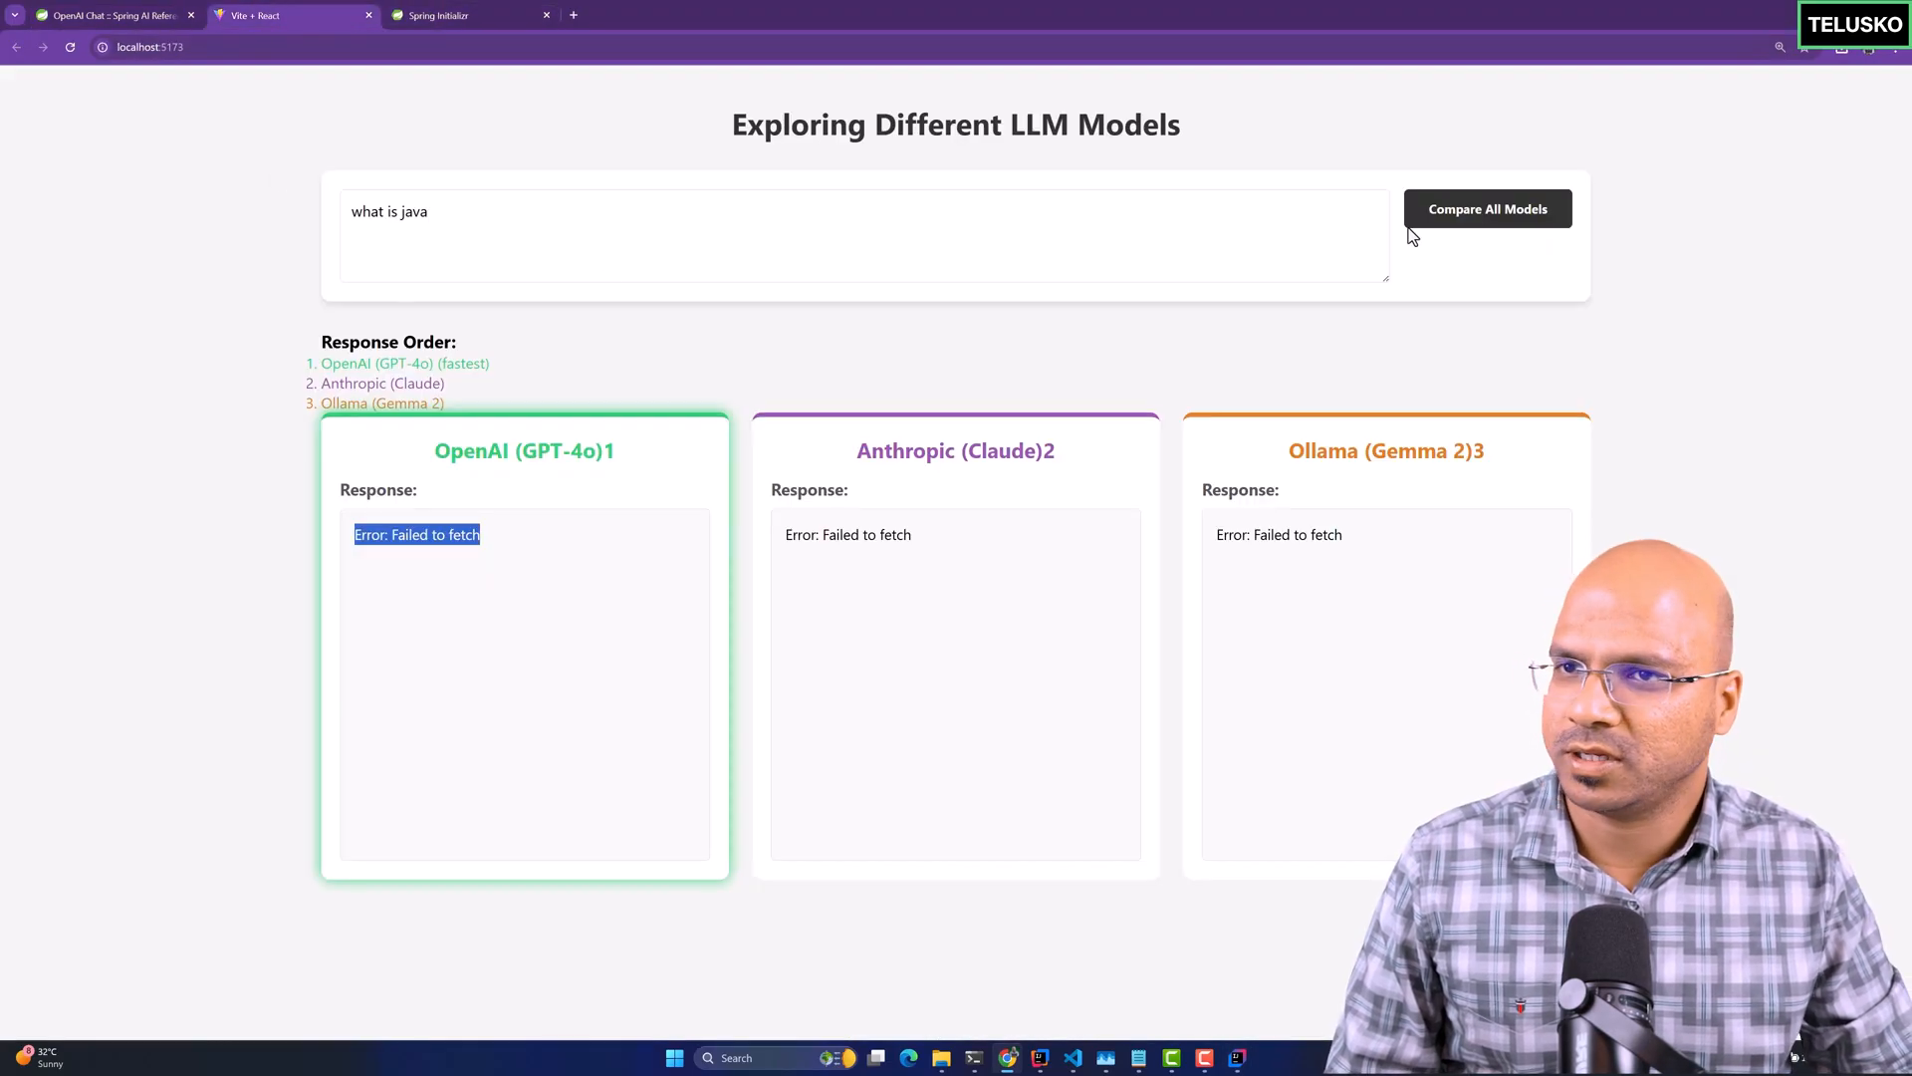
click(1486, 209)
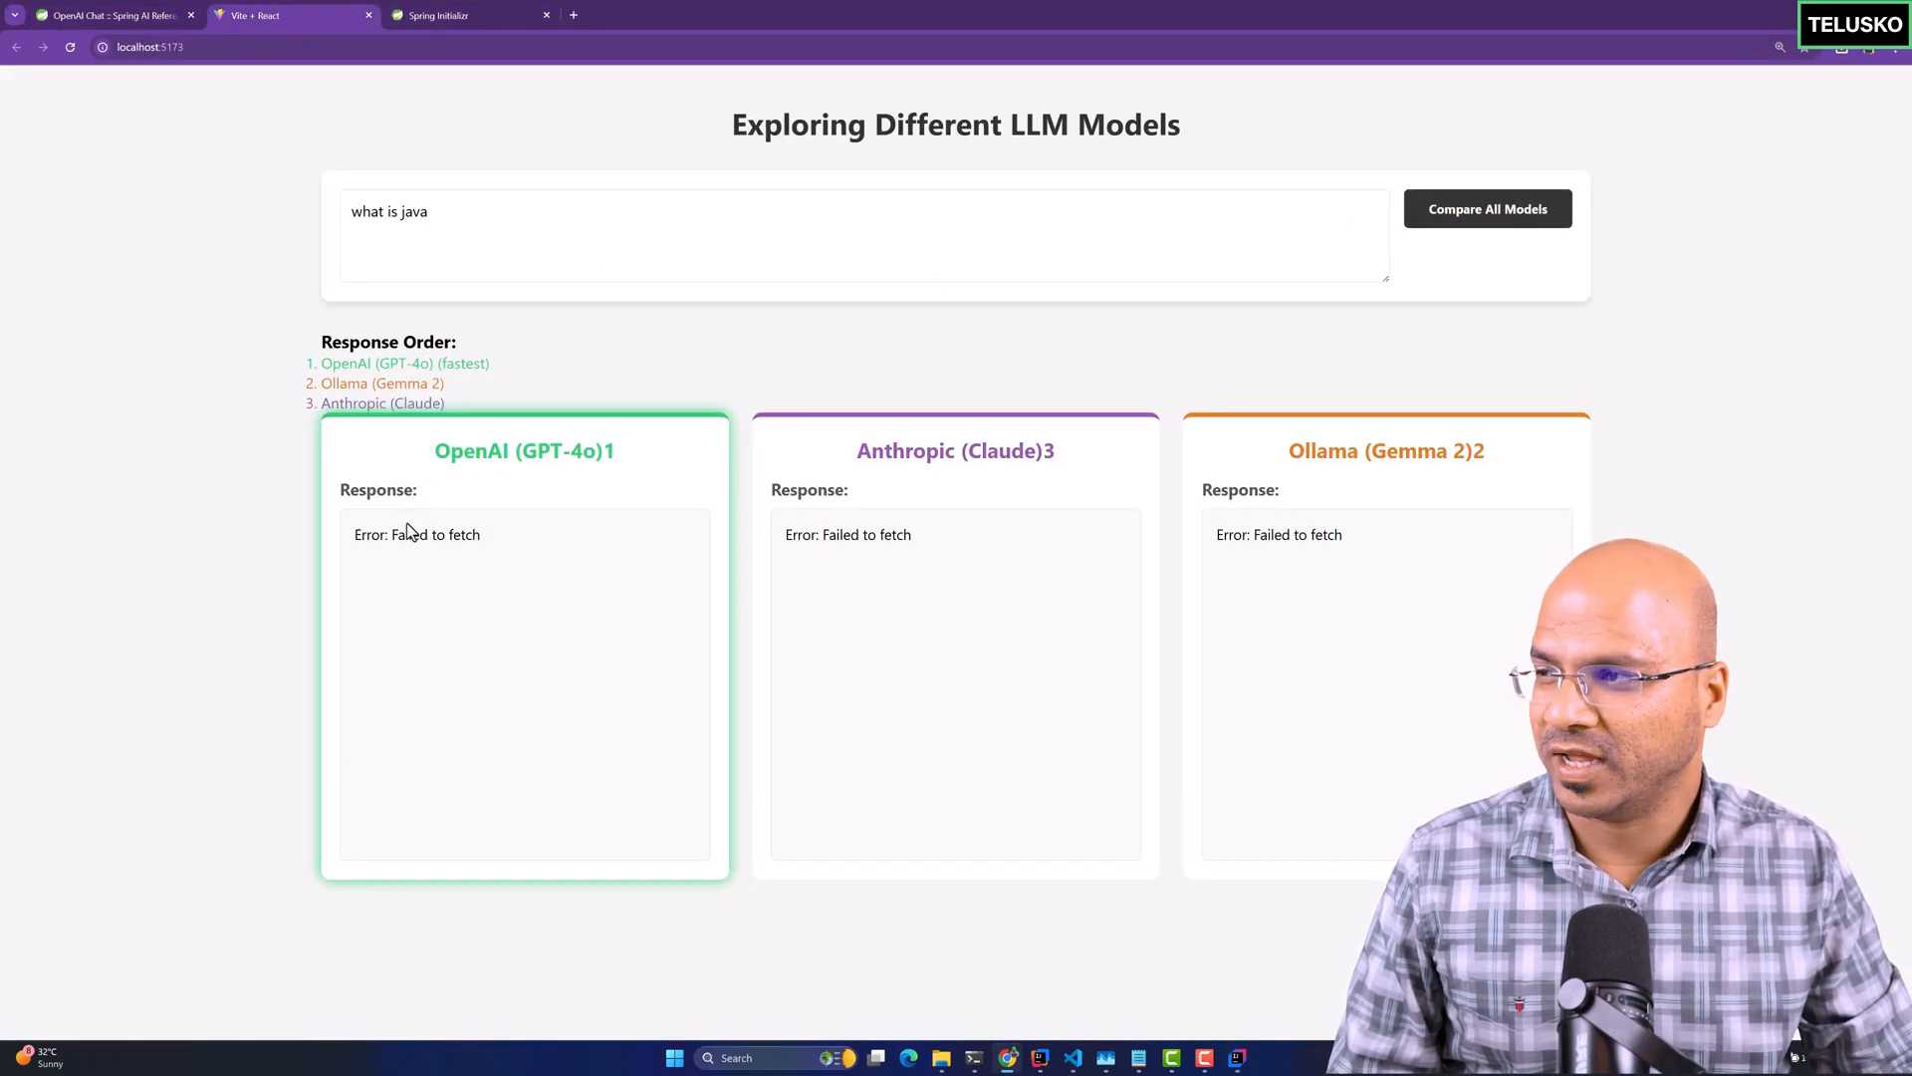
click(1486, 209)
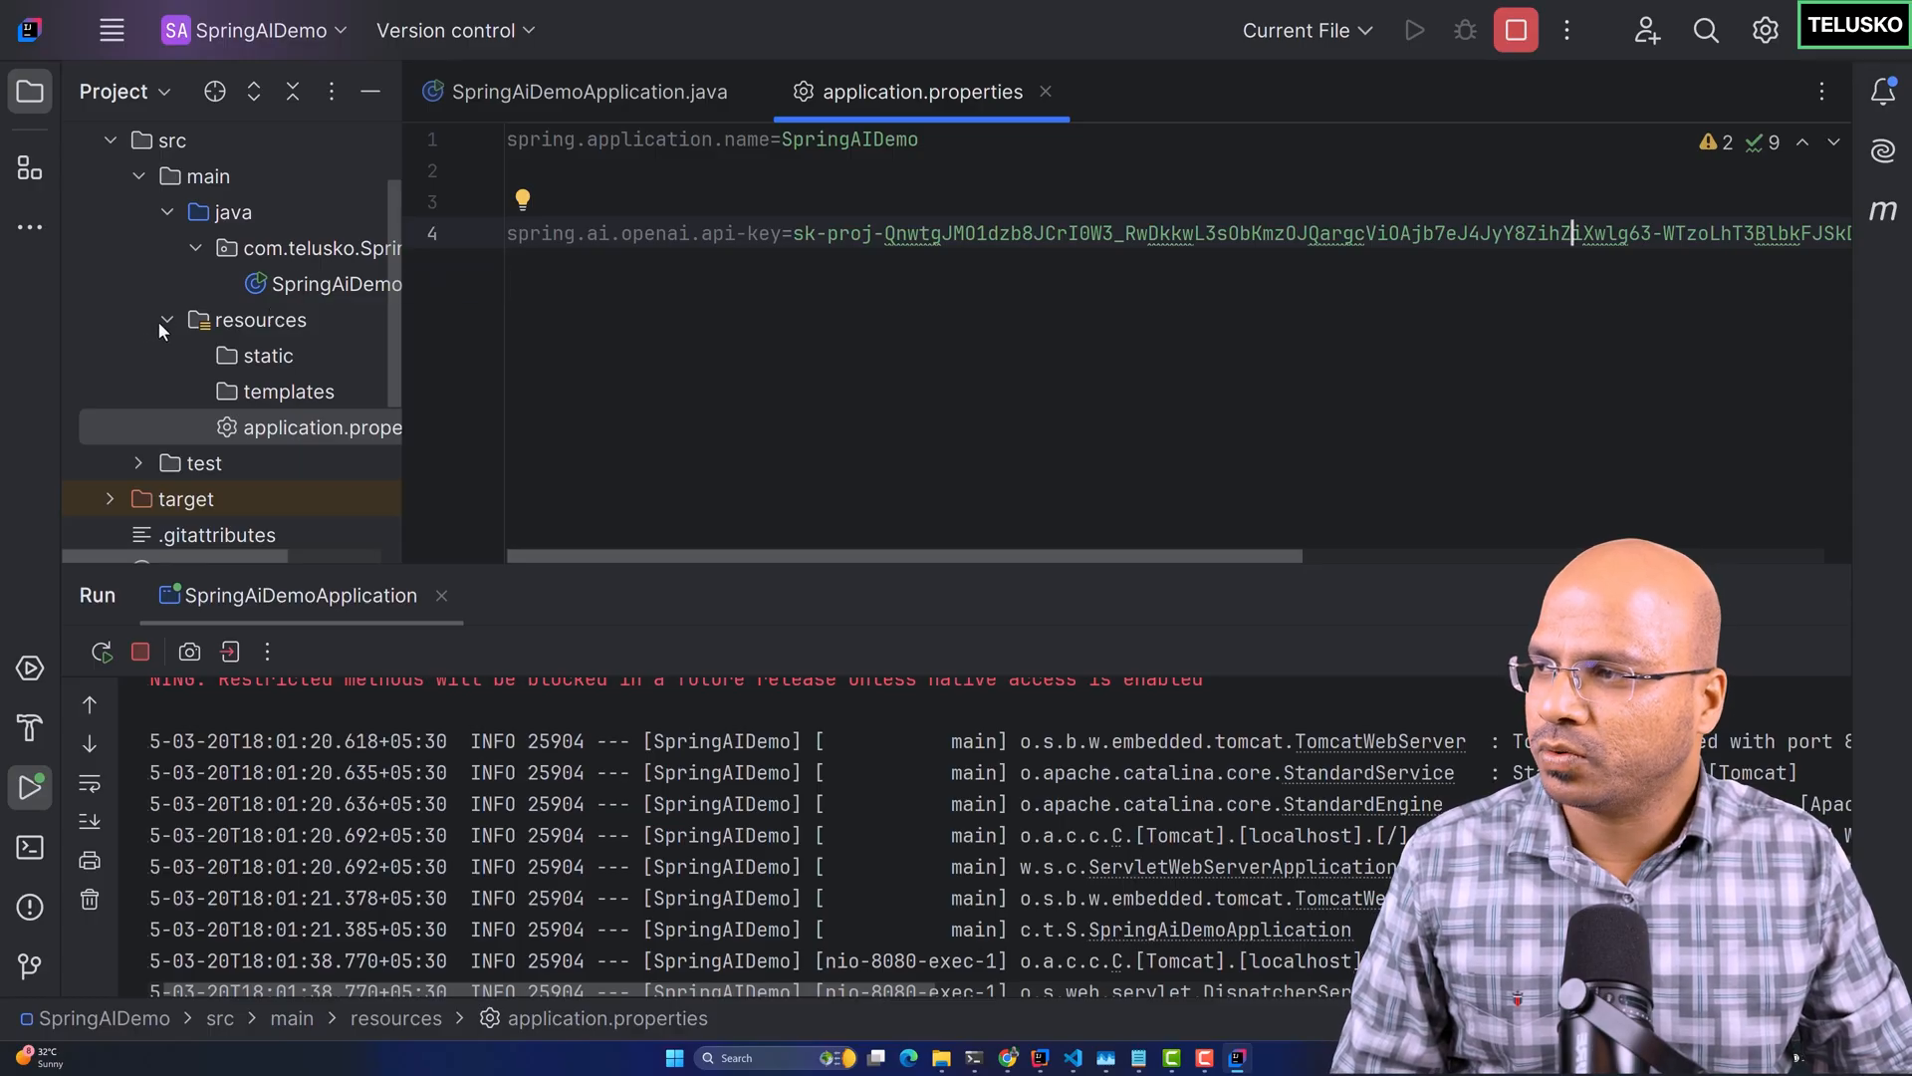
Step: Place the spring.ai.openai.api-key property in application.properties and position the cursor on the next line
click(166, 318)
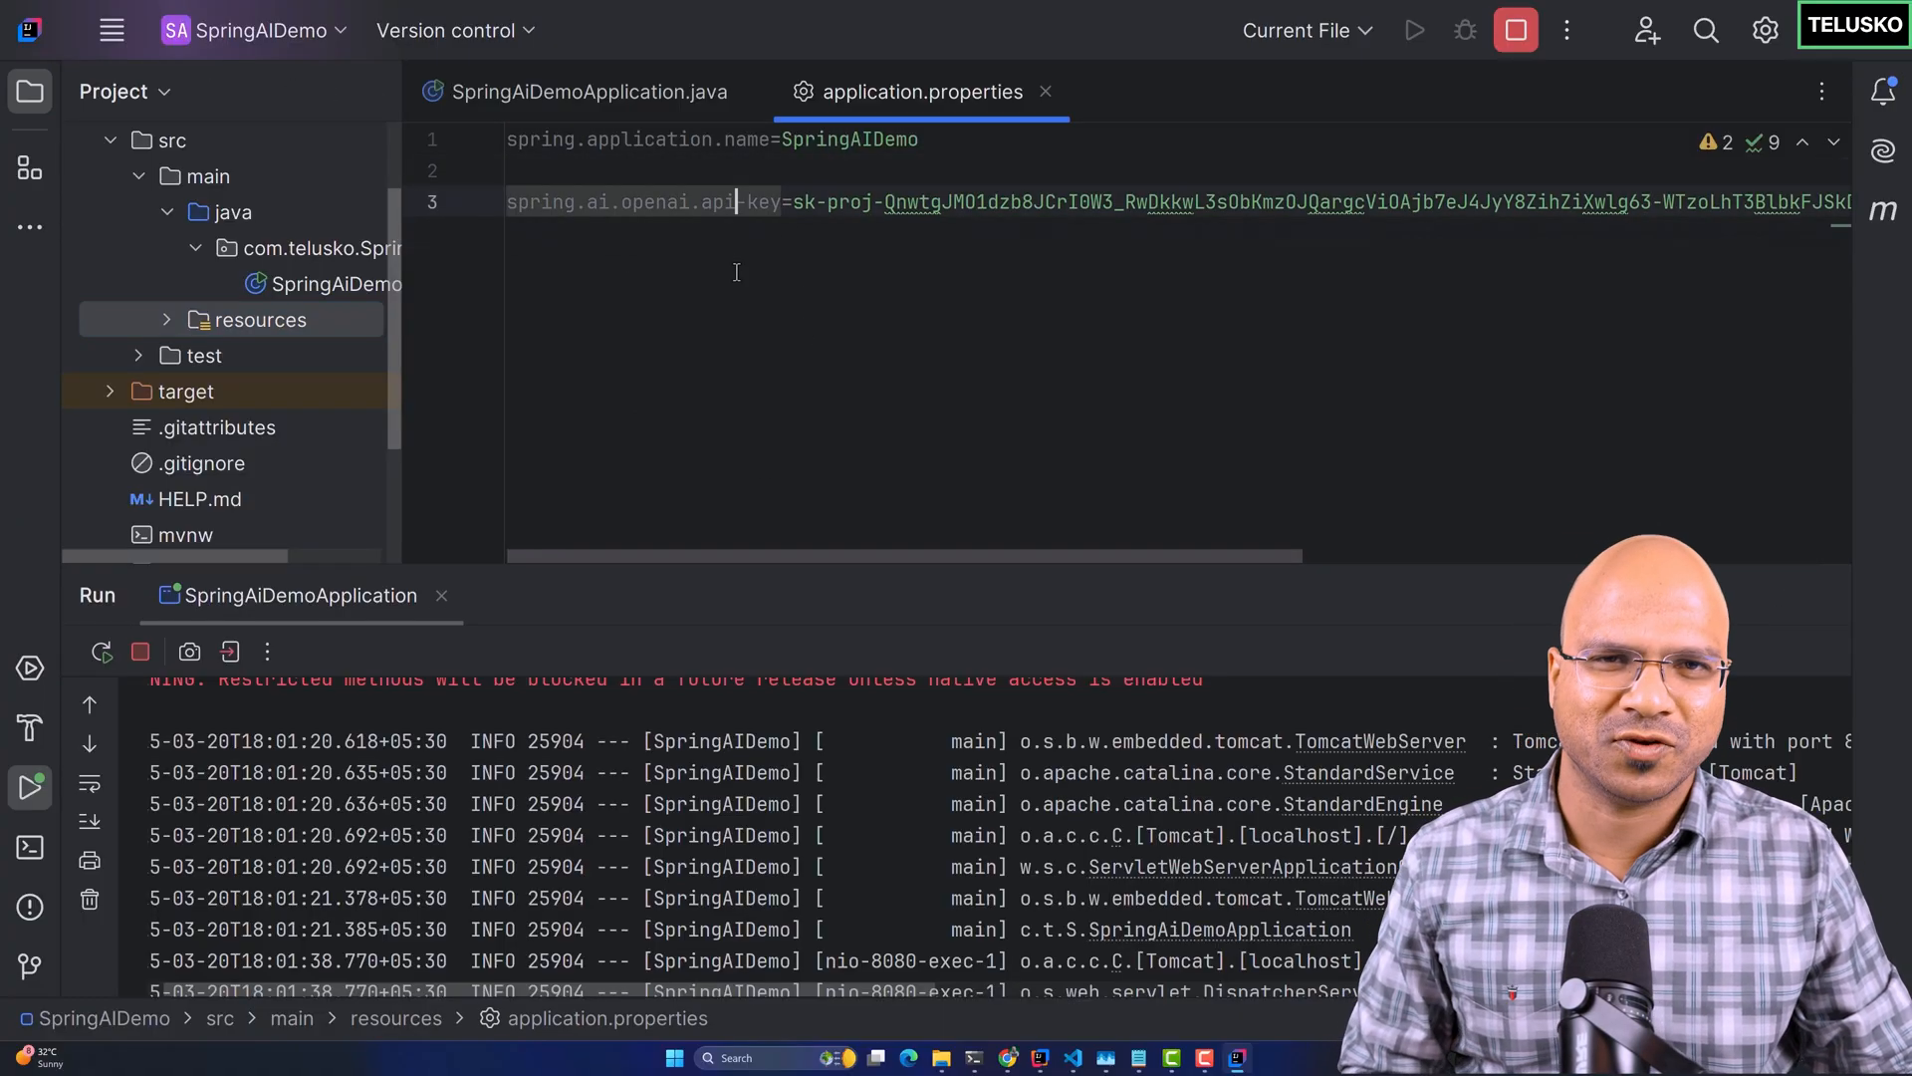
click(362, 247)
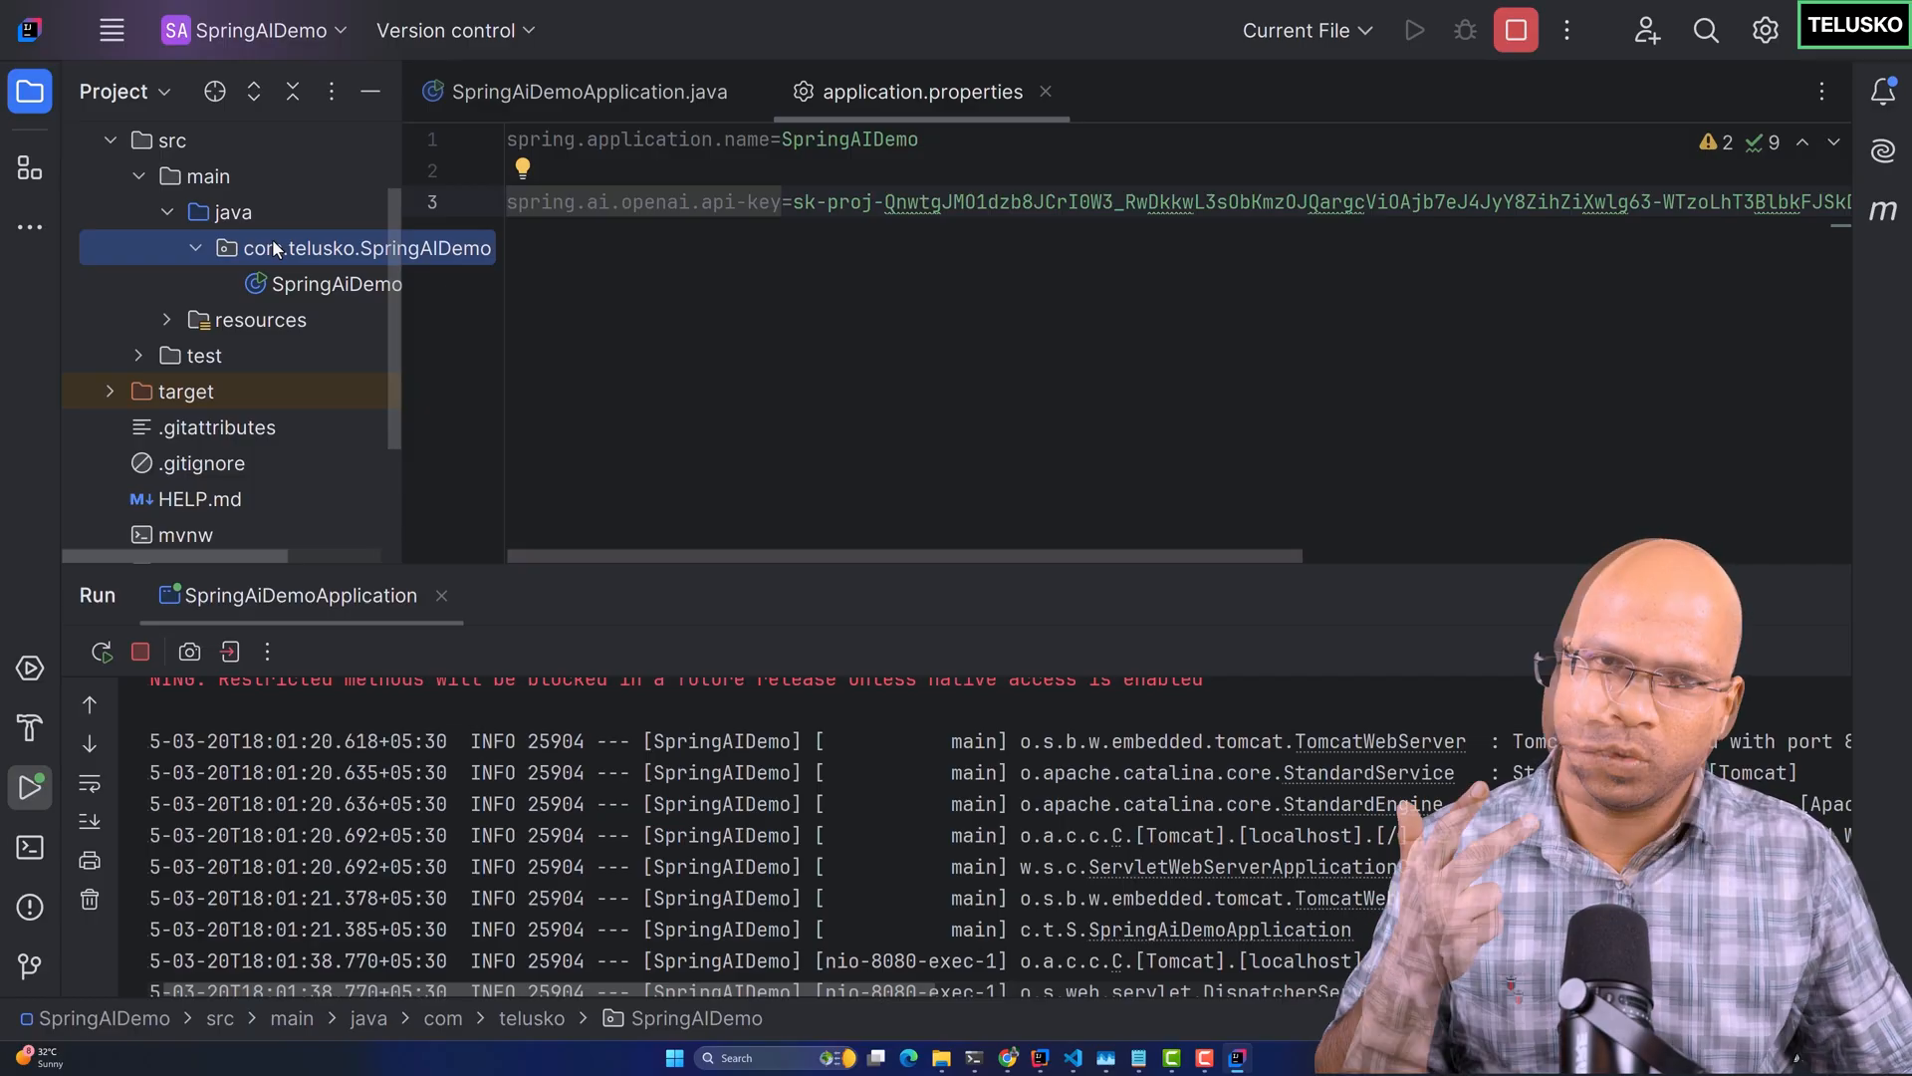
click(779, 201)
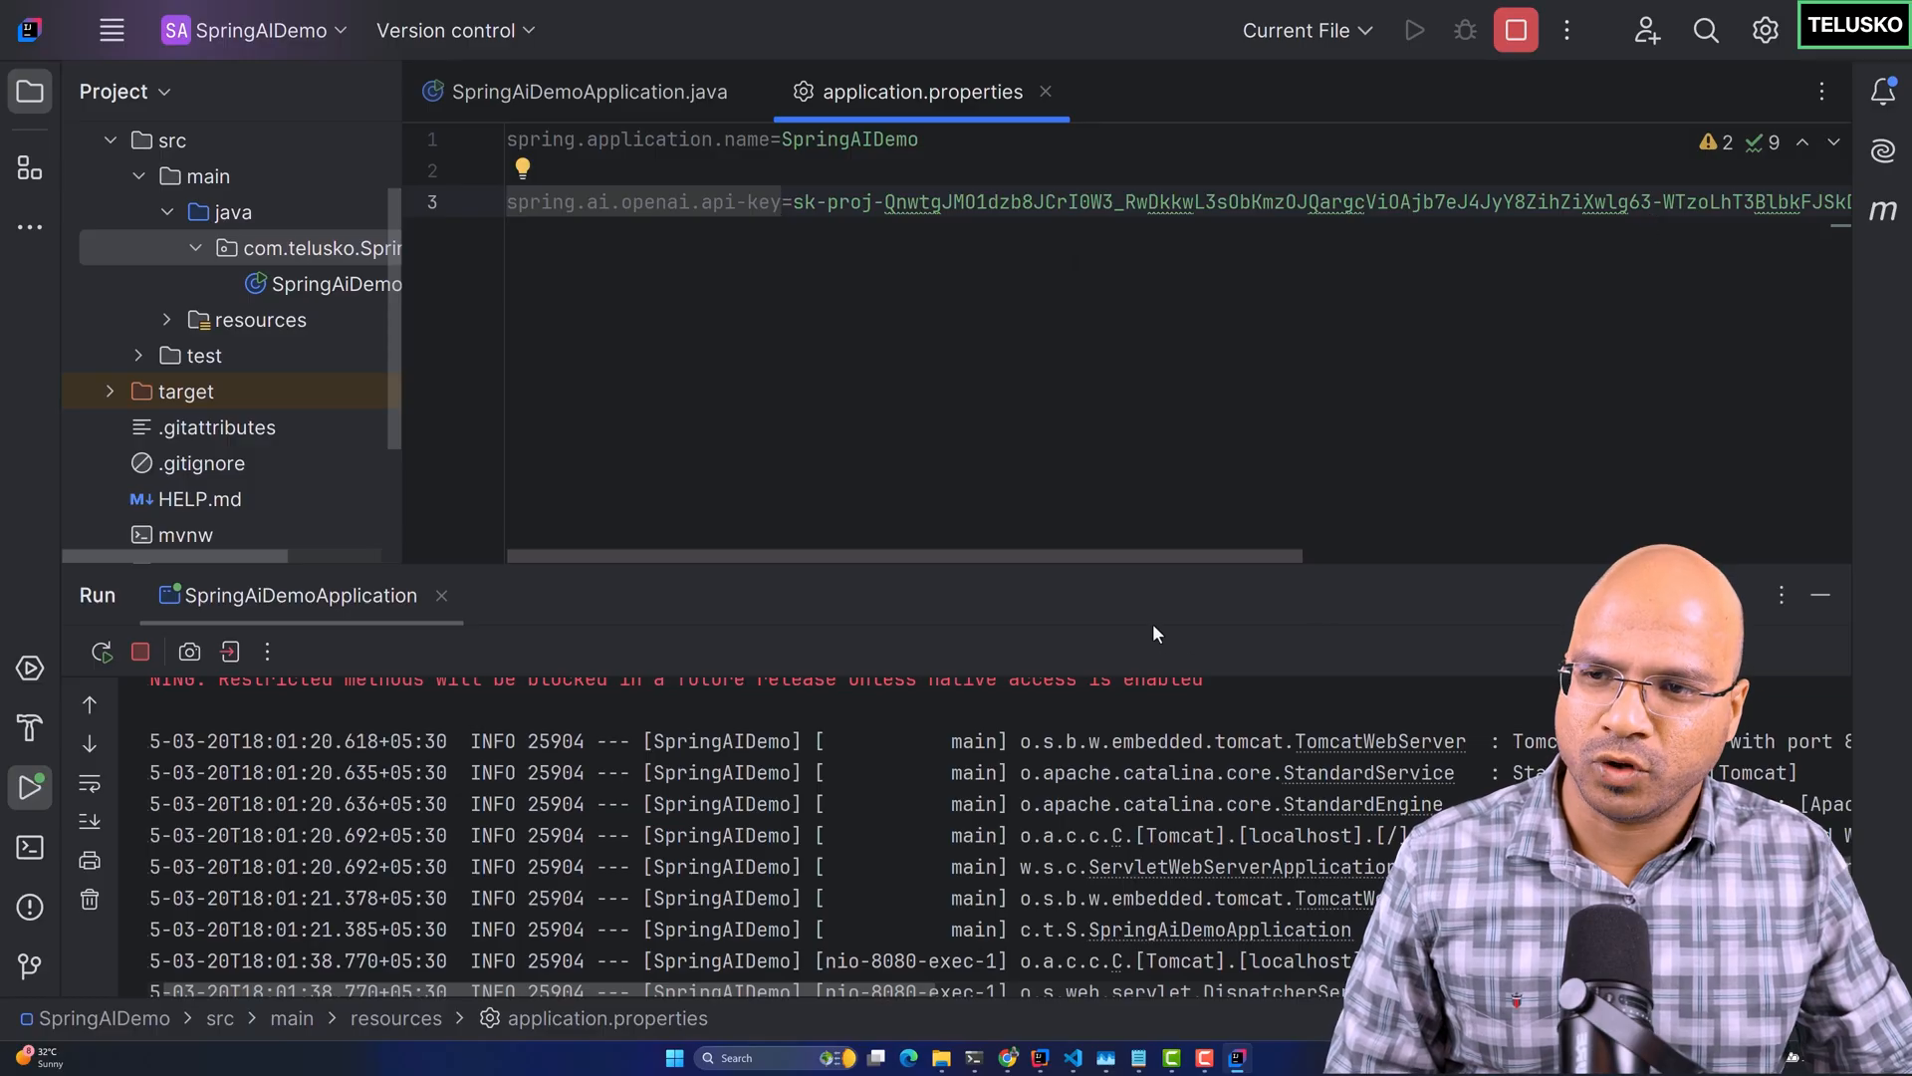
scroll(right, 3)
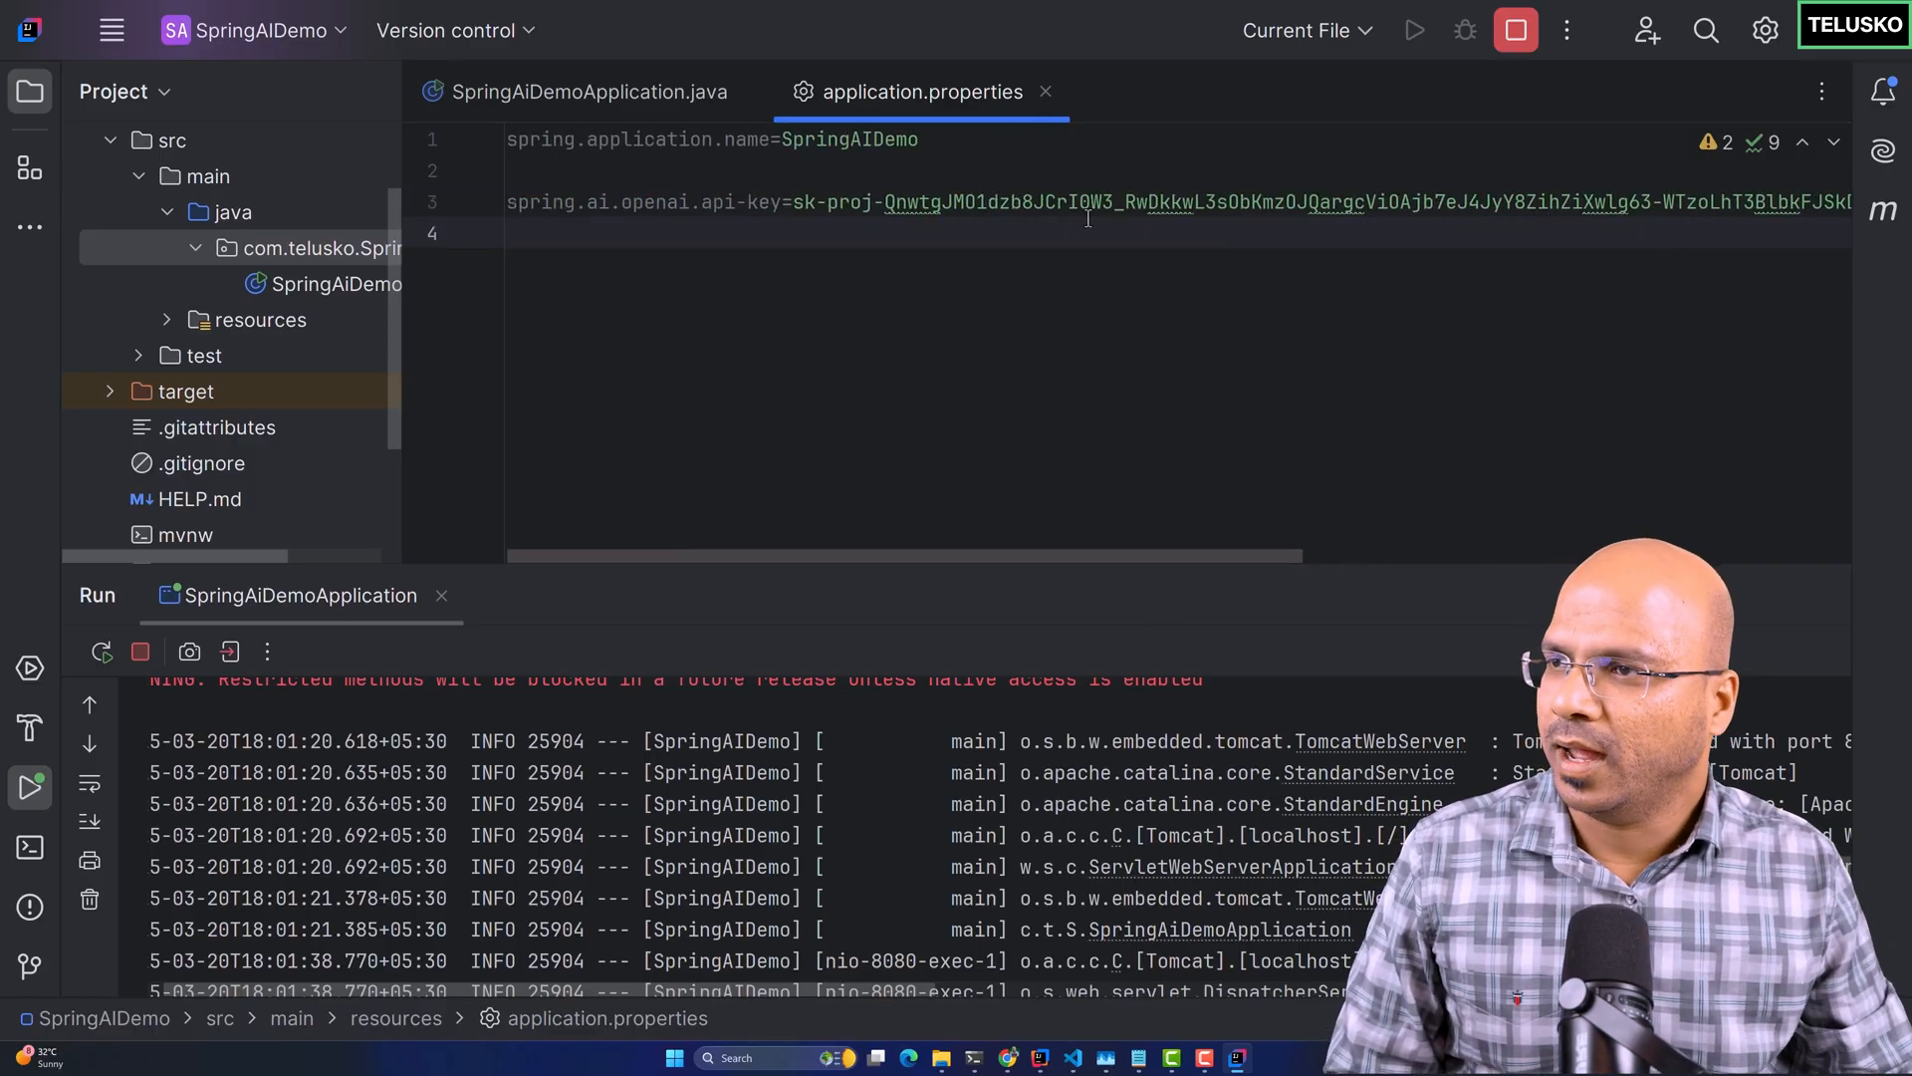
Step: Begin a second property 'spring.ai.o…' on line 4 and switch away to another window
text(spring.)
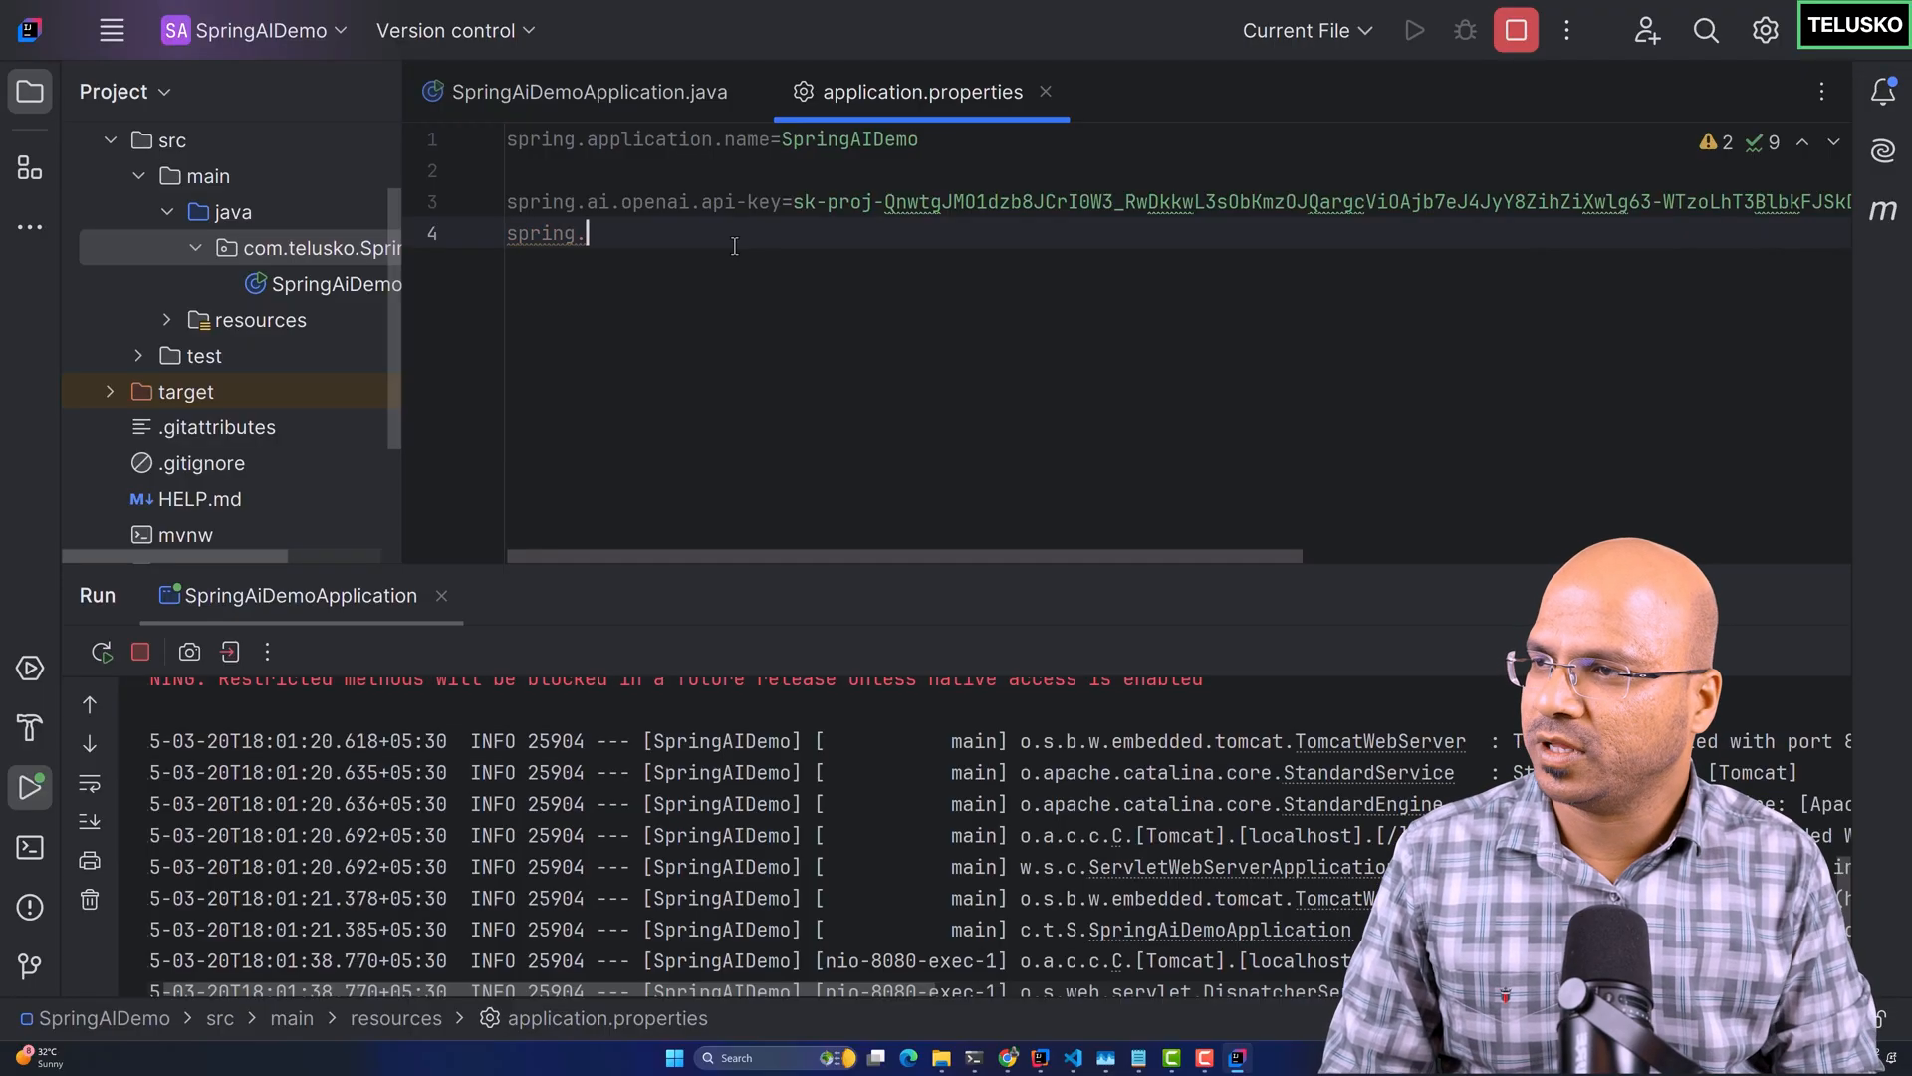
text(ai.oe)
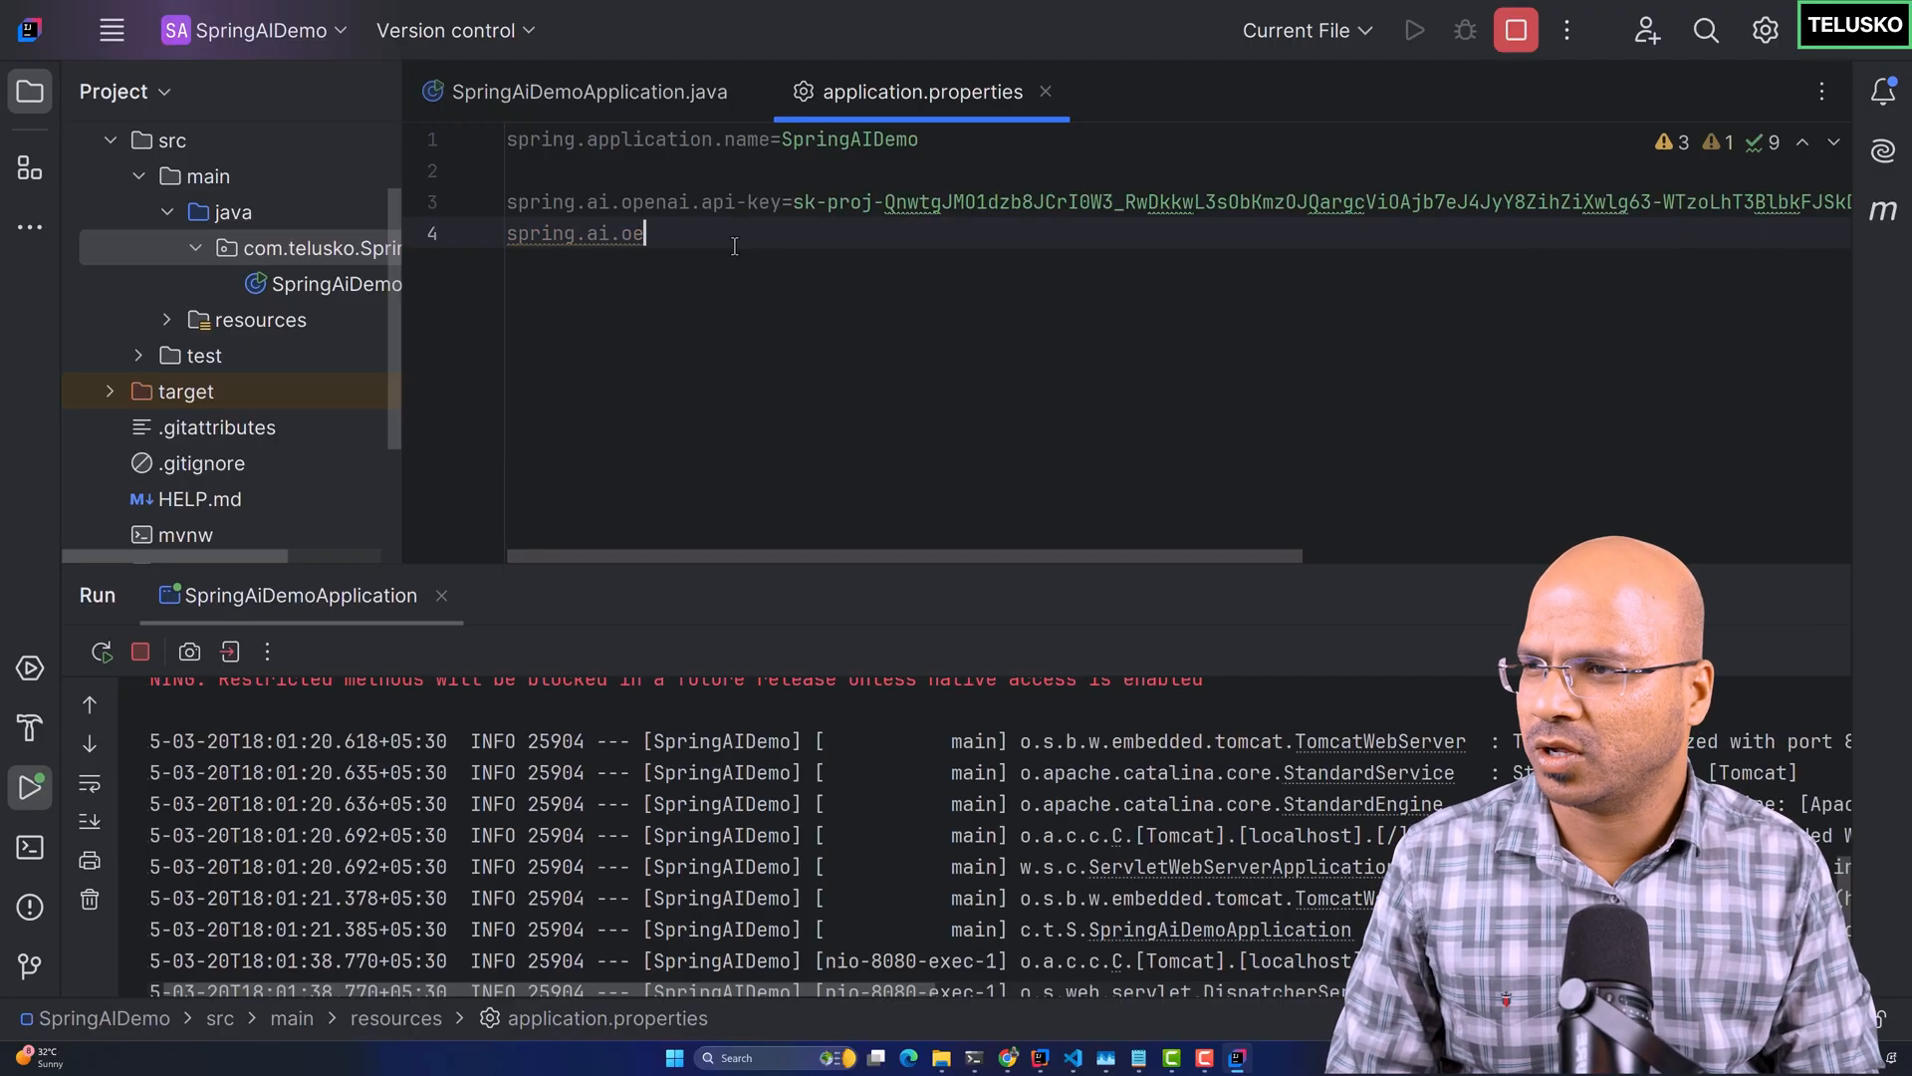
key(alt+tab)
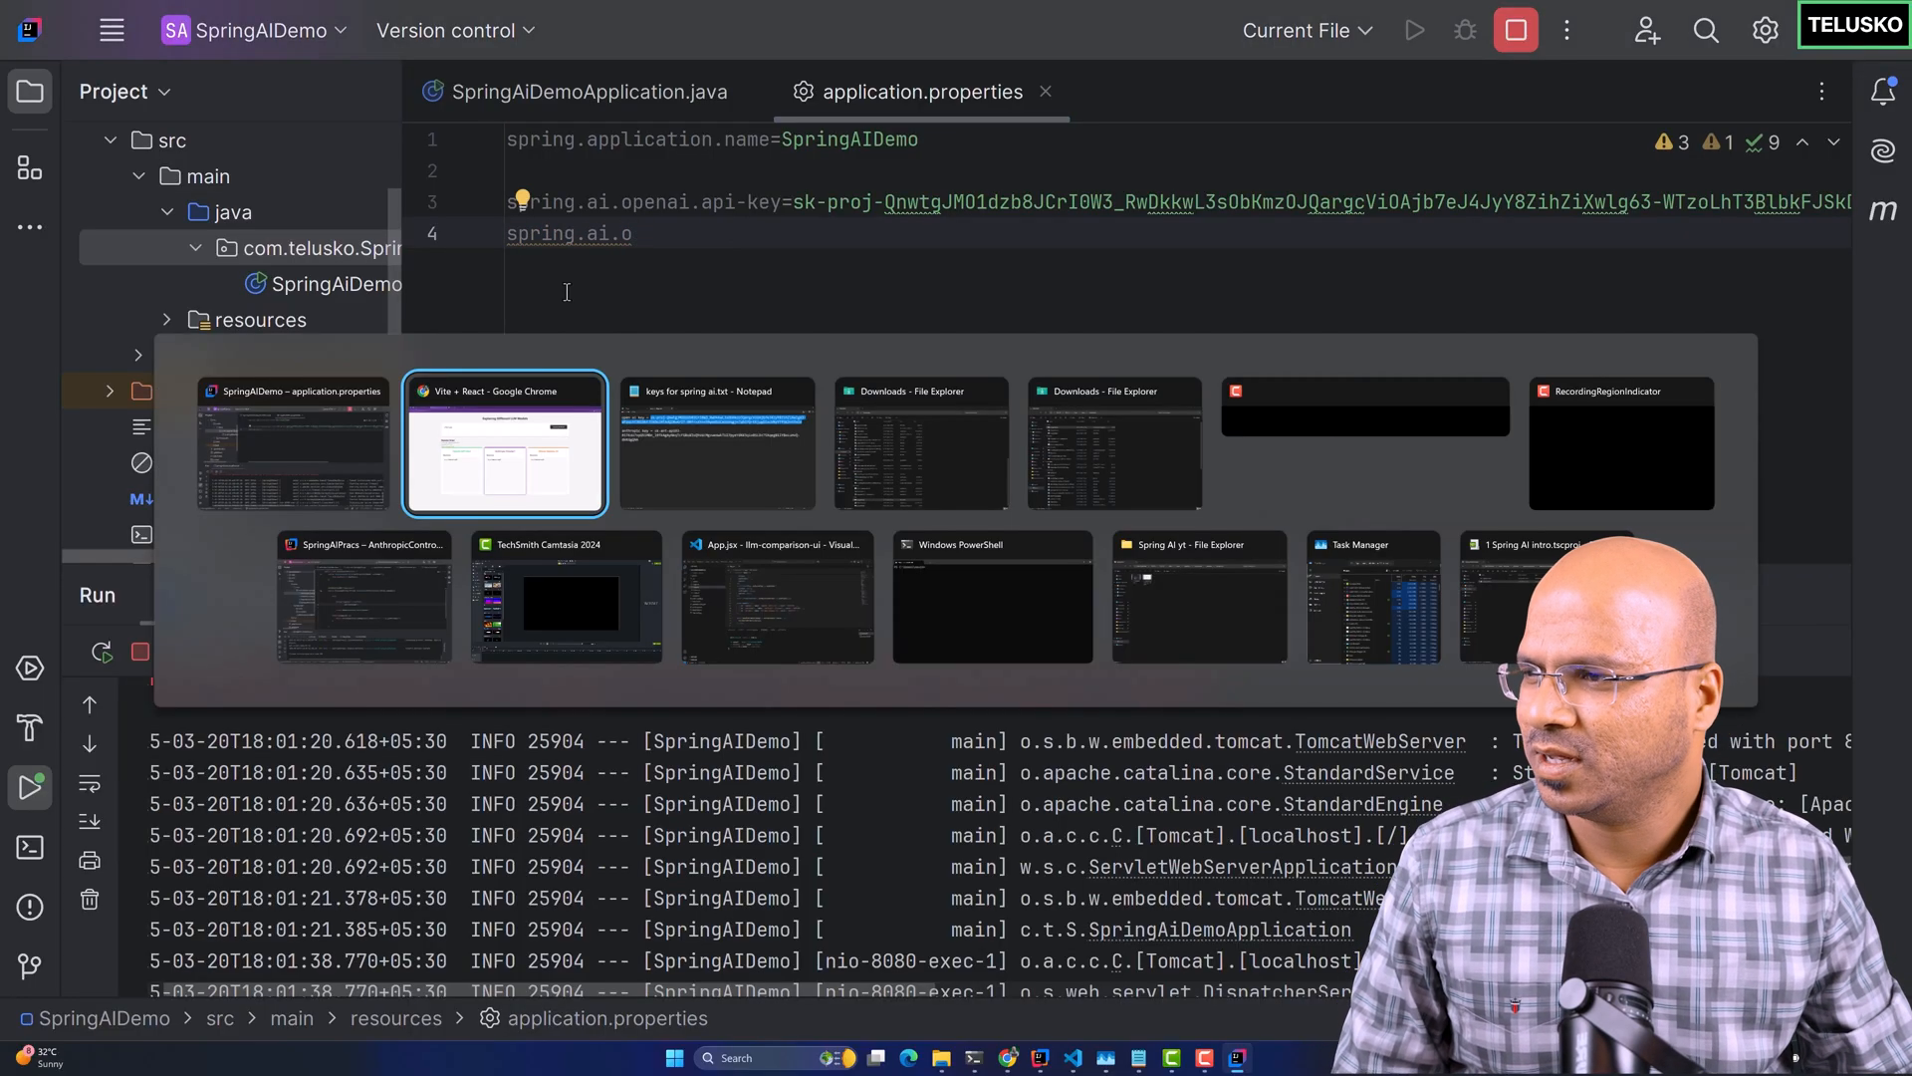
Step: Show the Anthropic 3 chat model page in the Spring AI Reference docs
click(504, 442)
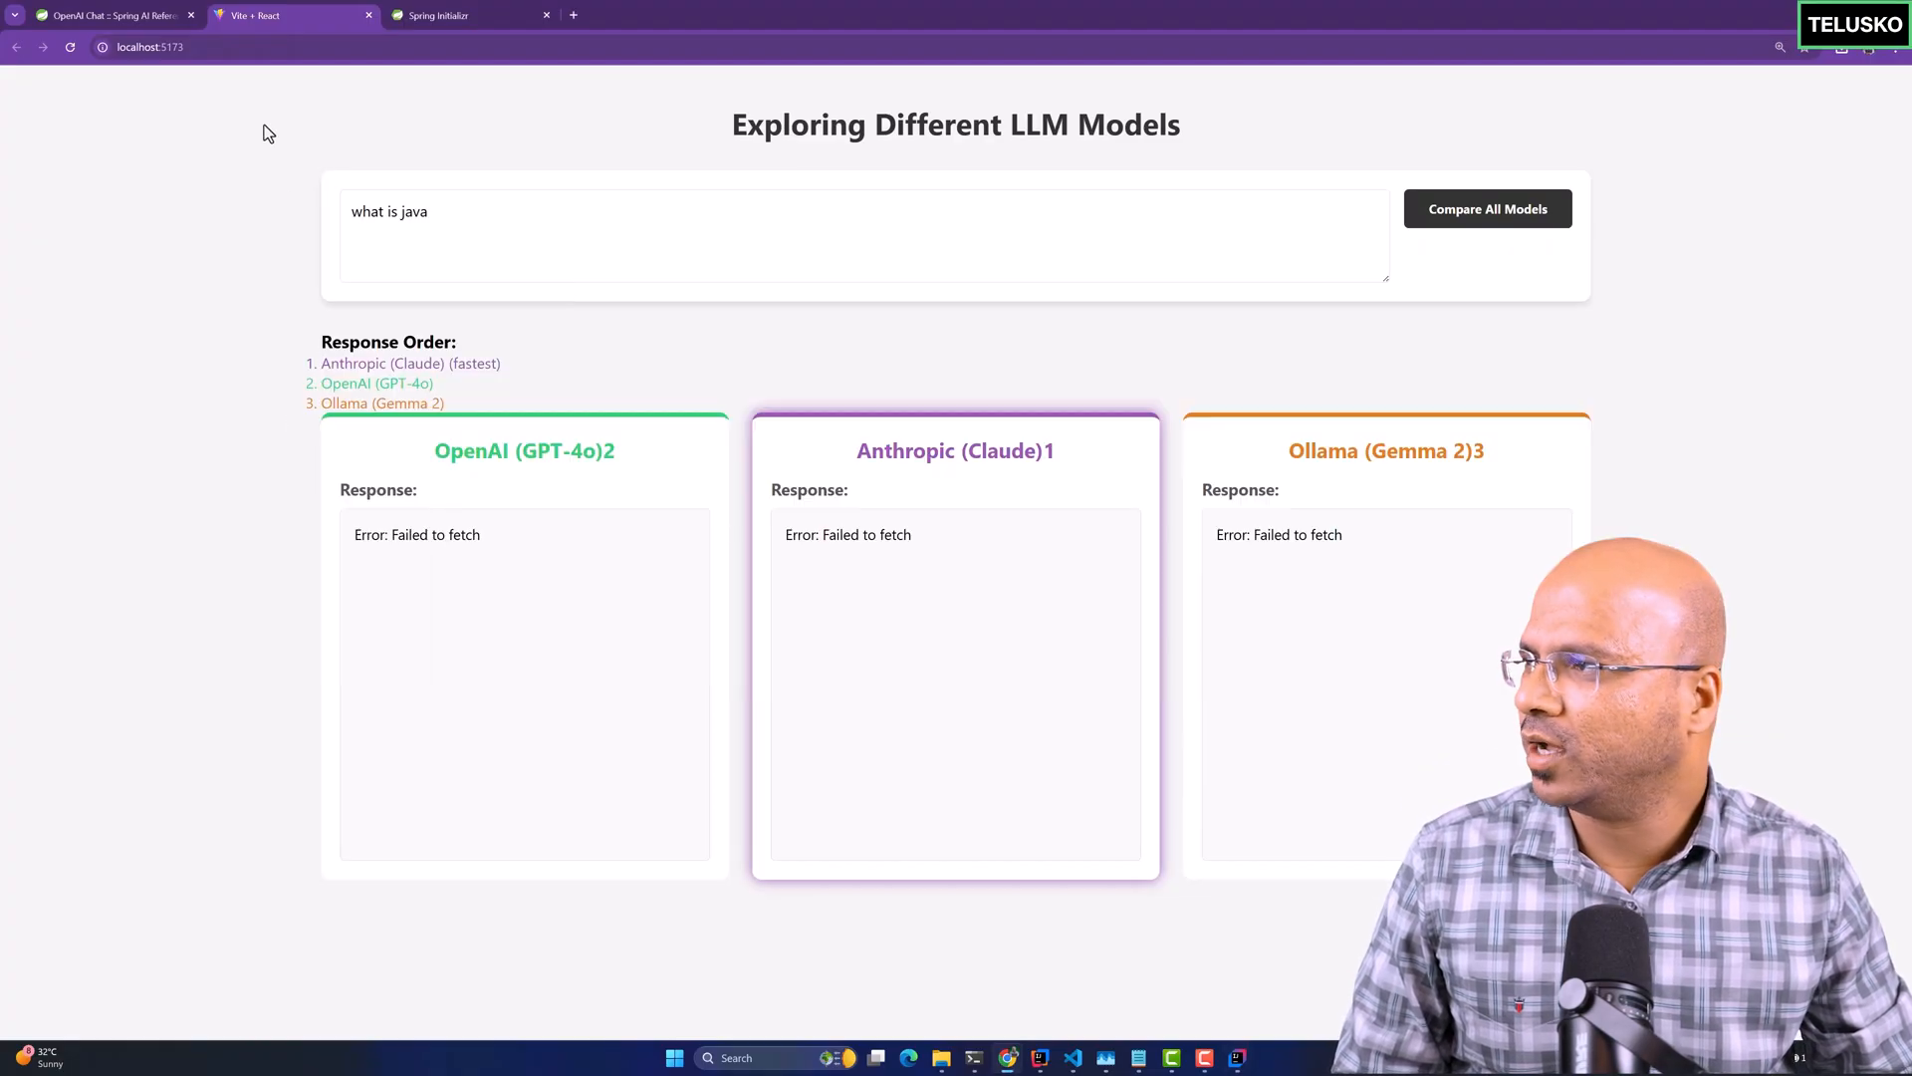
click(110, 14)
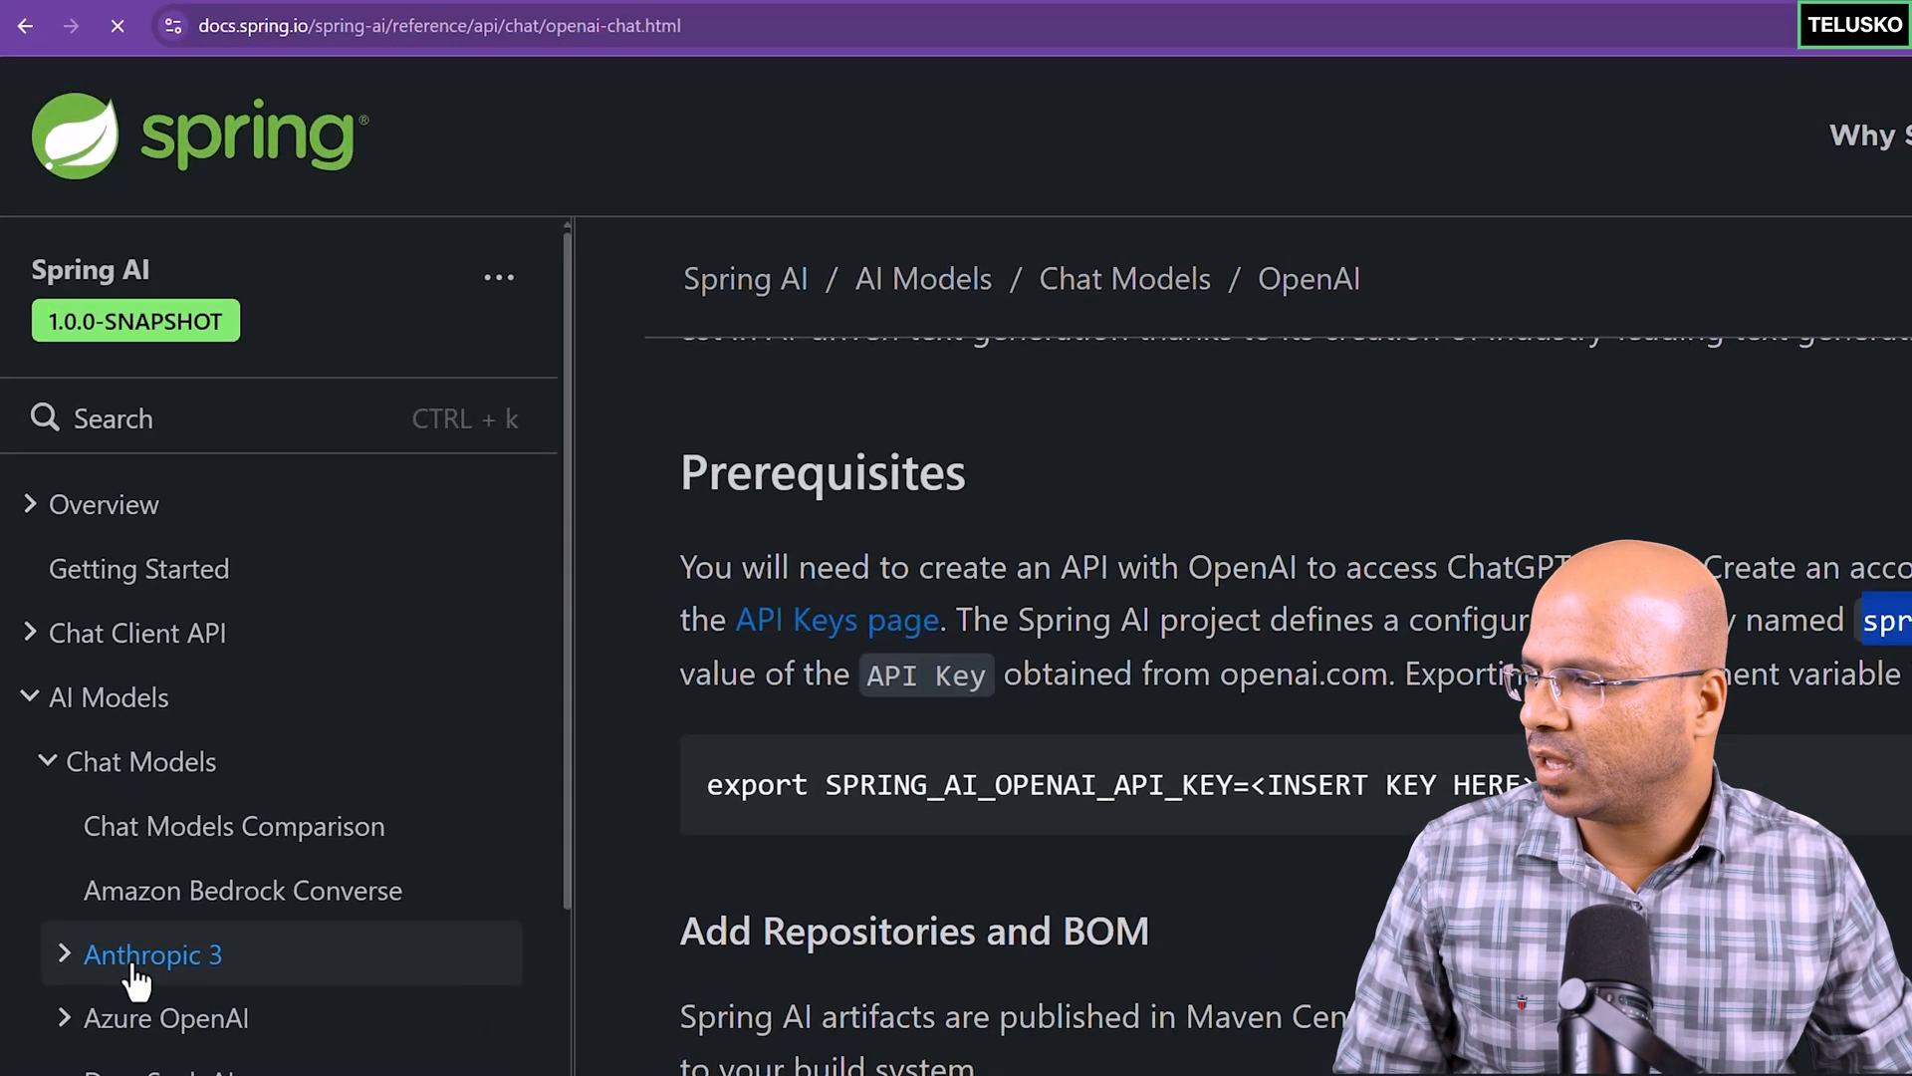
click(152, 954)
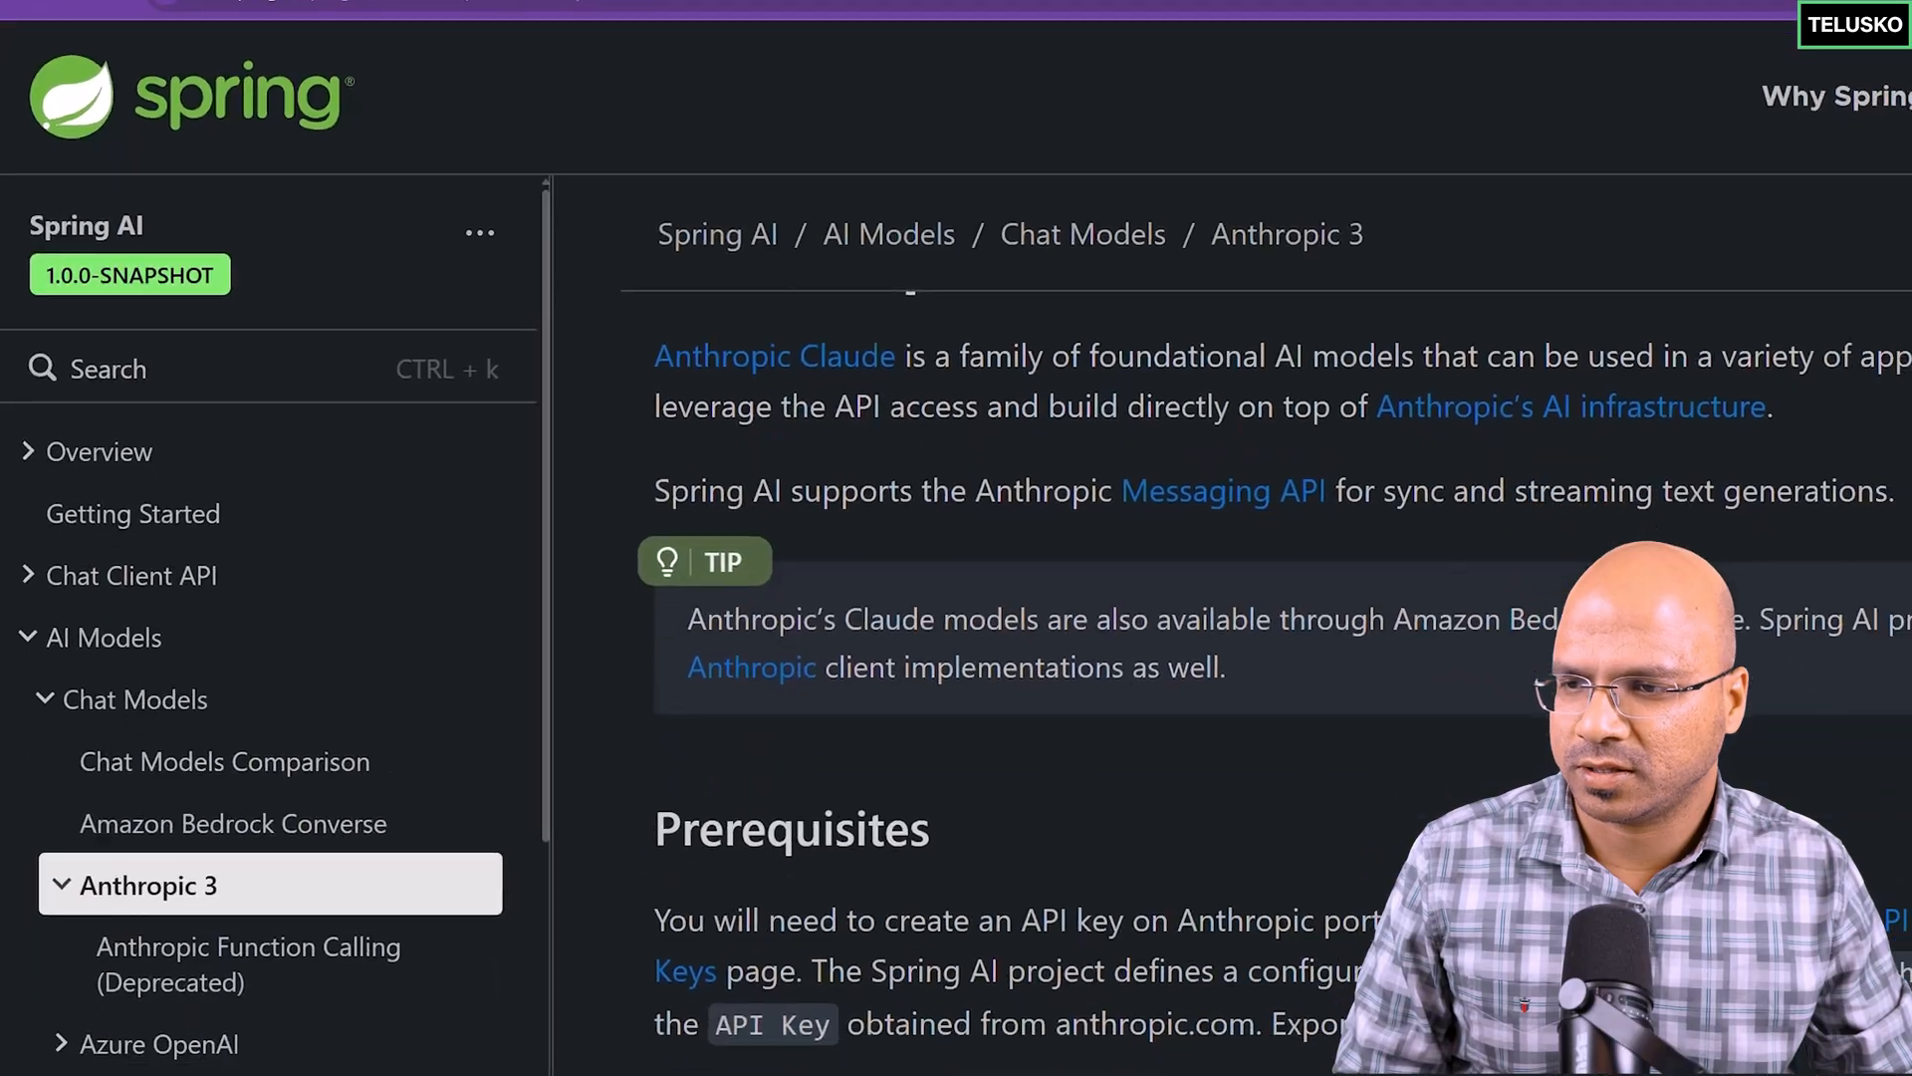
scroll(down, 3)
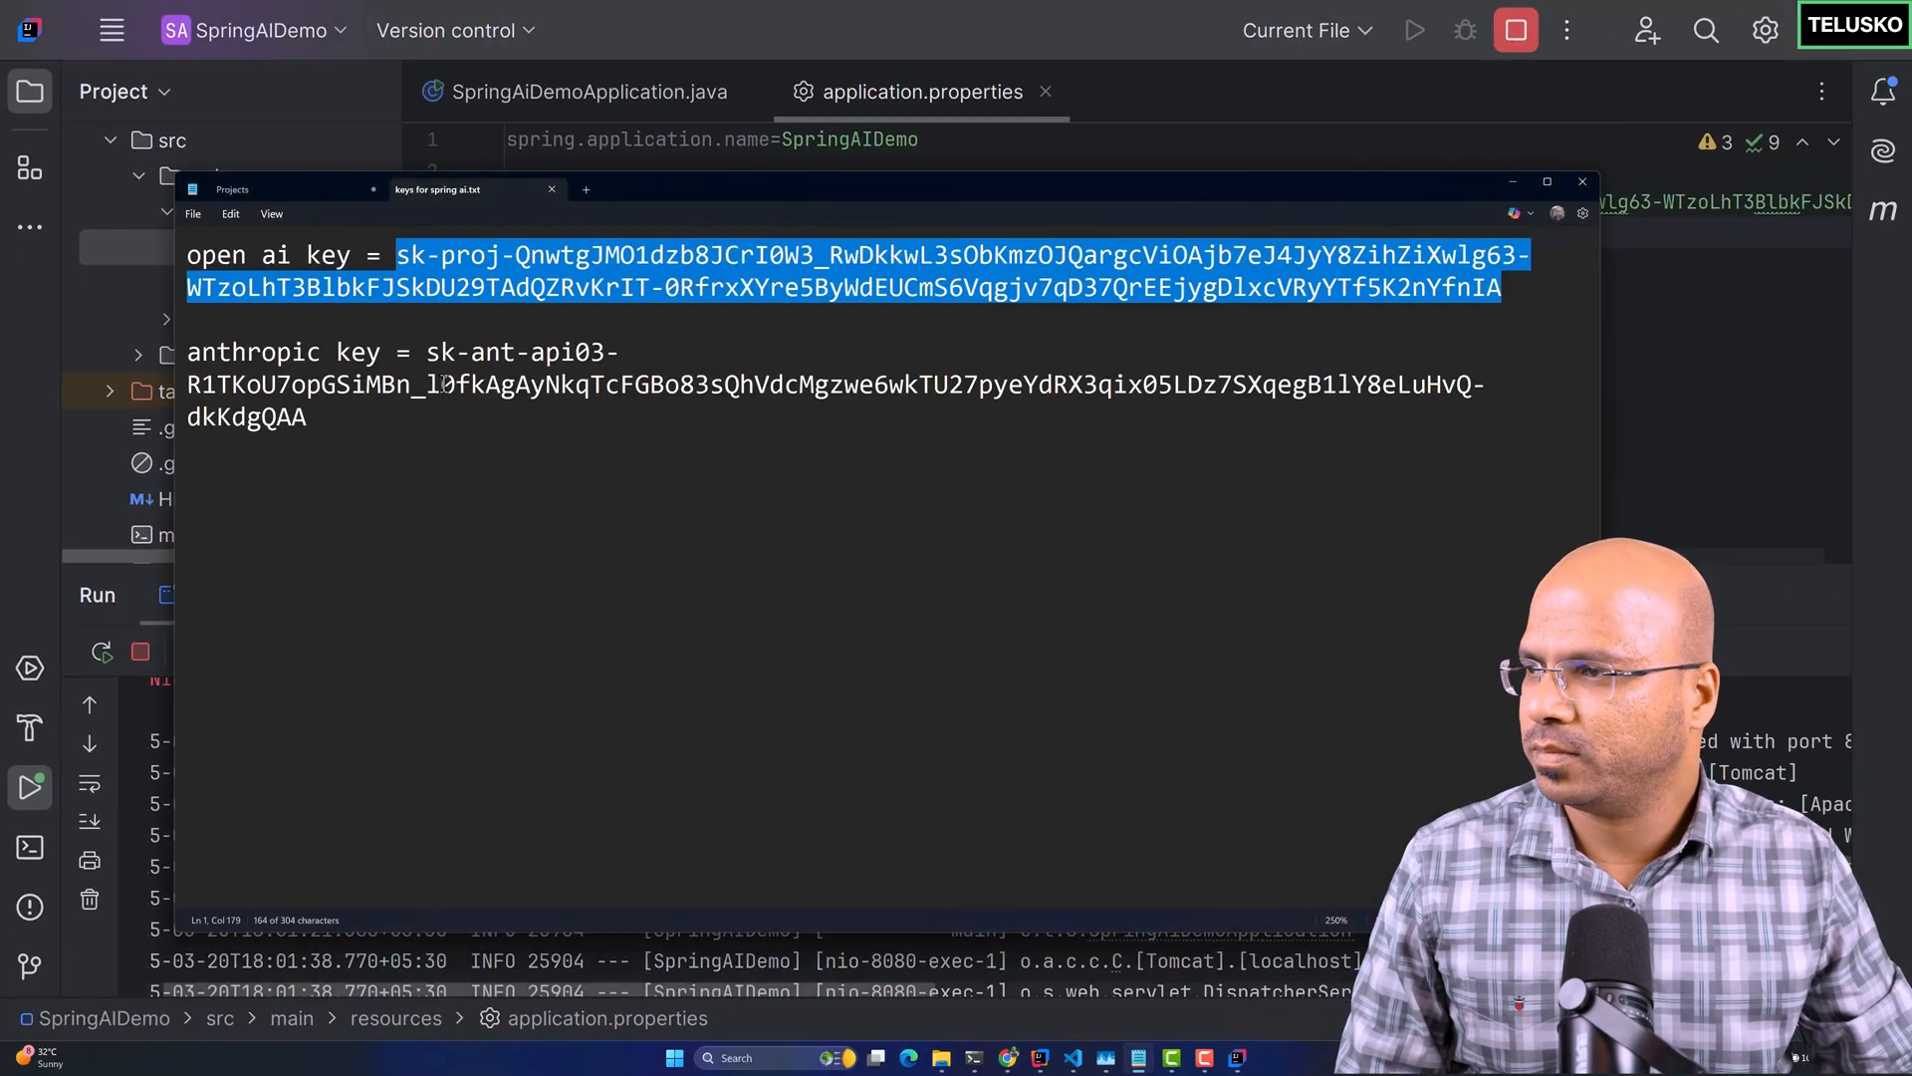
Step: Take the Anthropic key from the notes and add spring.ai.anthropic.api-key on line 4
click(1579, 181)
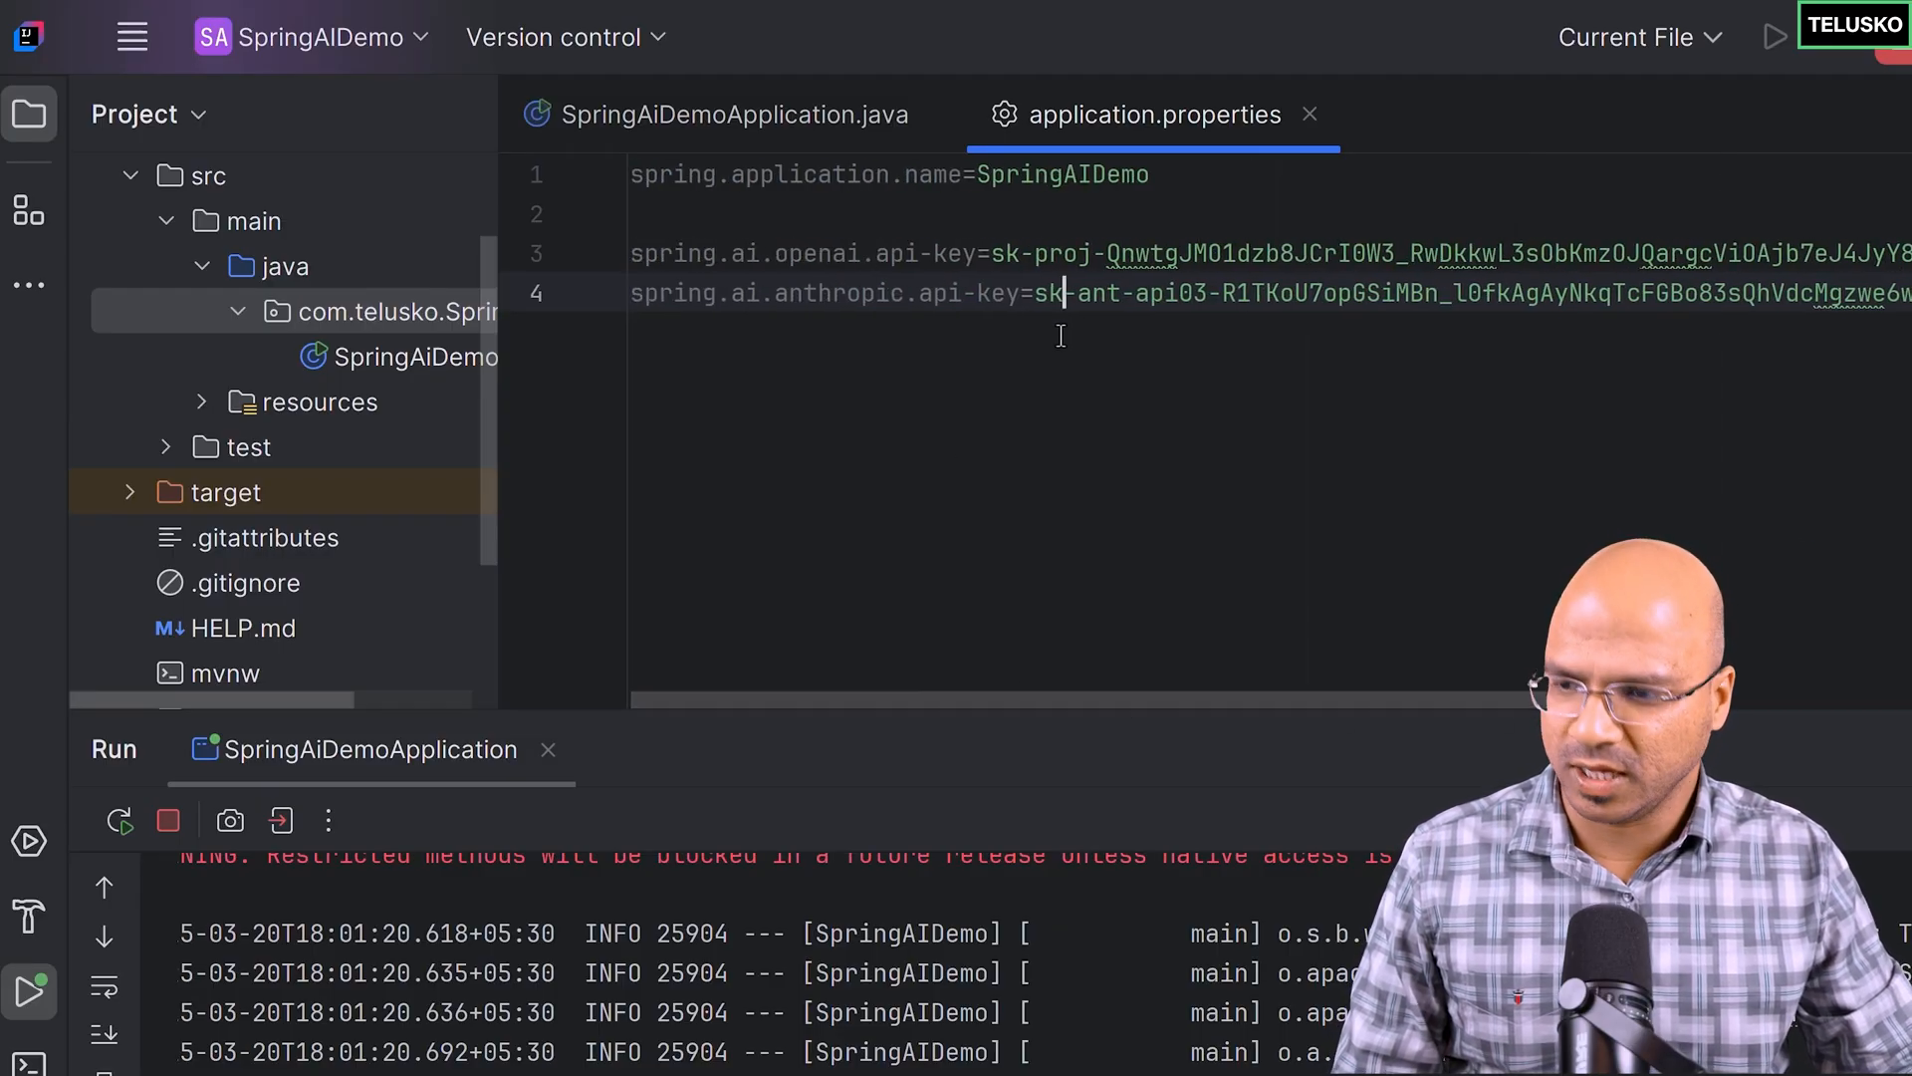
mouse_move(1211, 482)
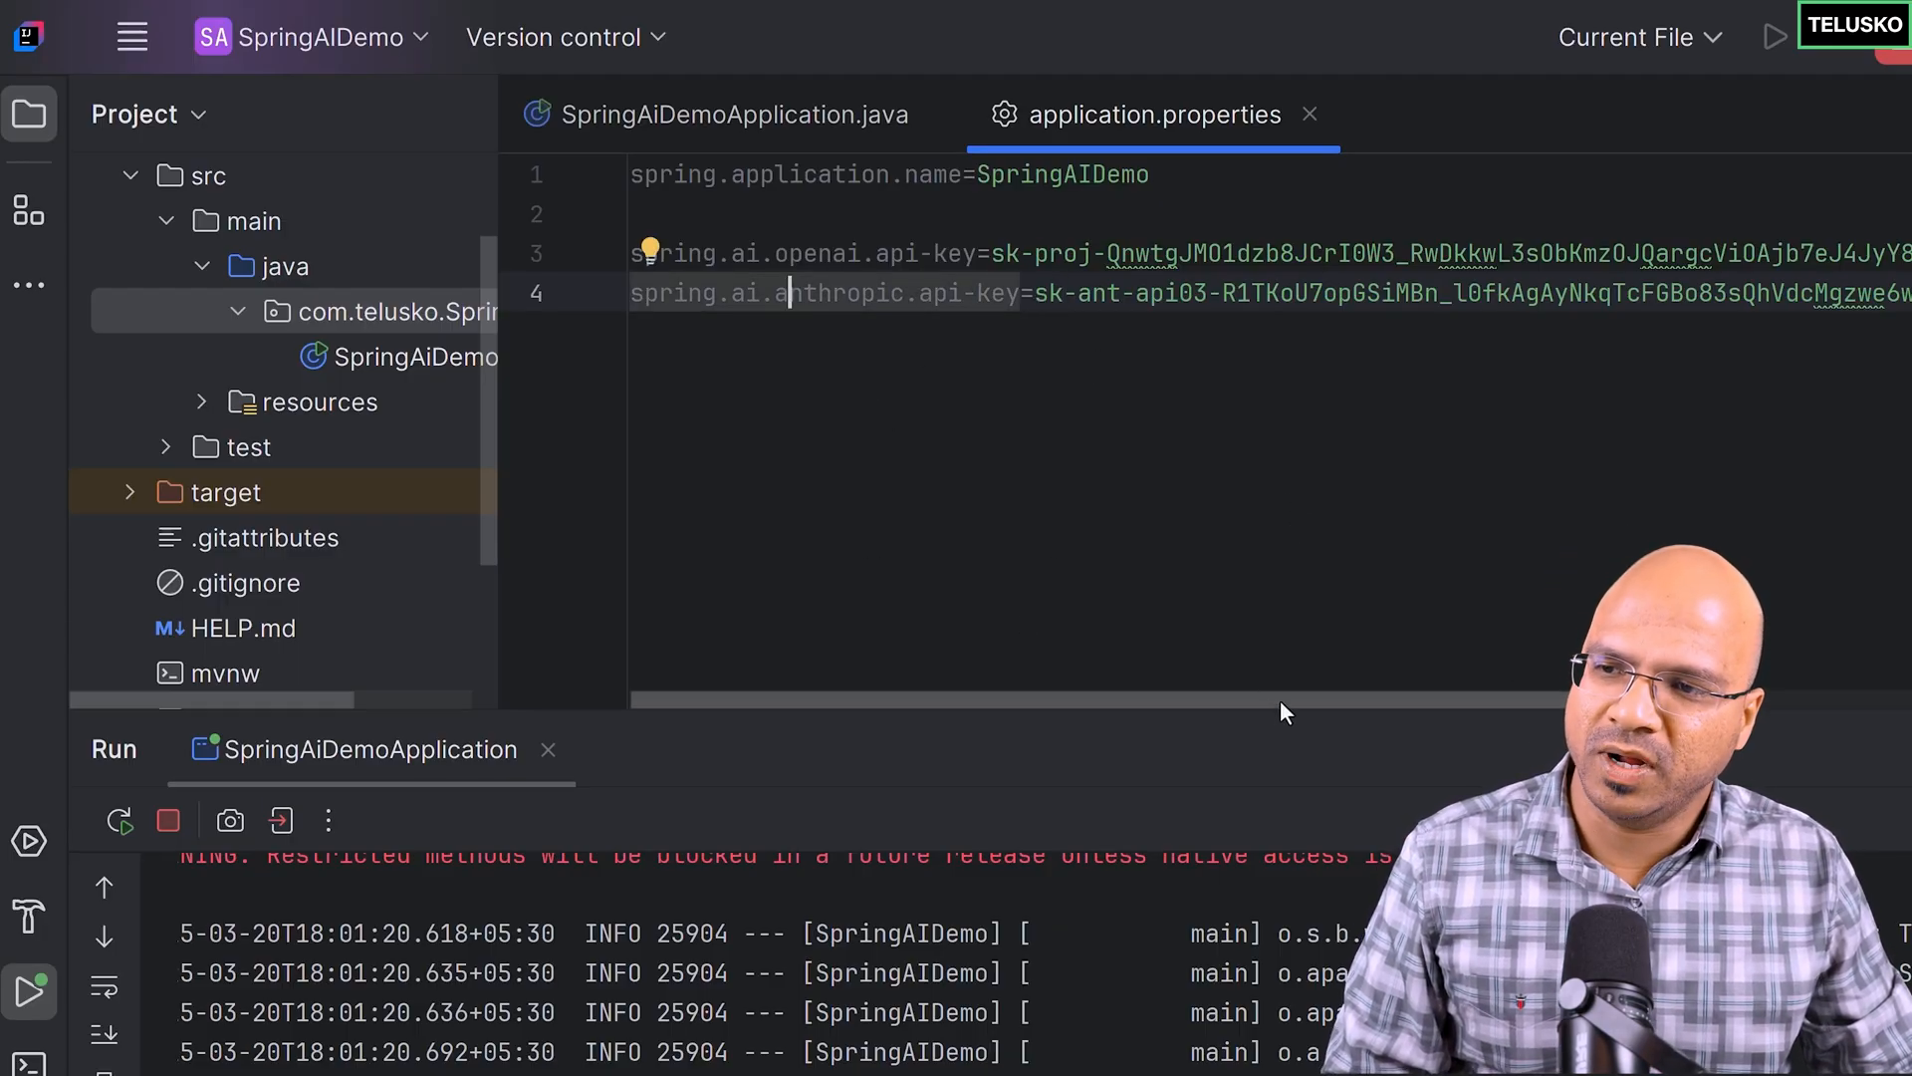
scroll(right, 3)
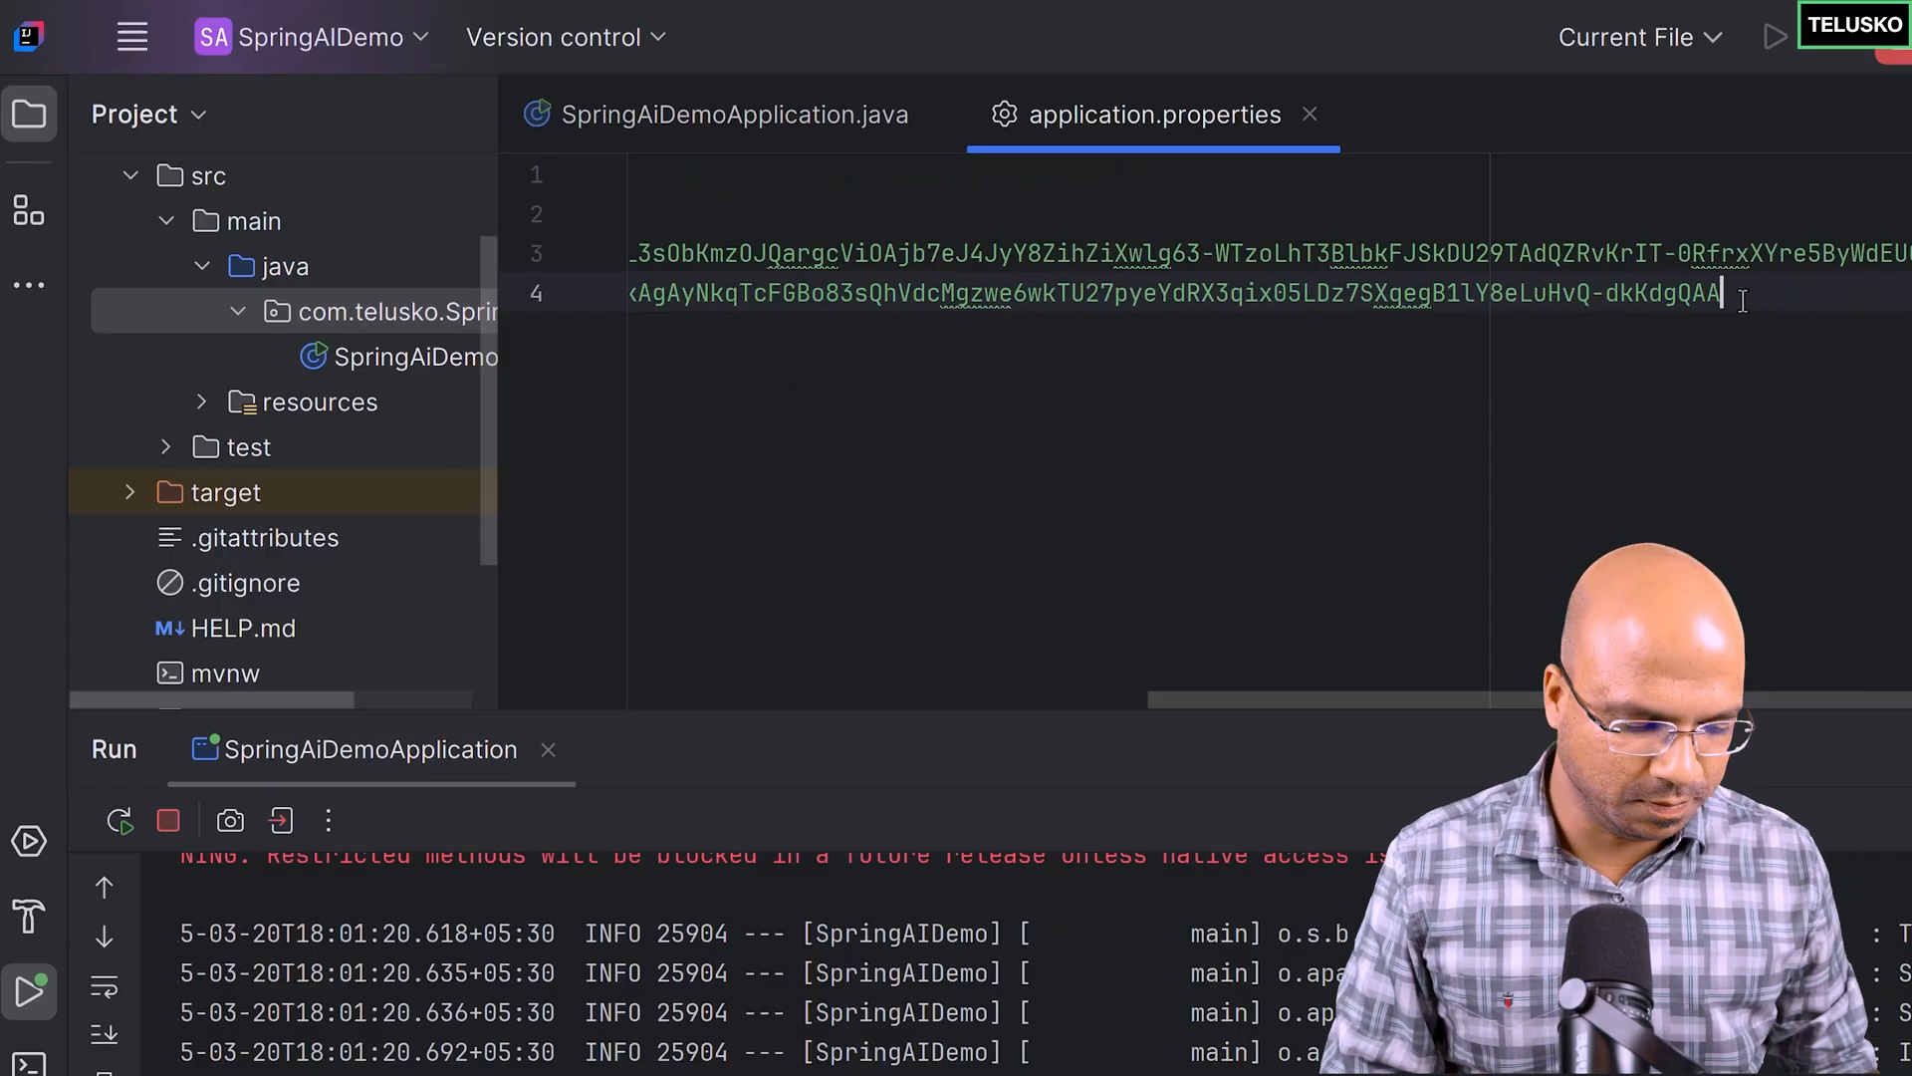
scroll(left, 3)
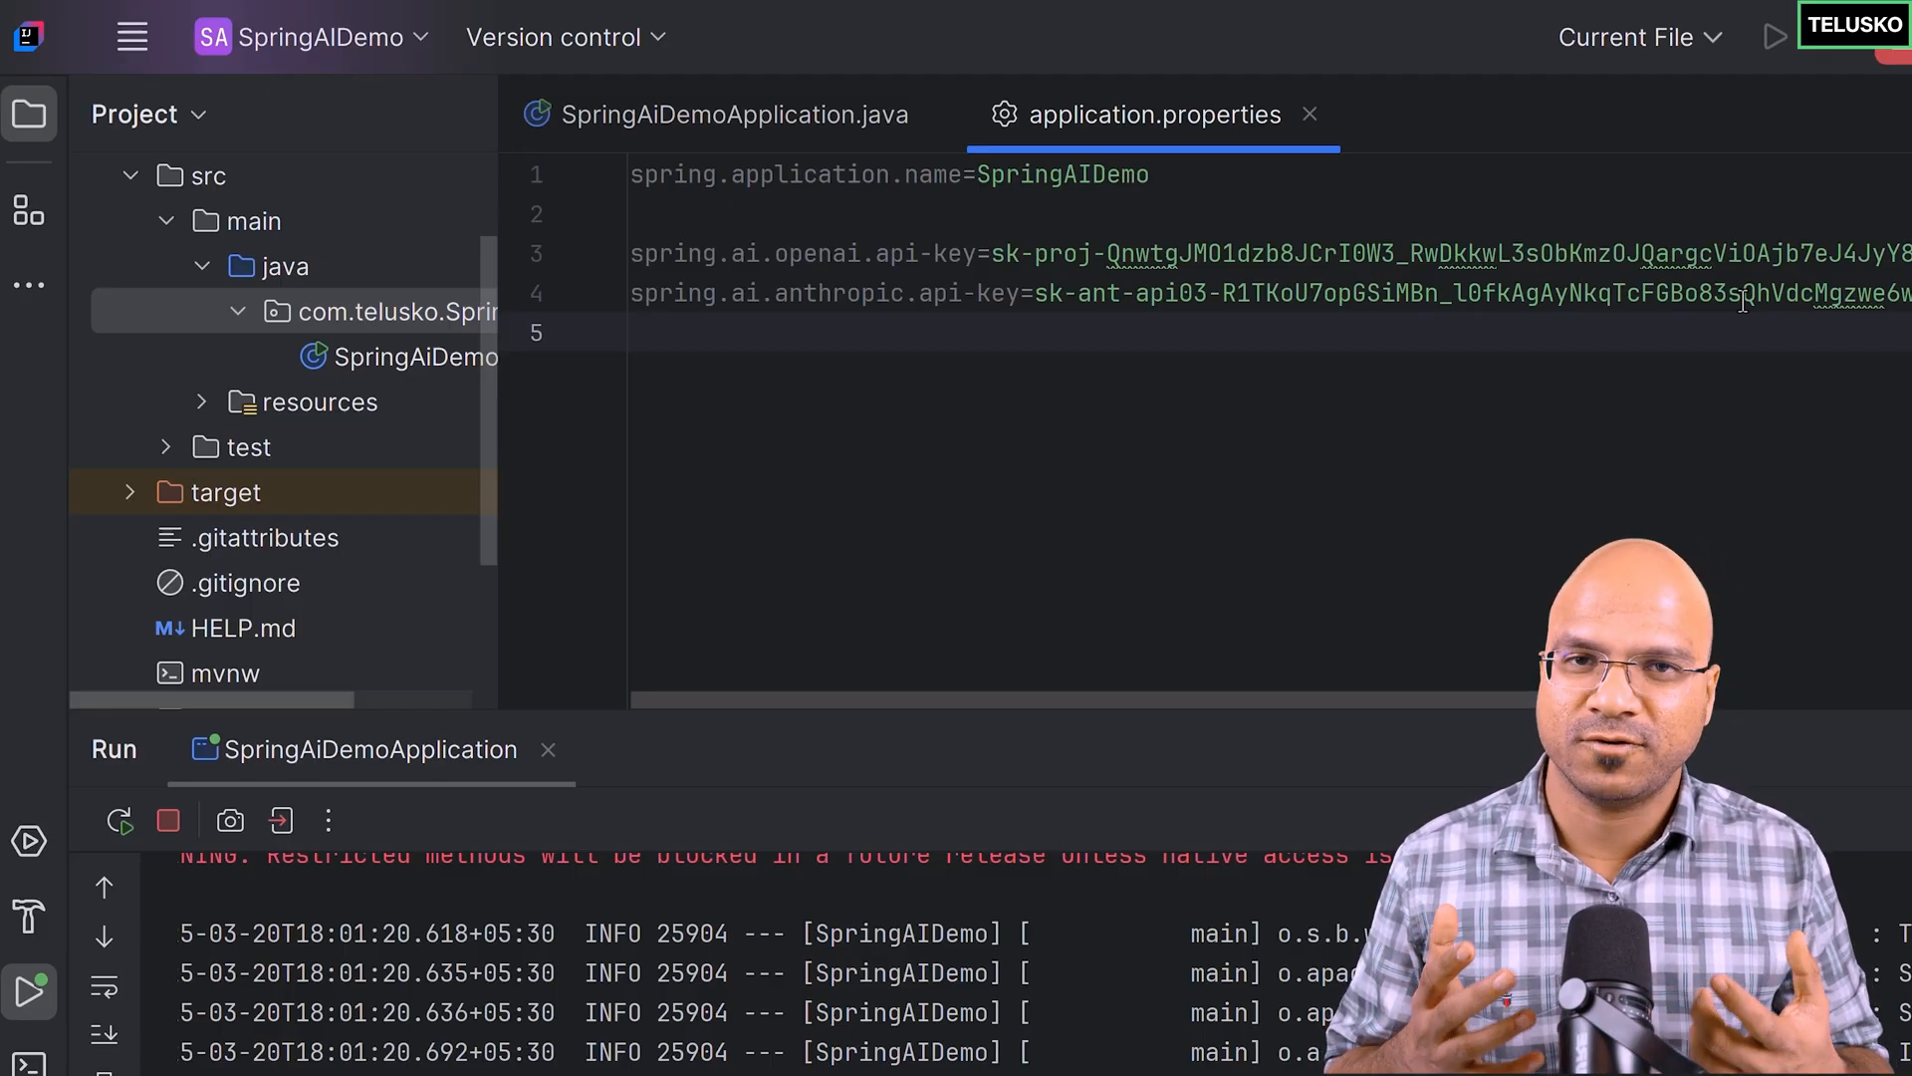
Step: Start an Ollama property 'spring.ai.olla' on line 5 and switch to the browser docs
click(633, 333)
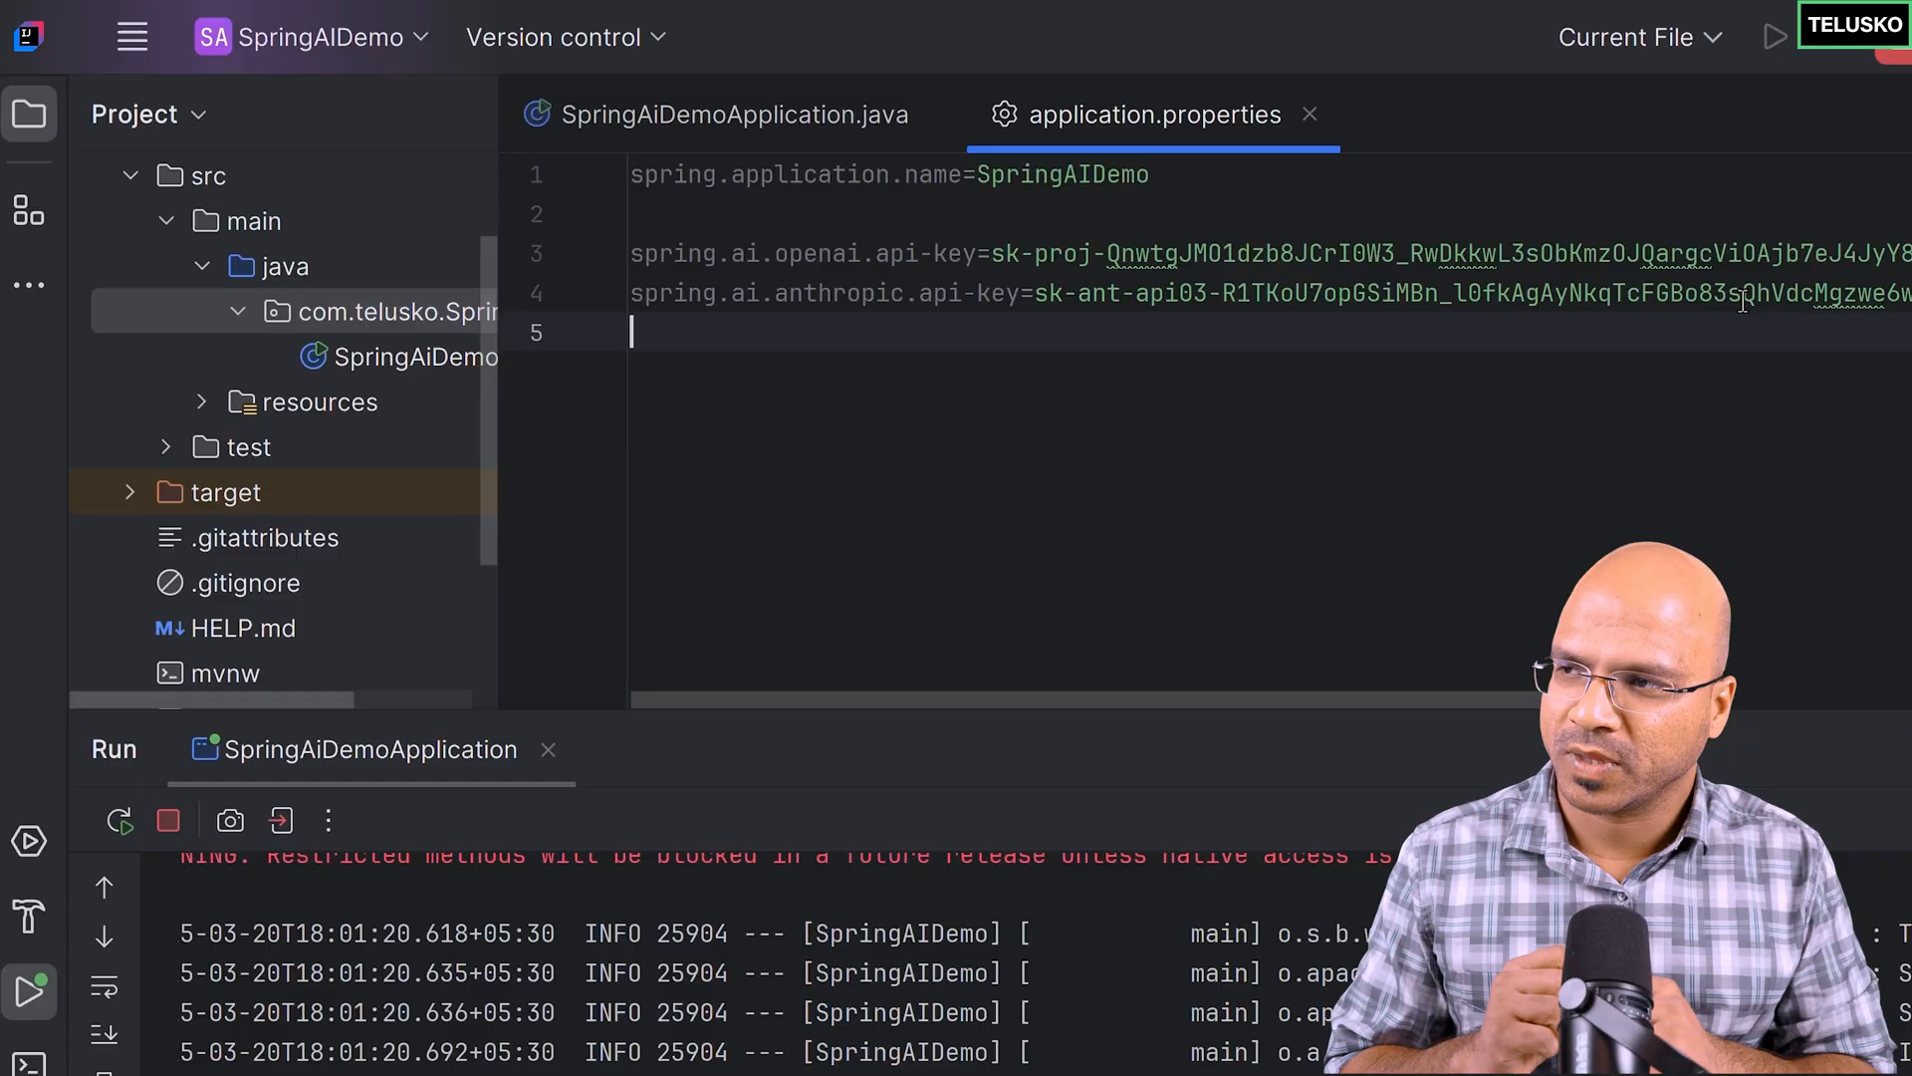
text(spring.)
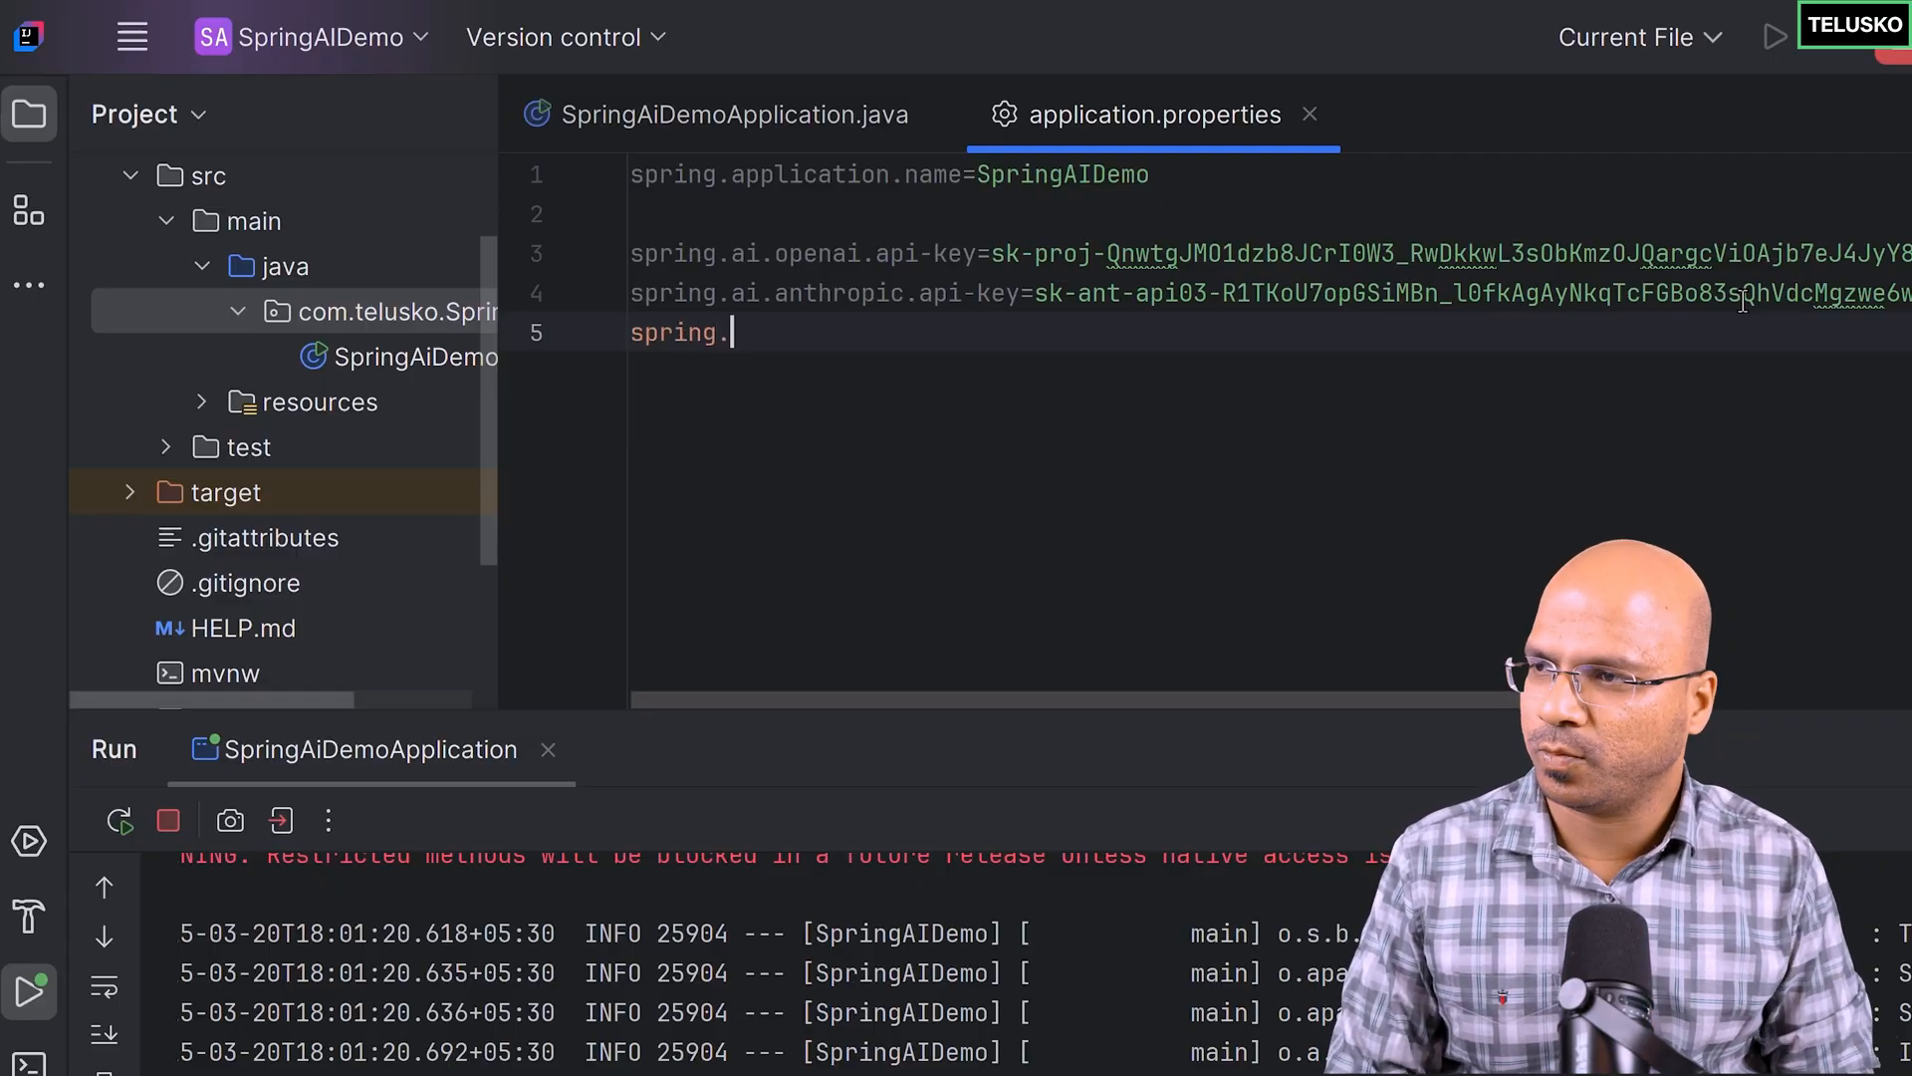
text(ai.olla)
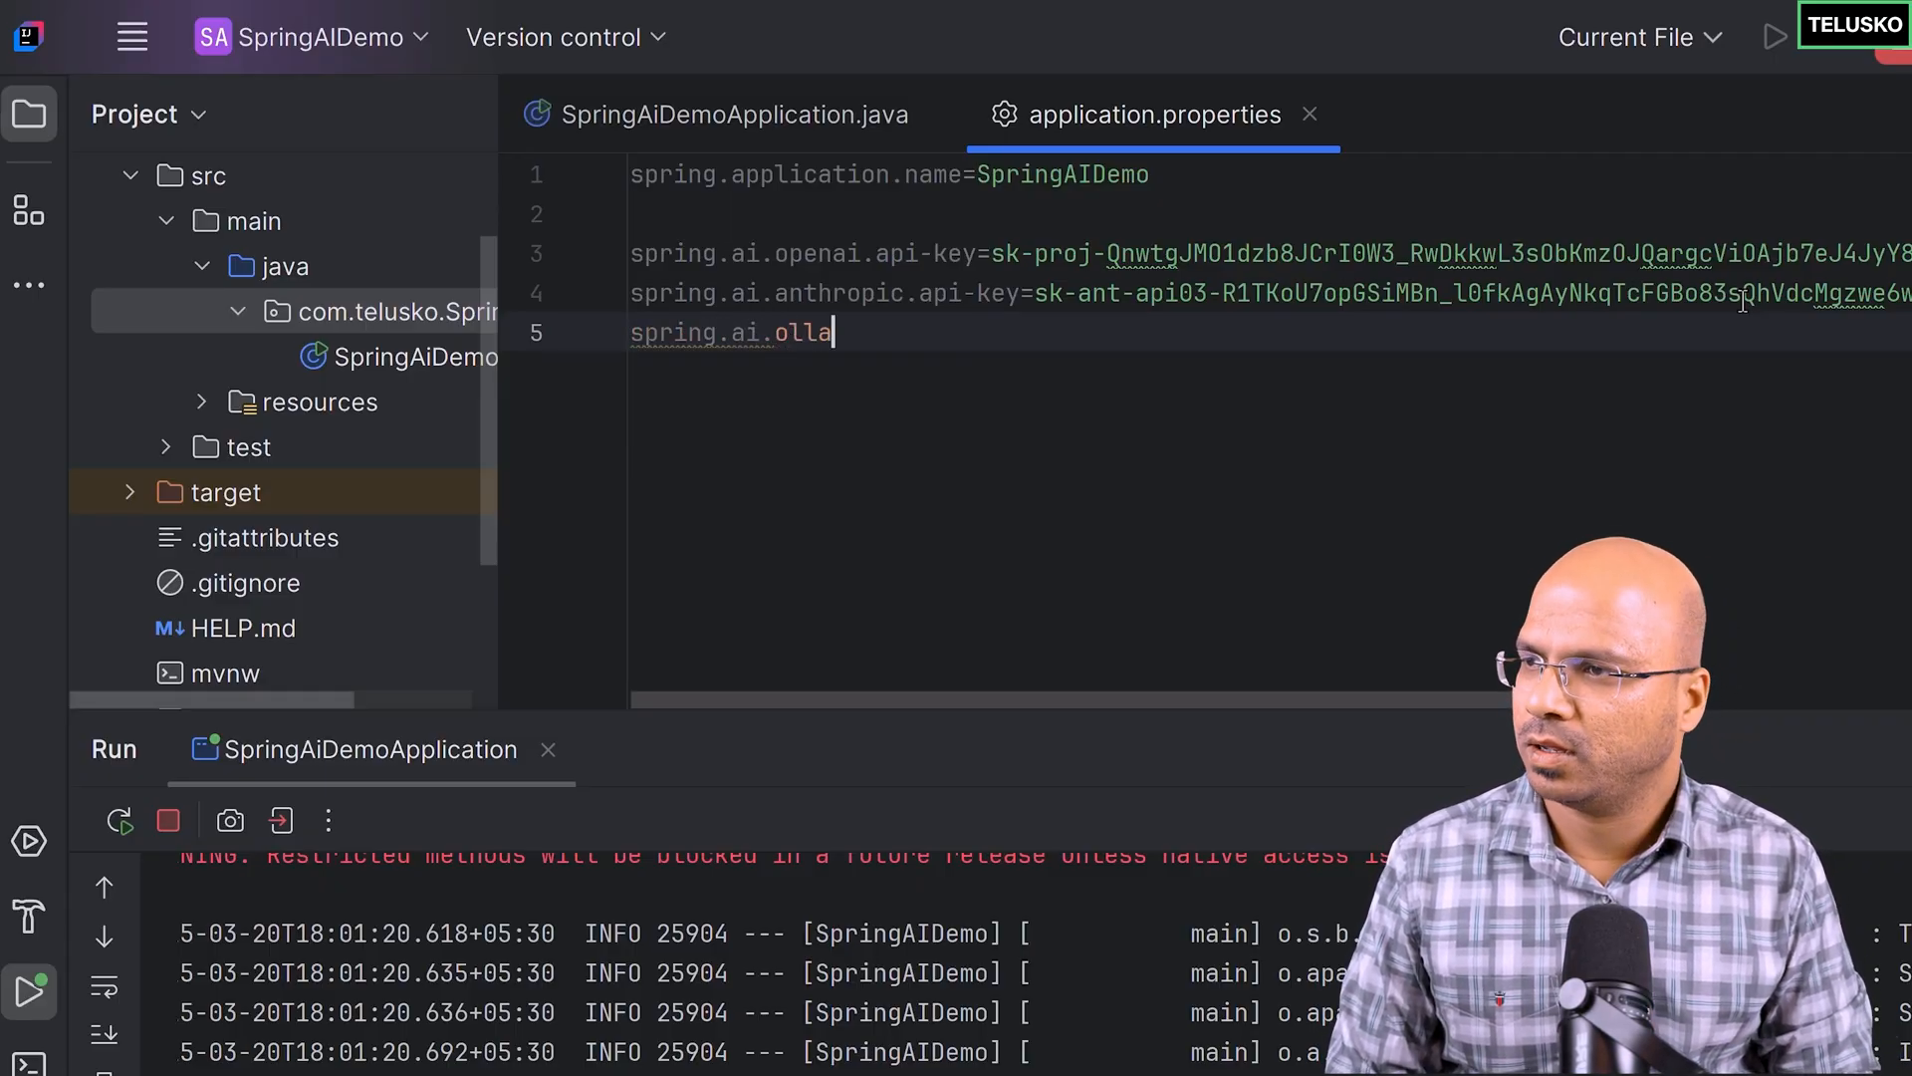
key(alt+tab)
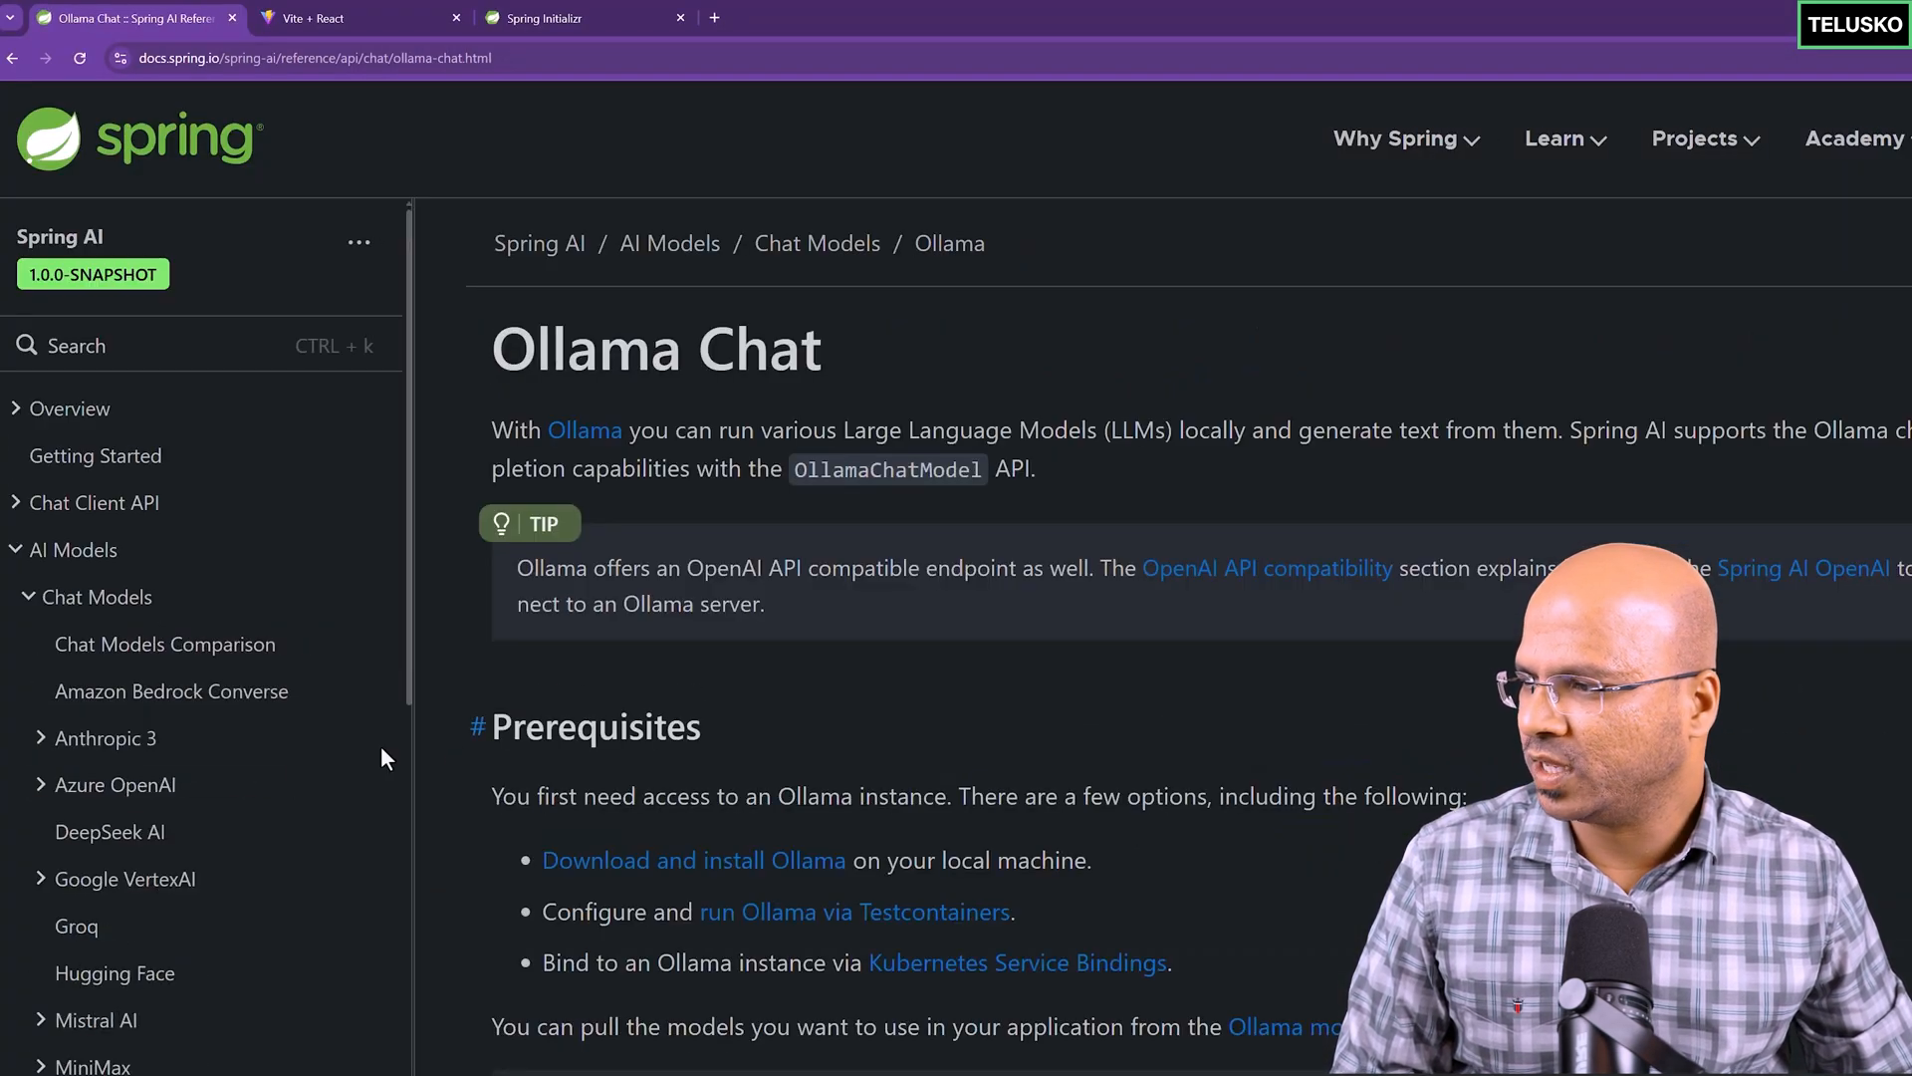
Step: Scroll the Spring AI Reference sidebar to the Ollama chat model entry
scroll(down, 3)
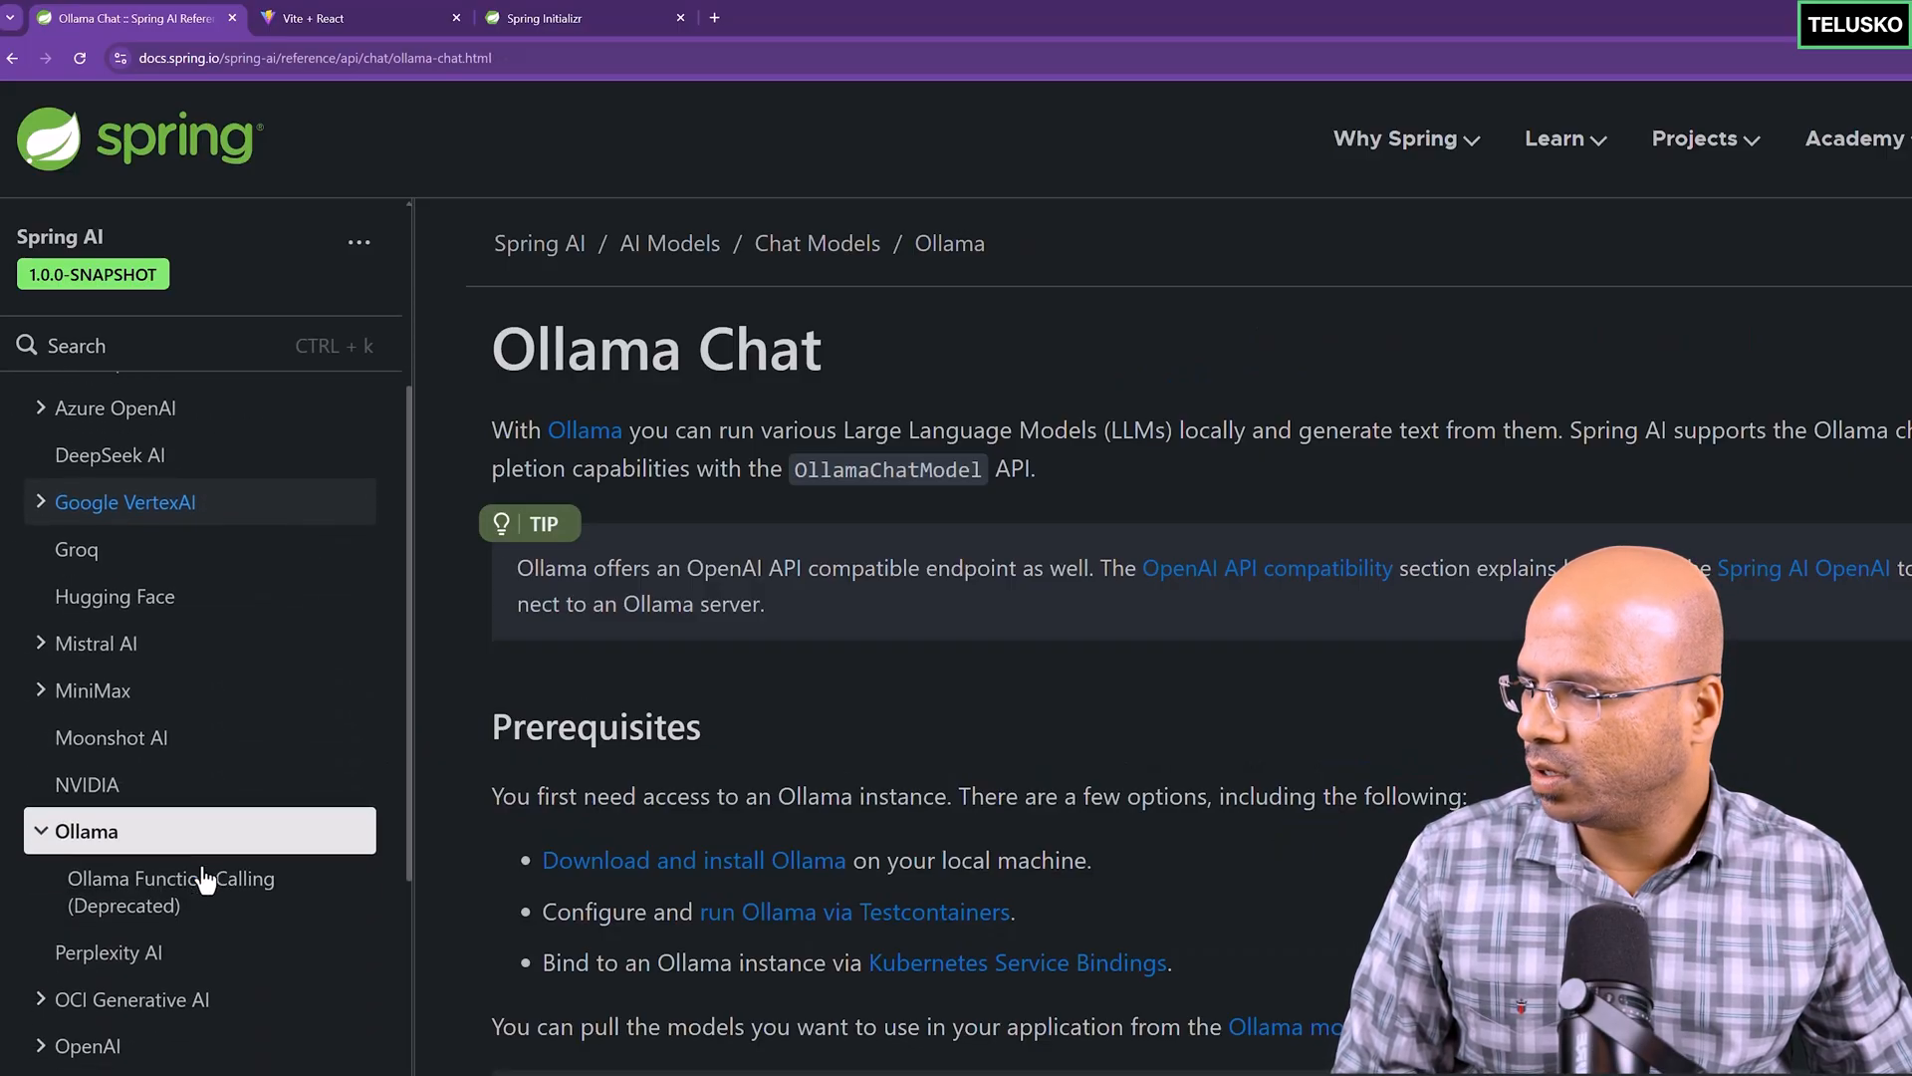
scroll(down, 3)
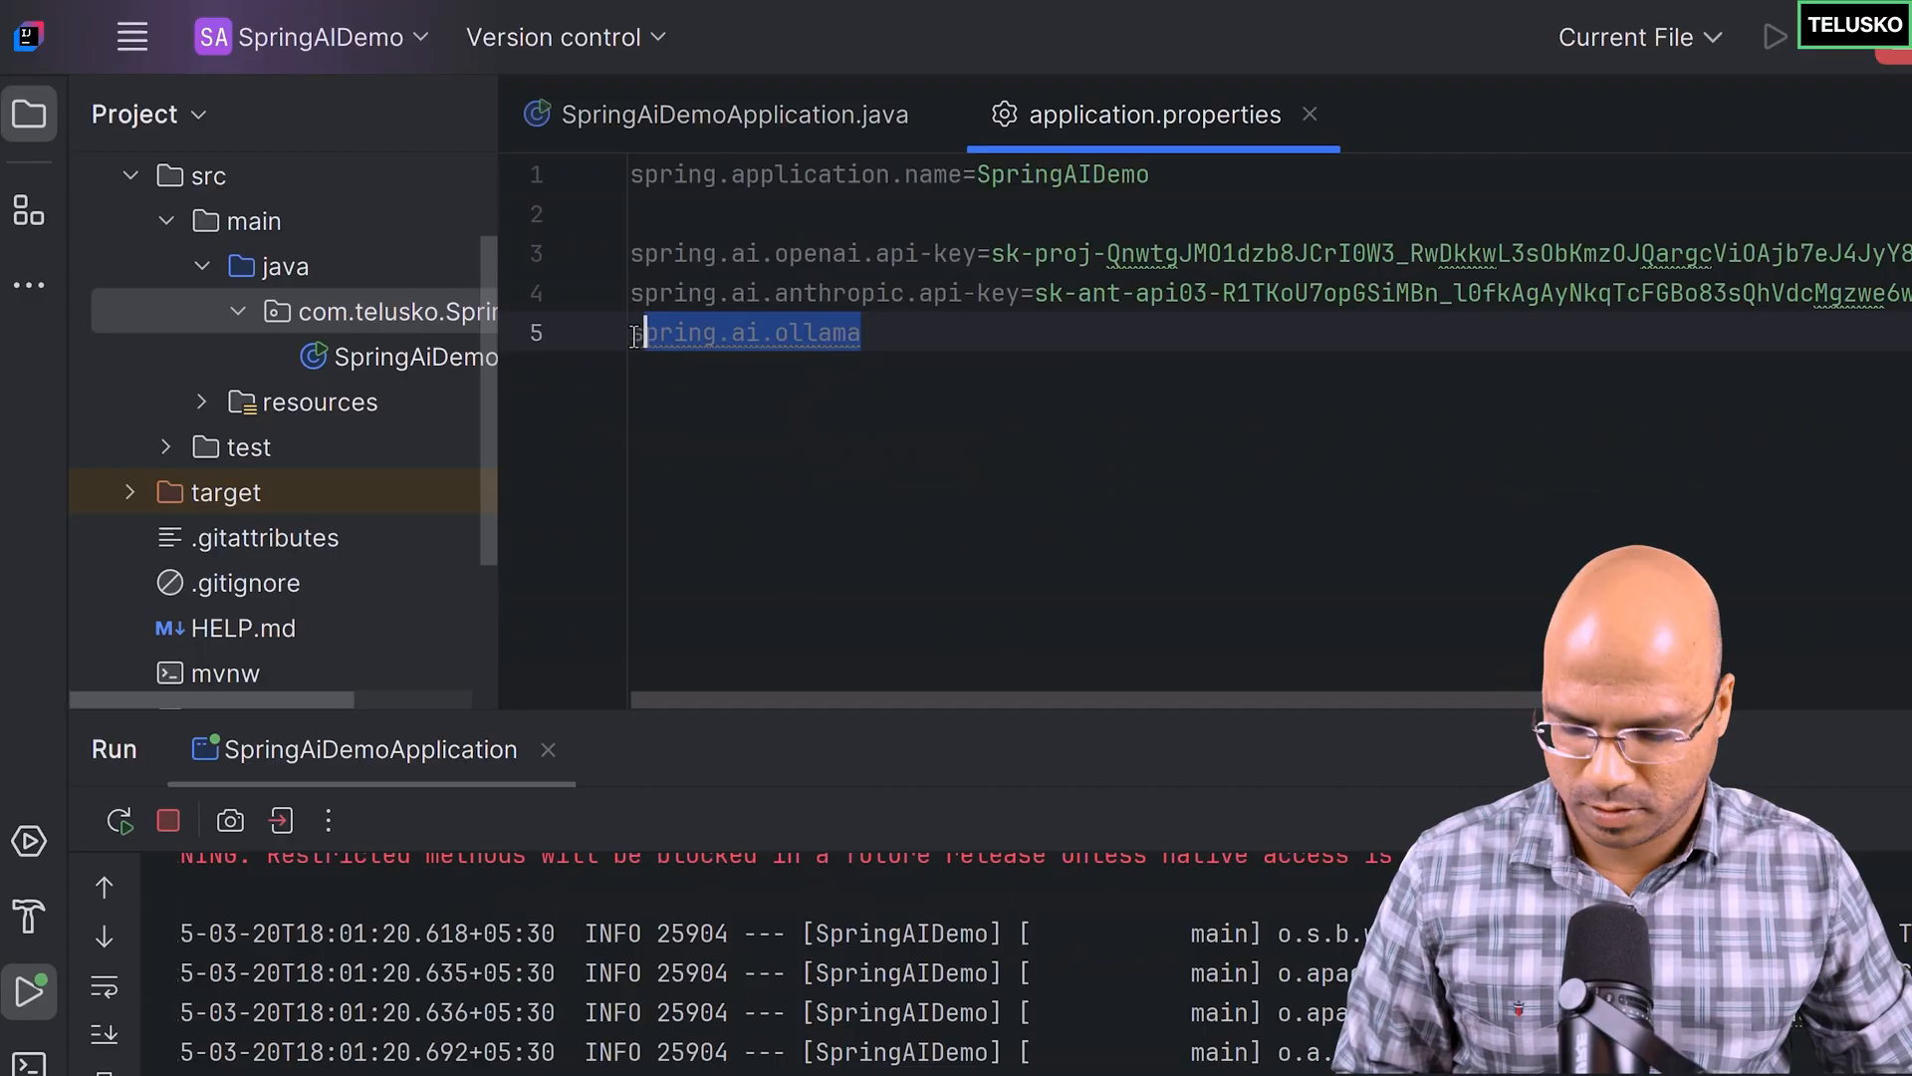
Step: Complete line 5 as spring.ai.ollama.chat.options.model=deepseek-r1:7b
text(.chat.options.moda)
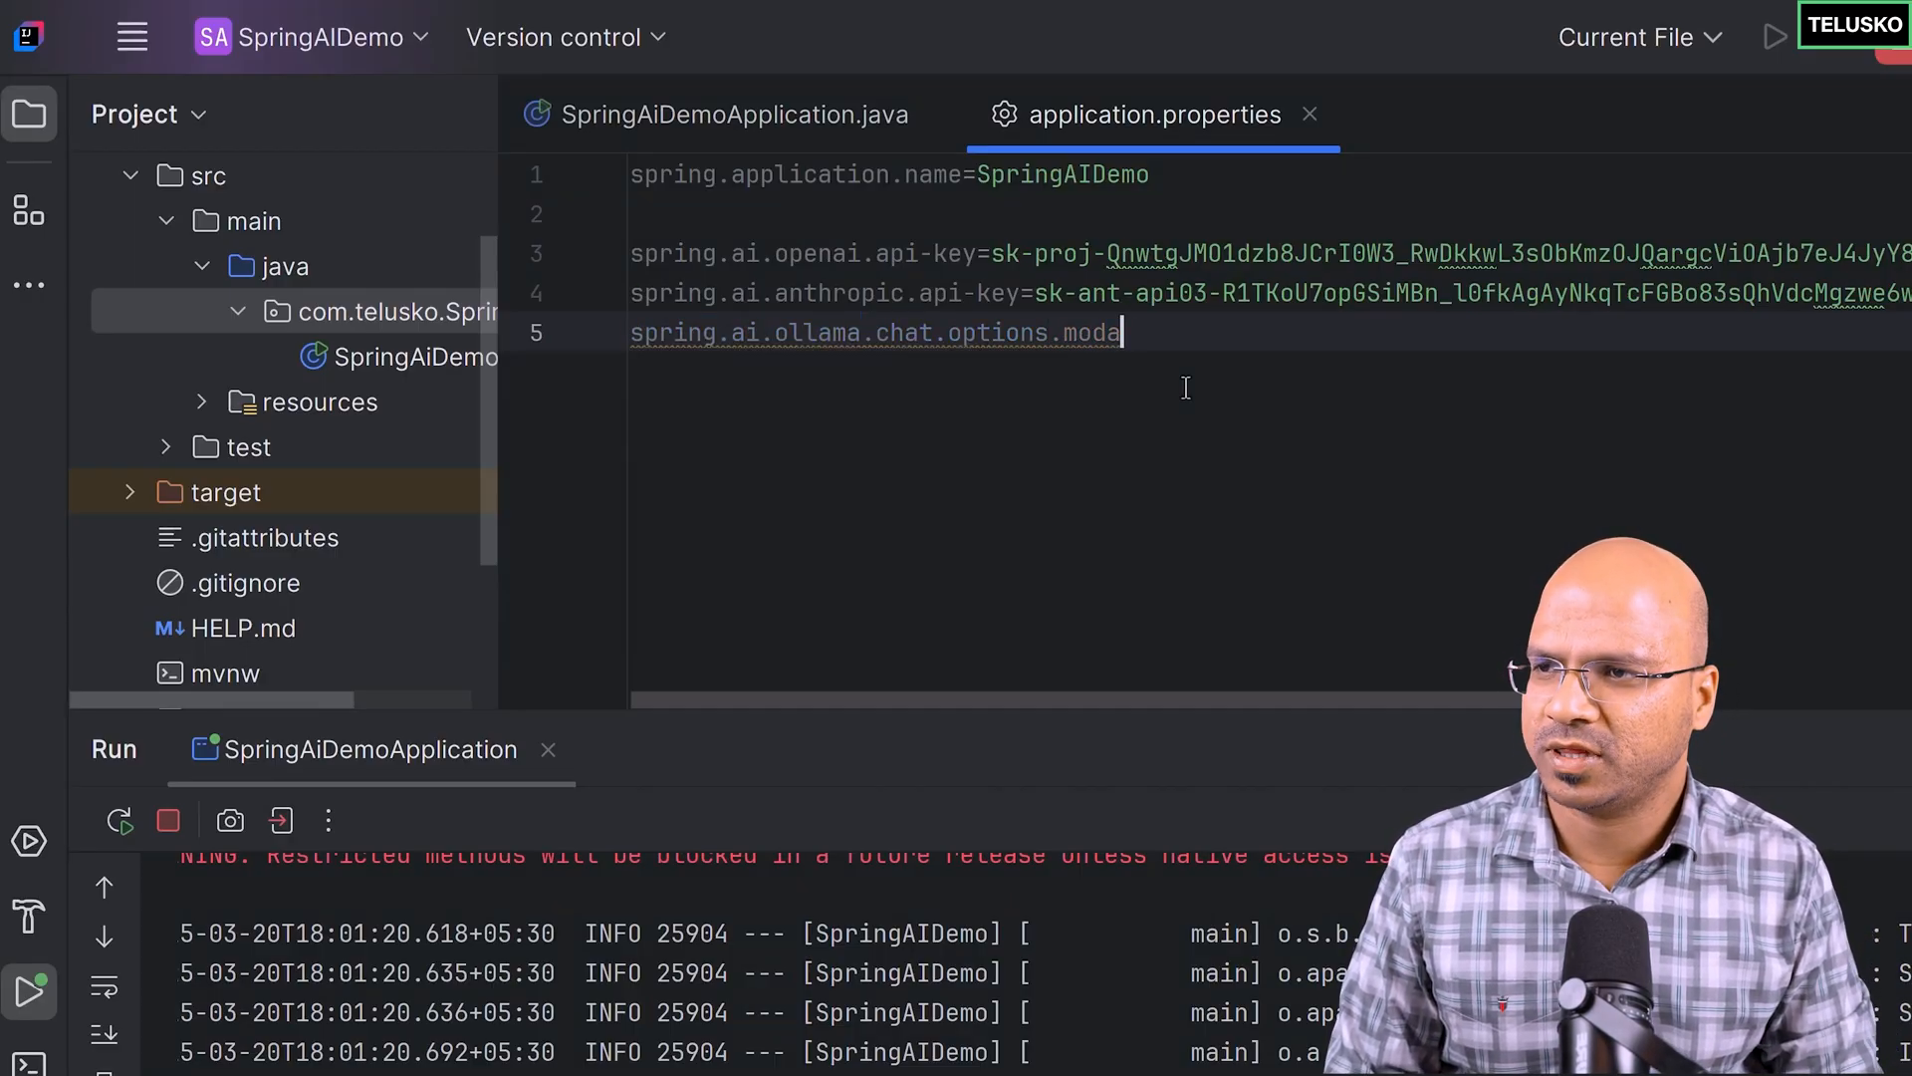
text(l=deepseek-r1:7b)
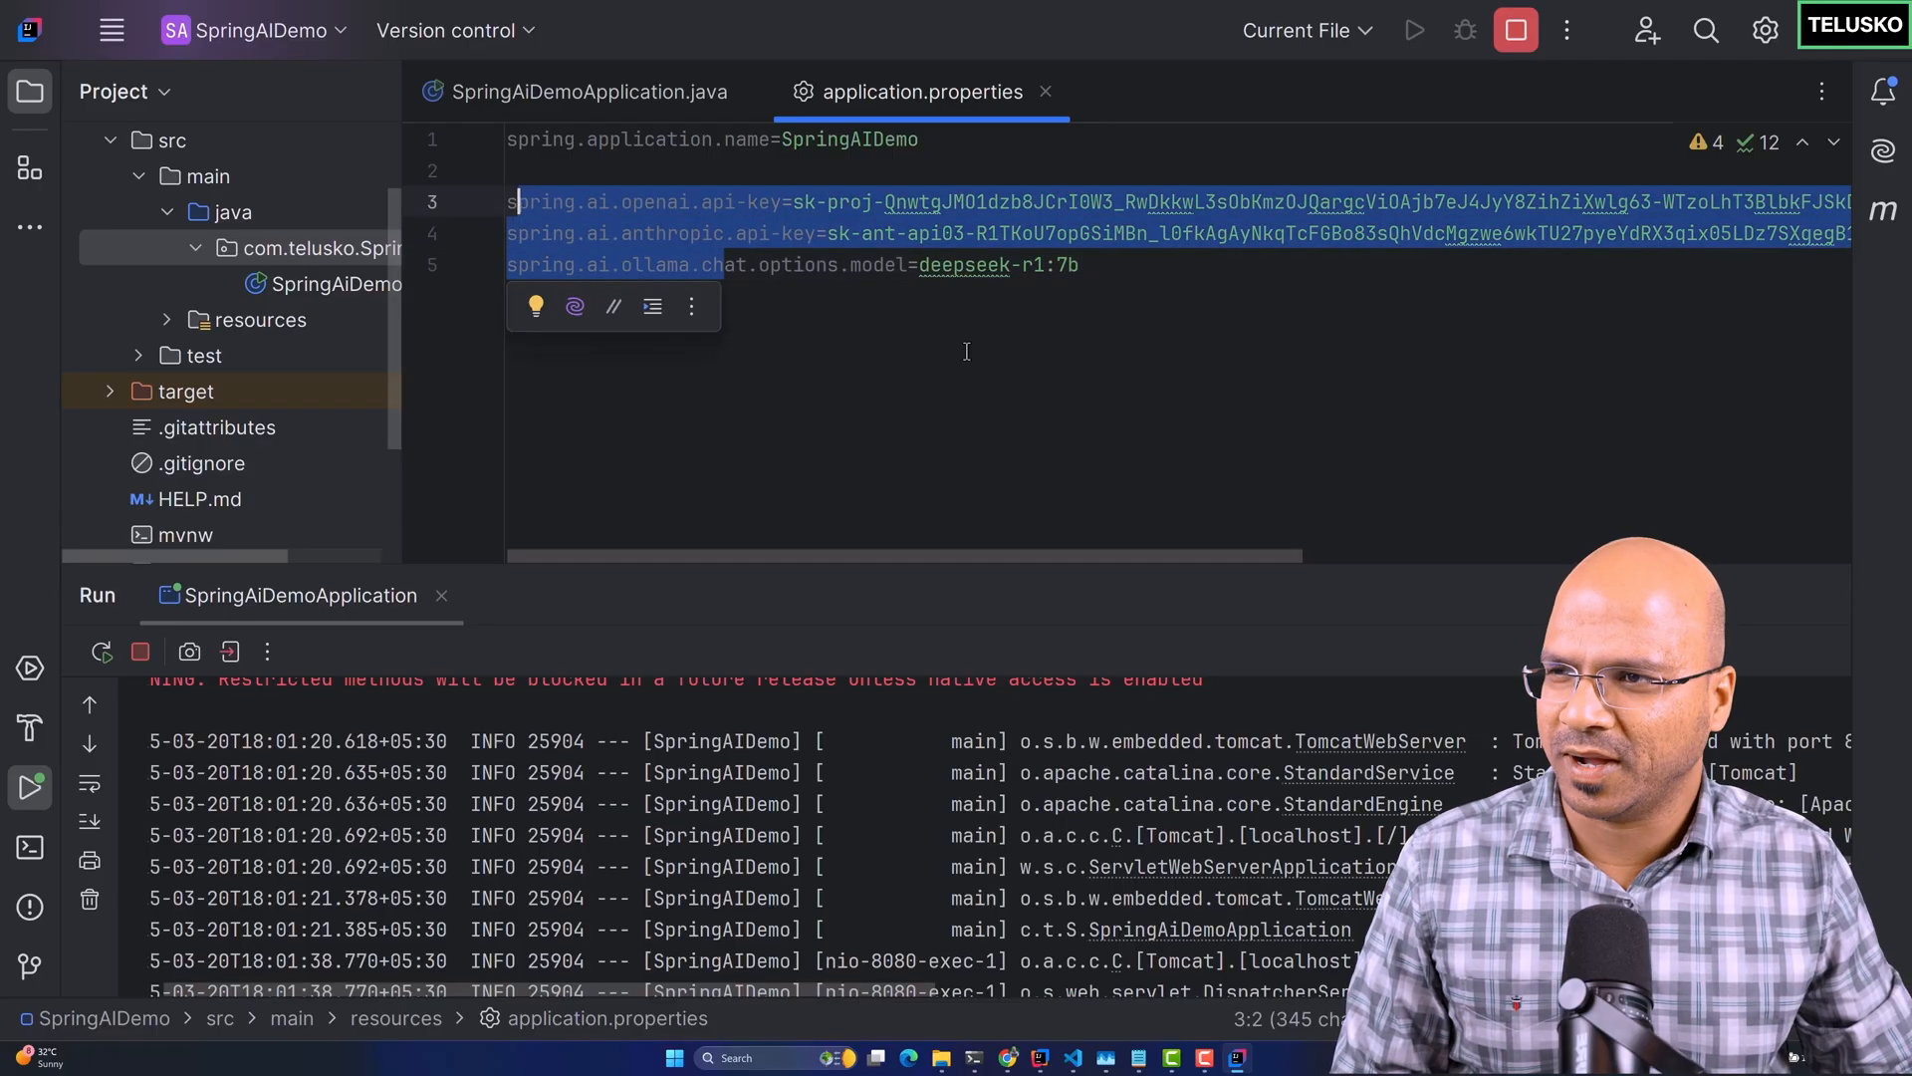
click(769, 313)
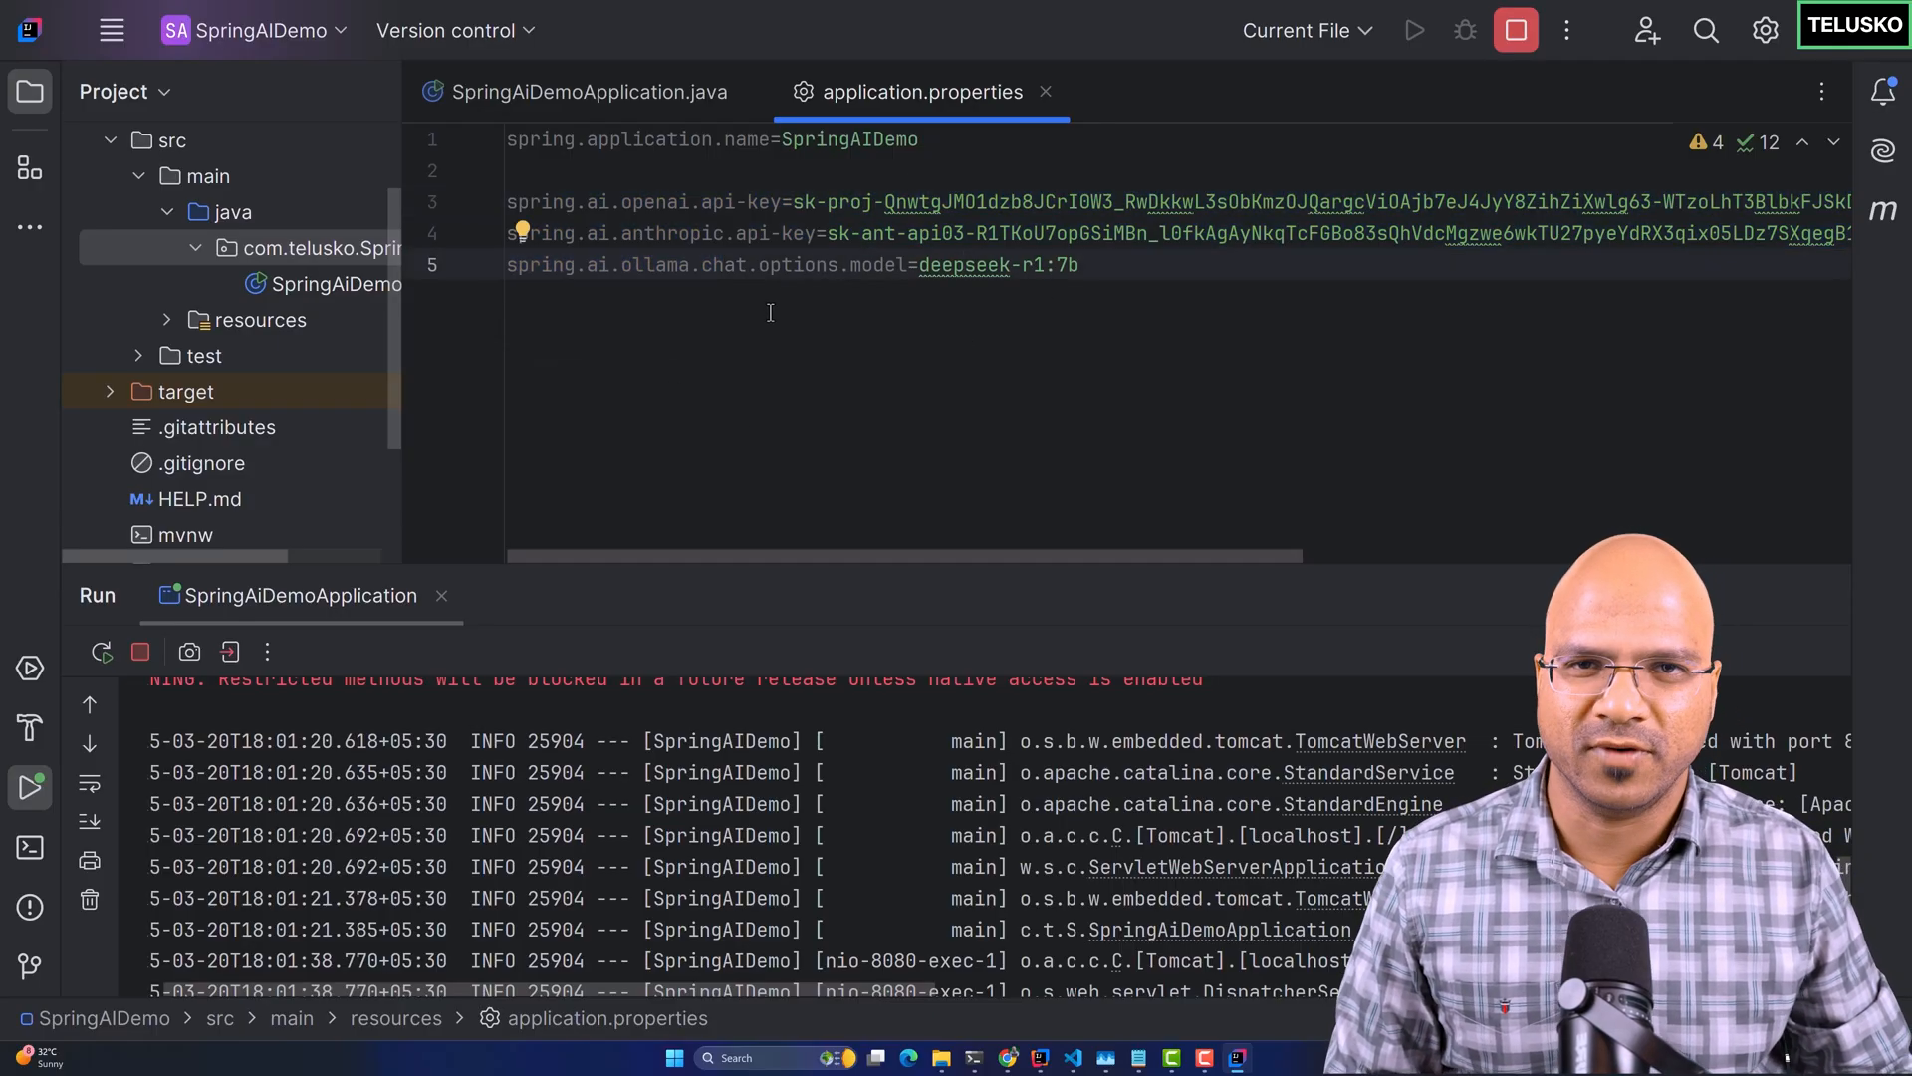